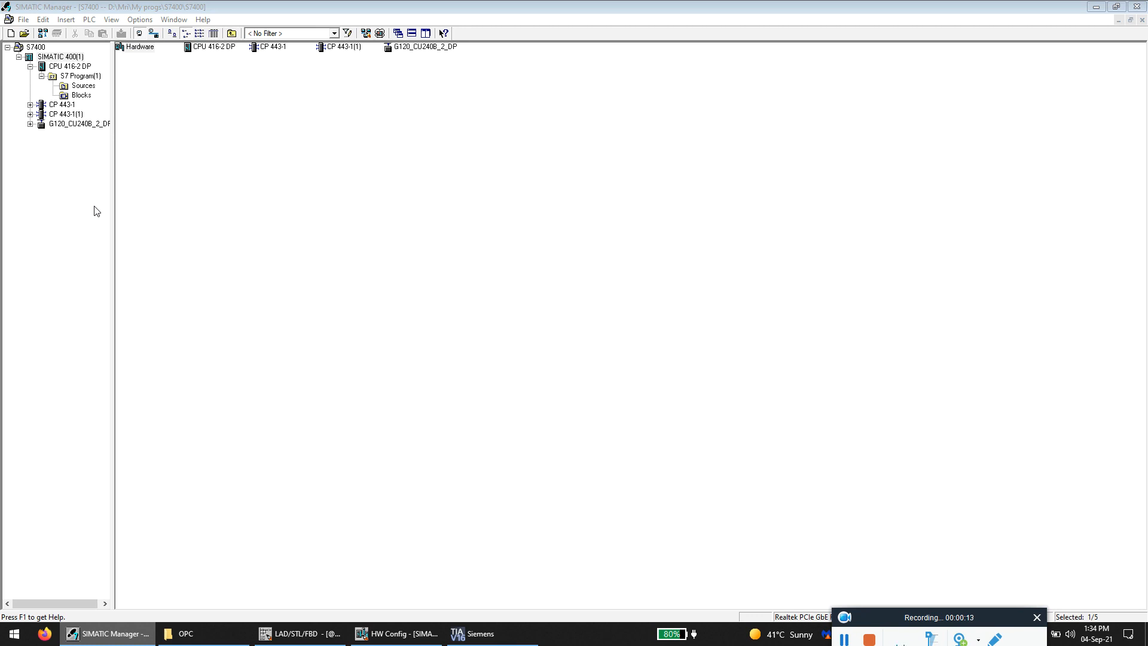
Step: Open the station's hardware configuration and the CP 443-1 Ethernet module properties
click(139, 47)
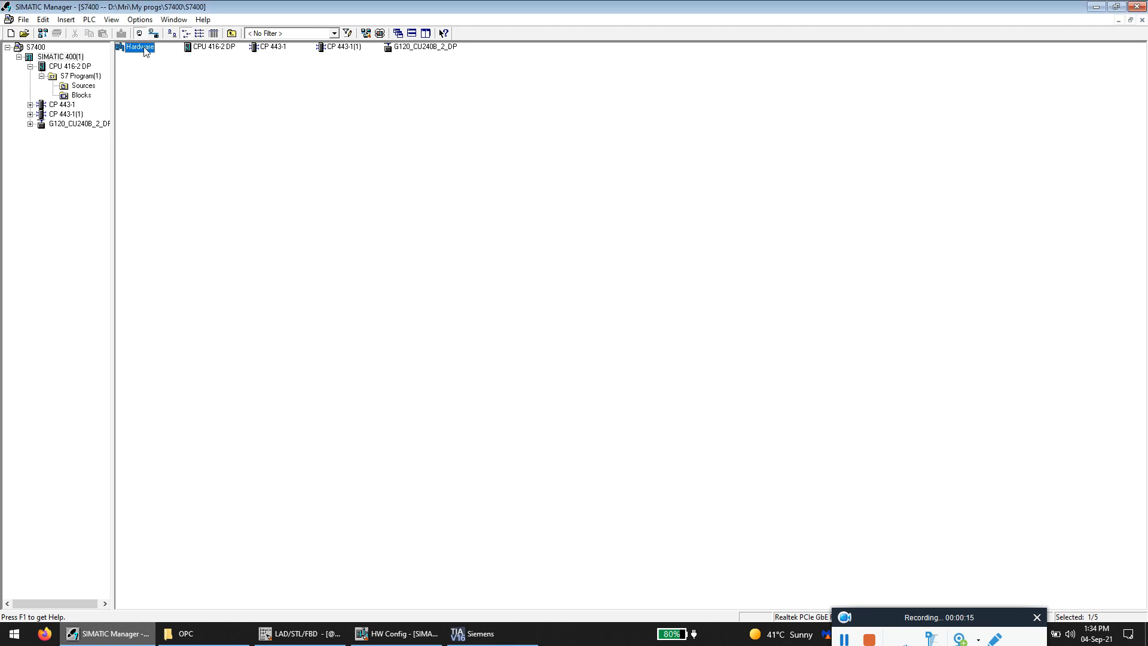
double_click(135, 46)
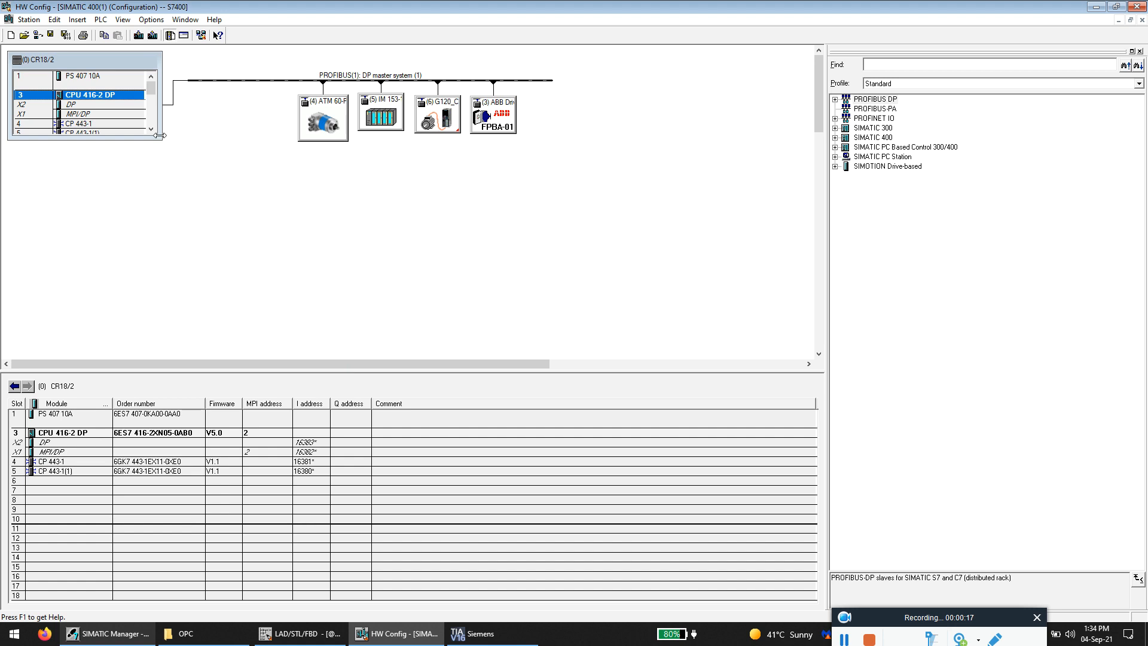
click(77, 124)
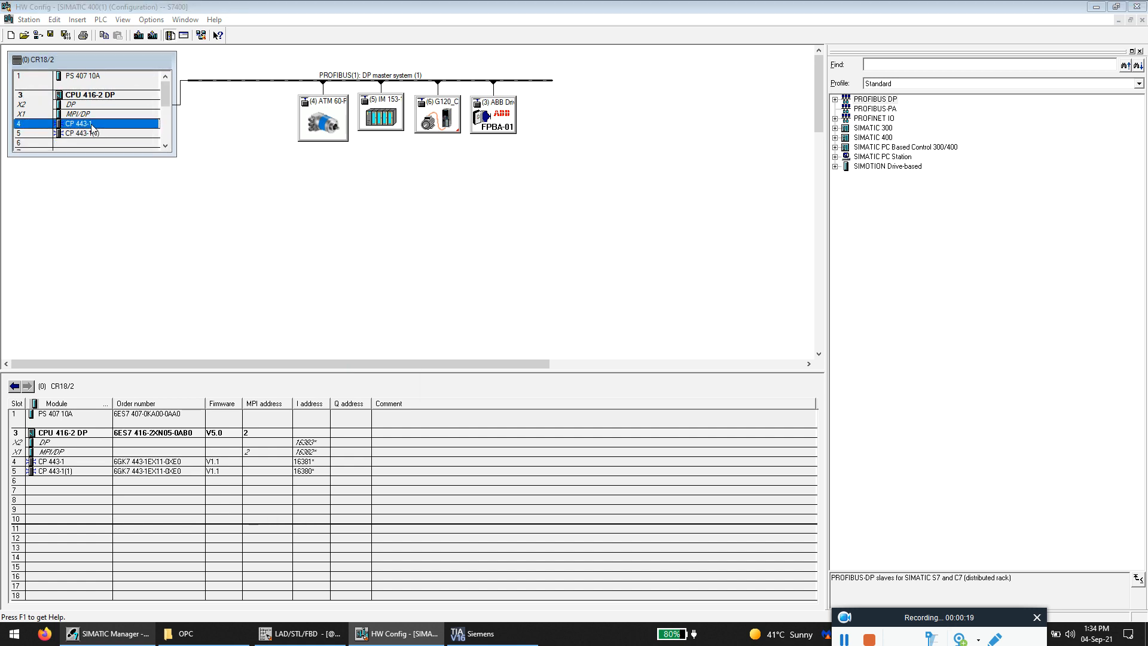
double_click(78, 124)
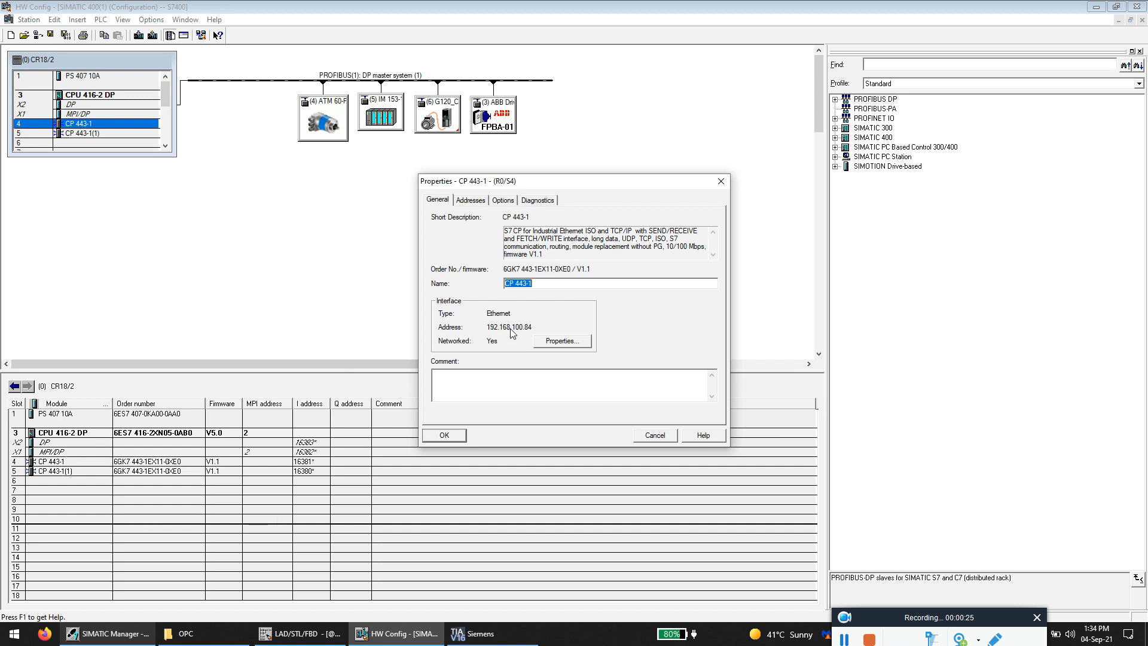
mouse_move(509, 334)
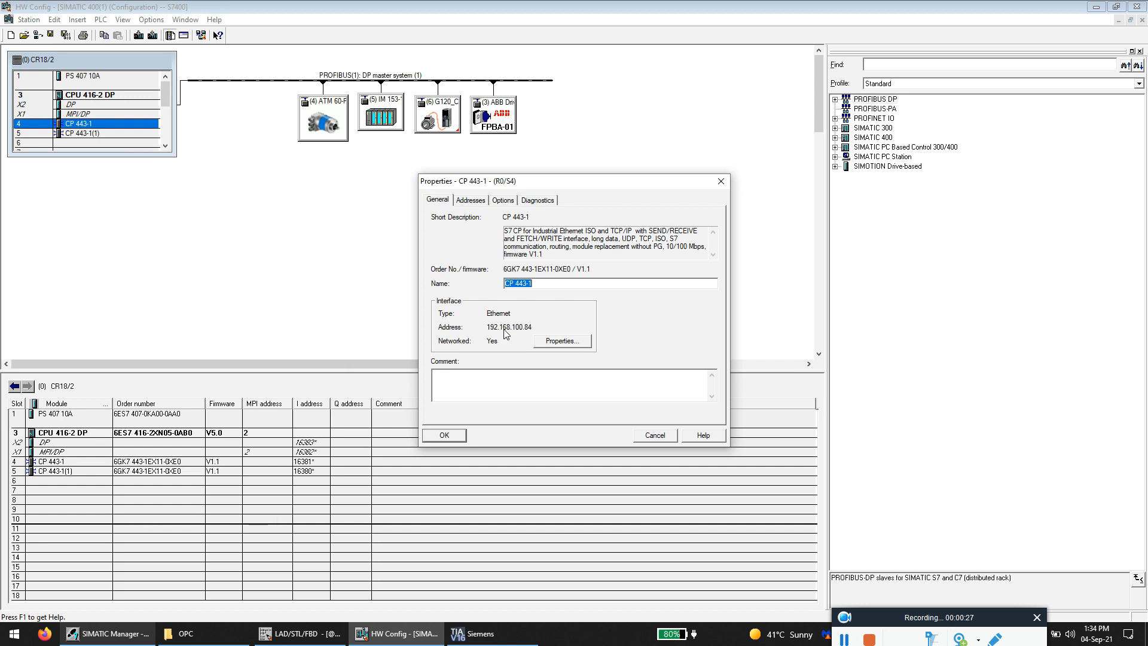
mouse_move(624, 427)
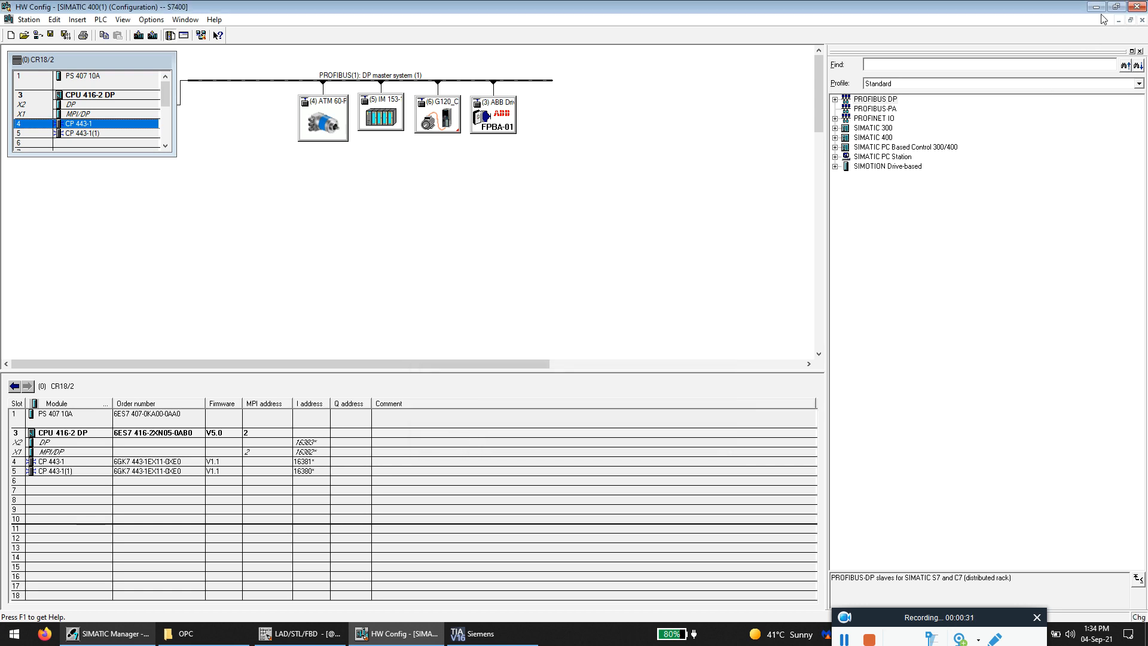
Step: Return to the LAD/STL/FBD editor and scroll through the monitored OB1 networks
click(107, 634)
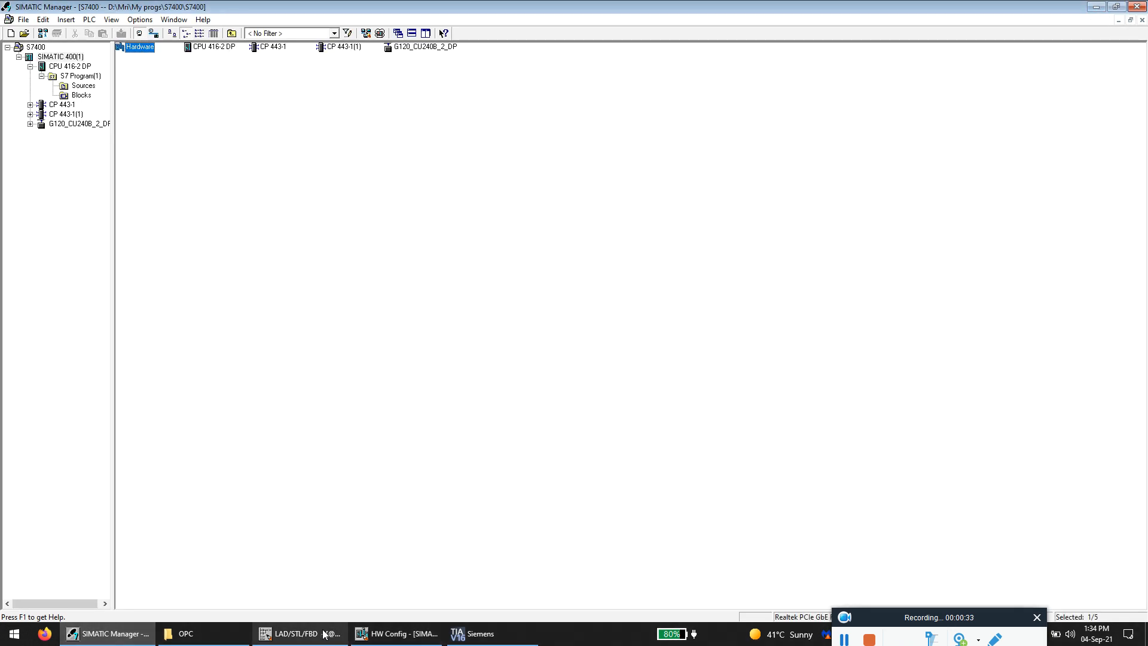
click(296, 634)
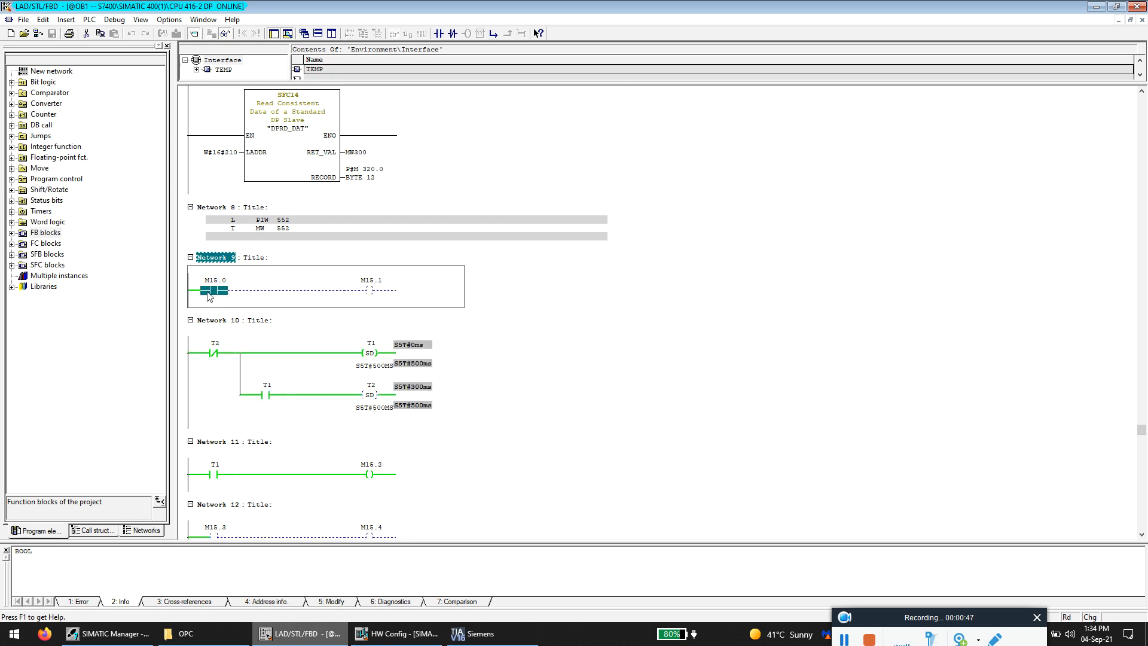
double_click(209, 281)
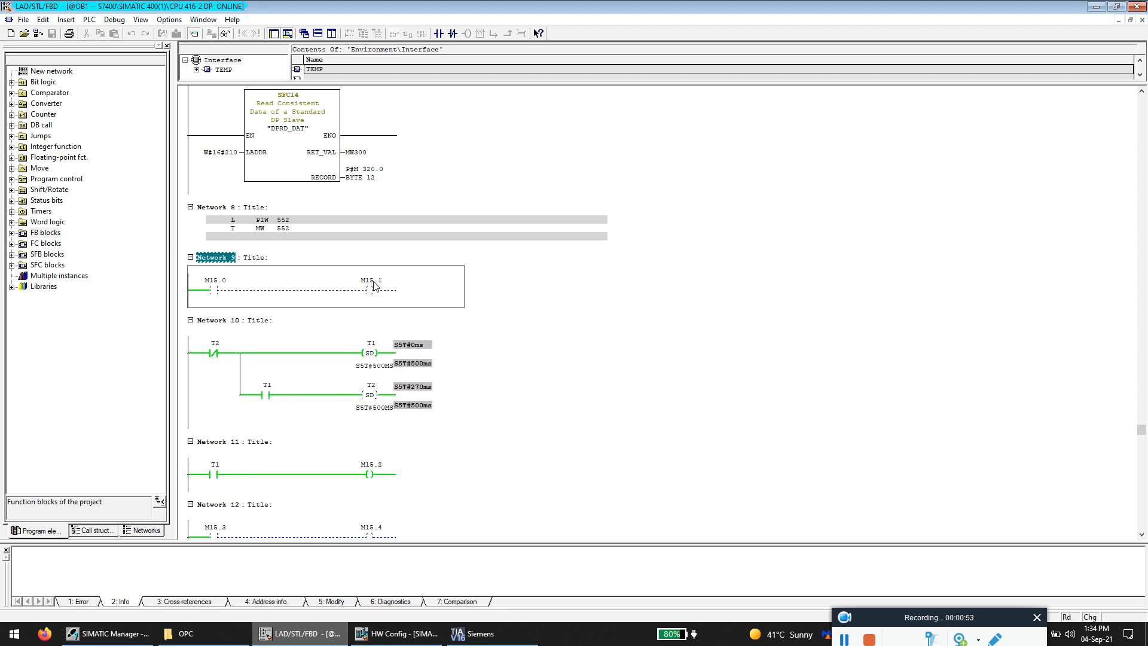
scroll(down, 3)
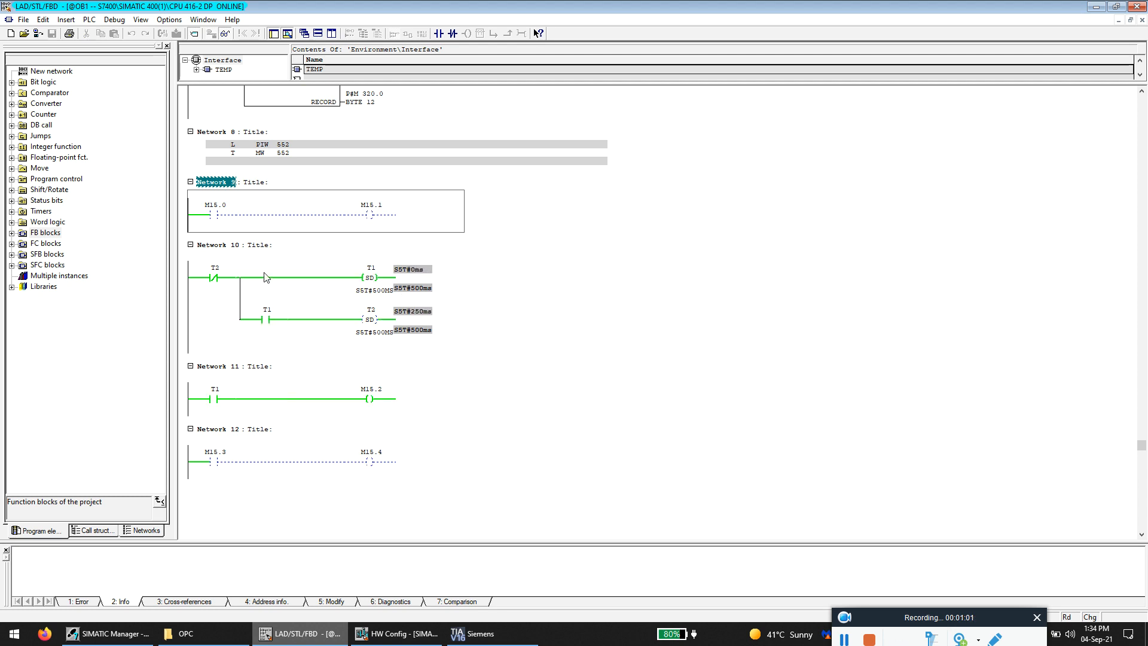
scroll(up, 3)
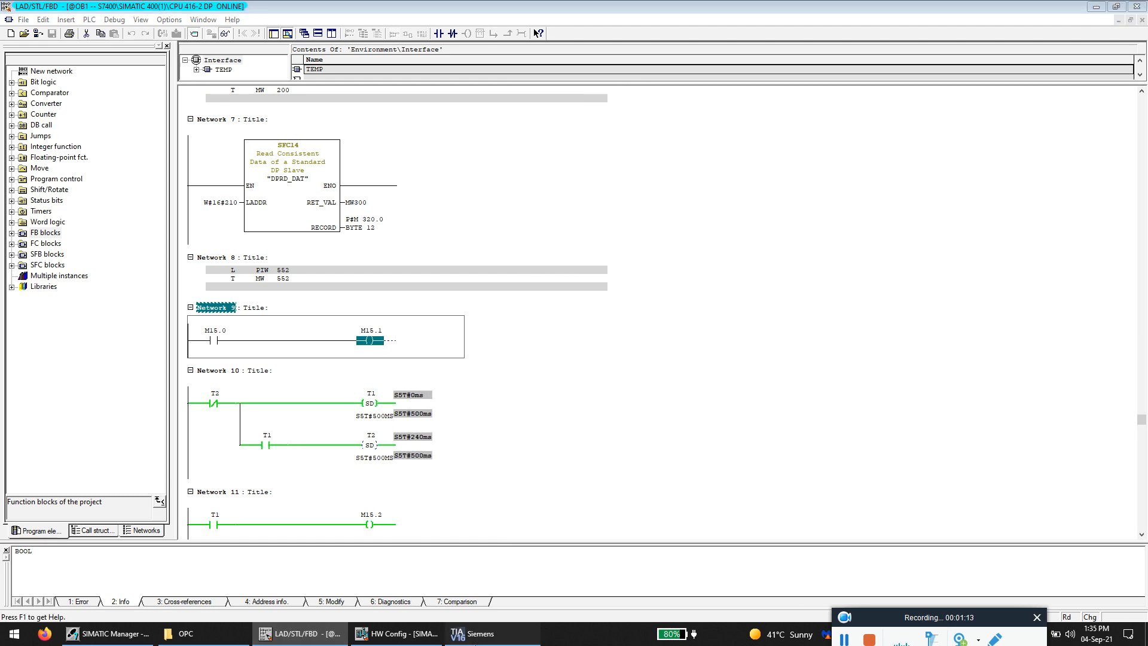
Step: Create a new TIA Portal project keeping the default name Project10
click(483, 633)
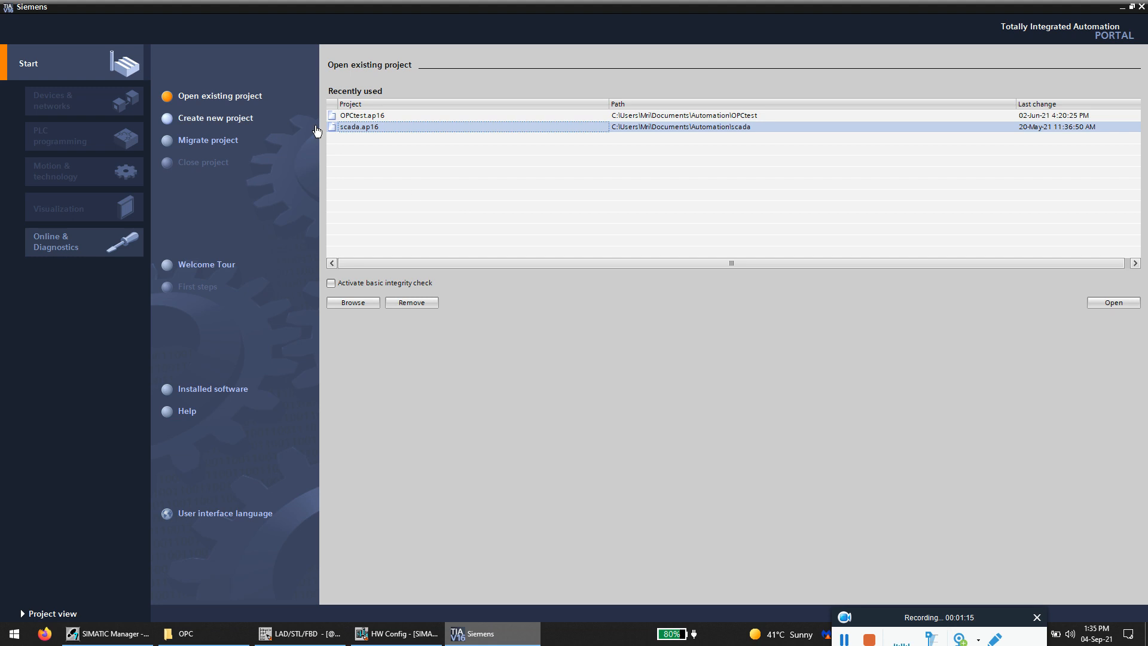
click(359, 115)
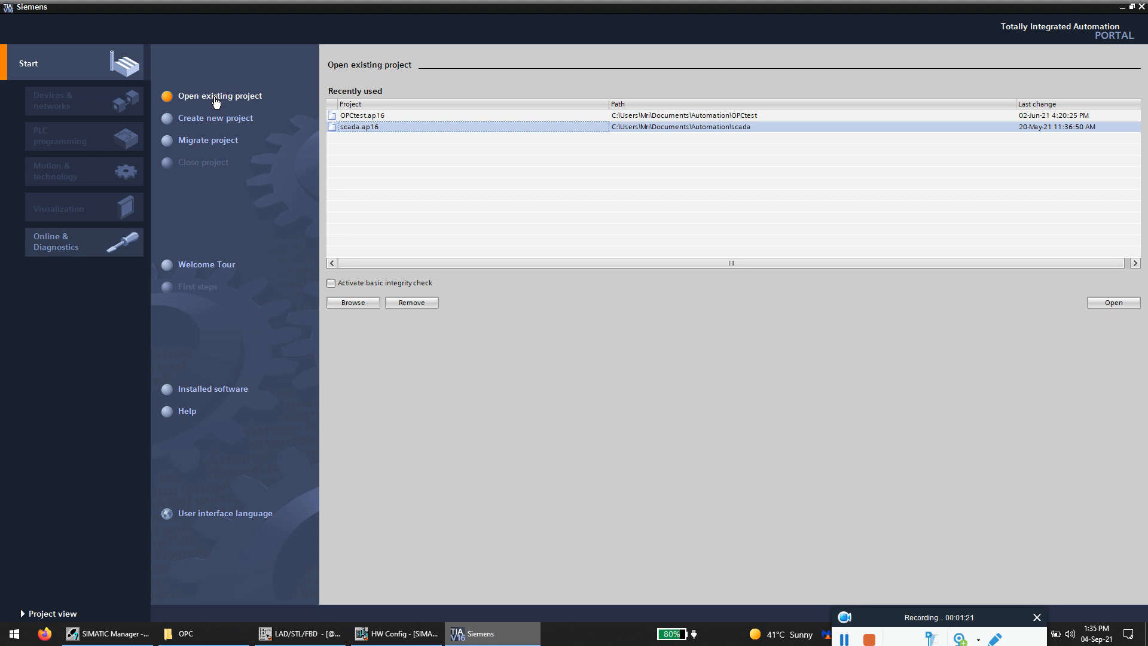
click(215, 118)
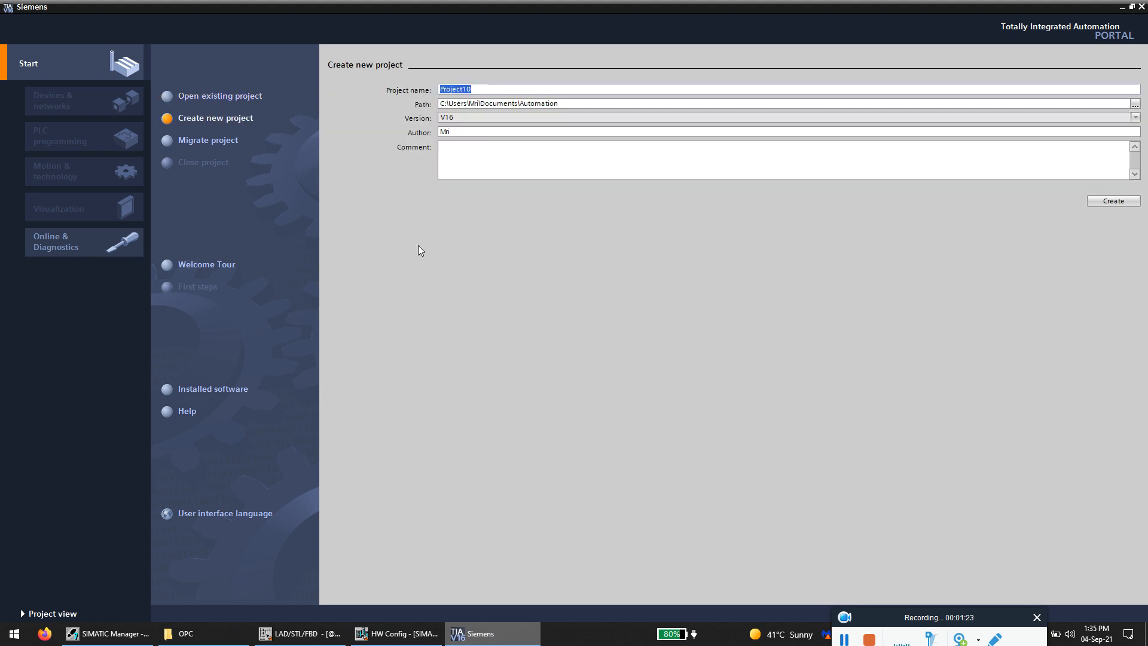
click(1113, 201)
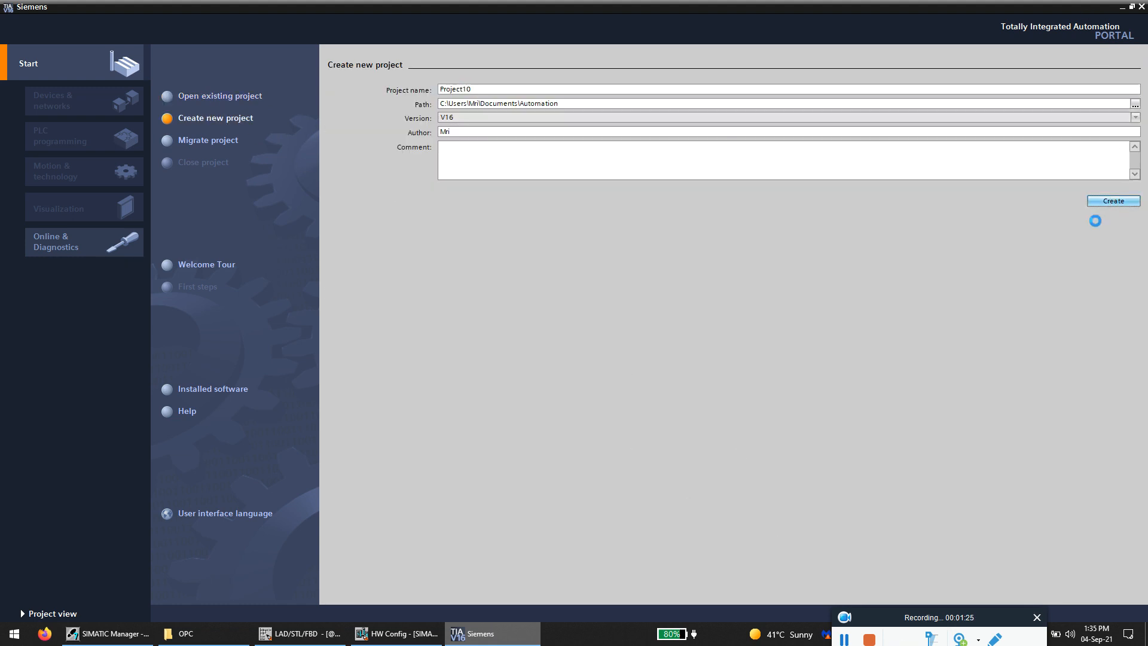
click(1112, 201)
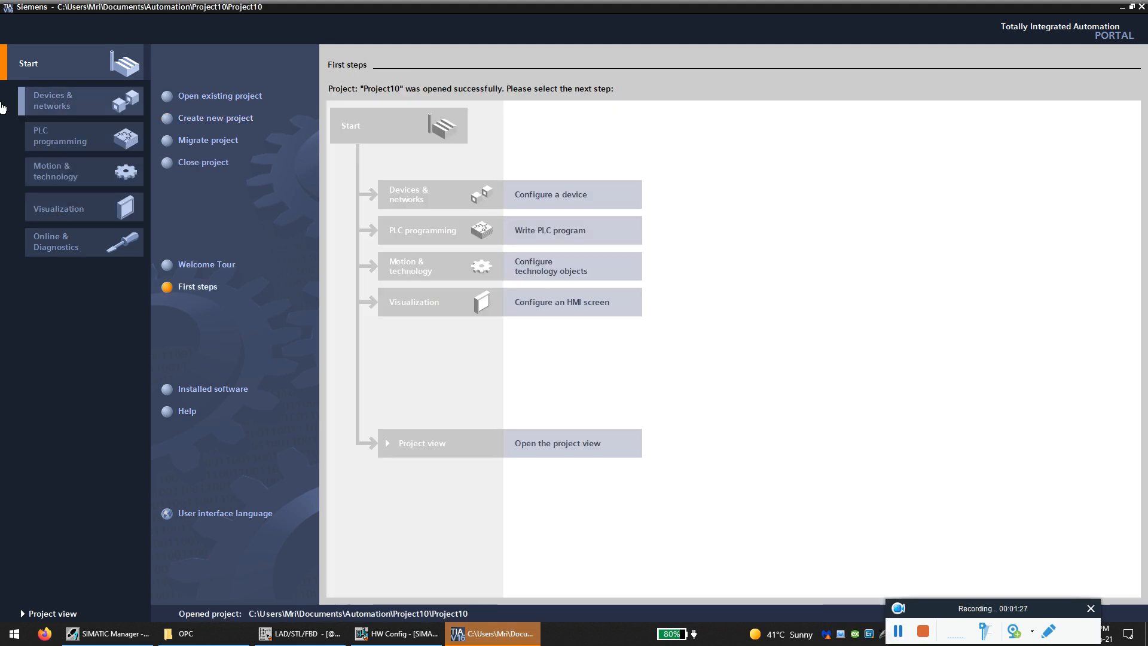
Step: Add a WinCC RT Advanced SIMATIC HMI application from PC systems as PC-System_1
click(63, 100)
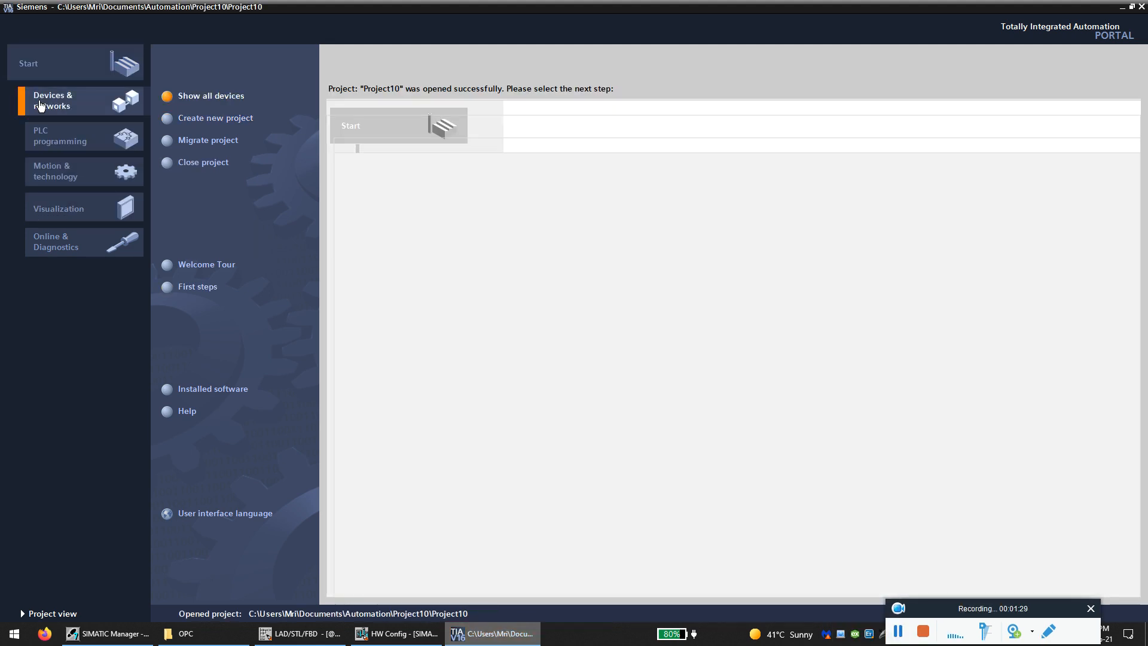
click(53, 101)
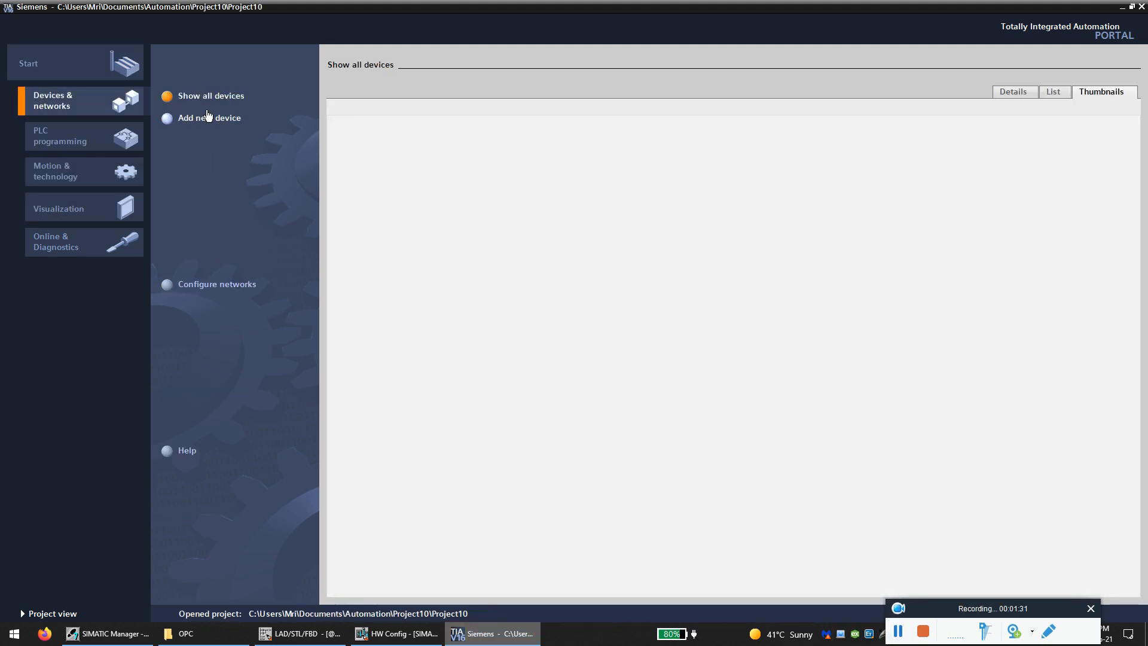
click(208, 118)
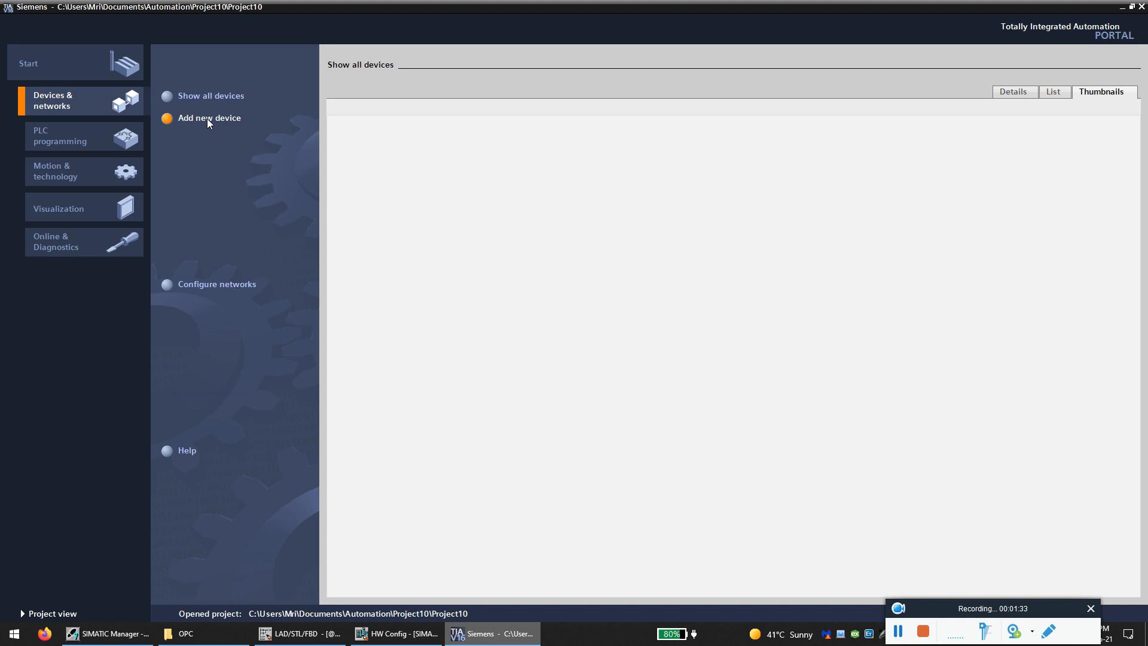
click(209, 118)
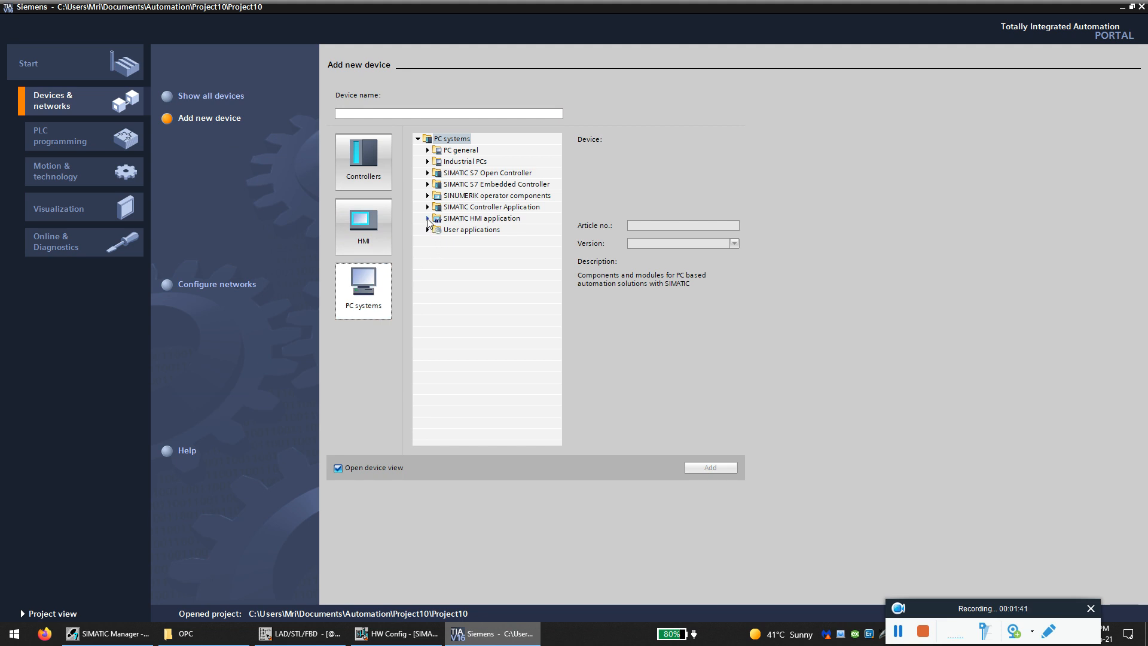
mouse_move(489, 223)
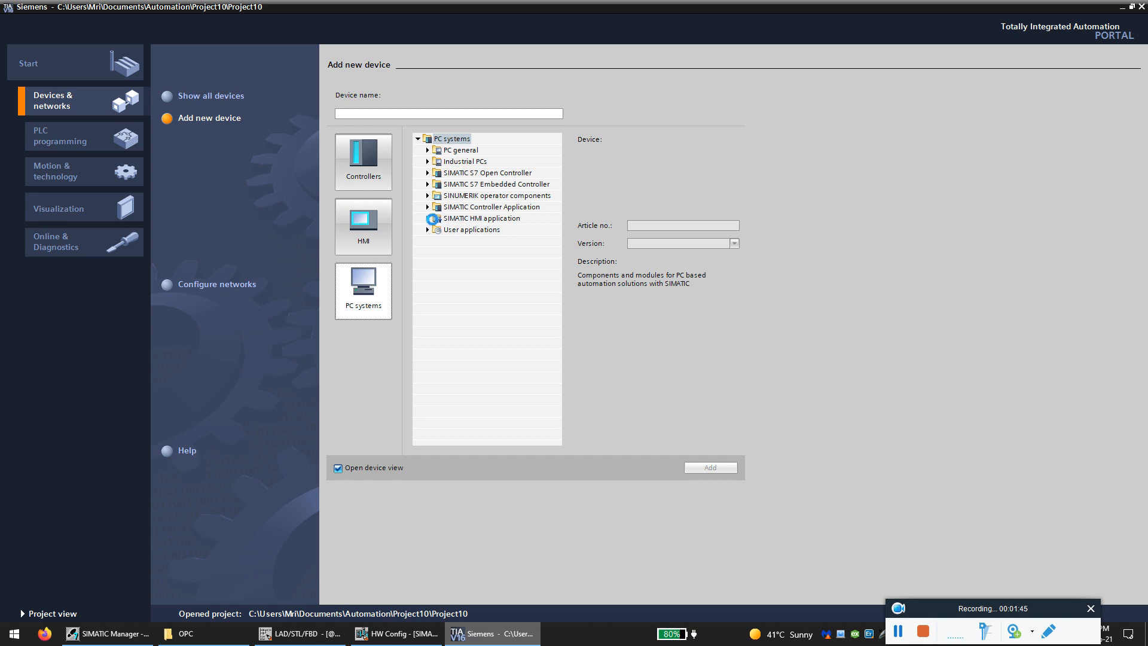
click(428, 218)
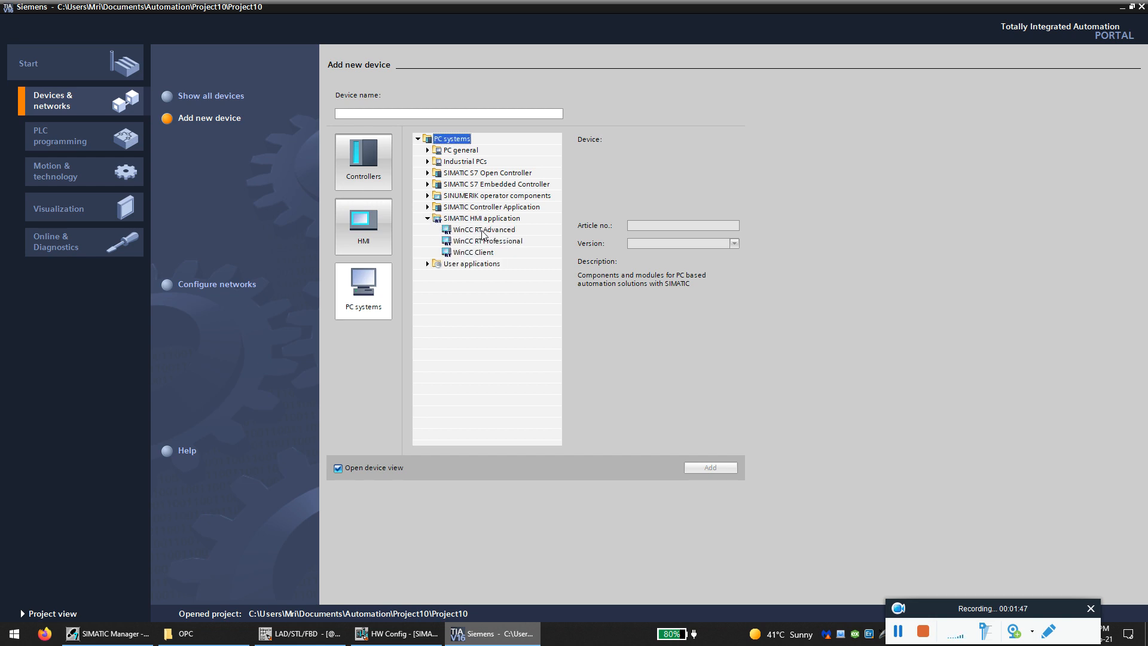
click(484, 229)
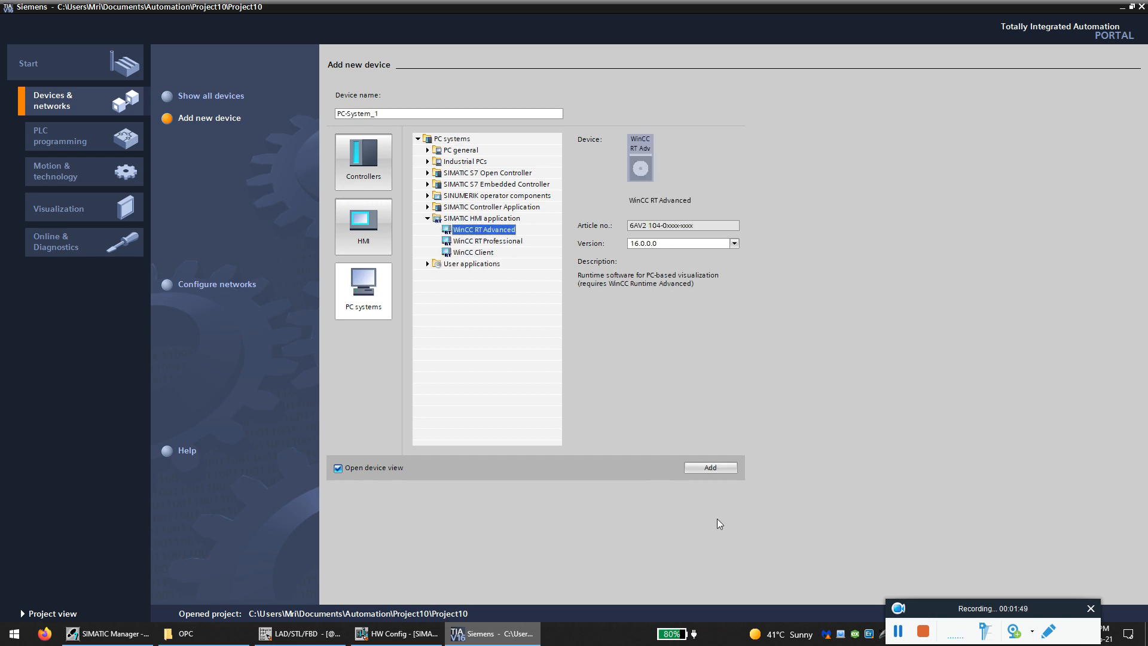
click(709, 467)
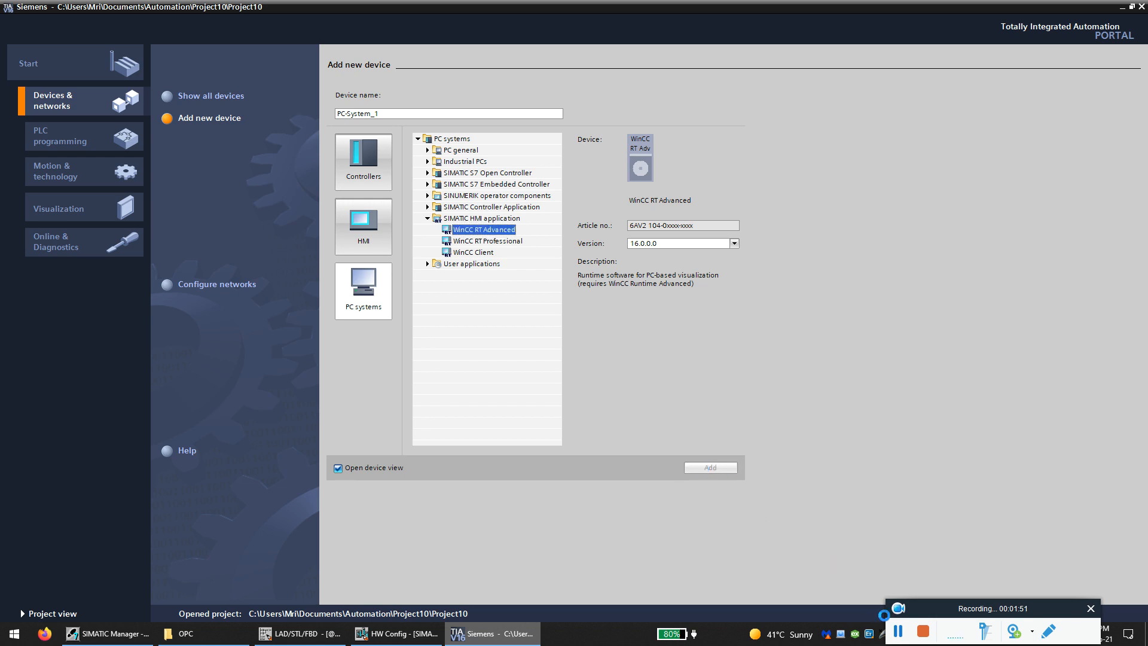
click(707, 467)
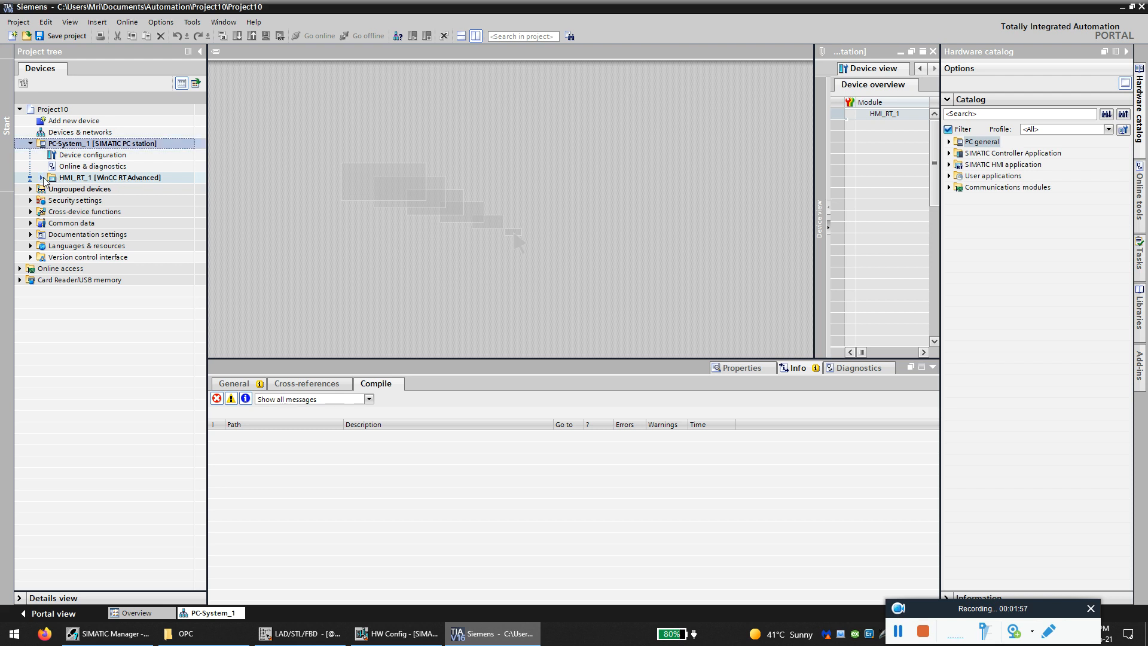
Step: Open HMI_RT_1's Connections editor and add Connection_1 using the SIMATIC S7 300/400 driver
click(42, 177)
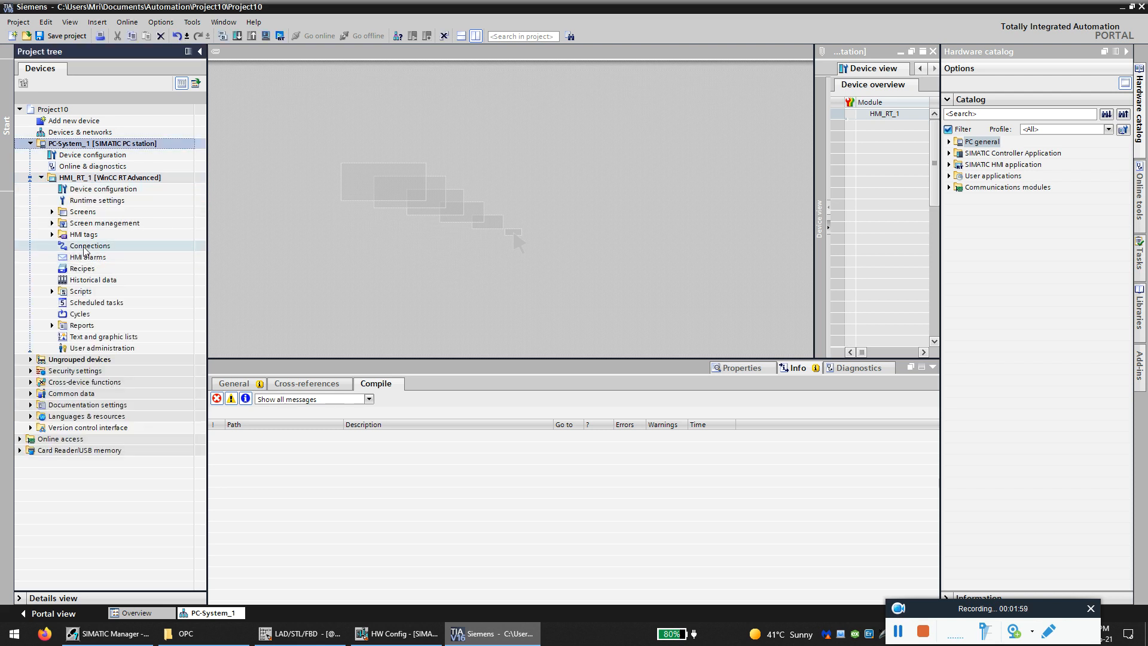
double_click(90, 245)
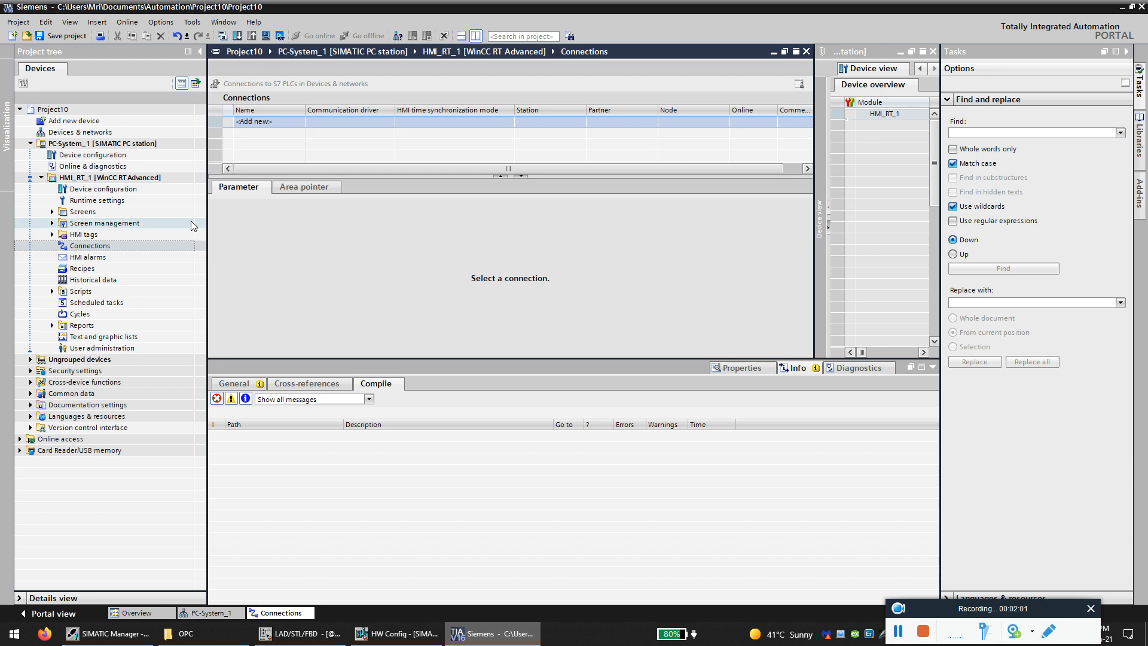
click(262, 121)
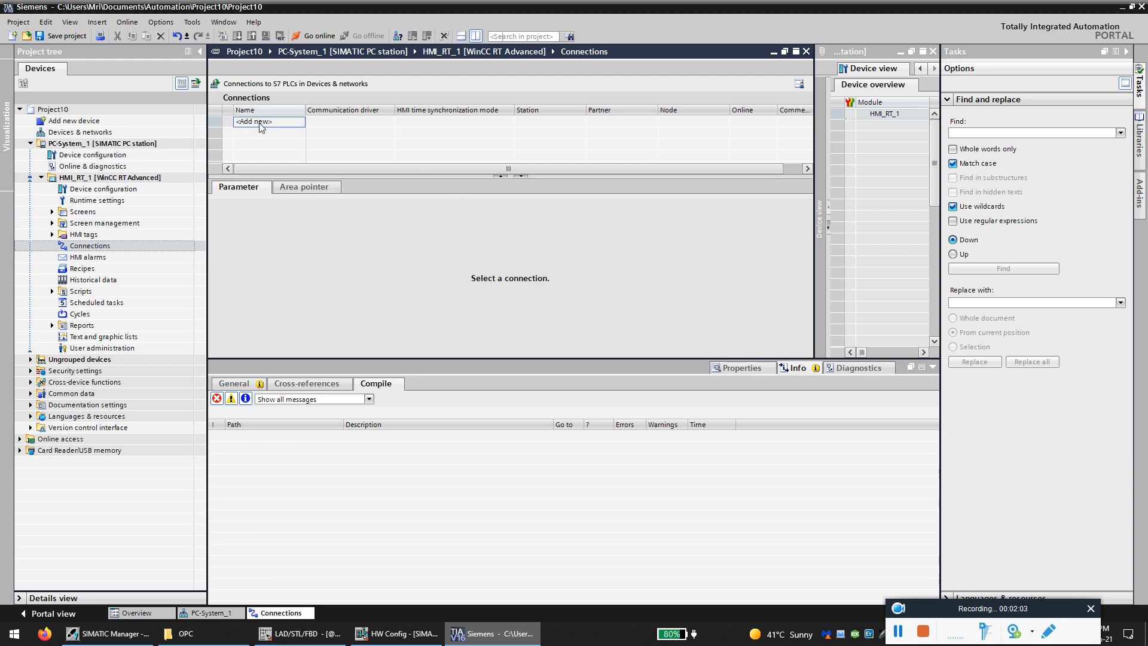
click(253, 122)
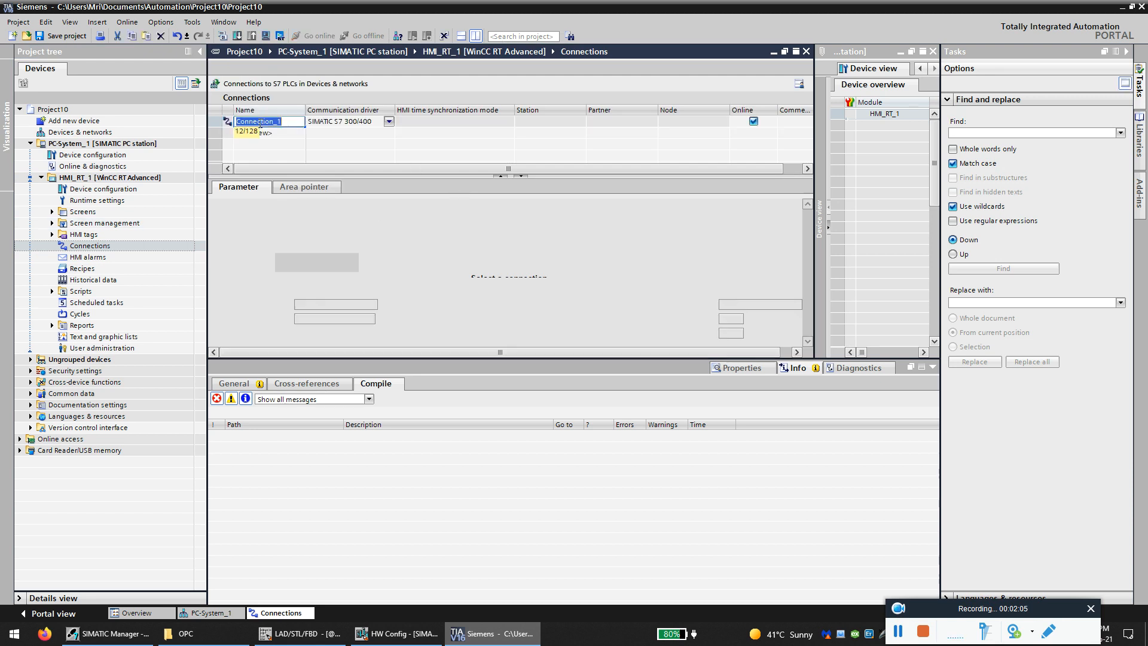
click(264, 122)
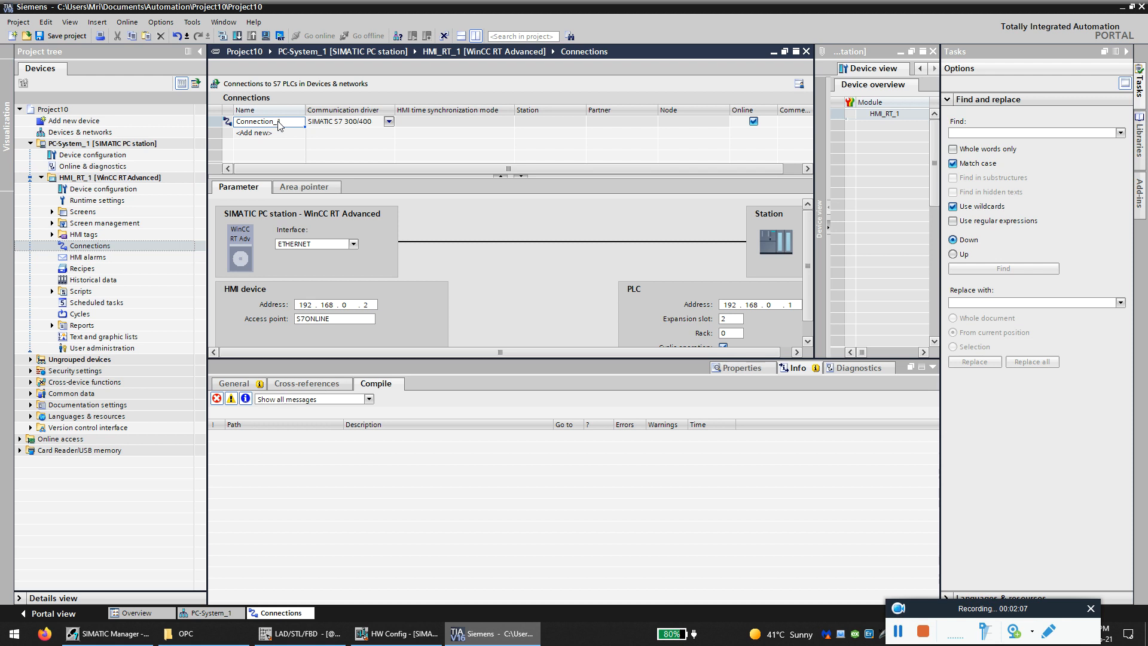
double_click(266, 121)
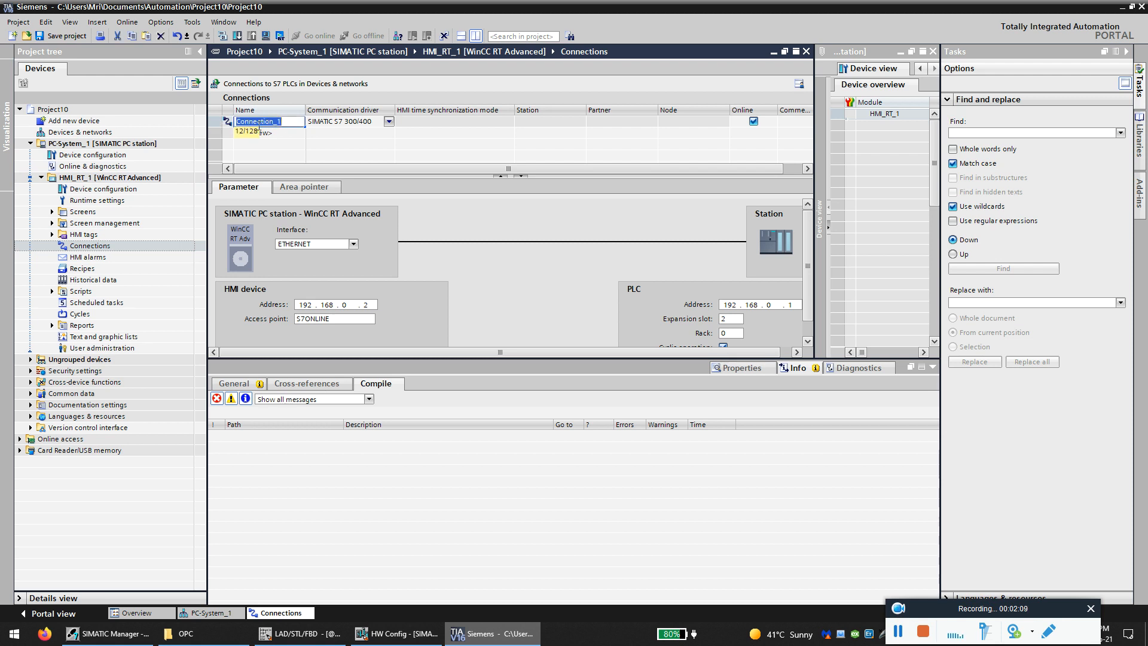
click(352, 120)
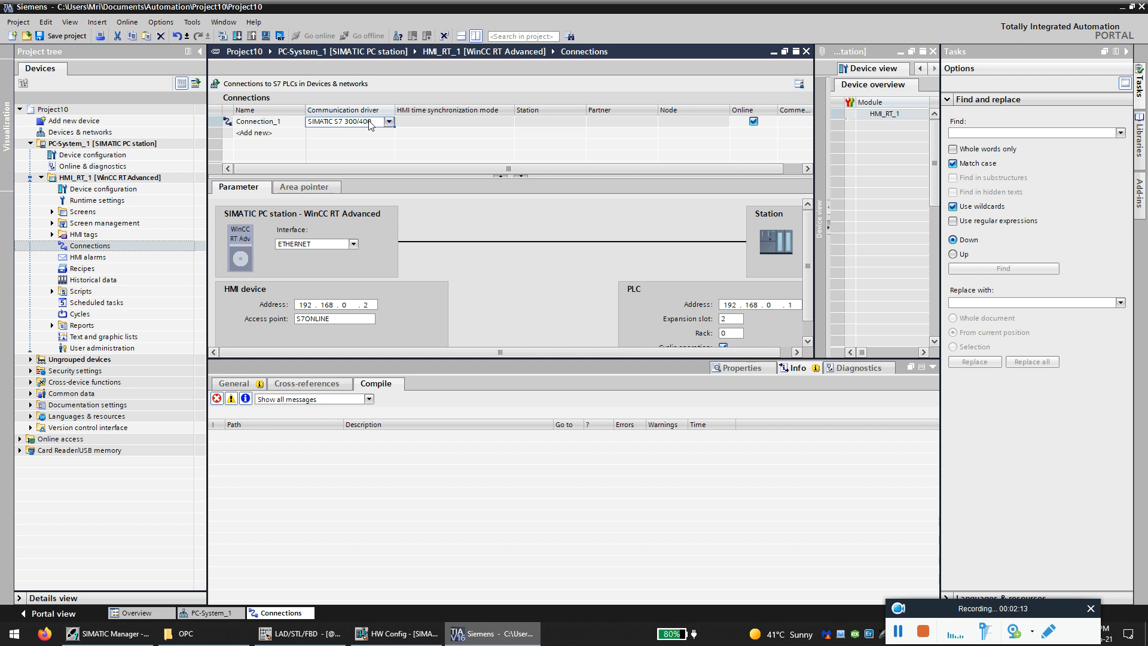
mouse_move(337, 269)
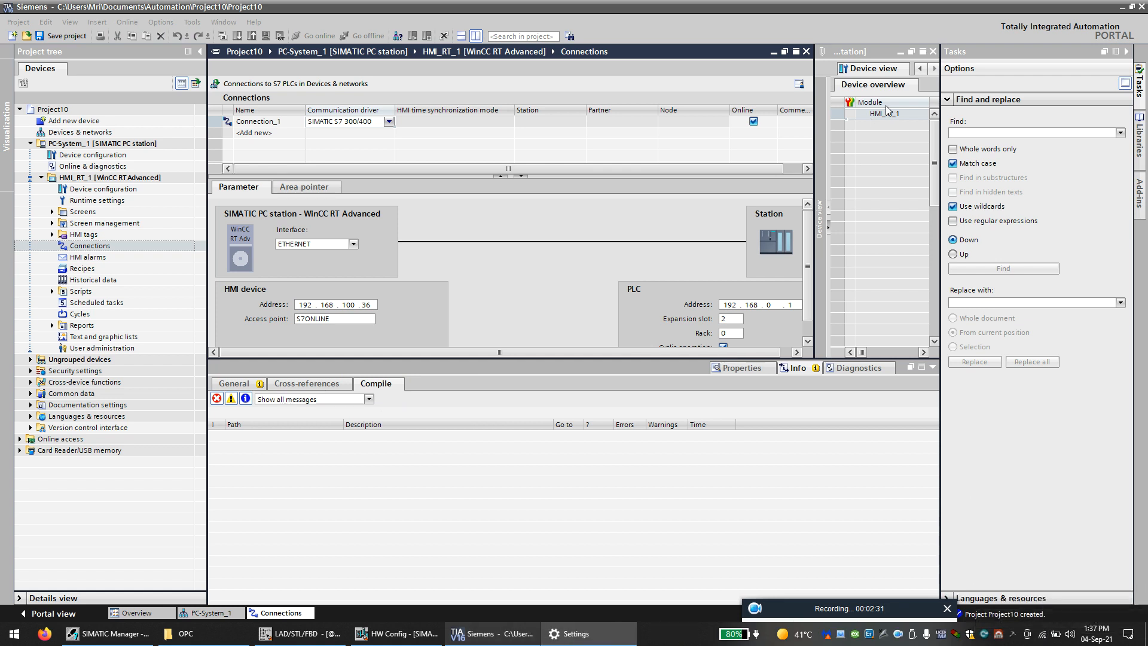
click(576, 633)
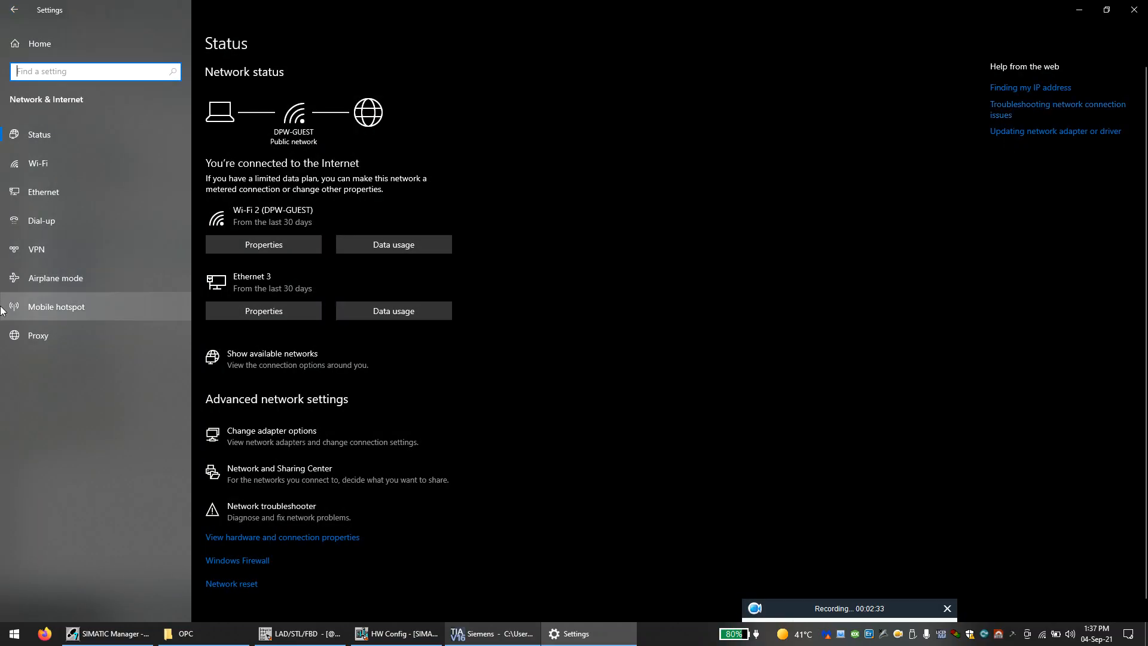
click(43, 192)
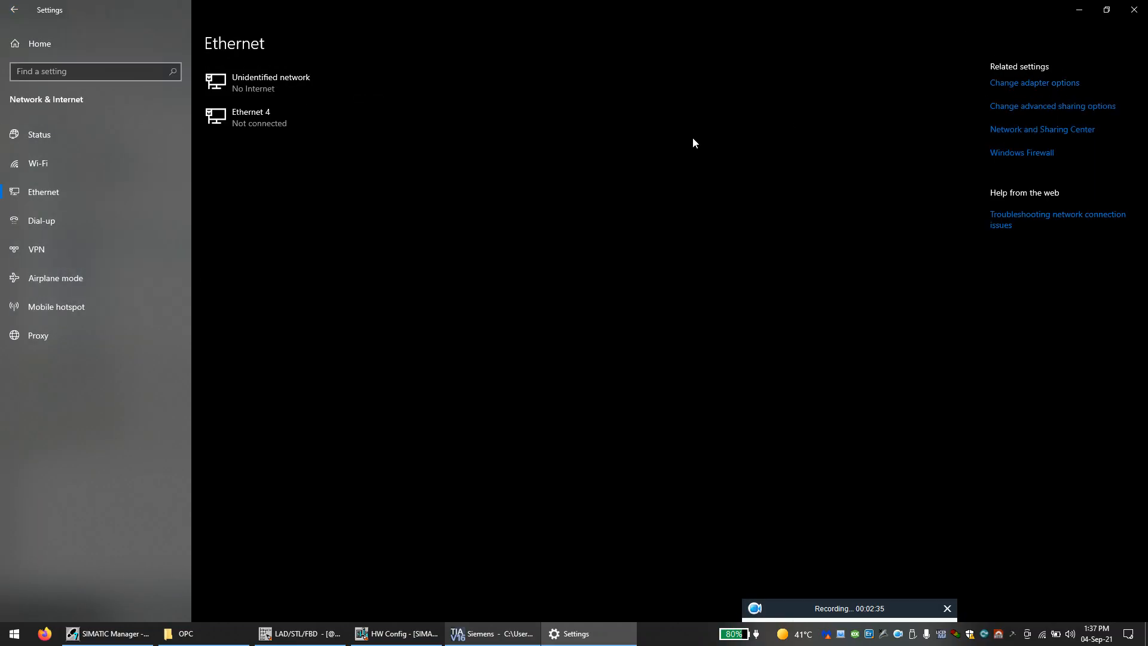
click(1034, 82)
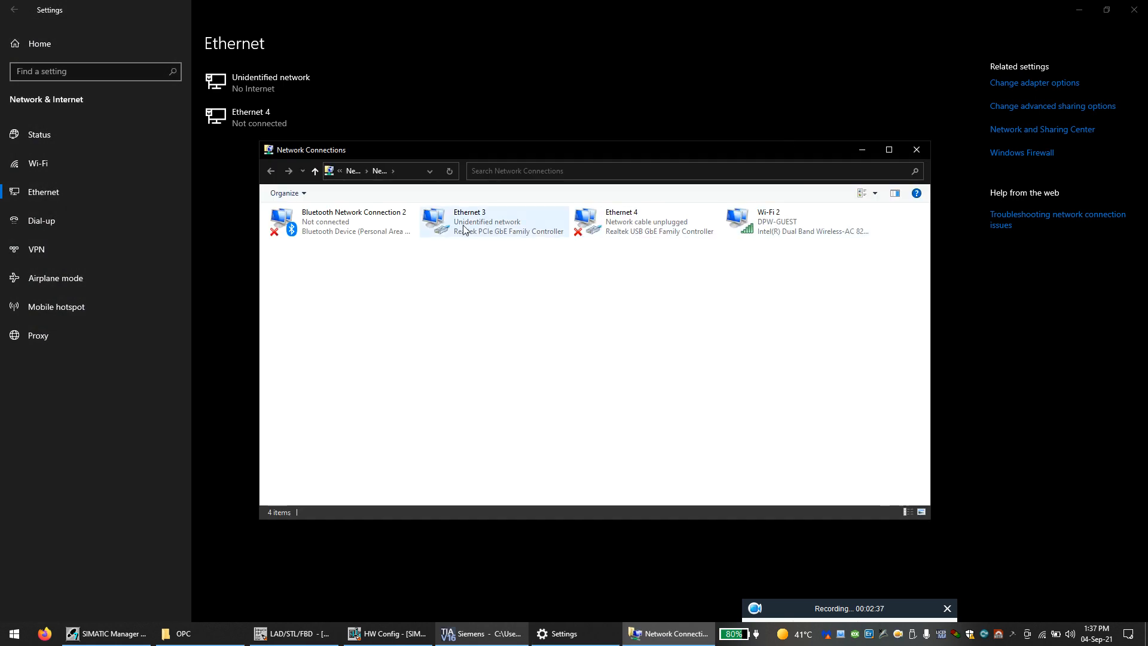
double_click(469, 221)
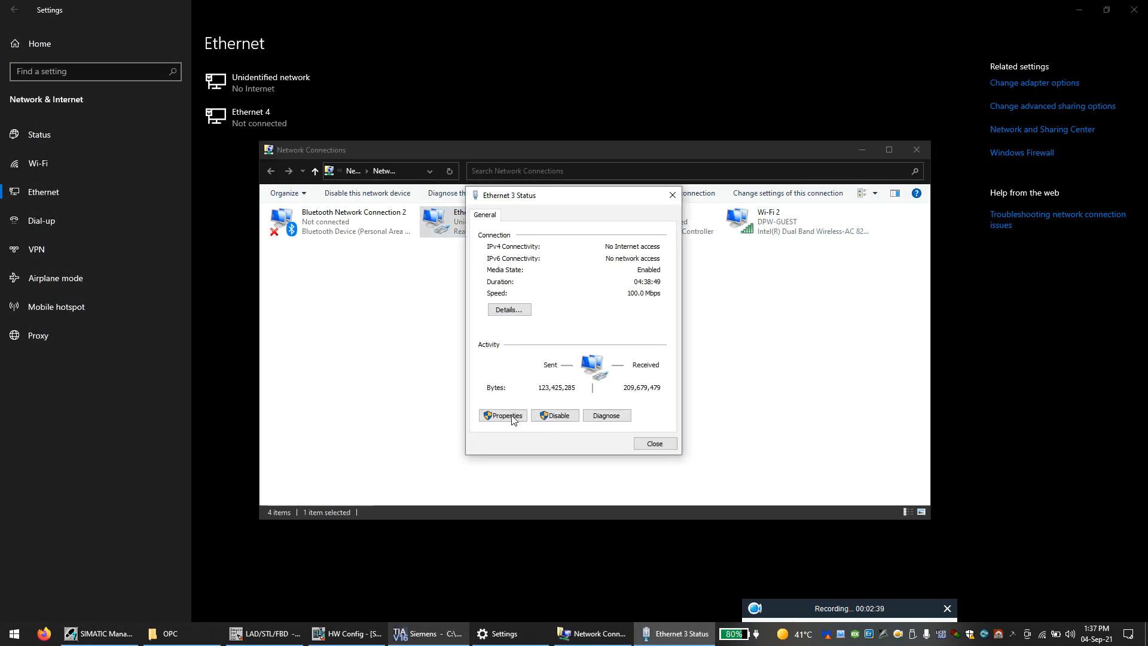
click(502, 415)
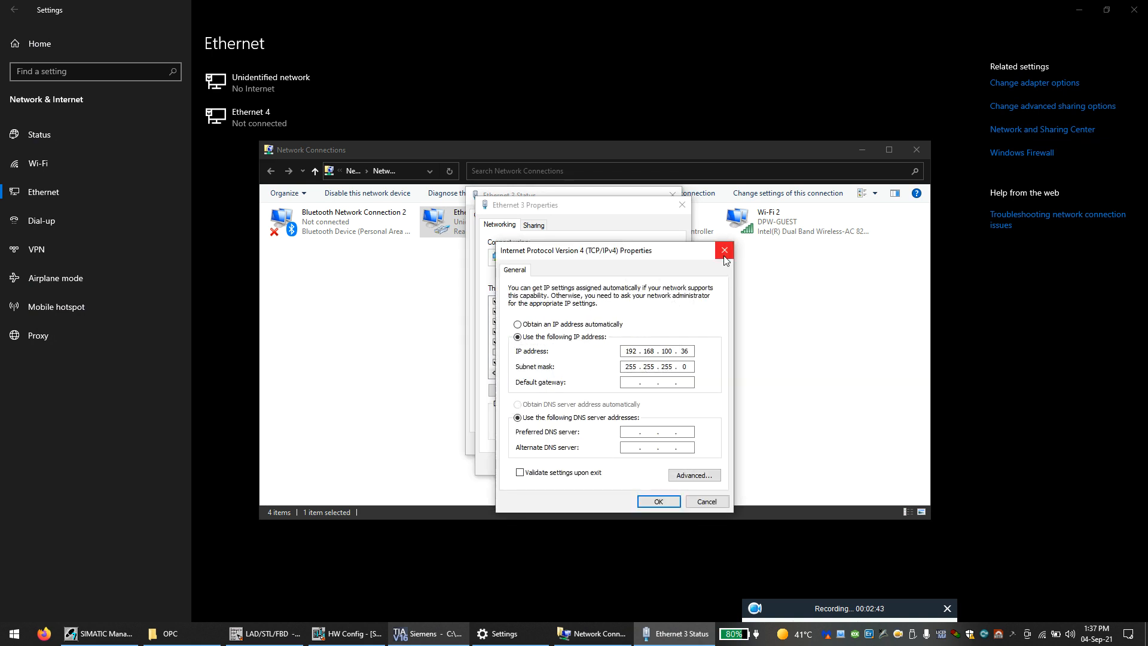
click(724, 251)
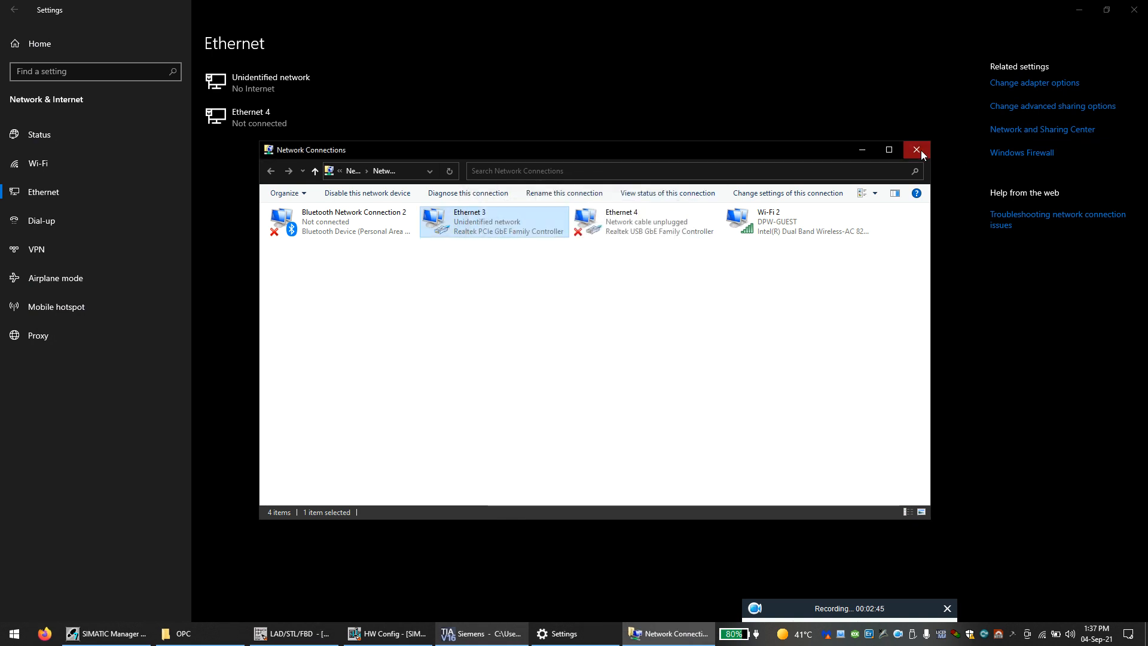
click(917, 150)
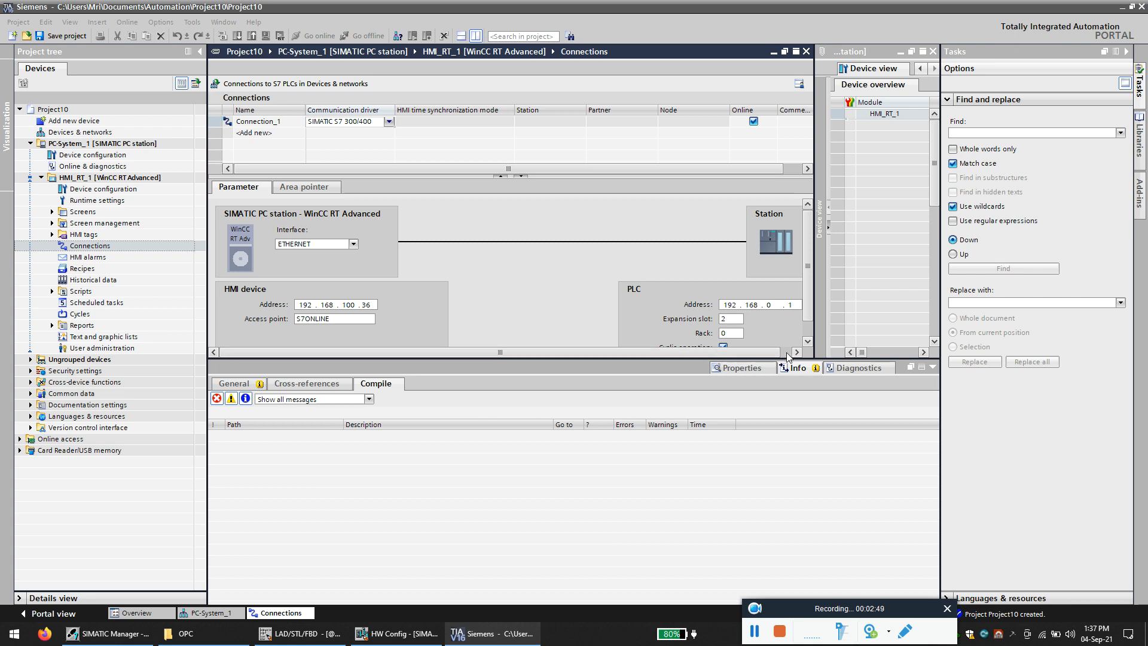
Step: Enter 192.168.100.84 as Connection_1's PLC address
triple_click(353, 305)
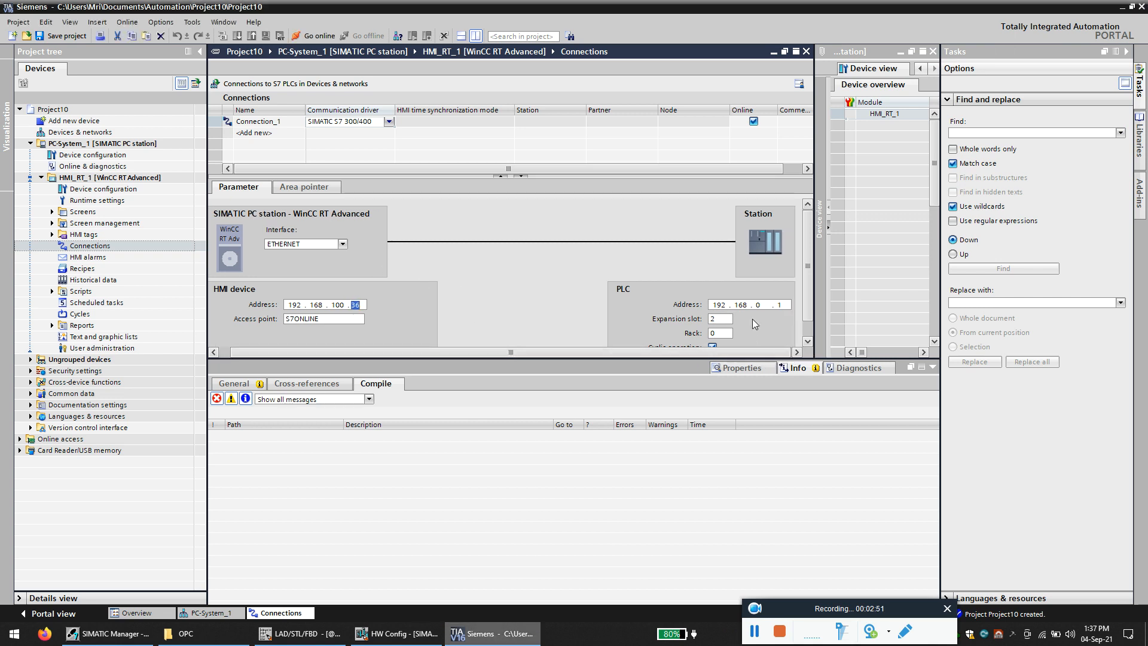
click(757, 304)
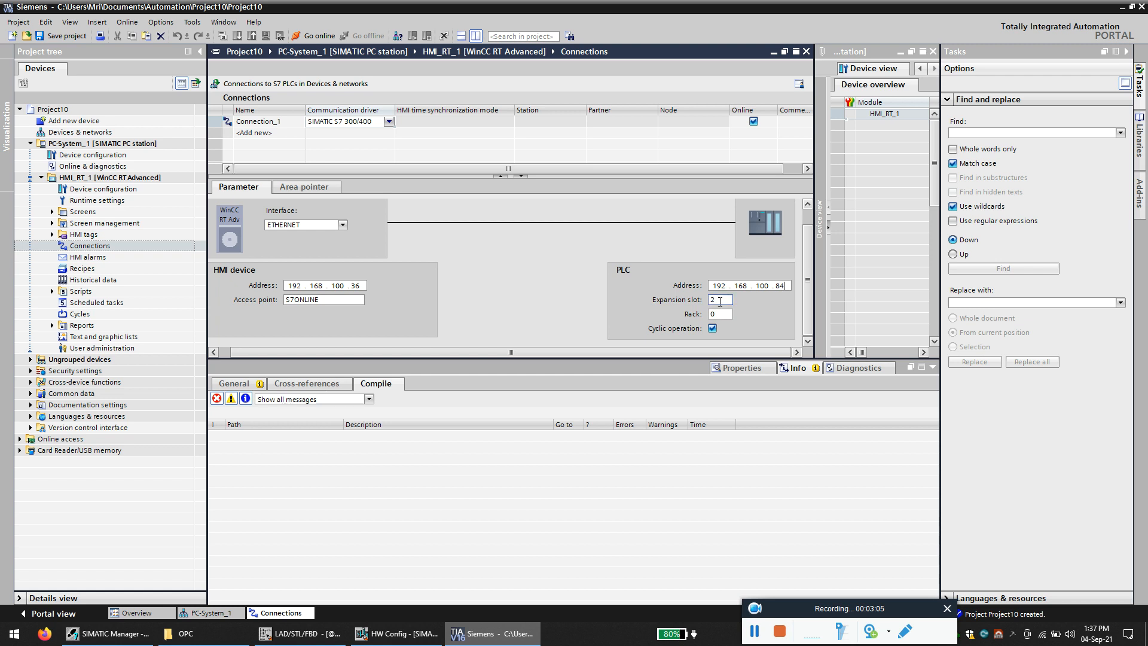
click(396, 633)
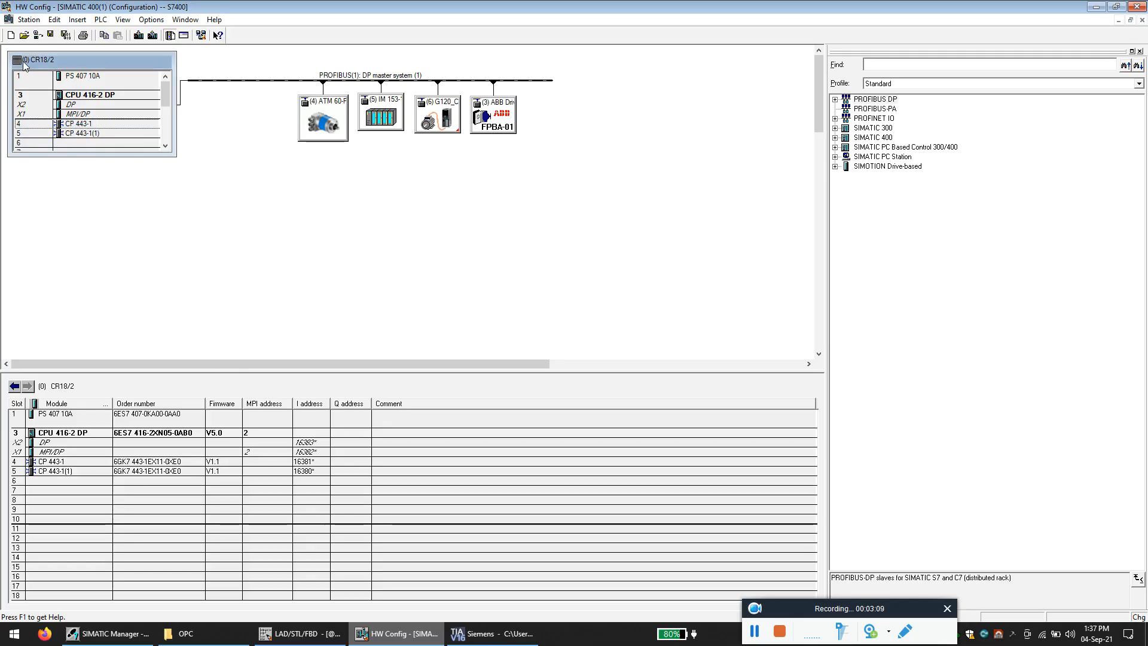
click(95, 95)
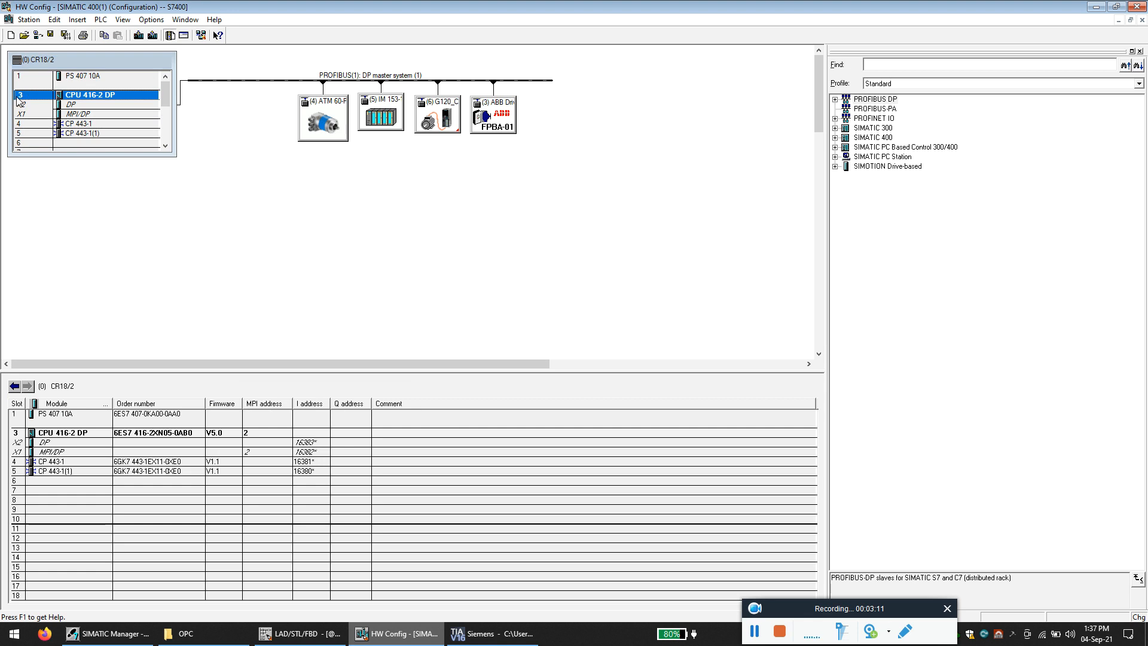
mouse_move(156, 167)
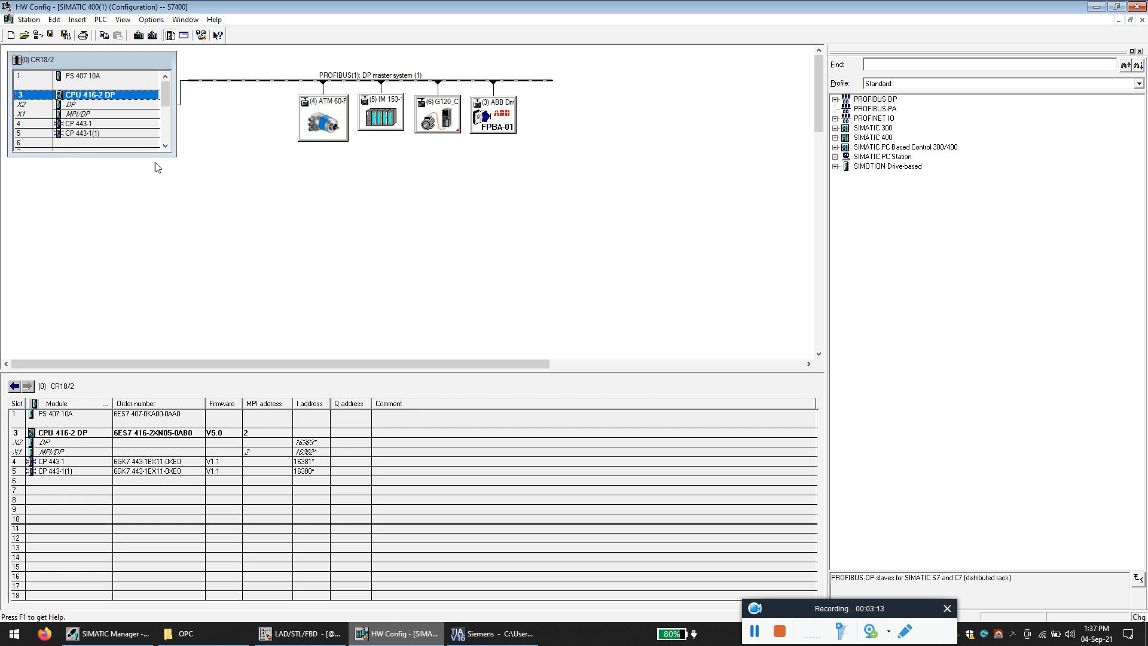
click(490, 634)
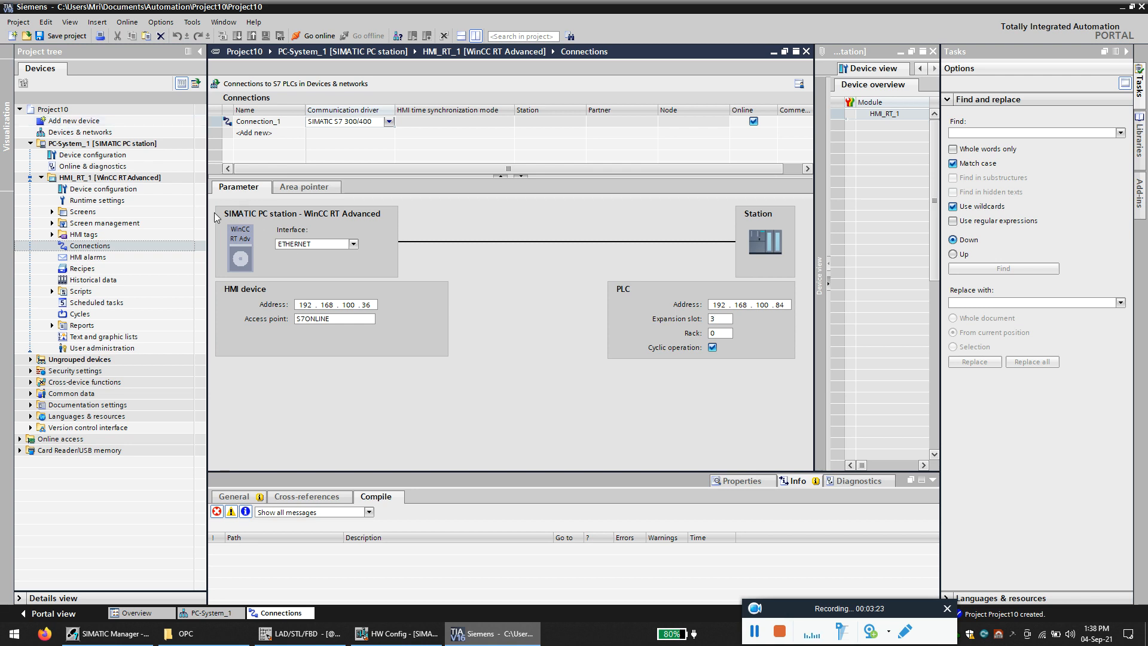
mouse_move(636, 369)
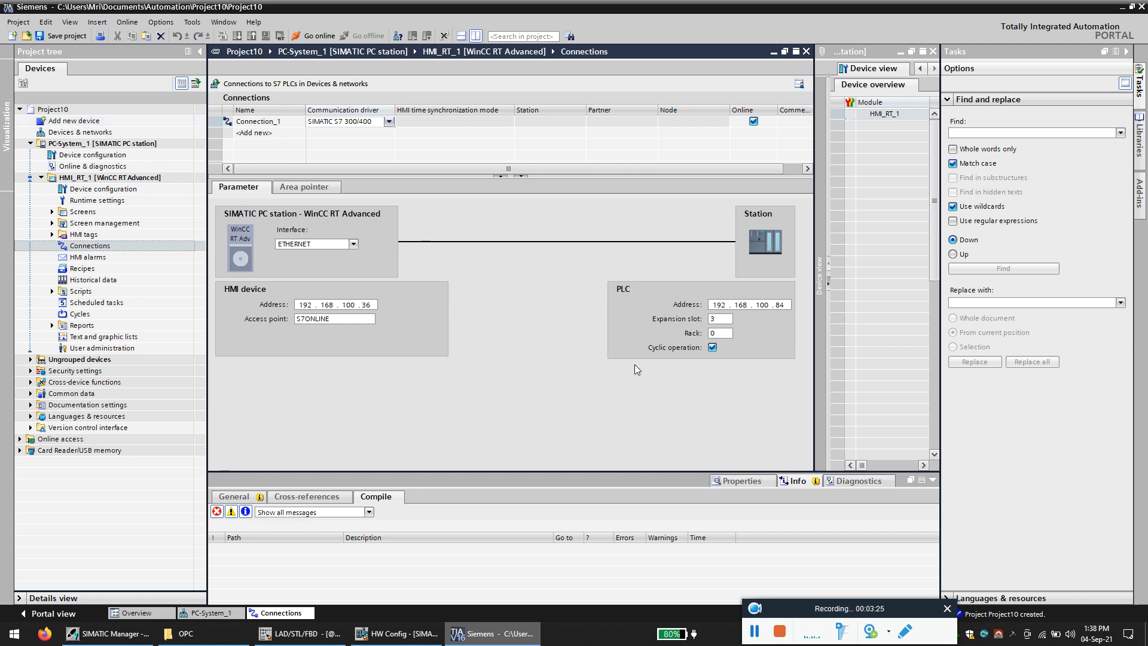
mouse_move(761, 228)
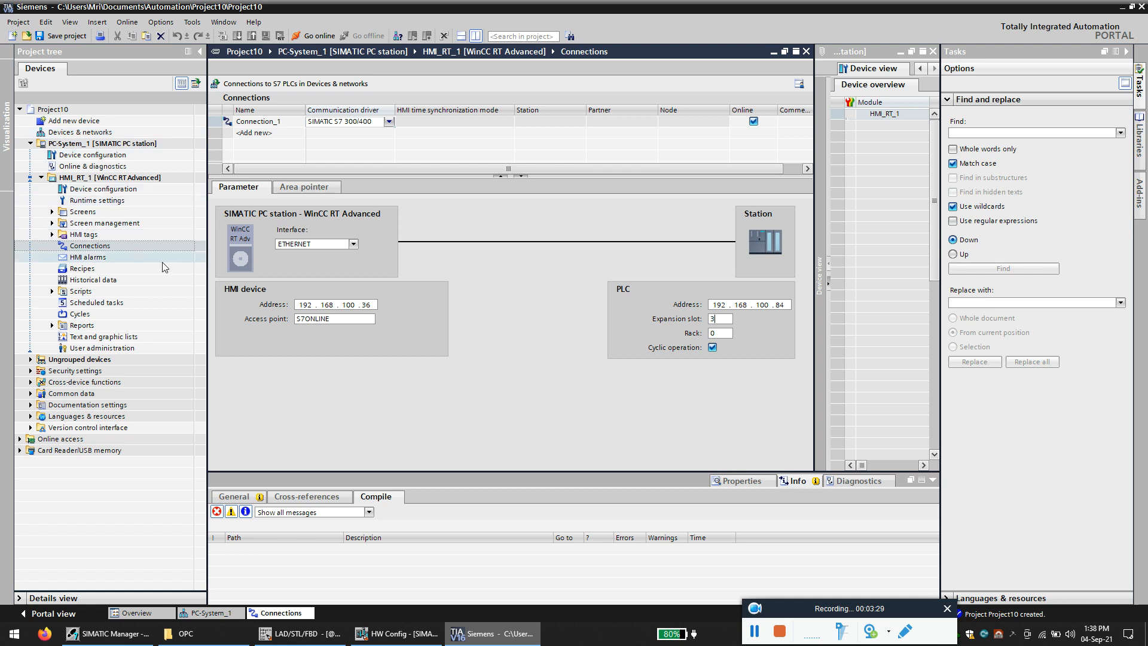
Step: Expand the HMI tags folder of HMI_RT_1 in the project tree
click(52, 234)
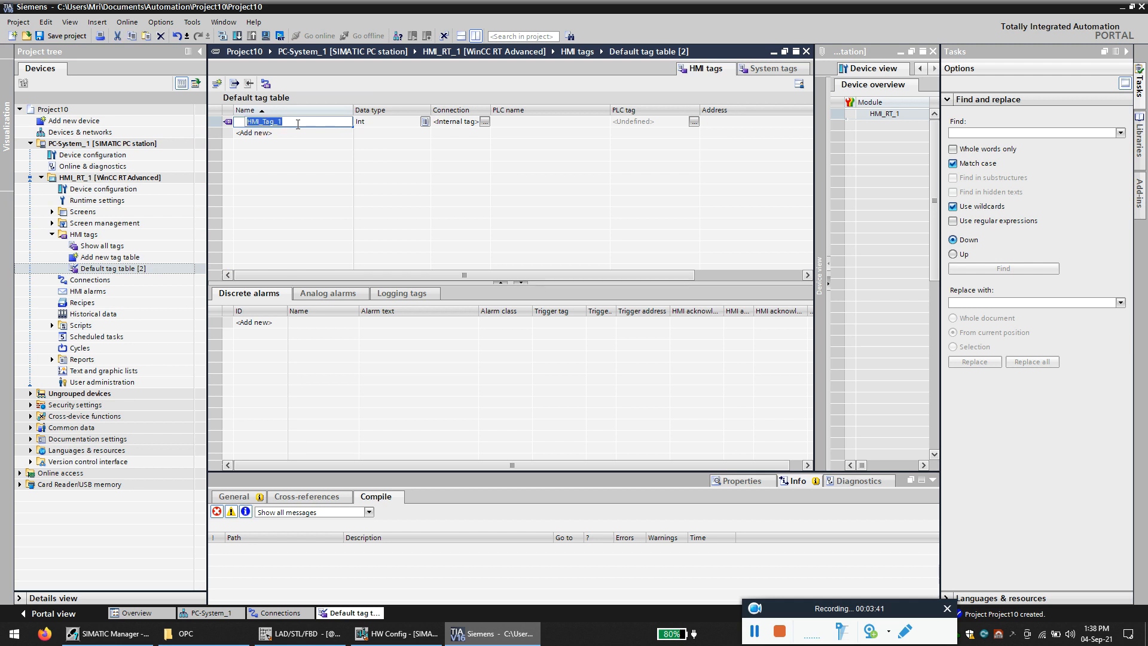
Step: Add an HMI tag named Analog1 linked to Connection_1
text(Analo)
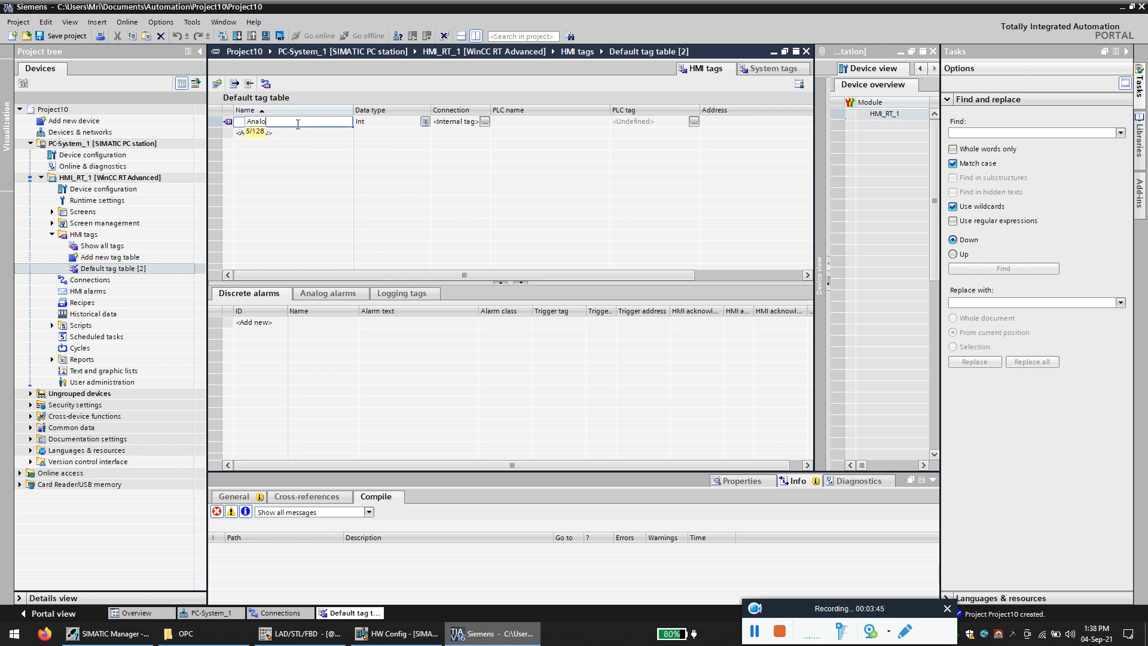
text(g1)
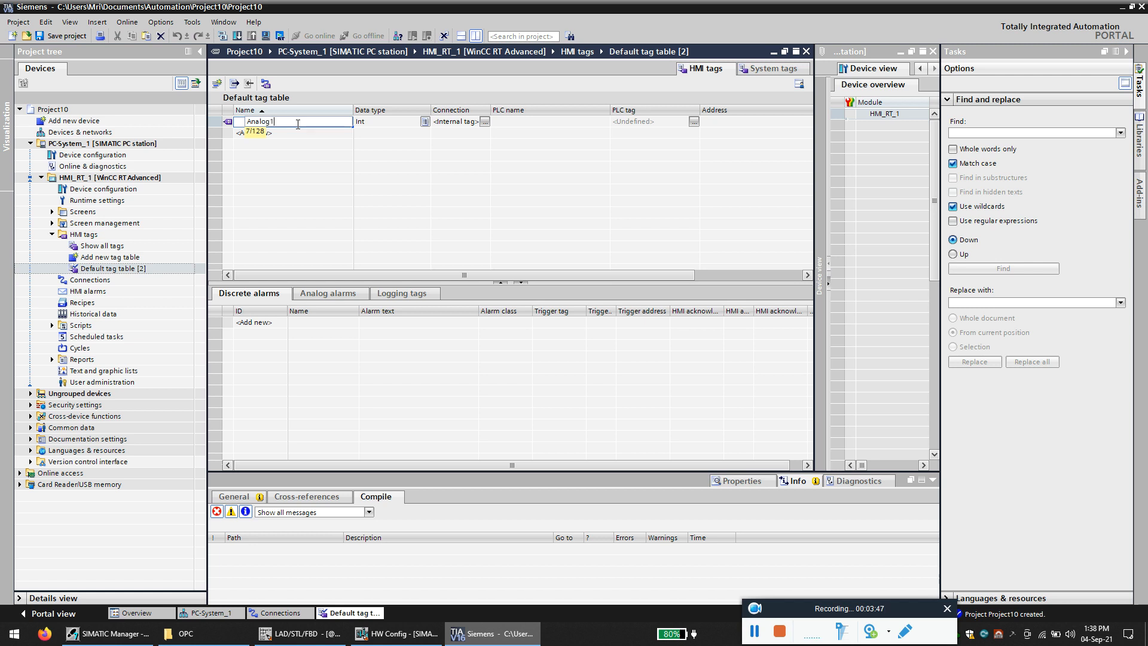
key(Return)
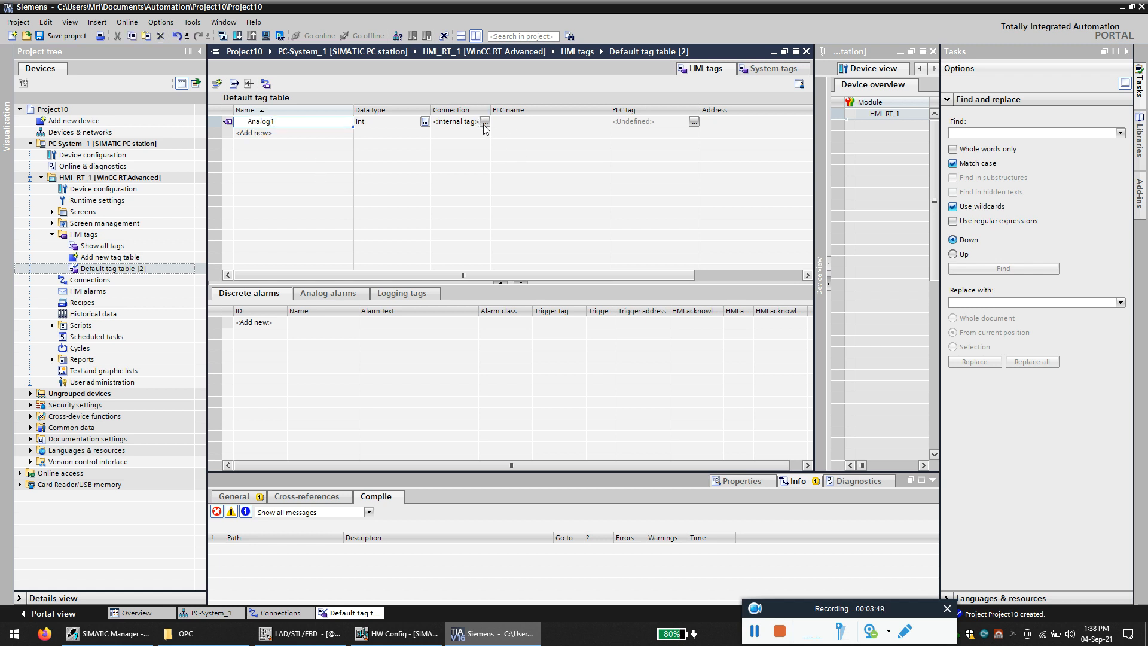
click(454, 121)
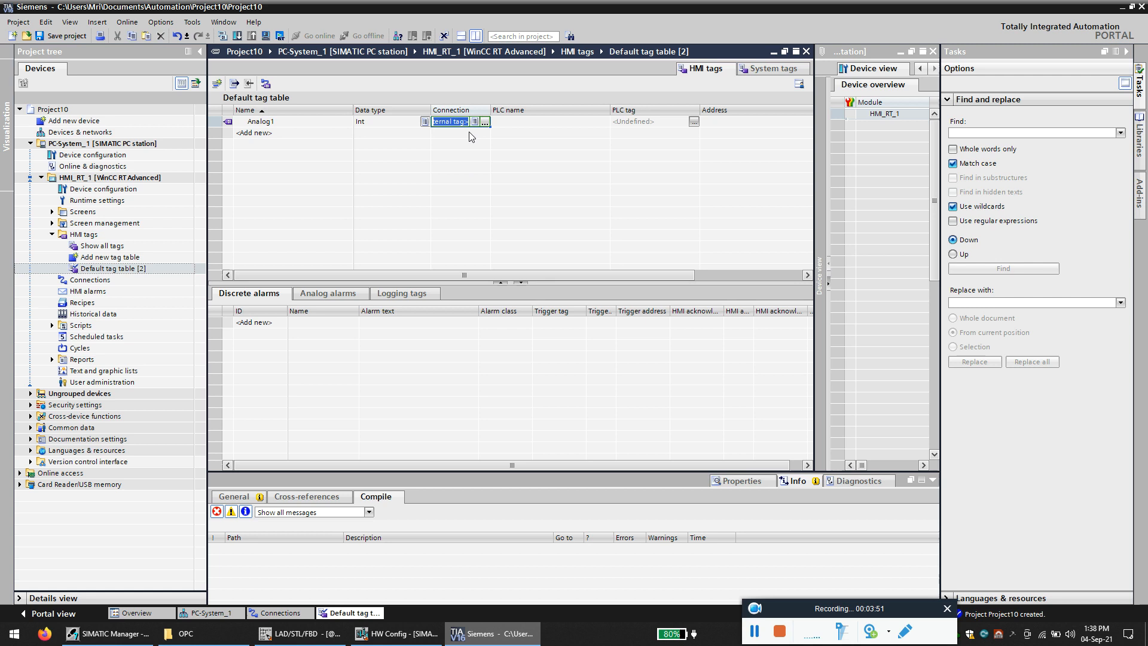
click(485, 121)
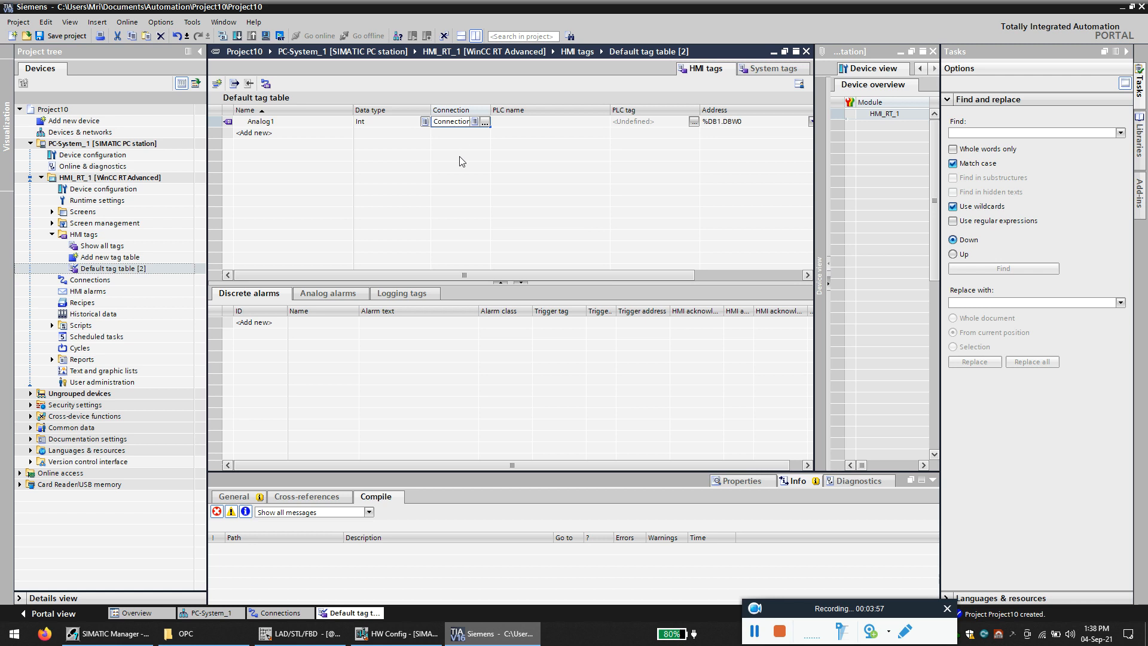
Step: Review Analog1's address settings, currently %DB1.DBW0, considering the memory (M) area
scroll(right, 3)
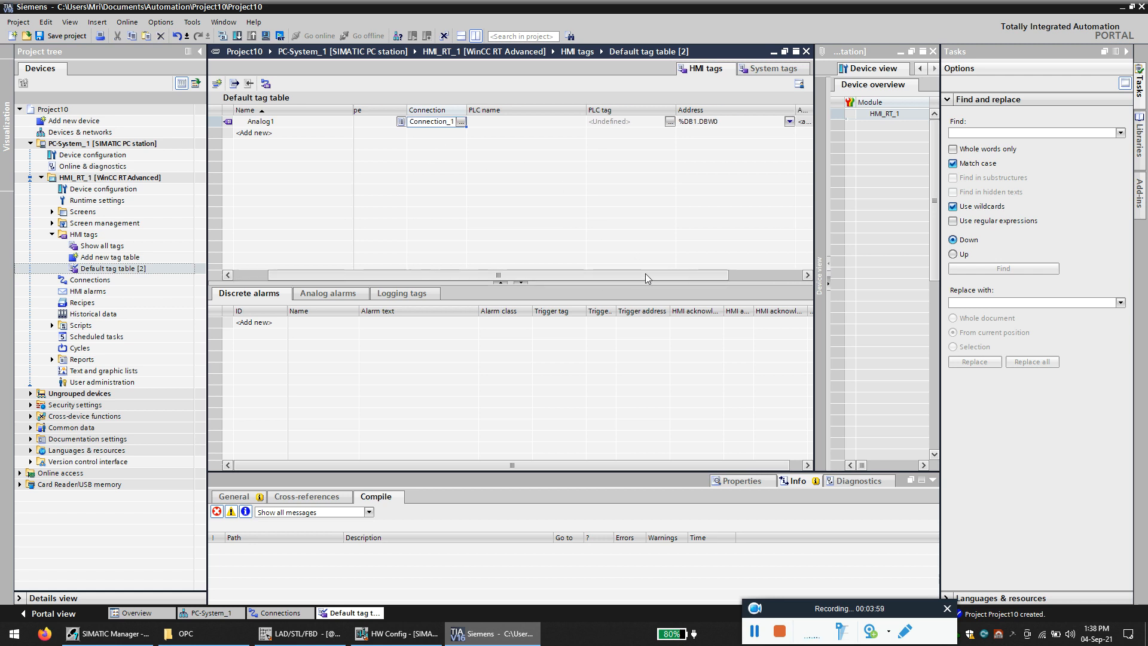
scroll(right, 3)
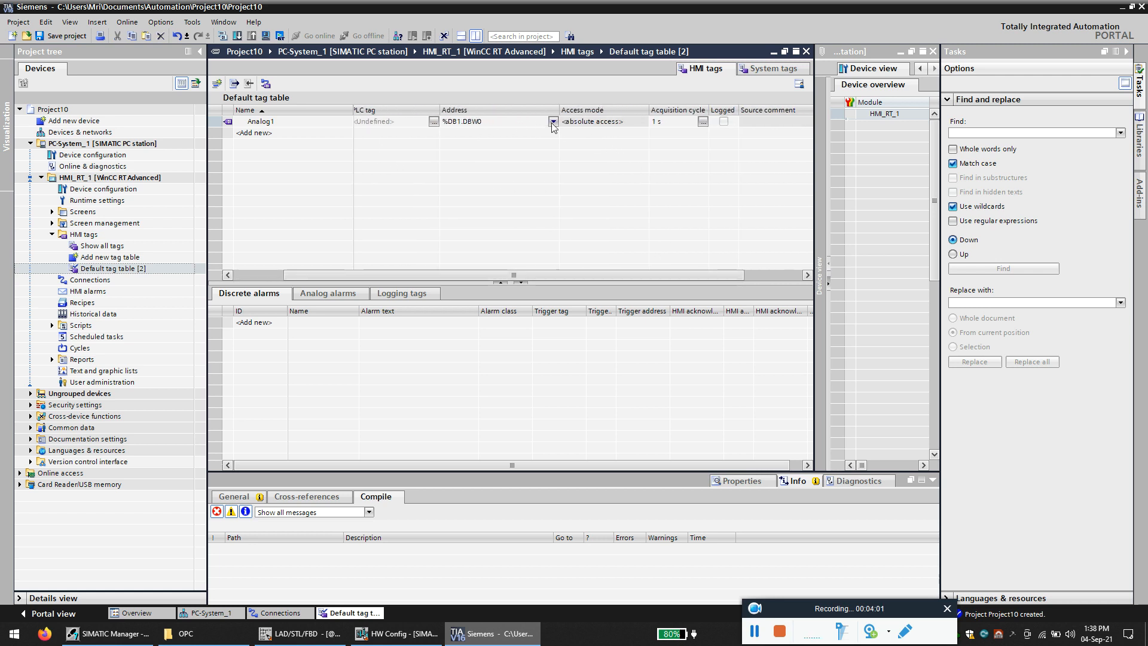
click(553, 122)
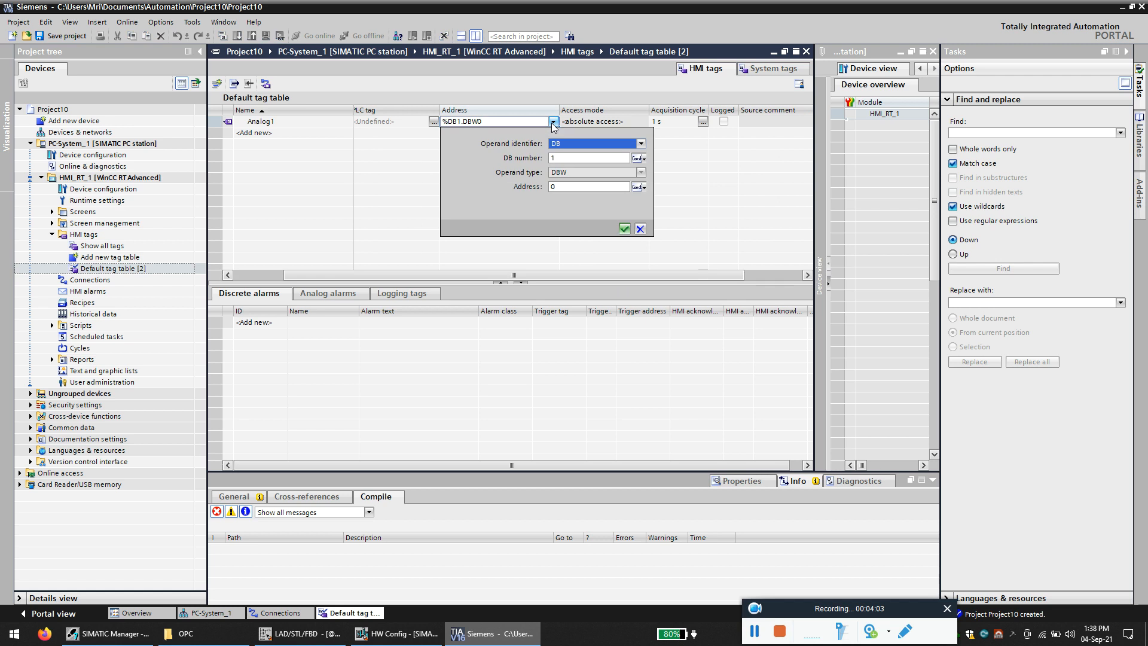
click(642, 143)
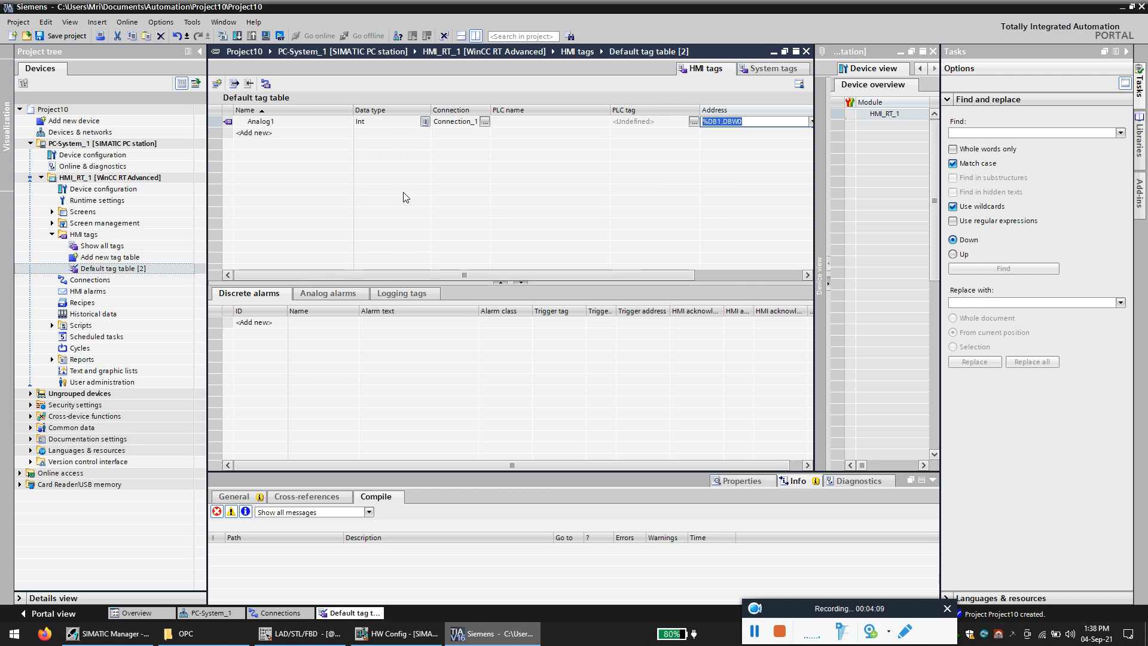
scroll(right, 3)
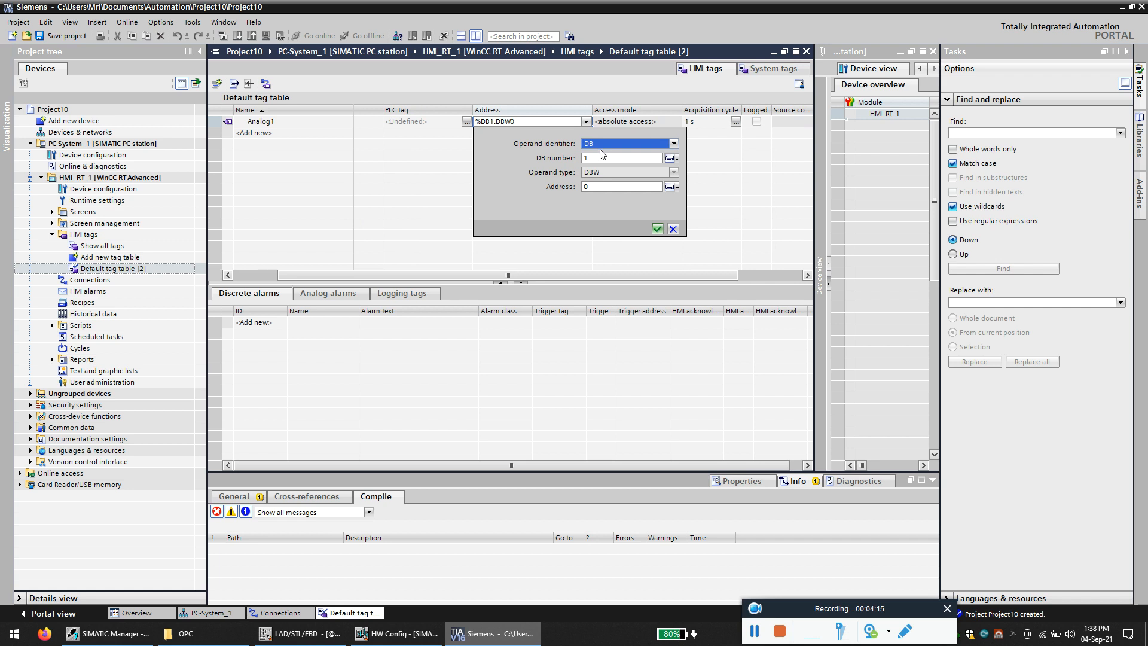
click(627, 143)
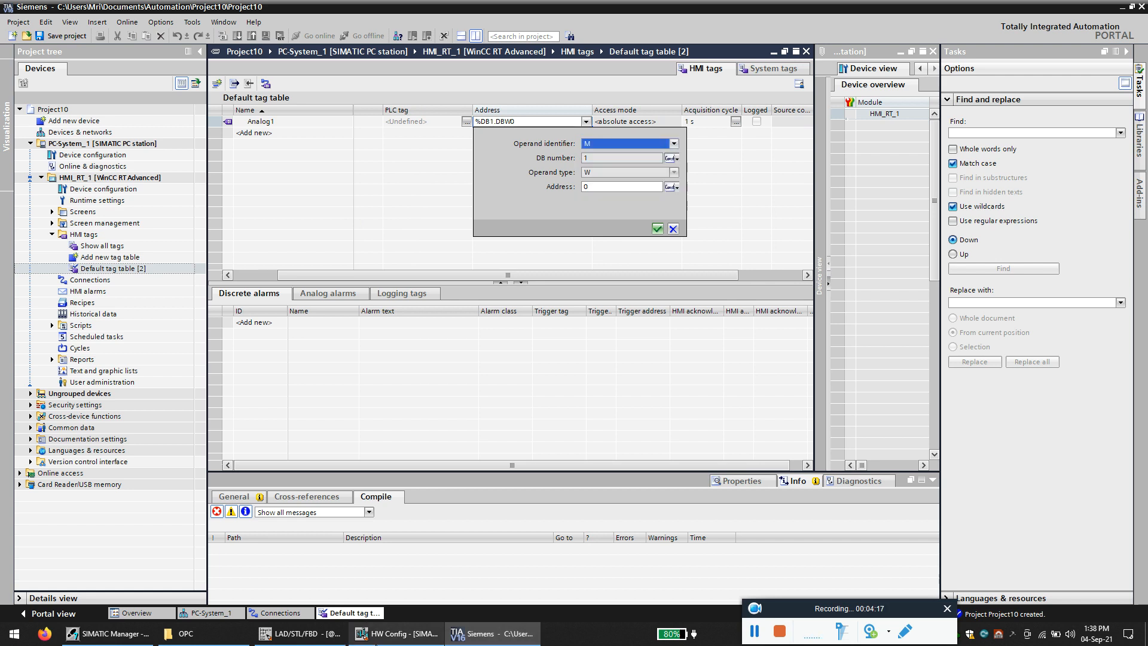
click(296, 633)
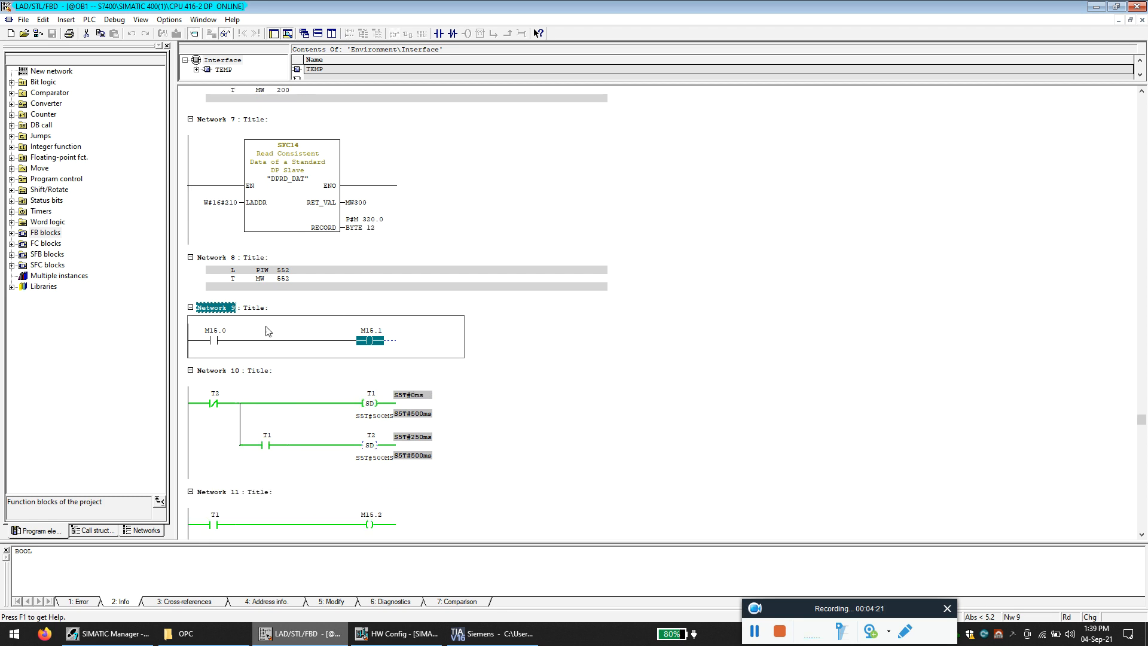
Step: Monitor OB1 Network 8, where MW 552 loaded from PIW 552 reads 1018
click(215, 269)
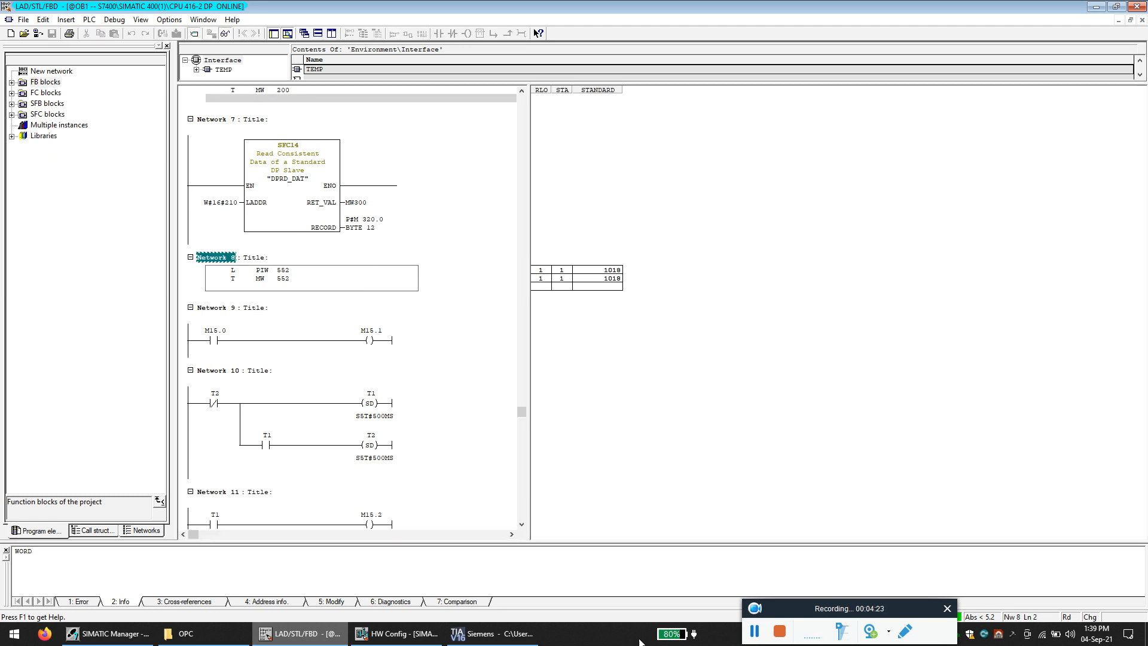
click(492, 634)
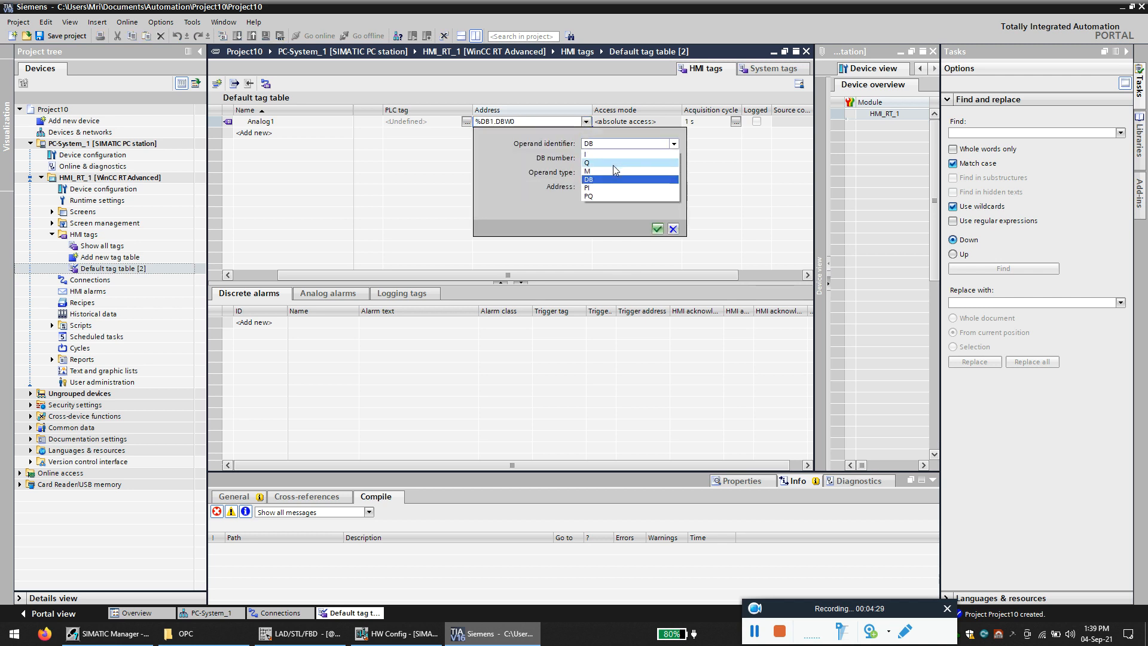
Step: Change Analog1's address to memory word %MW522
click(588, 170)
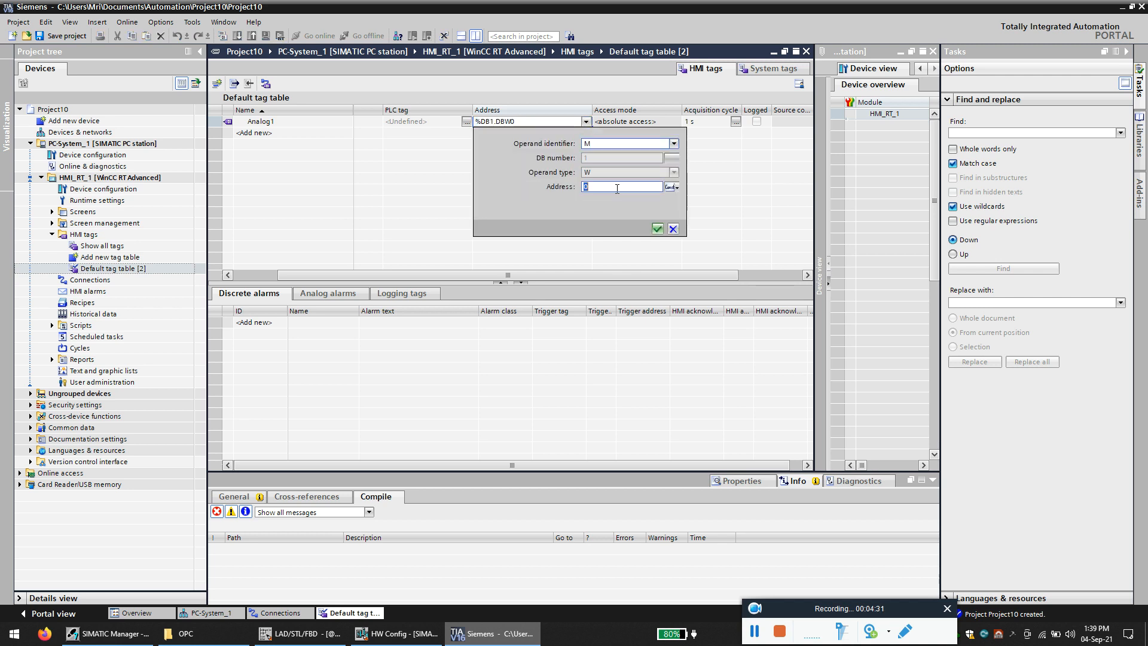
text(522)
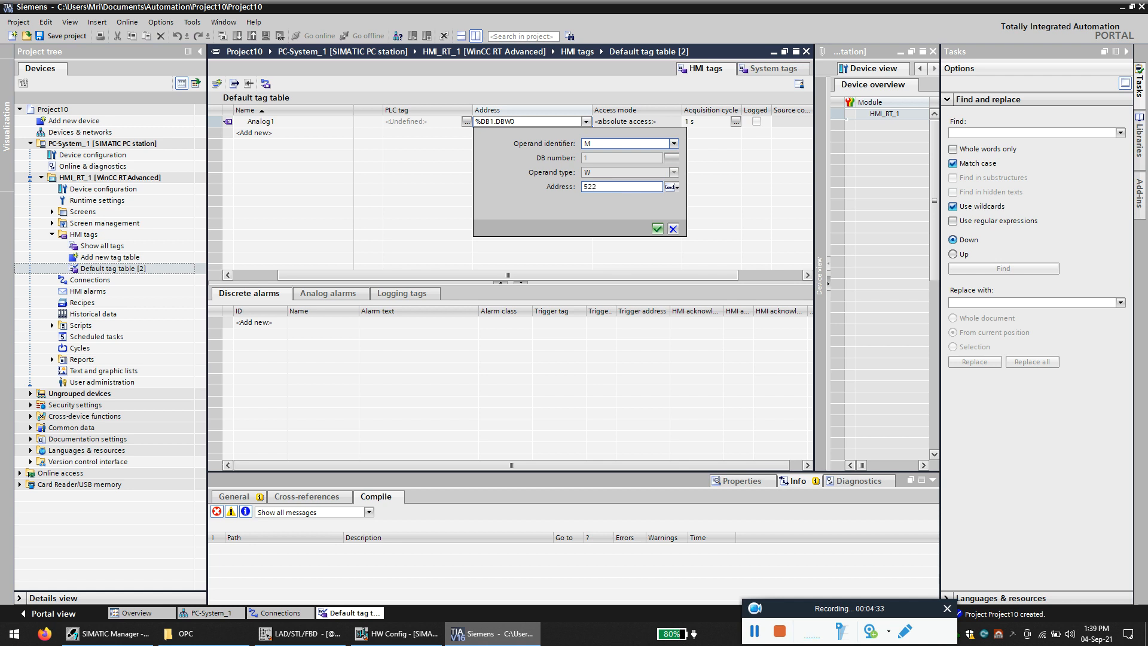
click(657, 228)
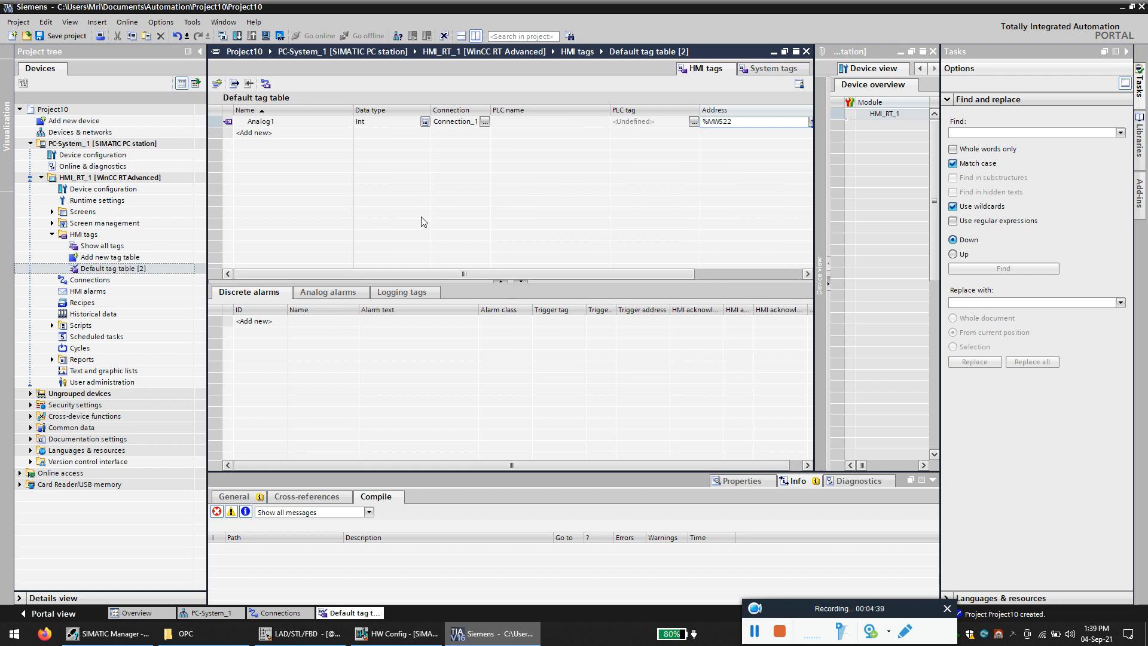
mouse_move(389, 139)
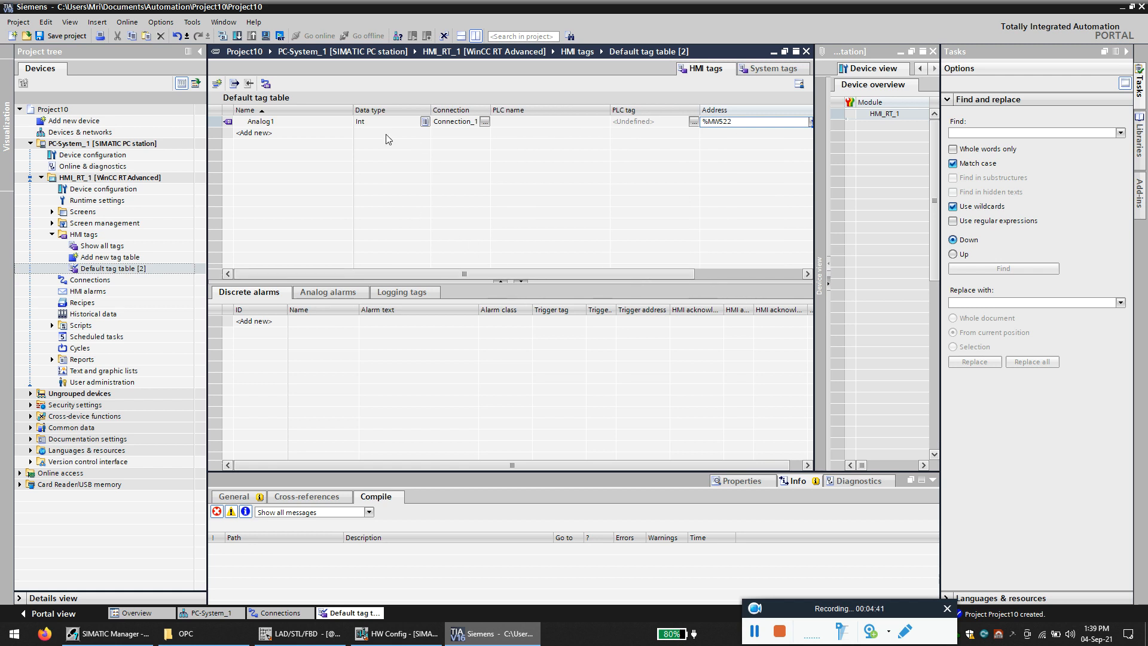
Step: Add a Bool tag named bit_1 to the tag table
click(293, 133)
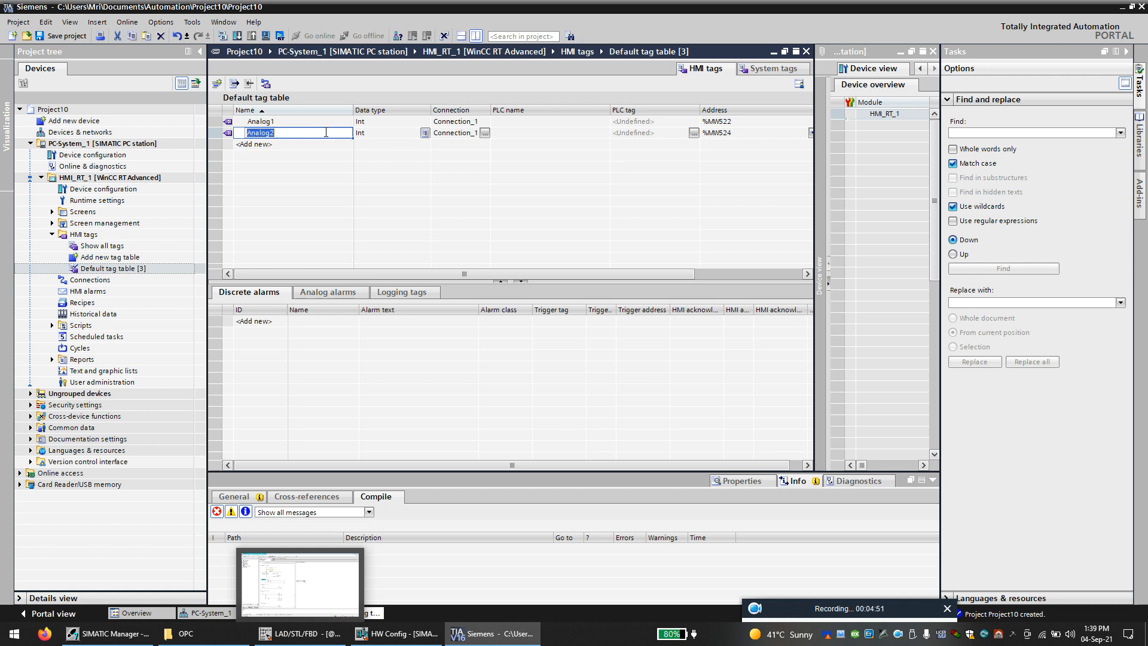
text(bit)
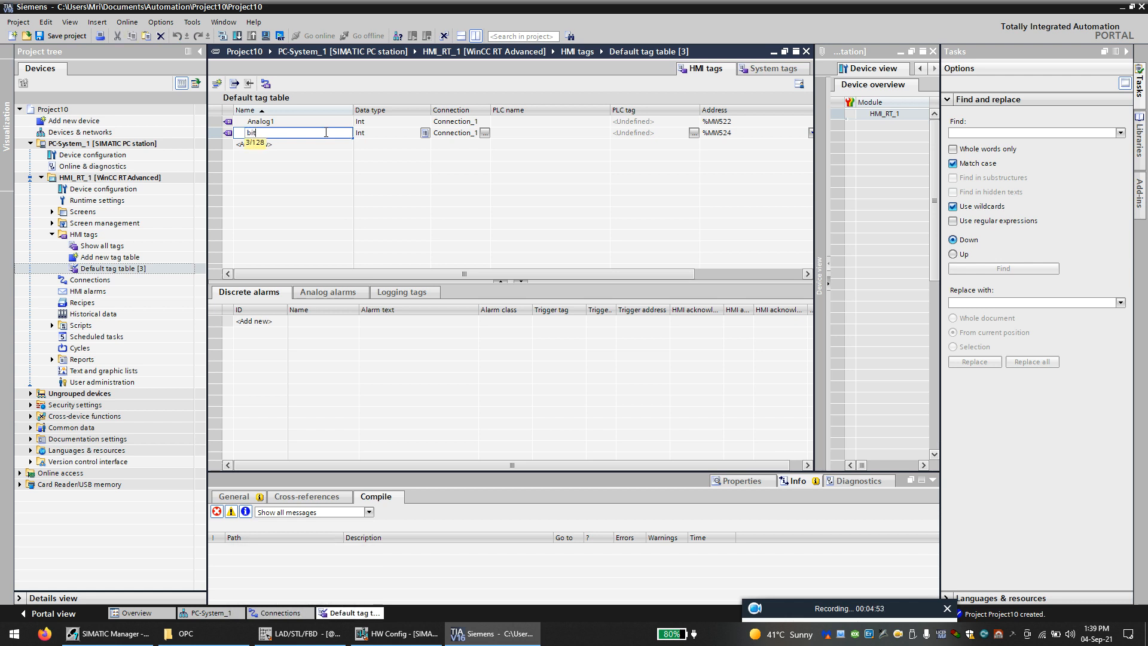
text(_1)
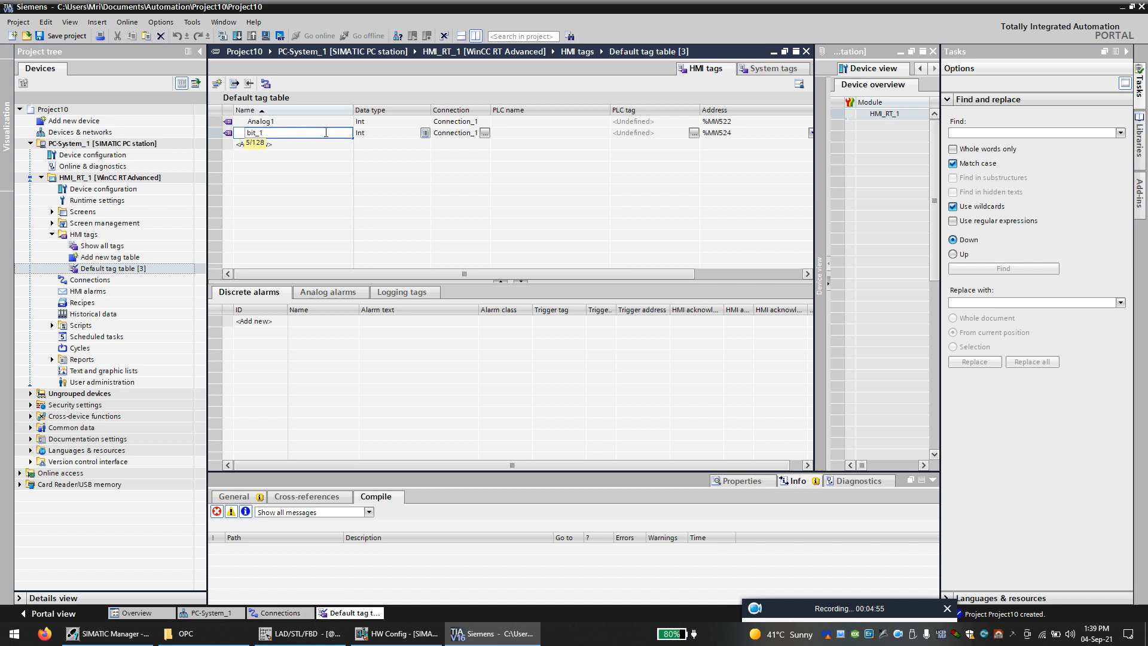
click(388, 132)
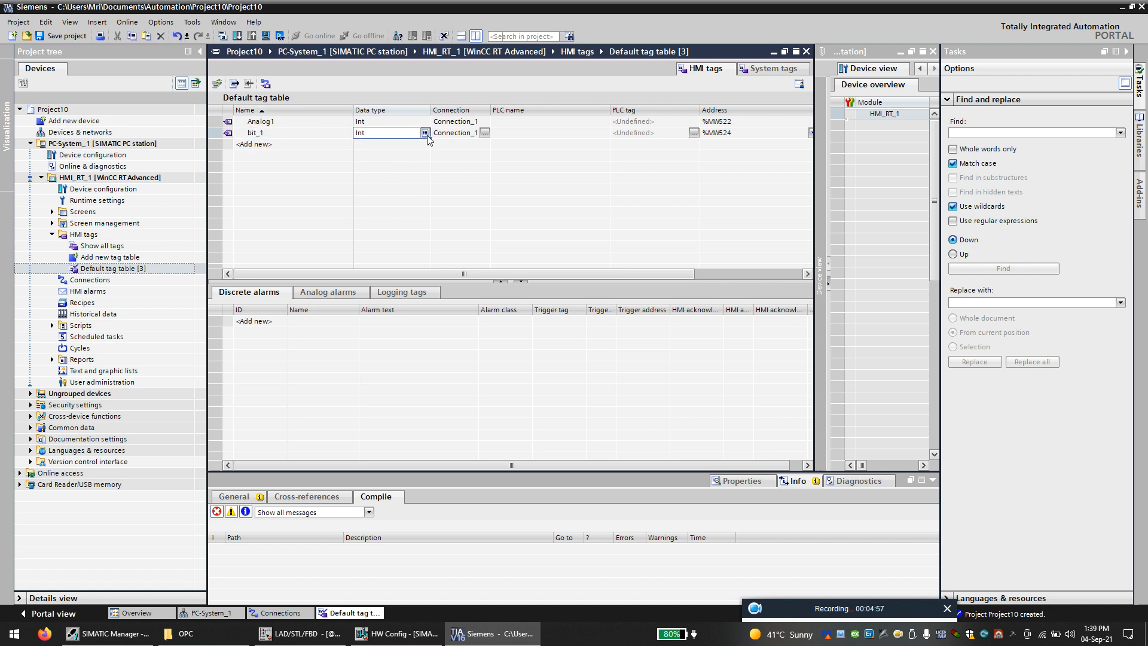
click(425, 133)
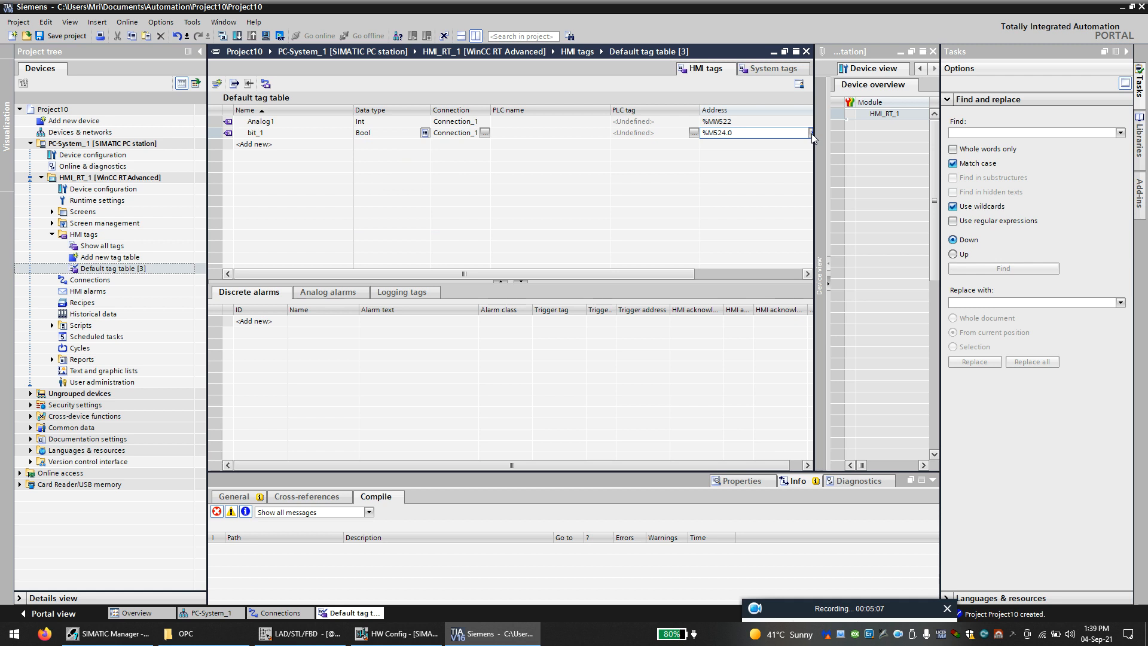
Step: Set bit_1's address to %M15.0, checking the ladder program's memory bits
click(809, 133)
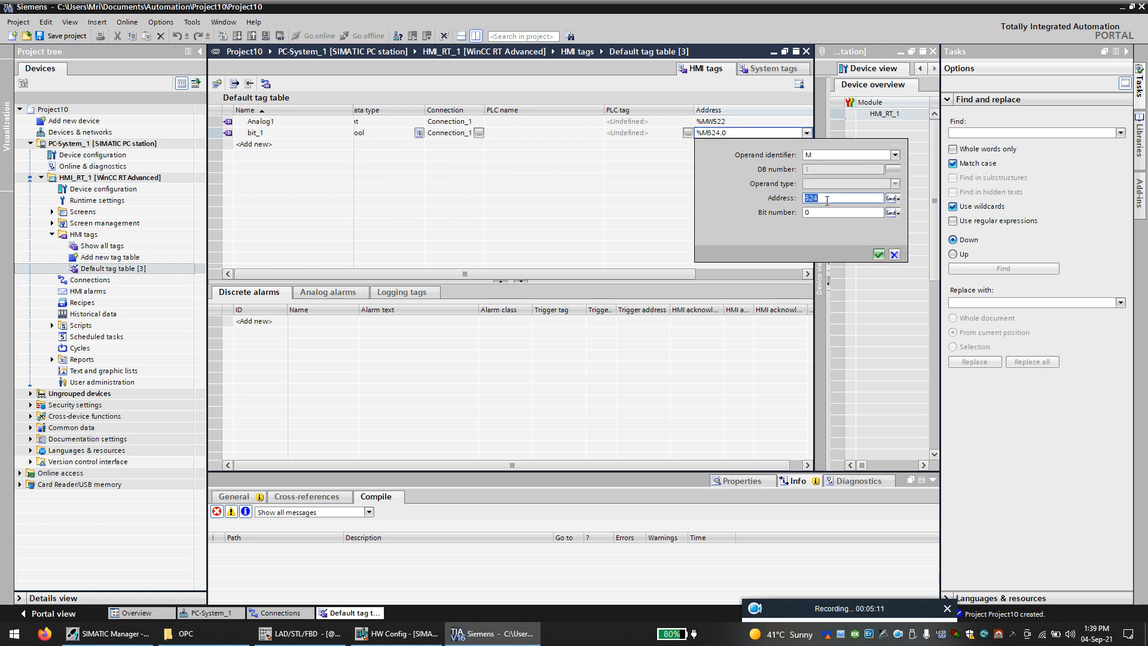
text(15)
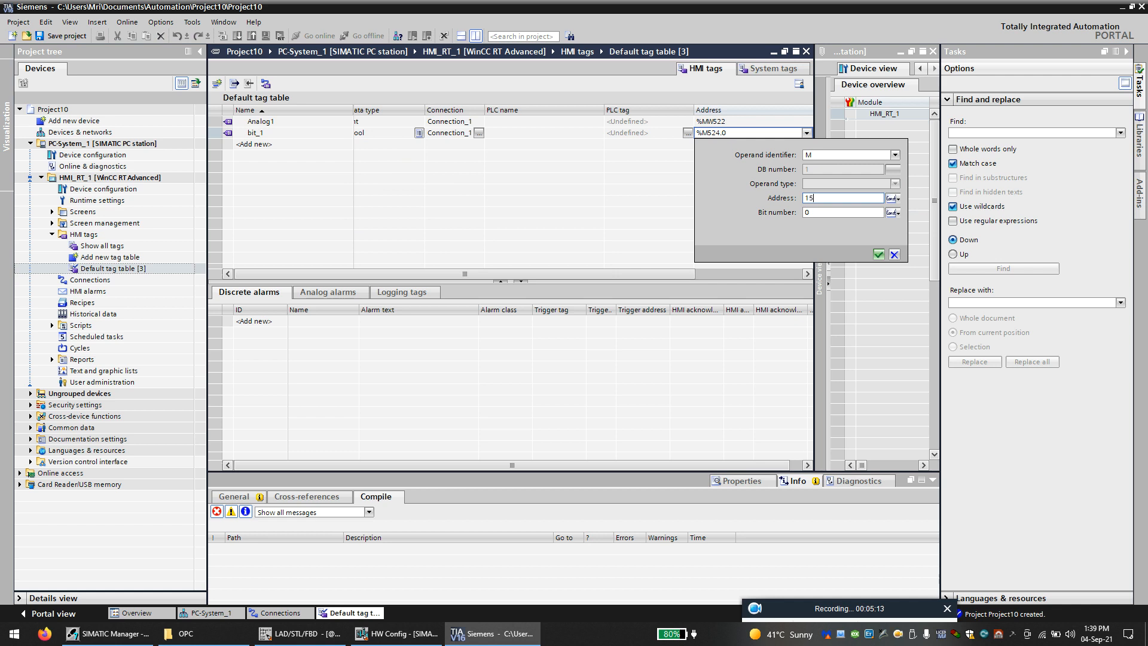
click(878, 254)
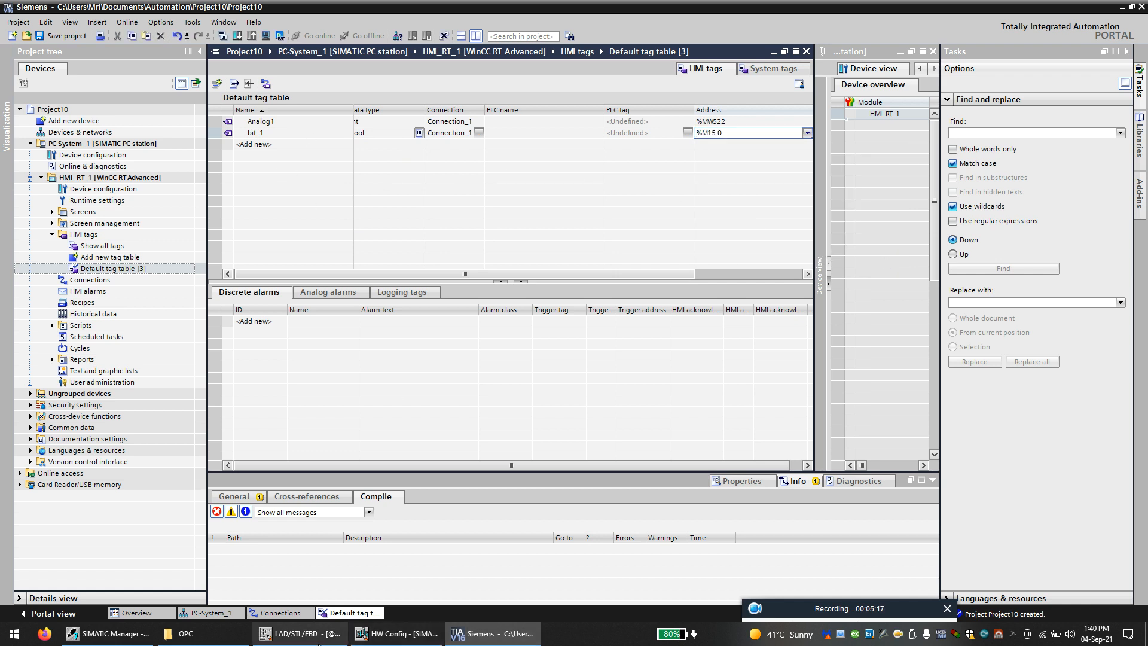
click(301, 634)
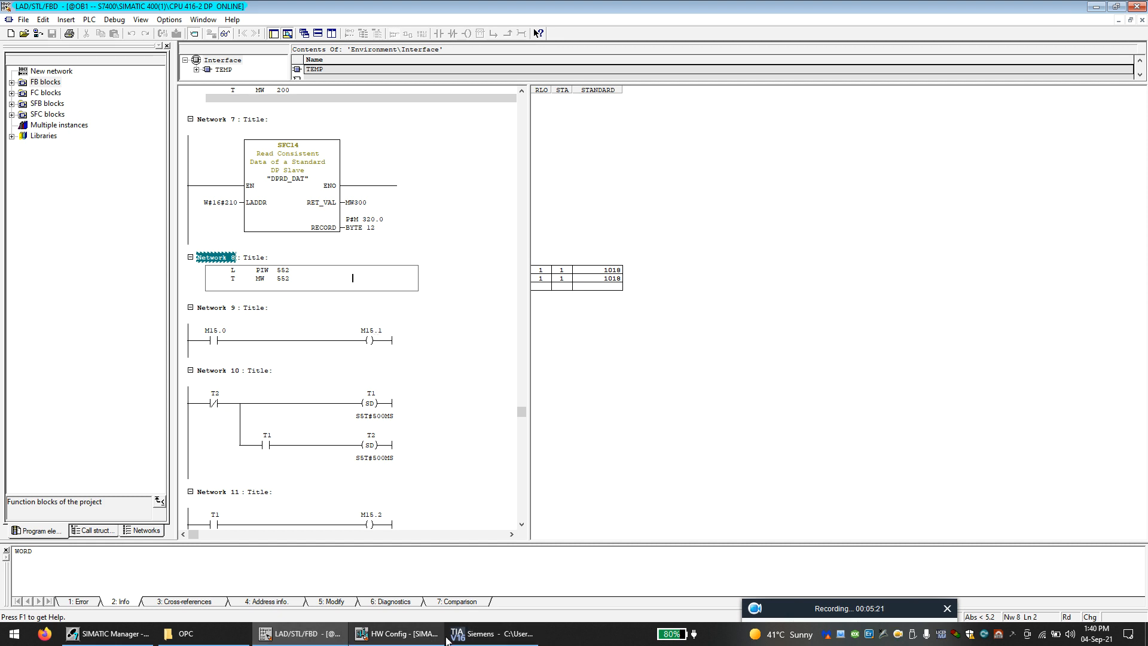
click(500, 633)
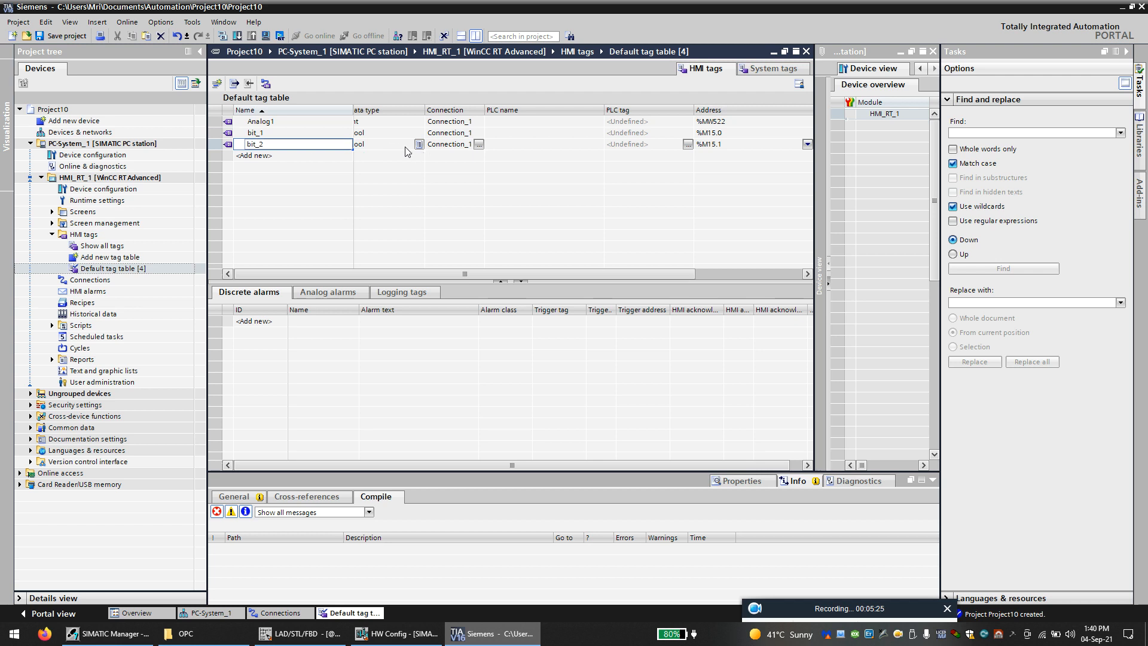
mouse_move(796, 151)
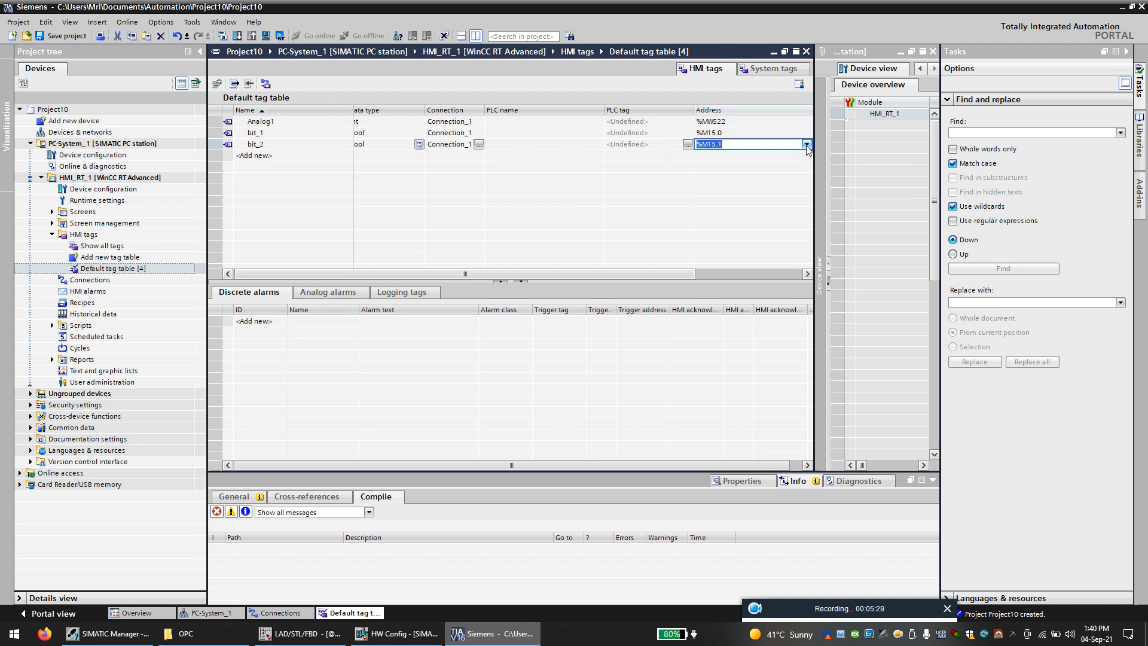
Step: Change bit_2's address bit number from %M15.1 to %M15.2
click(808, 144)
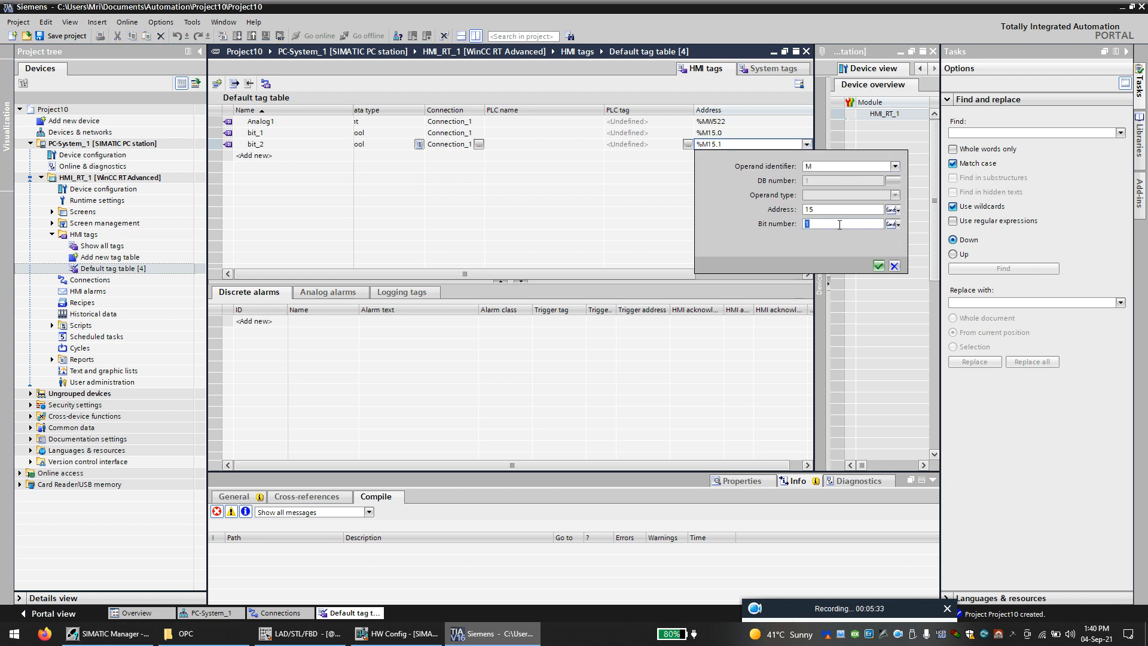
text(2)
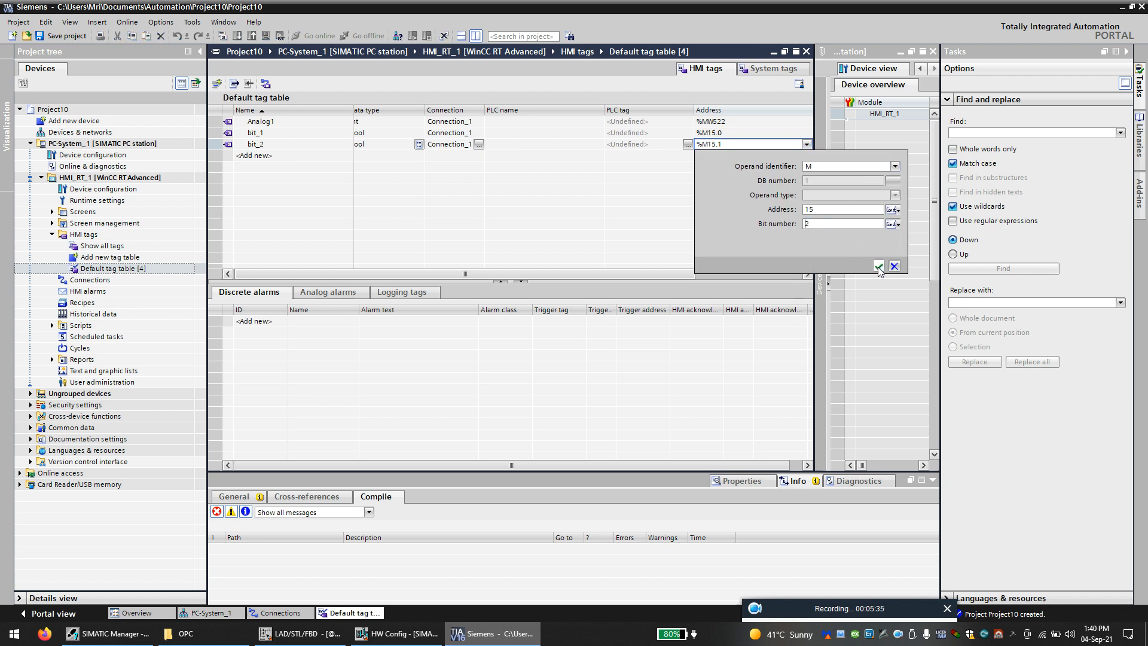
click(878, 266)
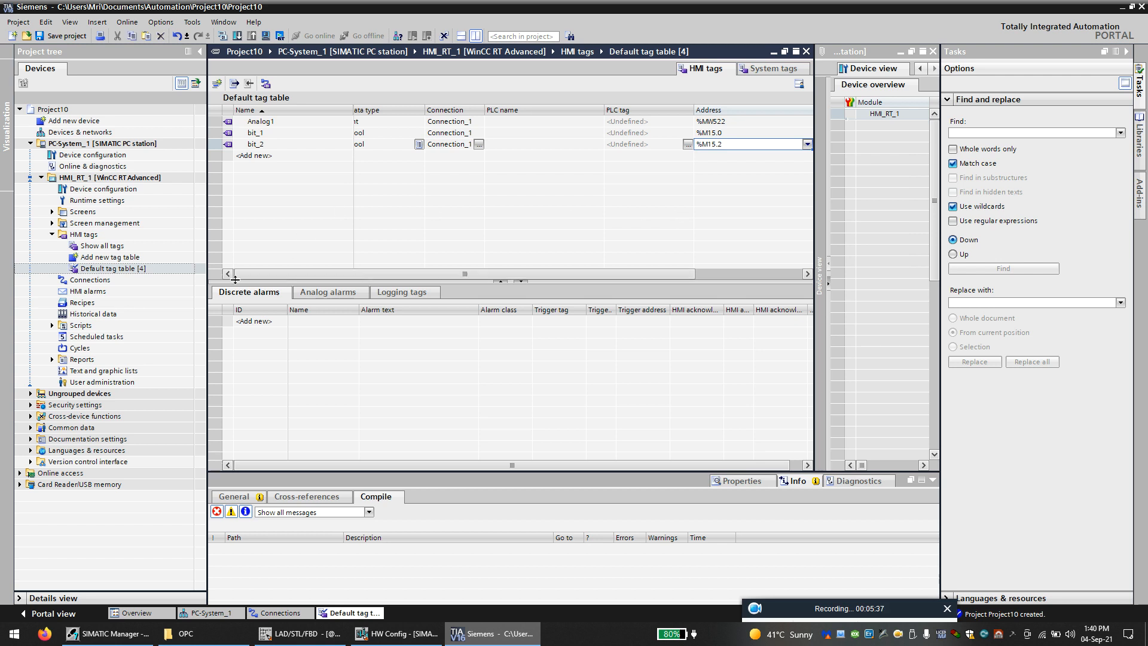
Step: Add Screen_1 and place an enlarged I/O field near the canvas's left side
click(52, 212)
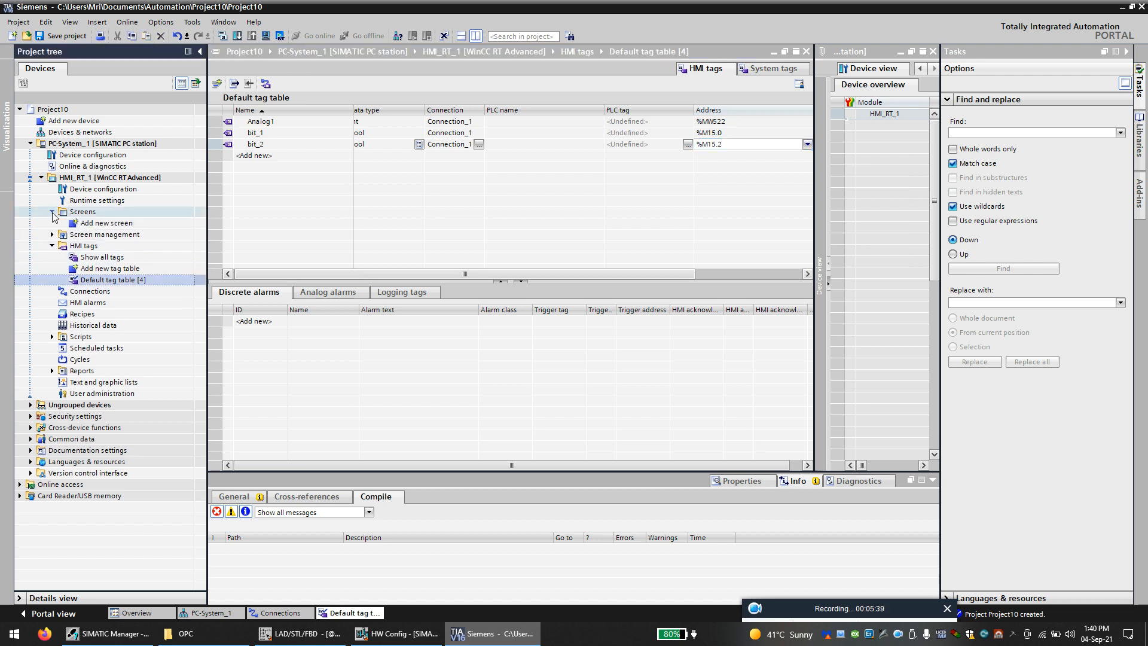
click(106, 222)
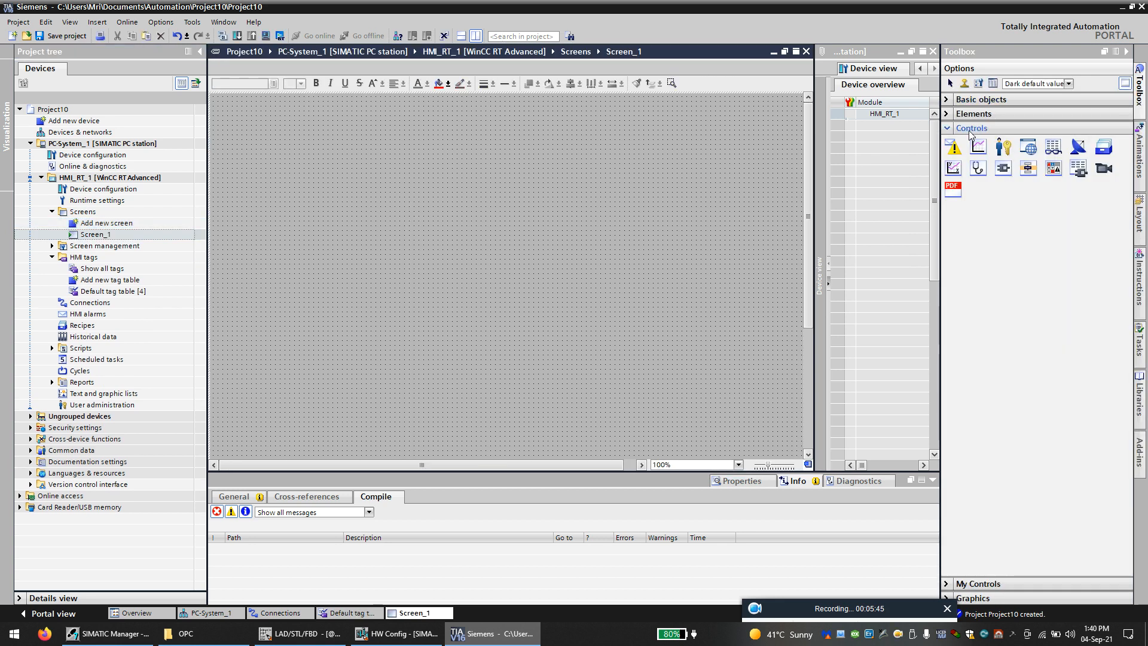
click(973, 128)
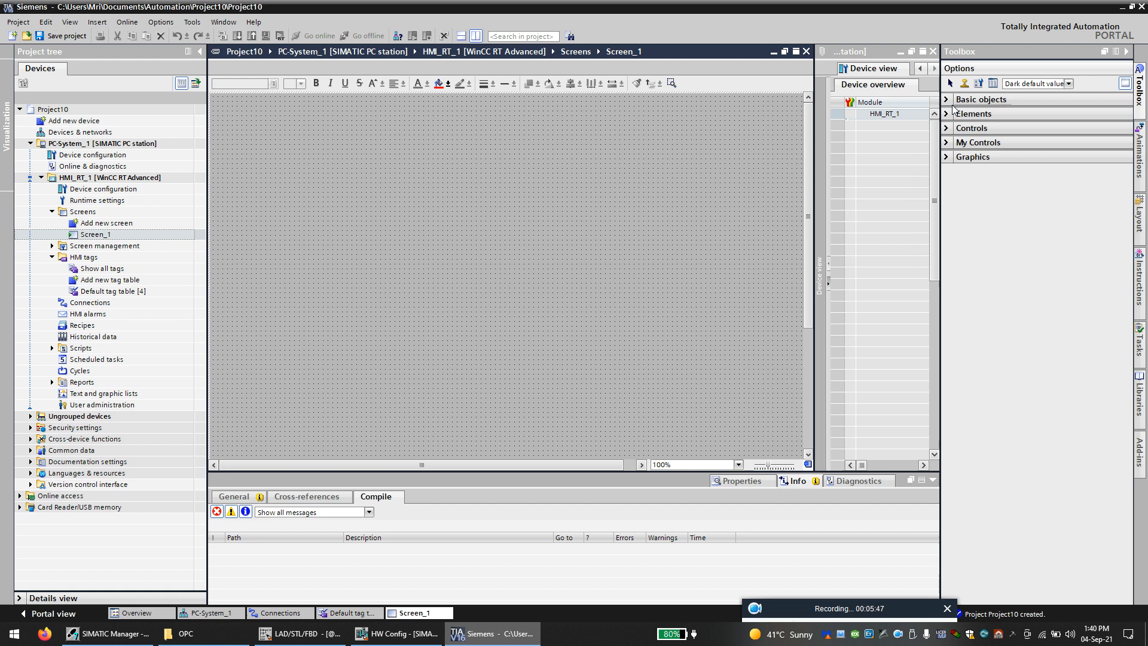
click(977, 113)
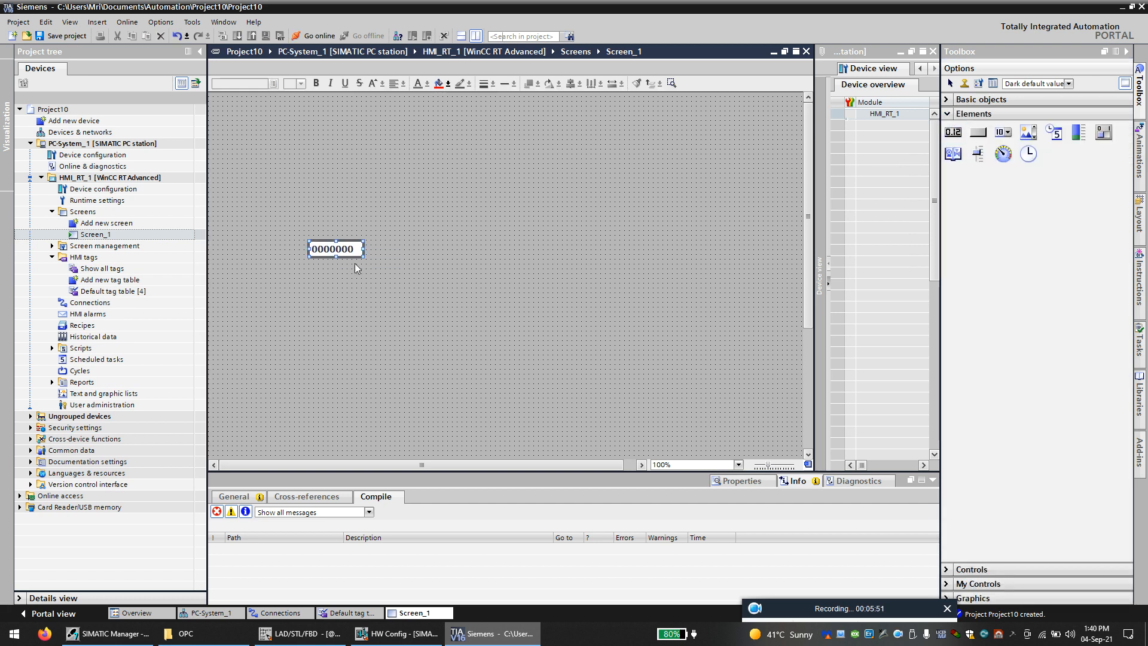
drag(335, 249, 273, 208)
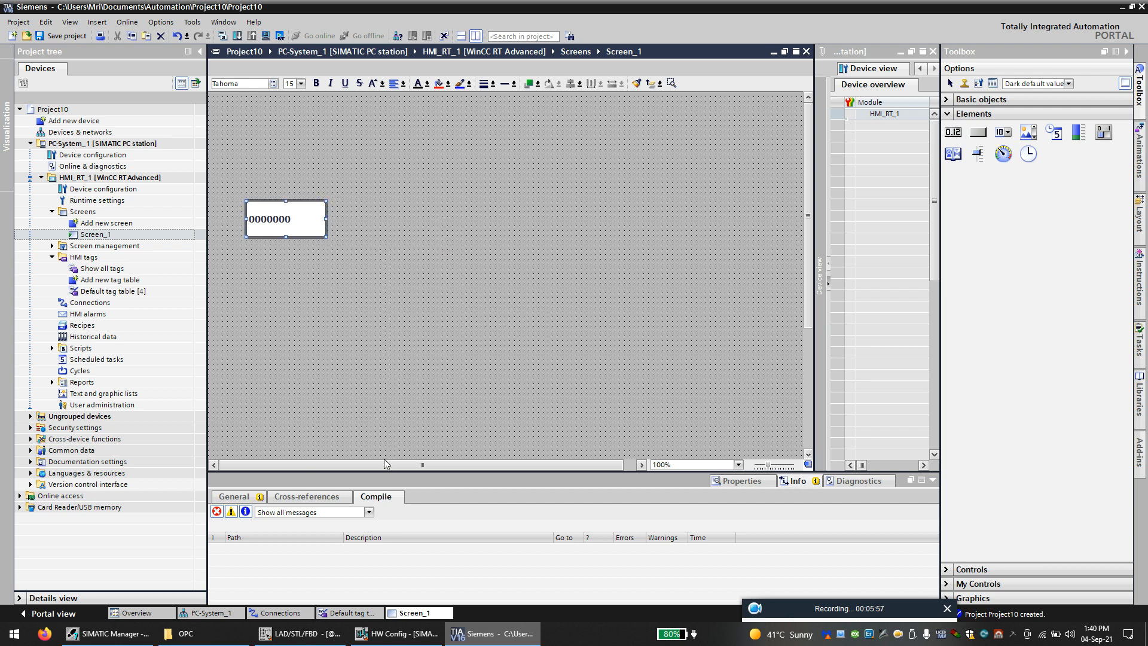
click(285, 218)
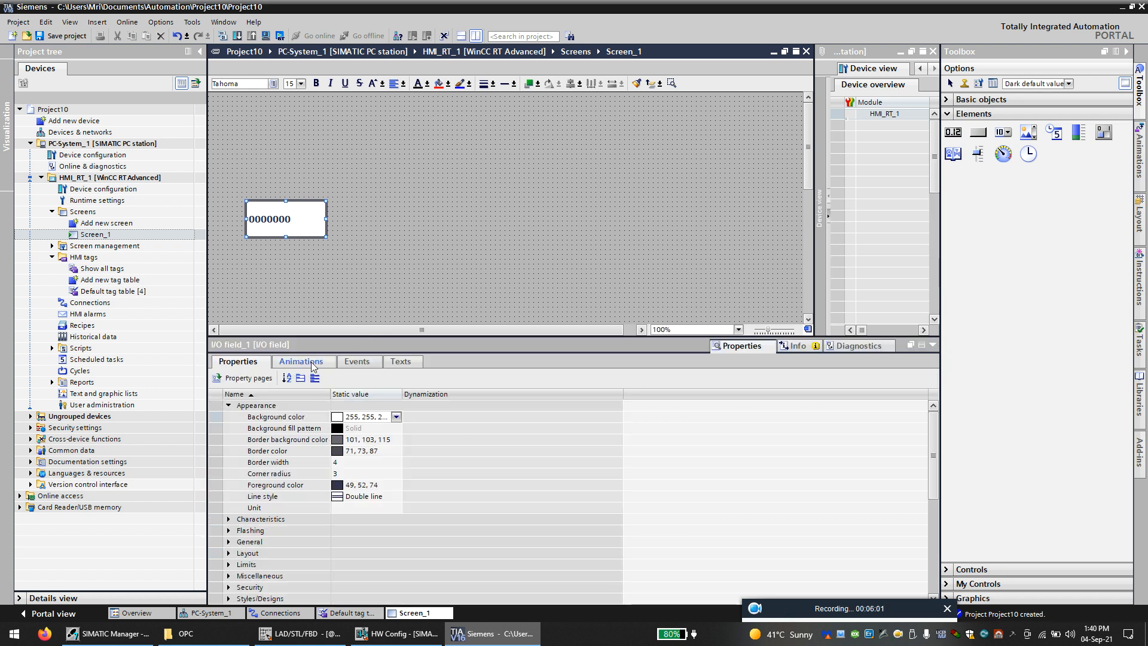
Step: Add a Tag connection animation linking I/O field_1's process value to Analog1
click(301, 361)
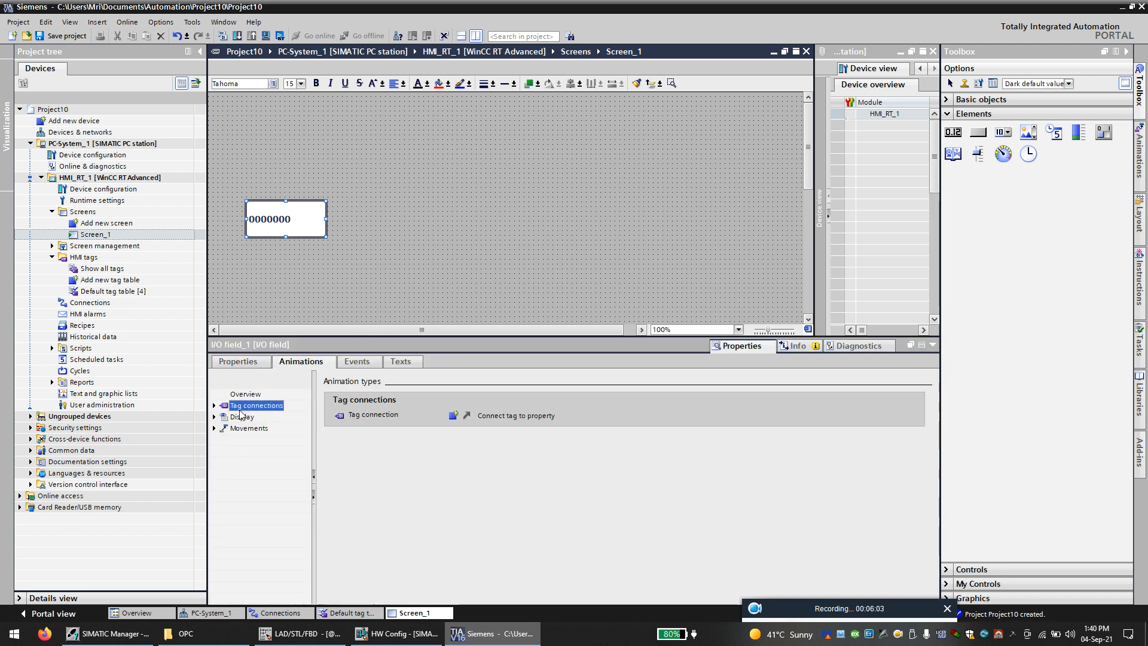
click(453, 416)
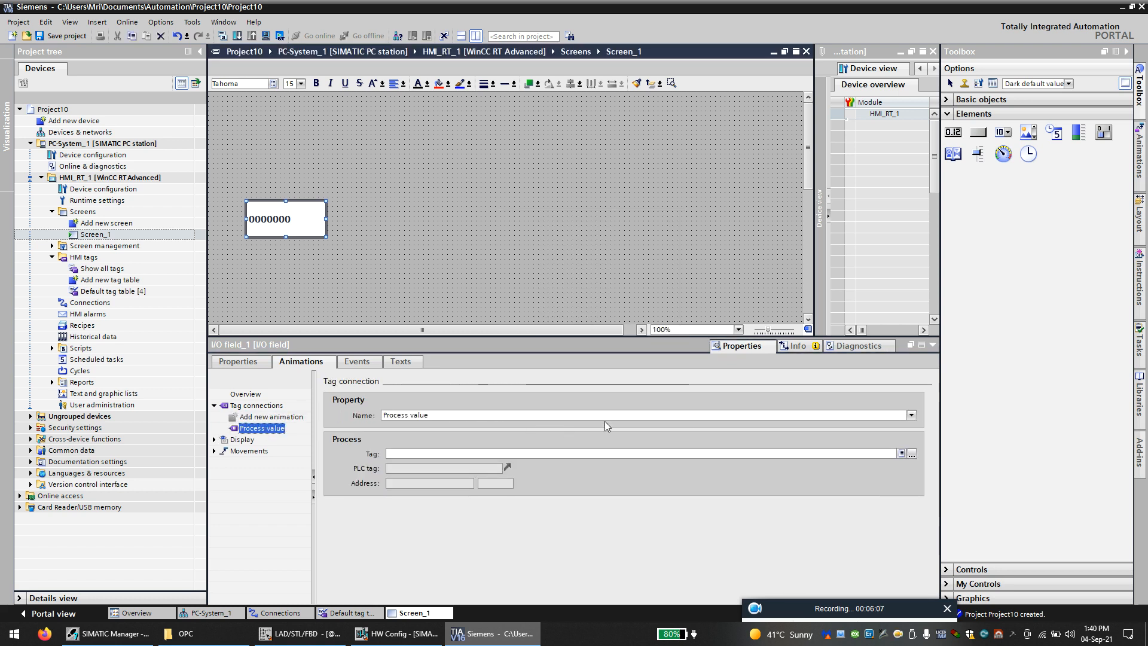
click(901, 454)
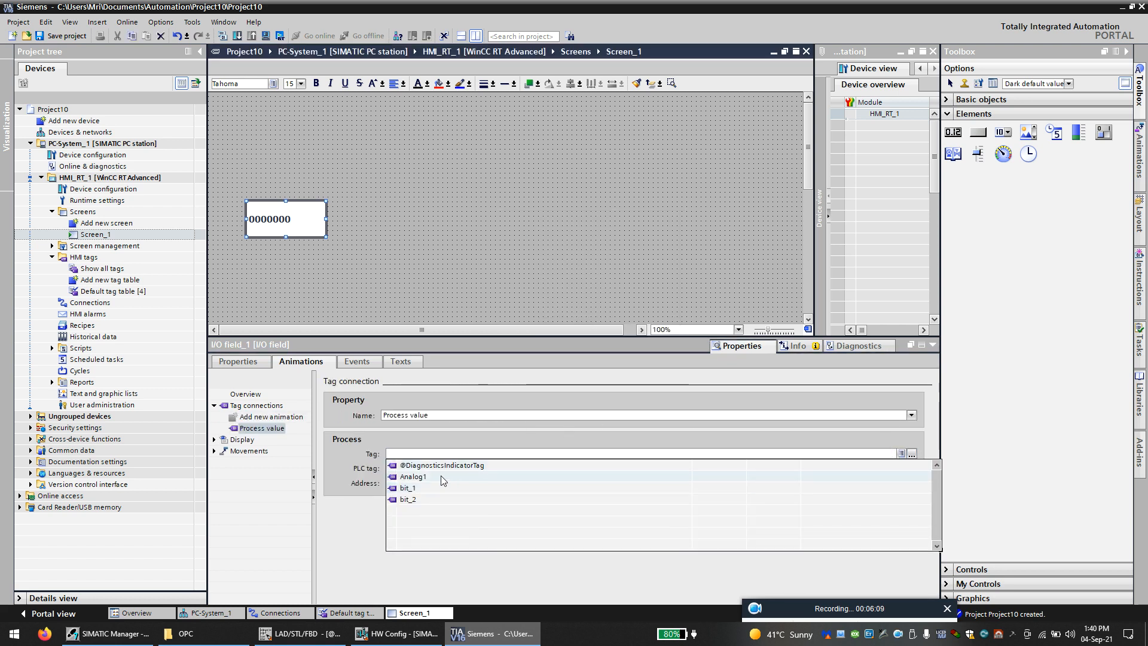
click(414, 477)
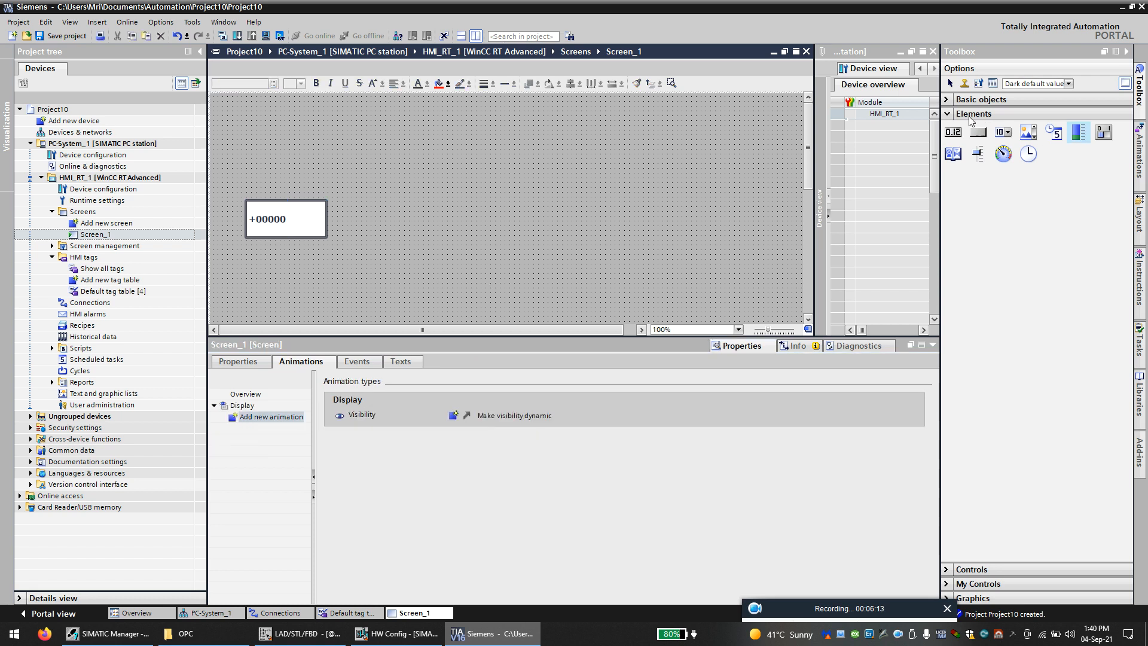
Step: Add Button_1 to Screen_1 and begin relabelling it "push button"
click(947, 114)
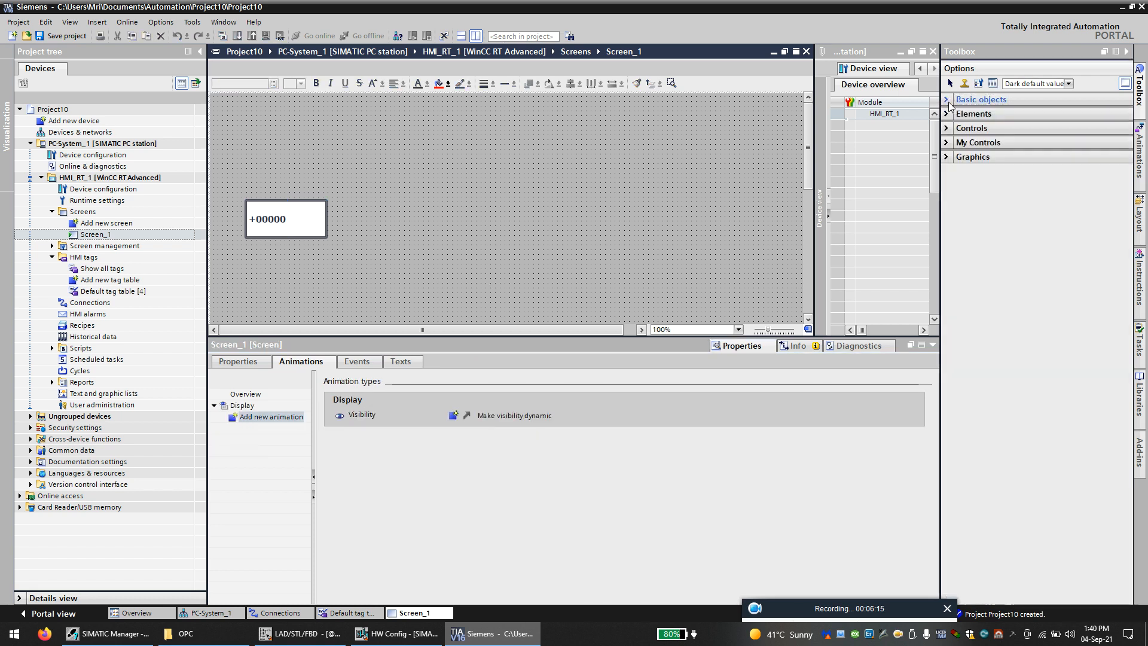
click(974, 114)
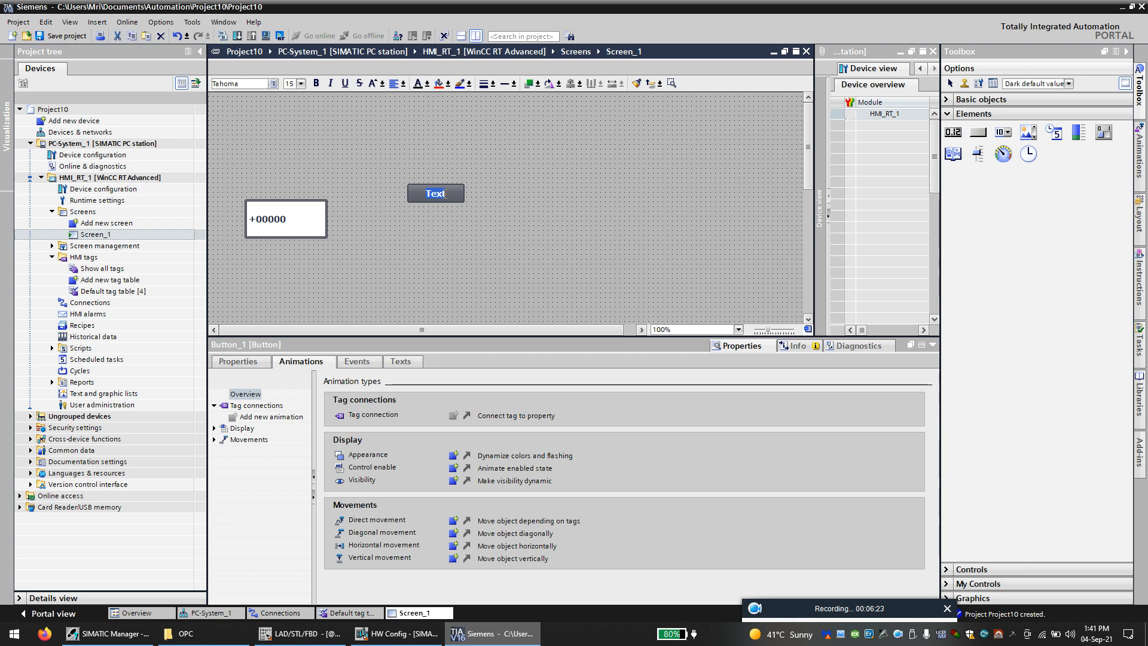
text(push)
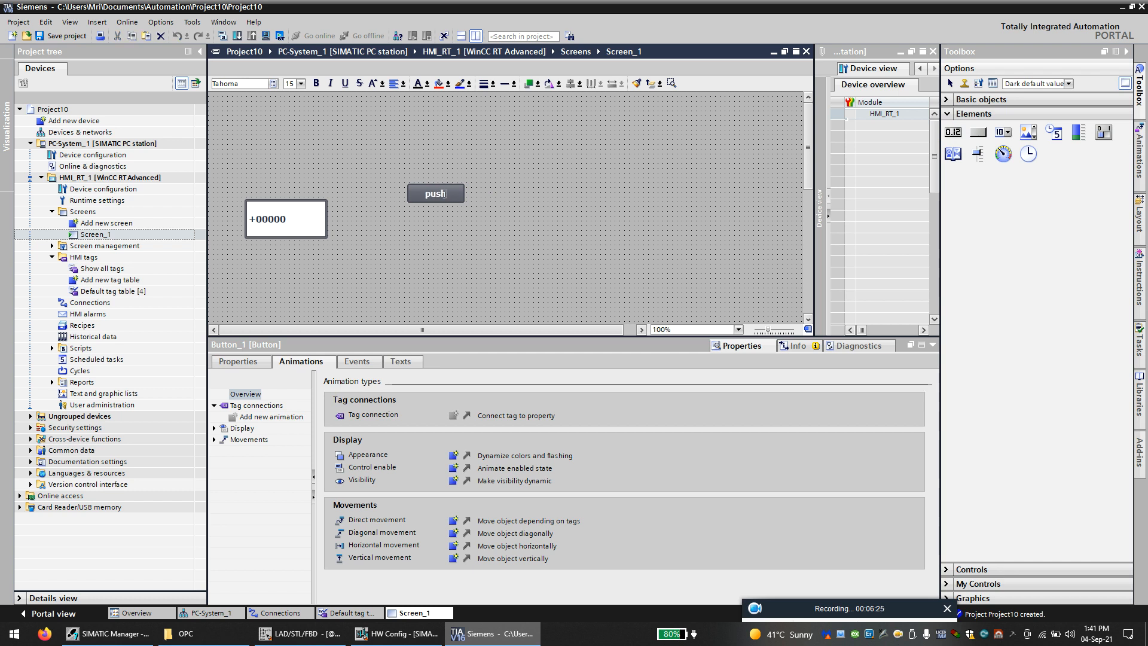
text(button)
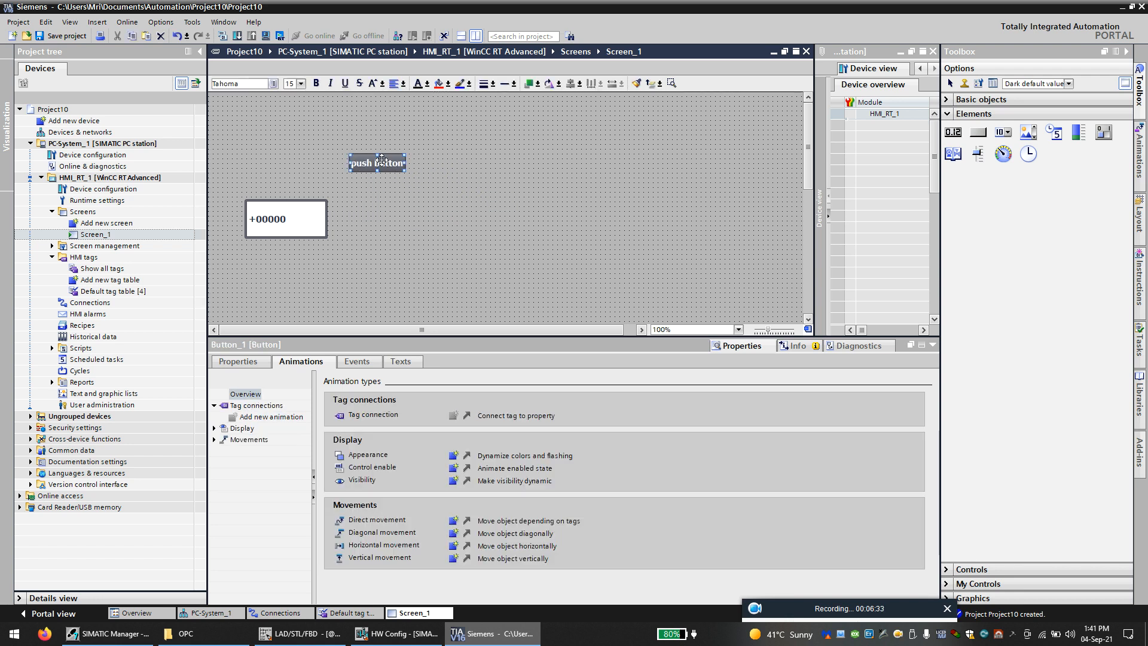
mouse_move(427, 160)
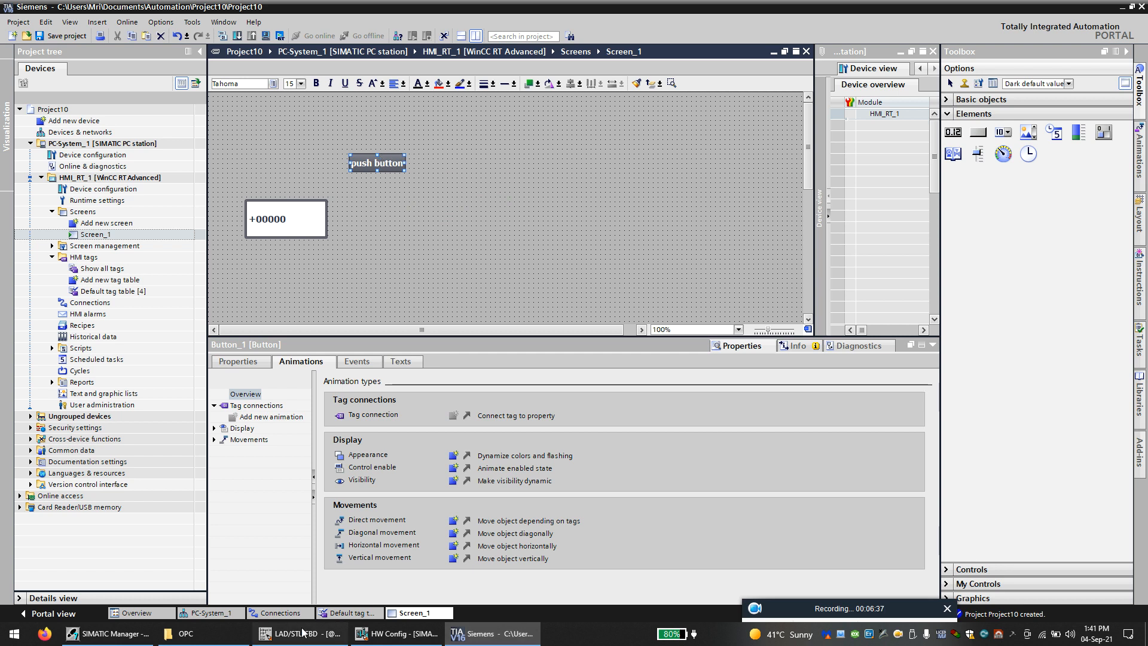
Step: Check network 9 in the ladder program and readdress bit_2 to %M15.1
click(300, 633)
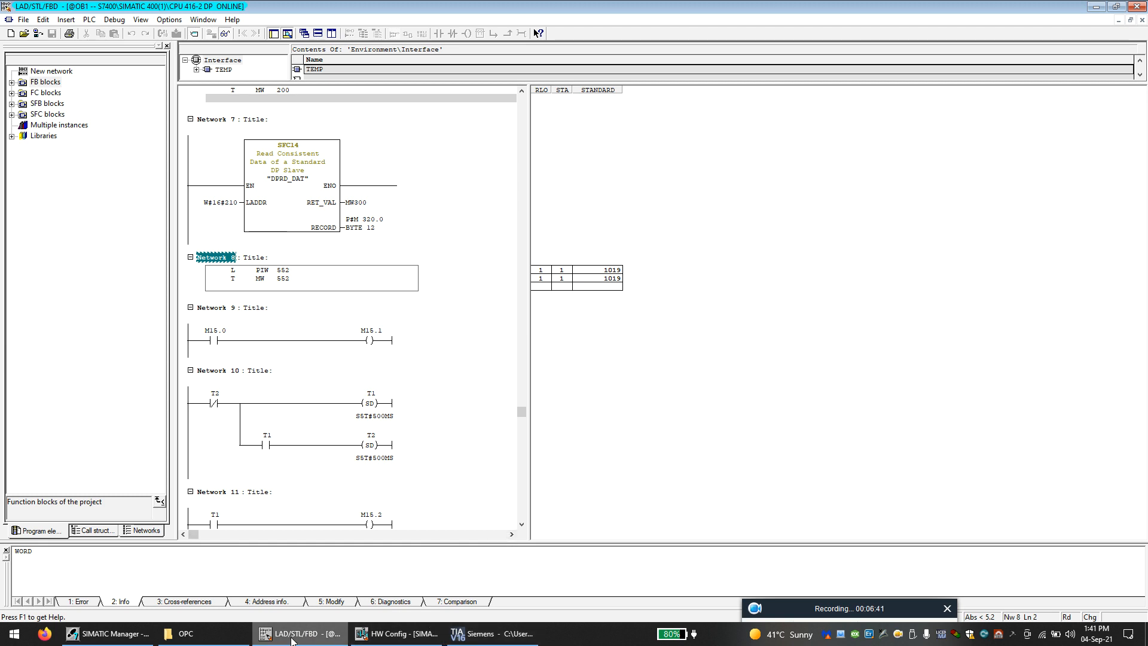
click(487, 633)
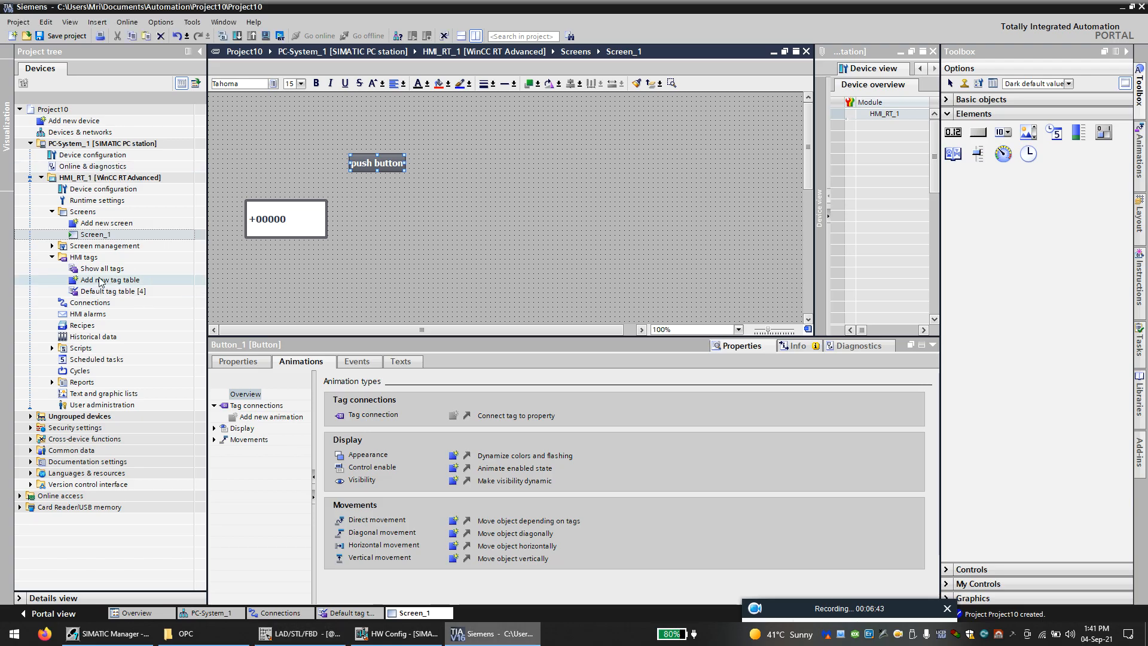
double_click(114, 291)
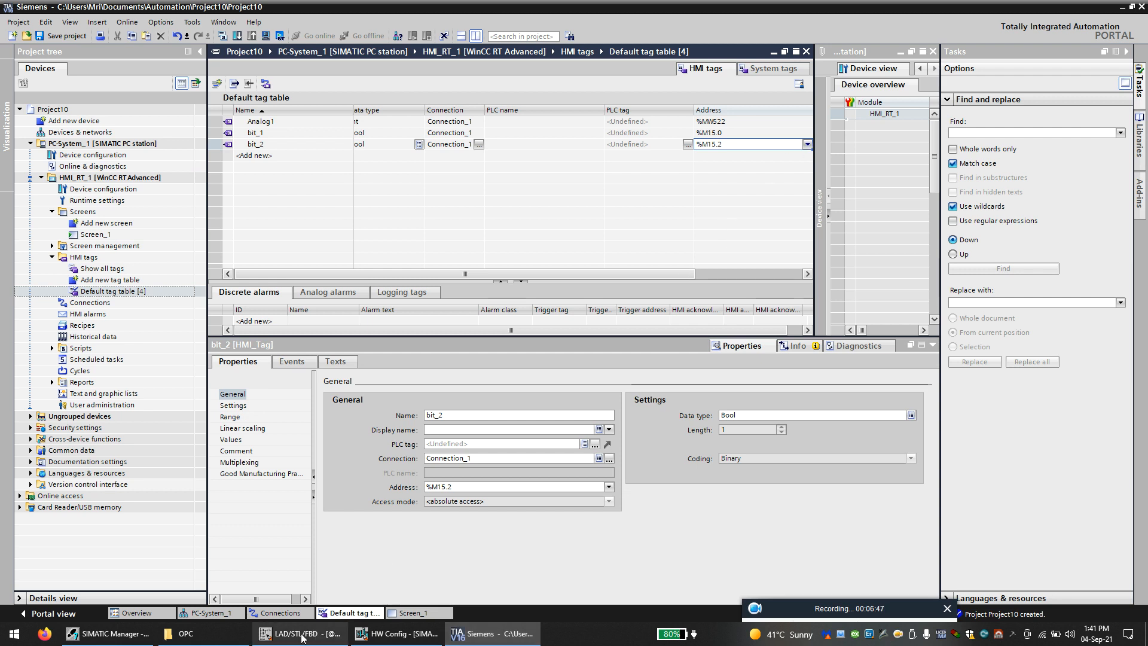
click(300, 633)
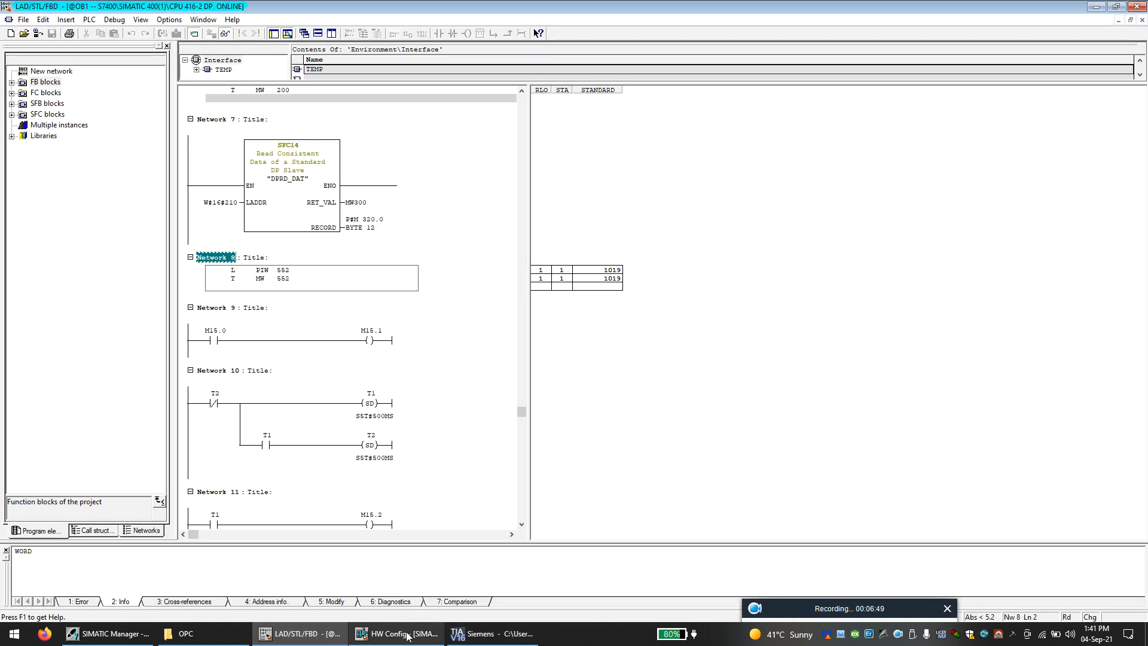
click(490, 633)
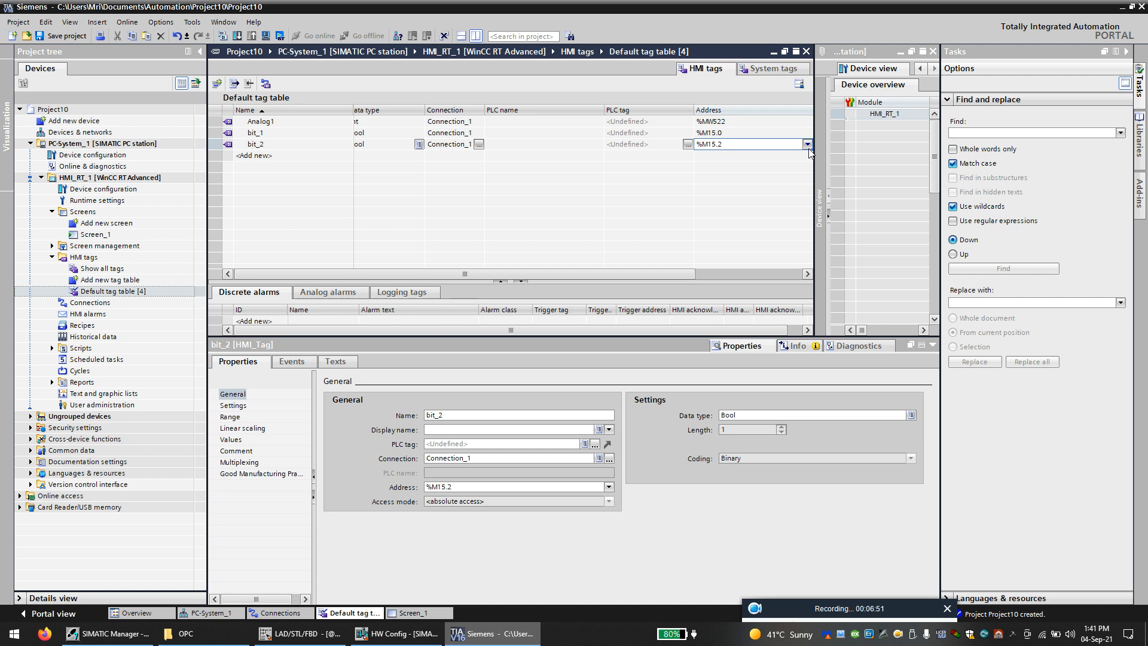
click(808, 143)
text(1)
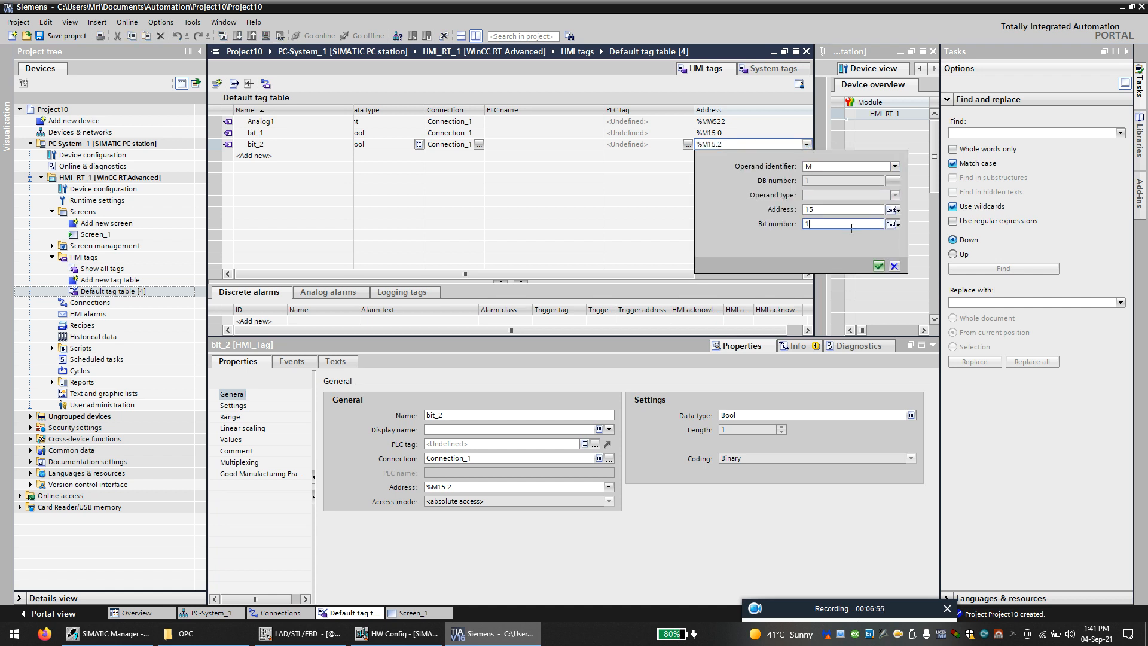
click(878, 265)
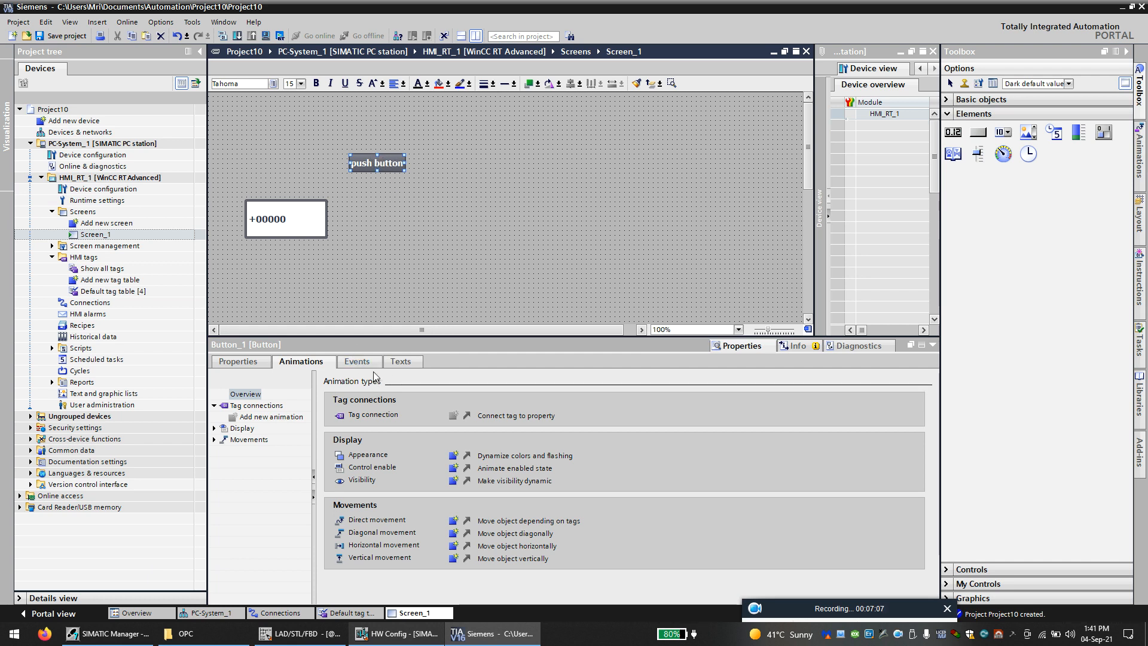
Step: Make Button_1's Click event run the InvertBit system function on tag bit_1
click(358, 362)
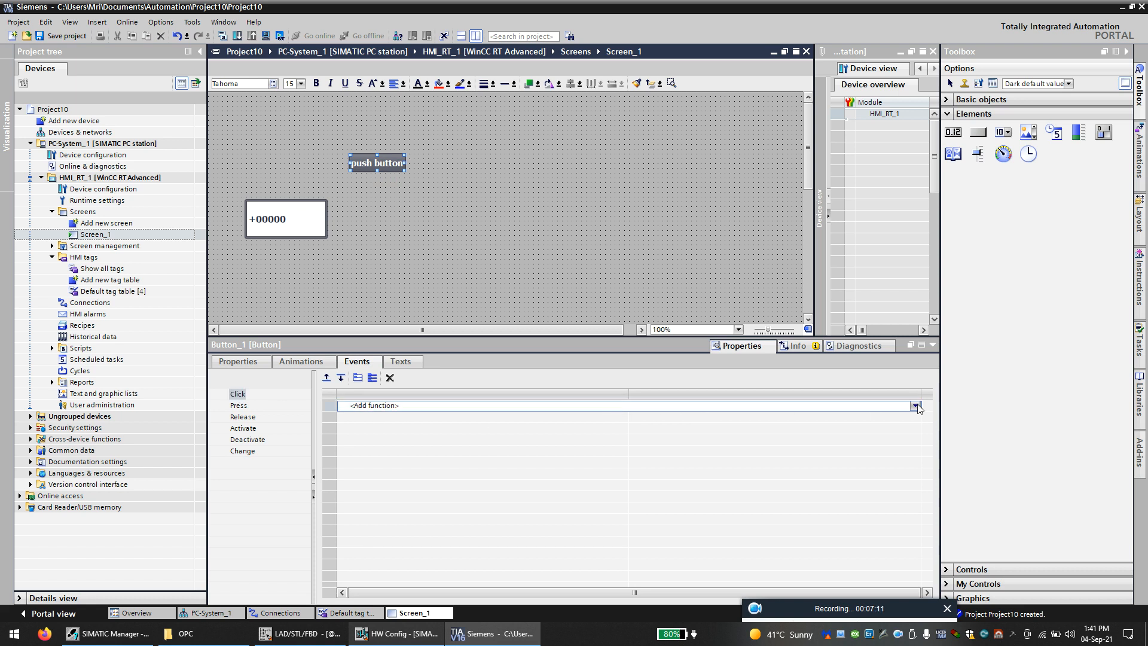
click(916, 405)
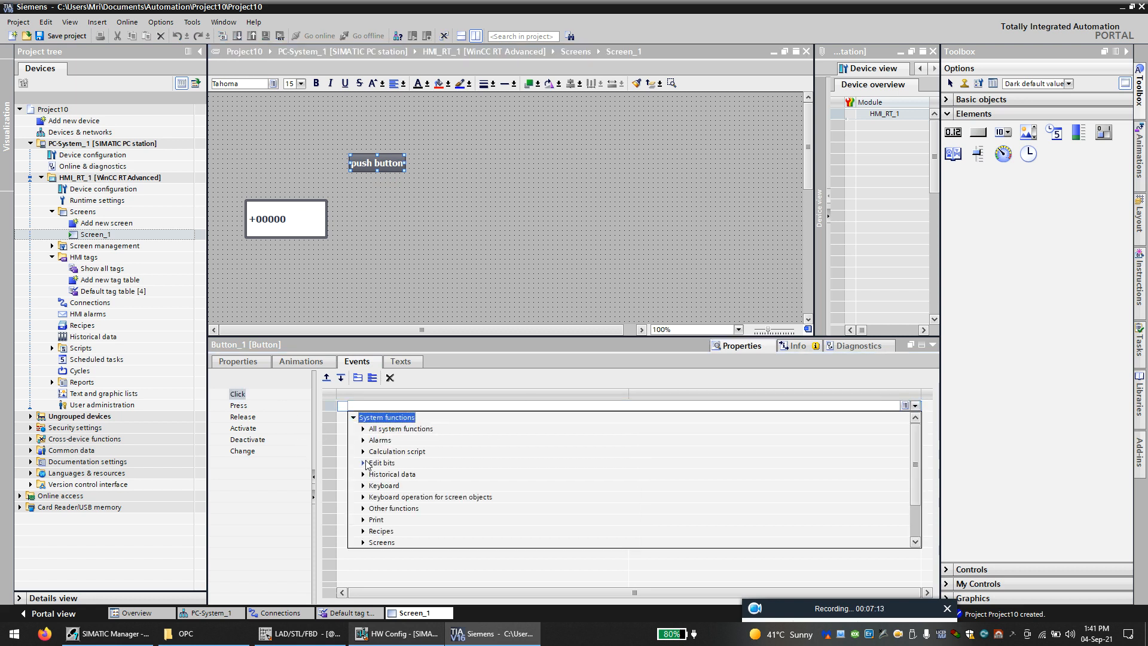
click(363, 463)
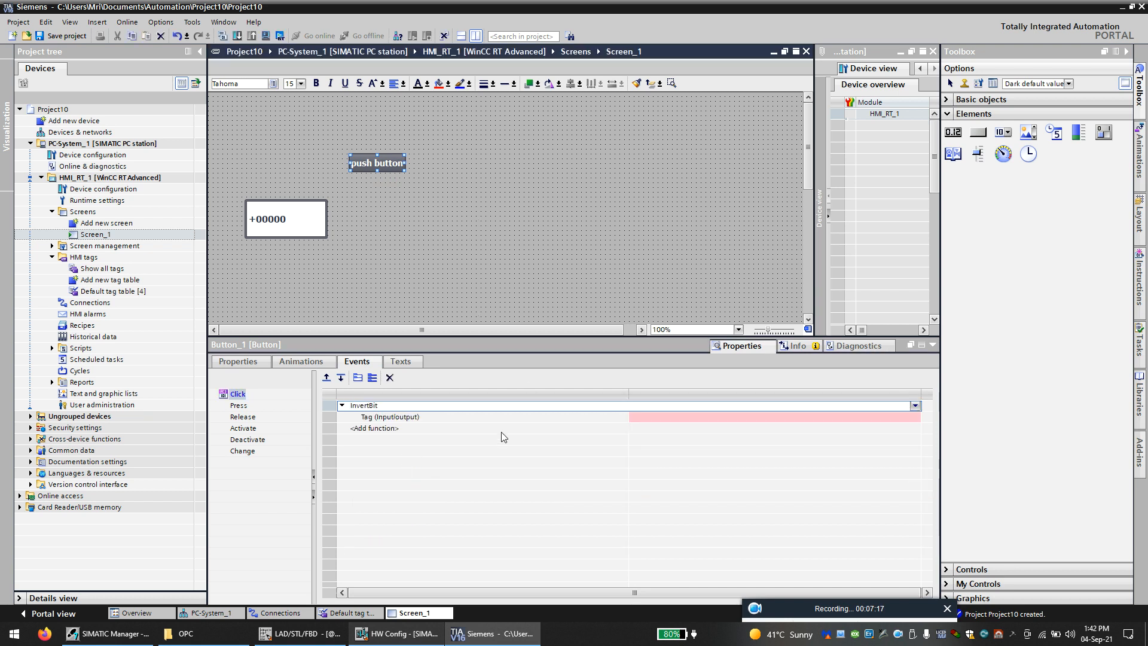
click(769, 417)
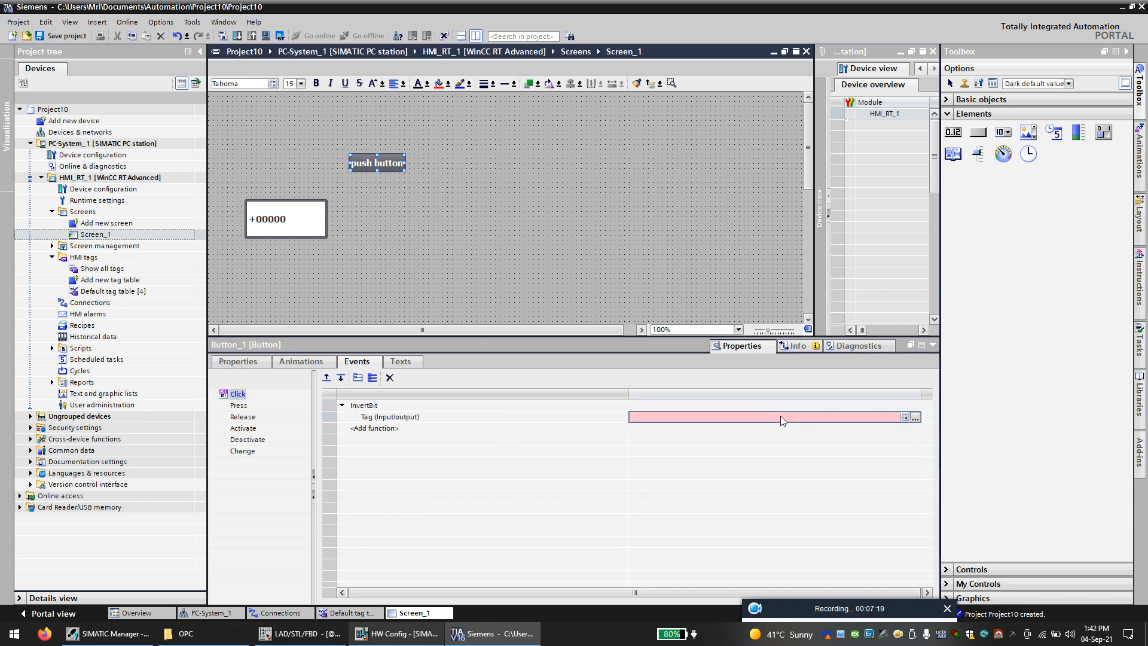
click(914, 417)
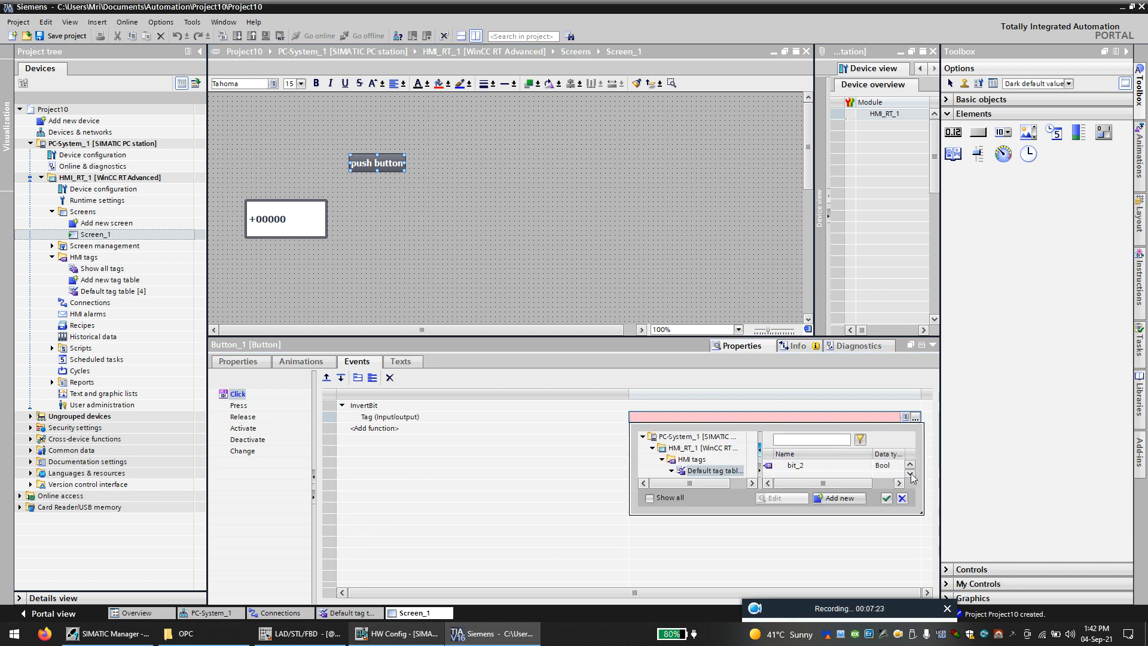
click(912, 483)
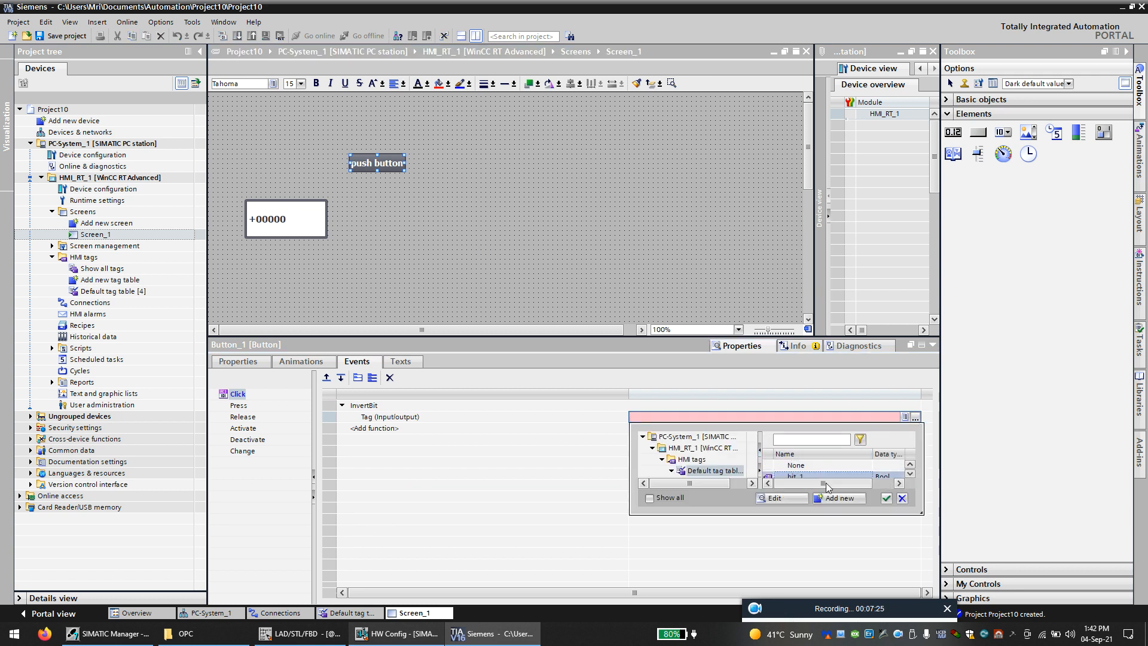
click(885, 499)
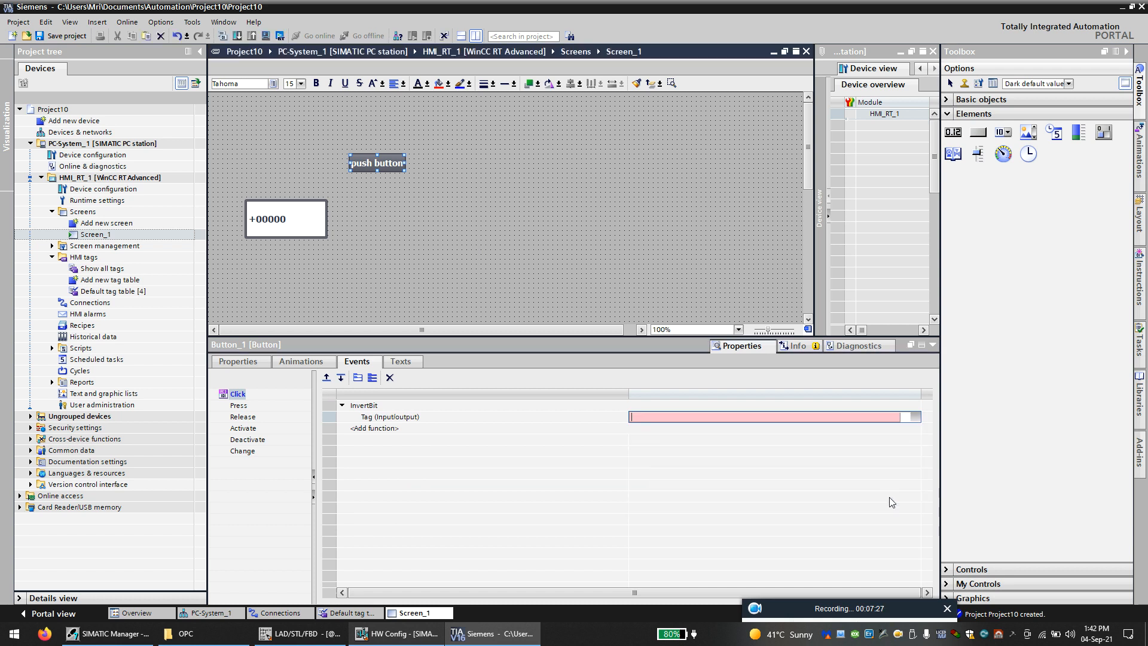
click(512, 278)
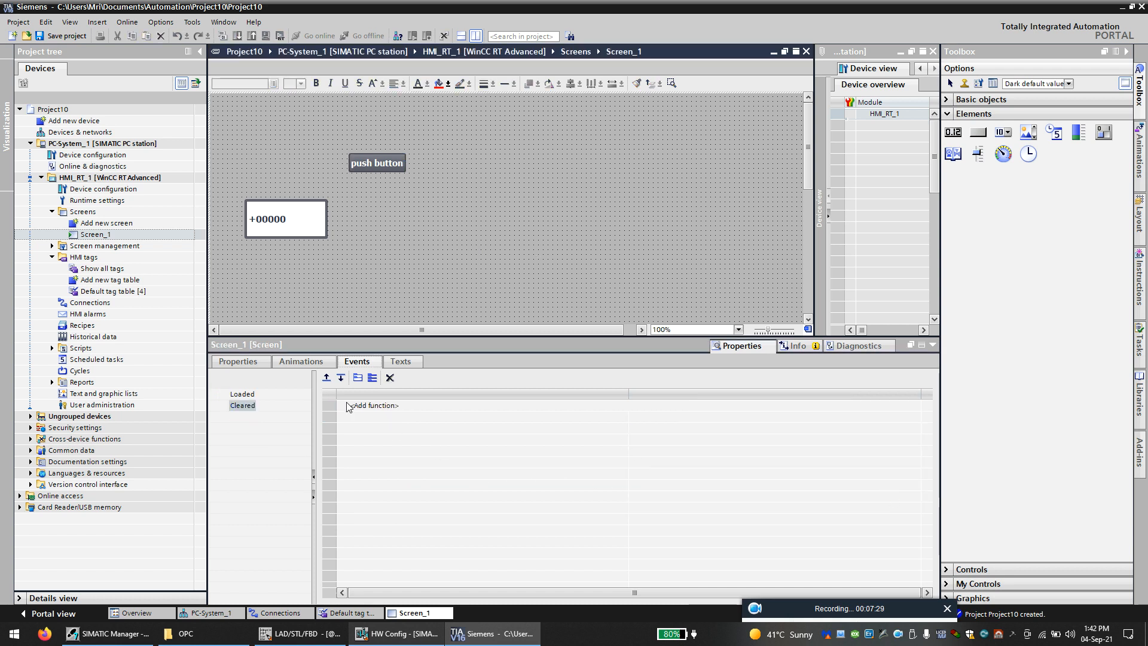
click(376, 163)
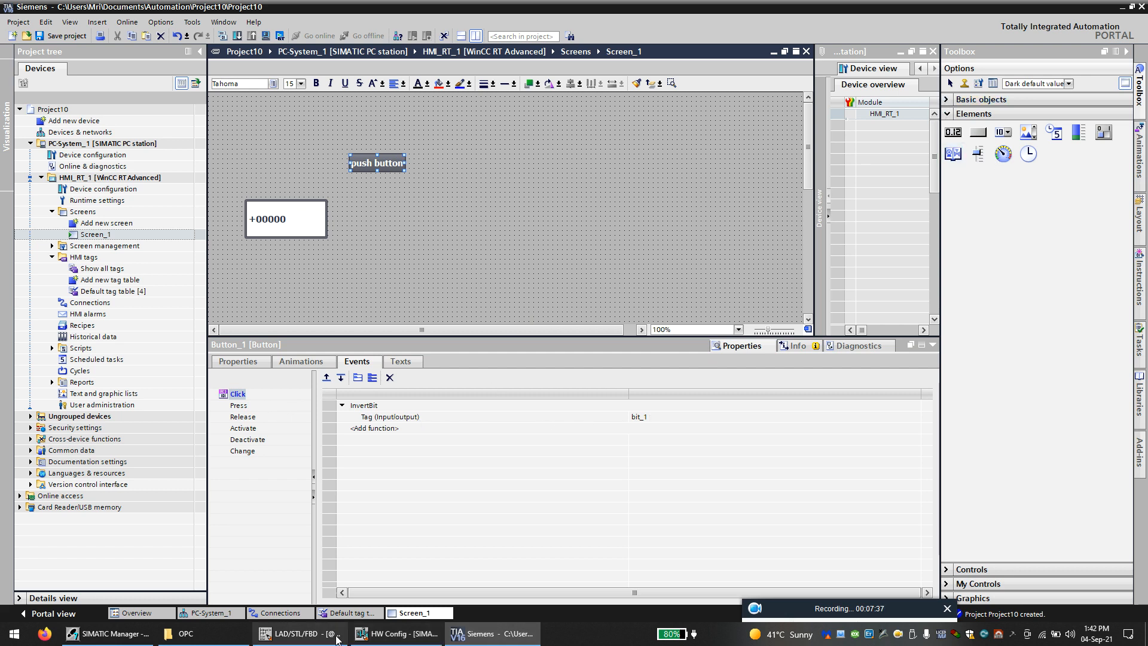
click(300, 634)
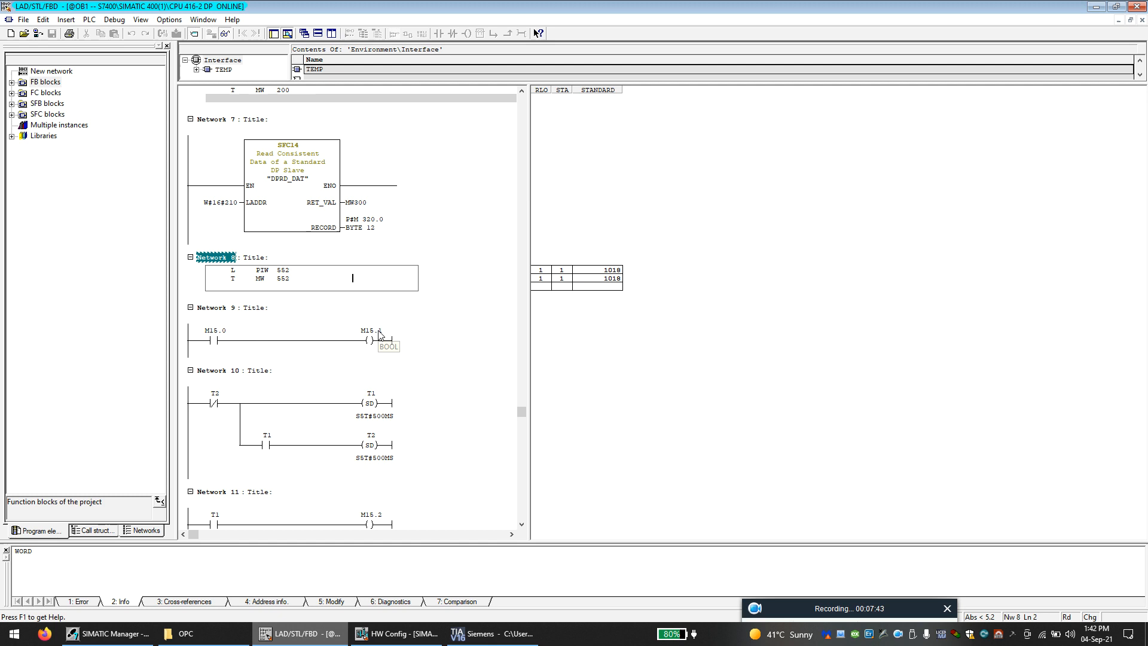
mouse_move(381, 343)
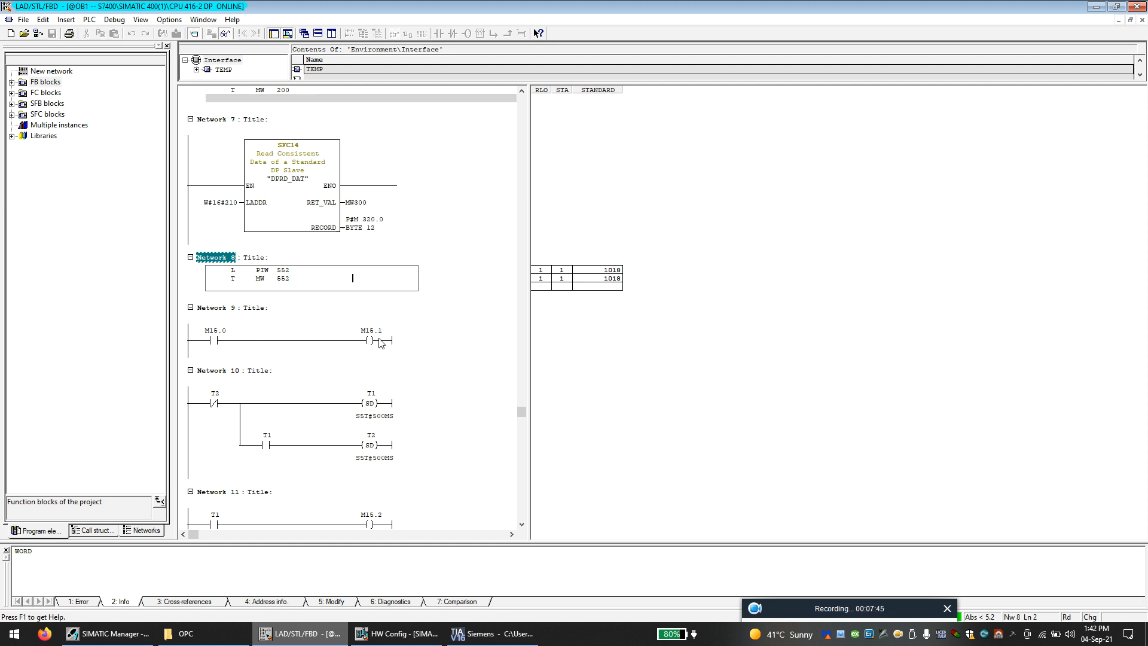
mouse_move(368, 339)
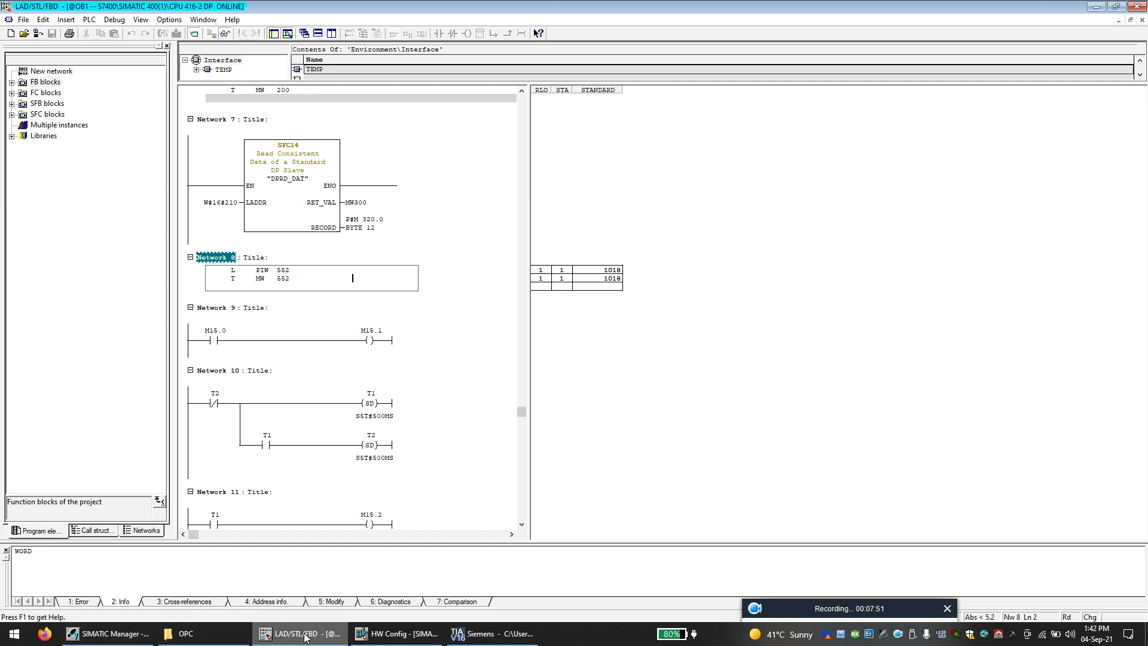
click(489, 634)
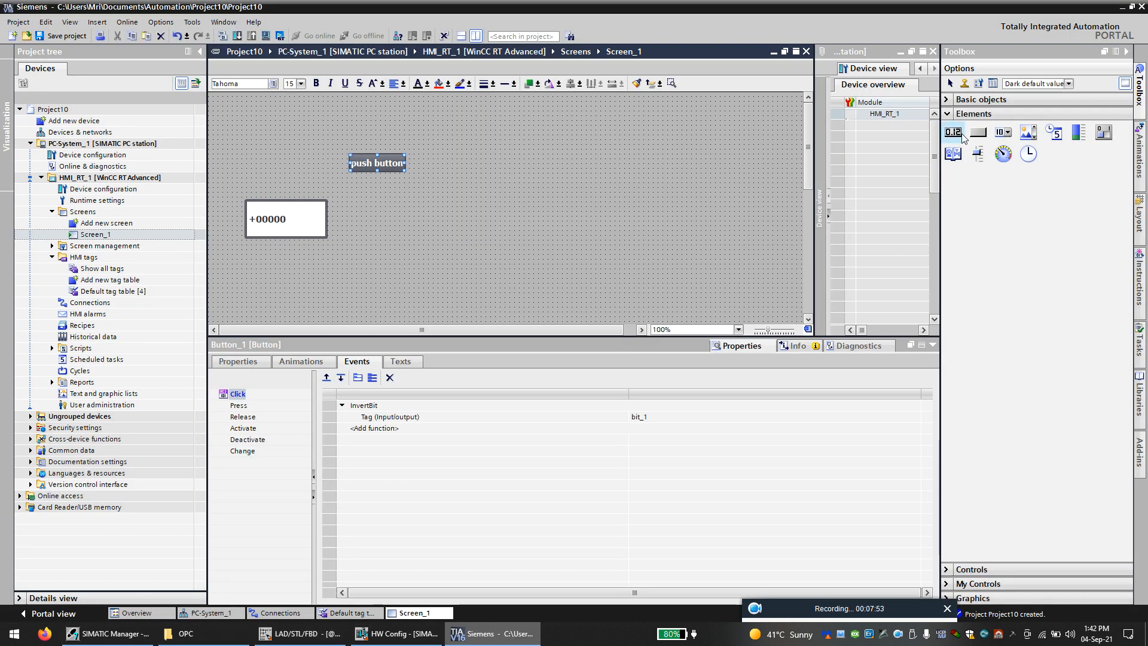
Step: Add a circle with a bit_2 Appearance animation and background colours for values 0 and 1
click(981, 98)
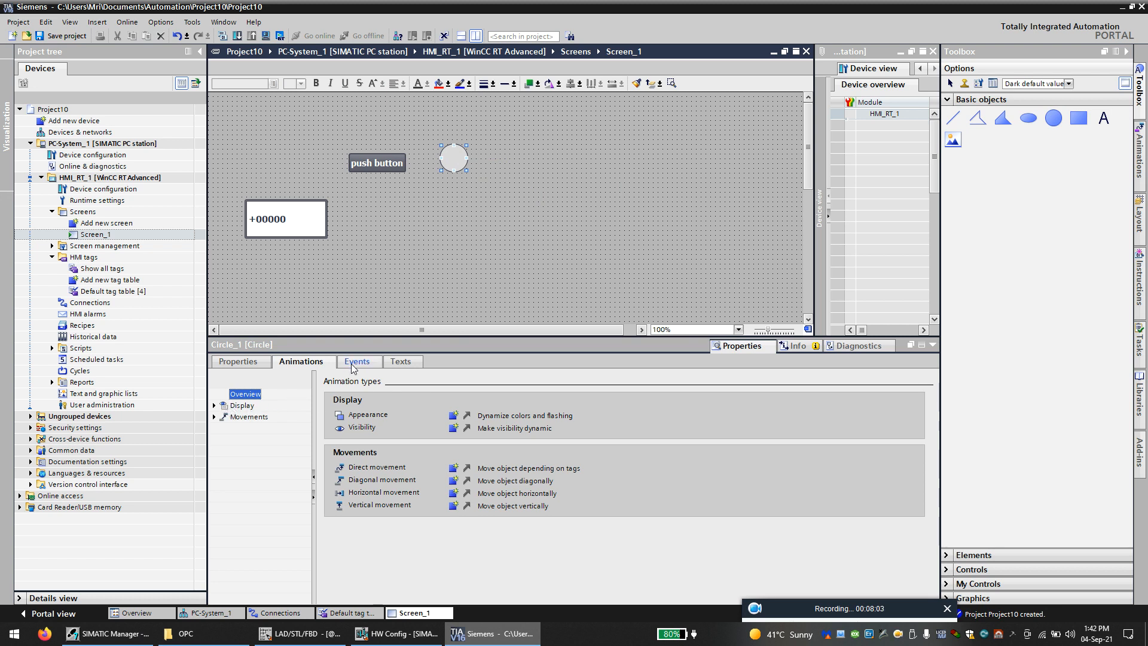
click(215, 405)
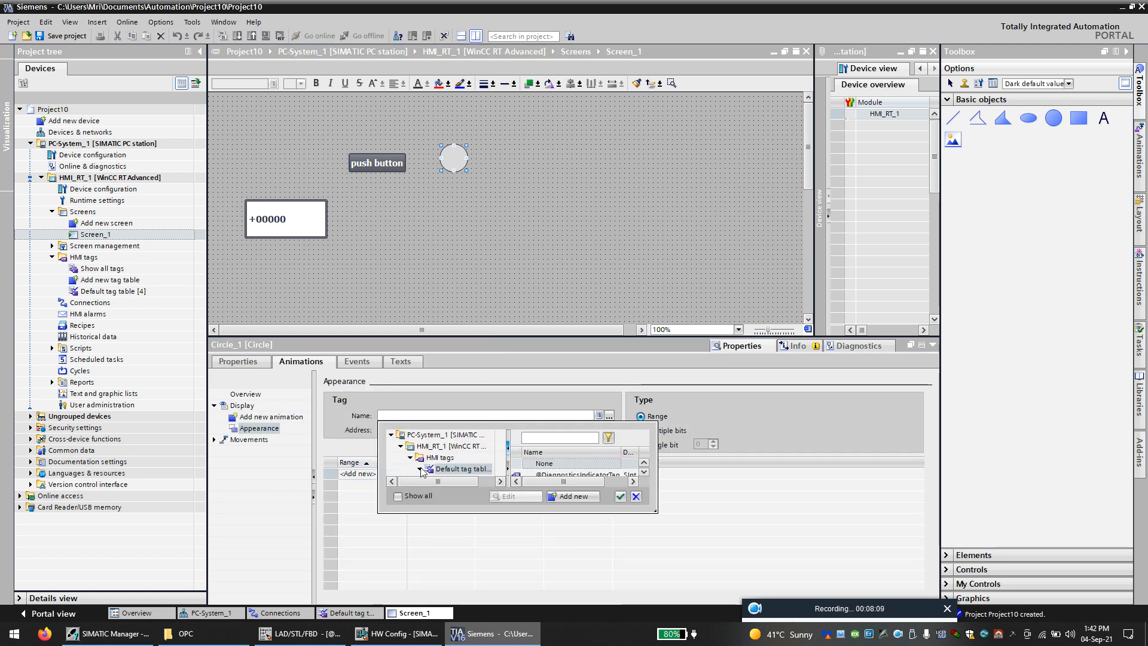
click(643, 463)
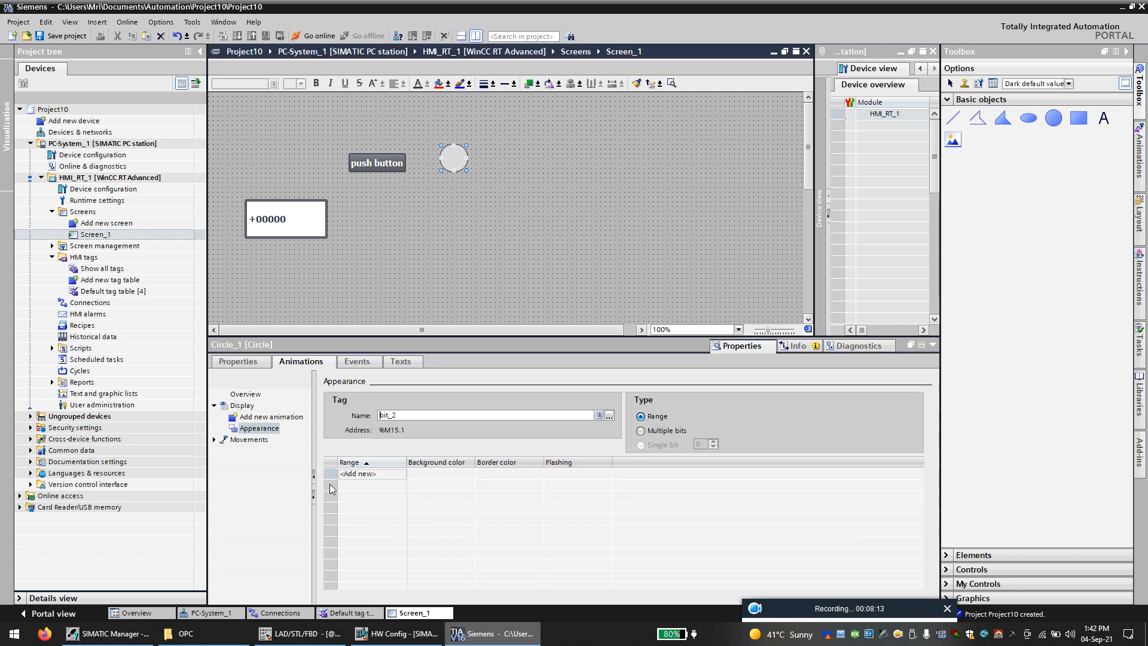
click(372, 473)
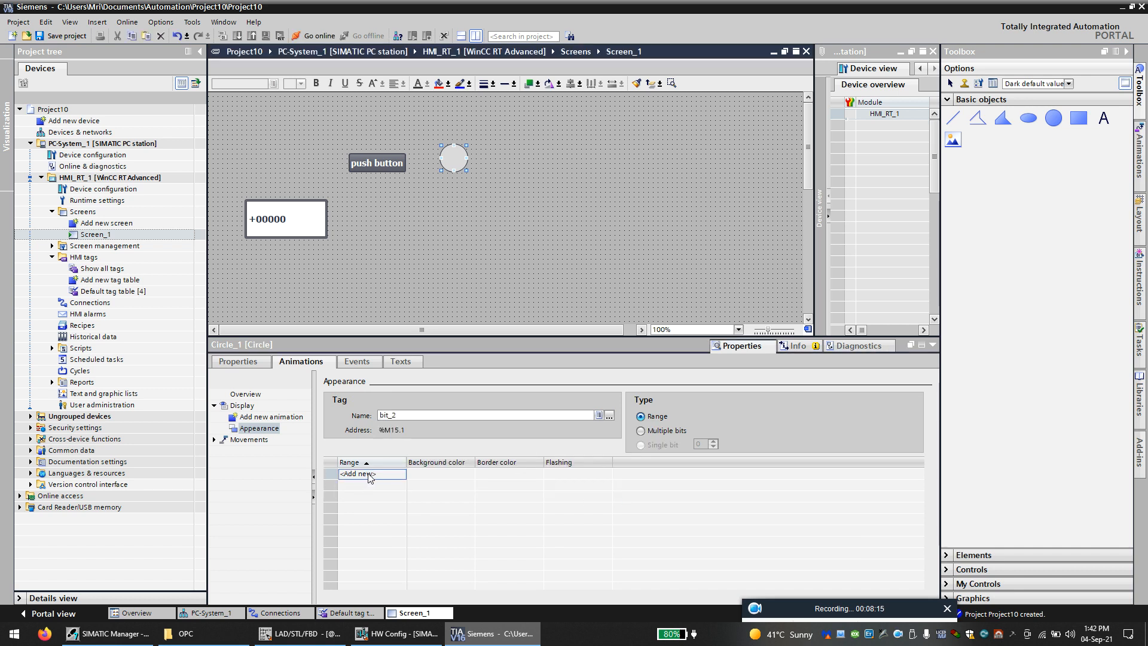
click(359, 473)
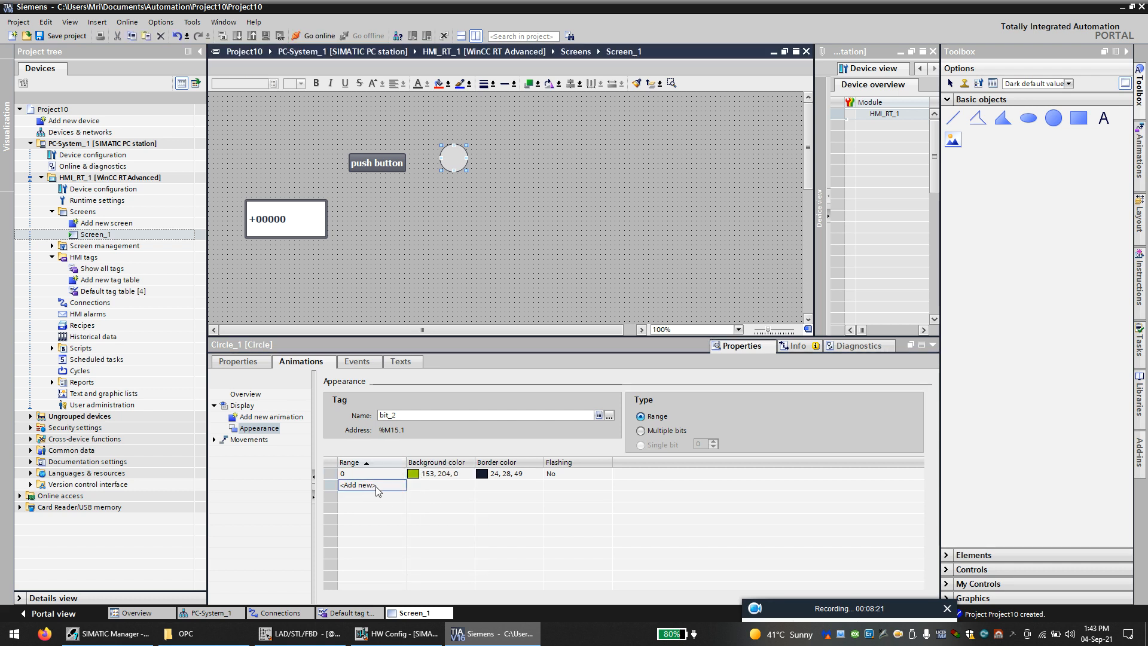
click(358, 485)
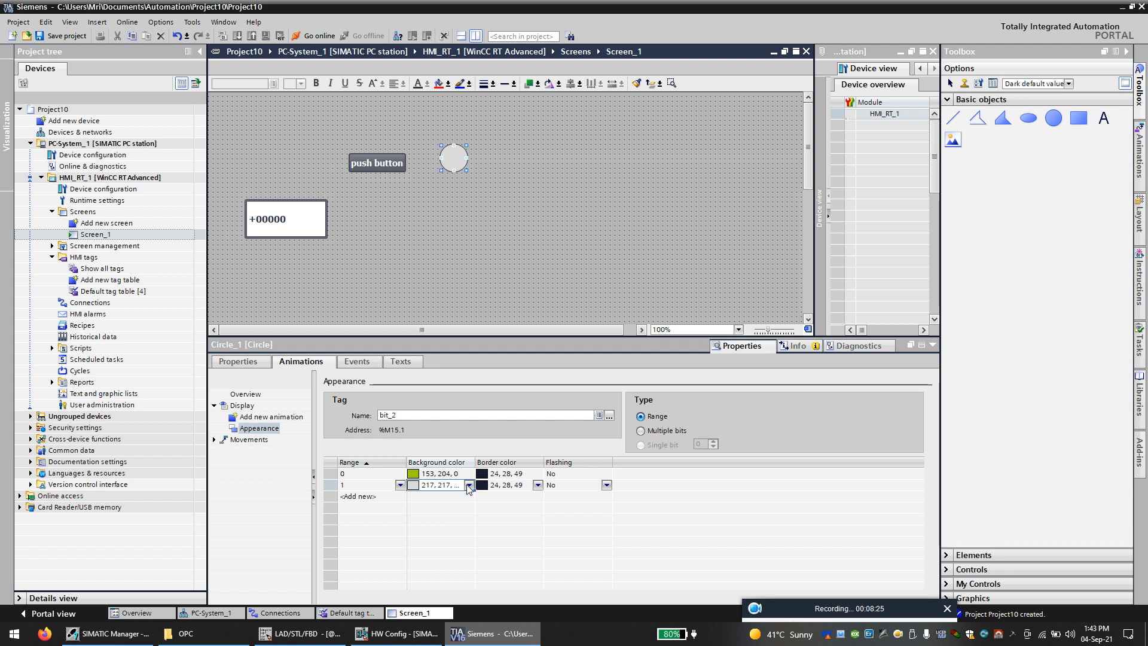
click(440, 484)
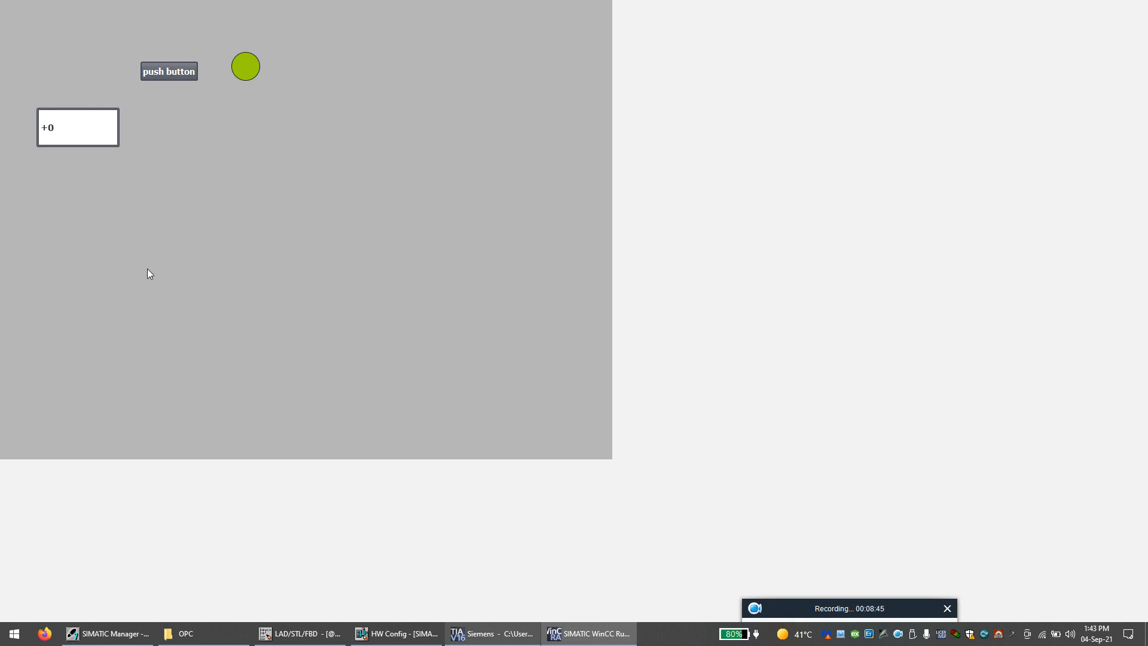
Step: In runtime, press the push button twice to toggle the circle red and green
click(169, 71)
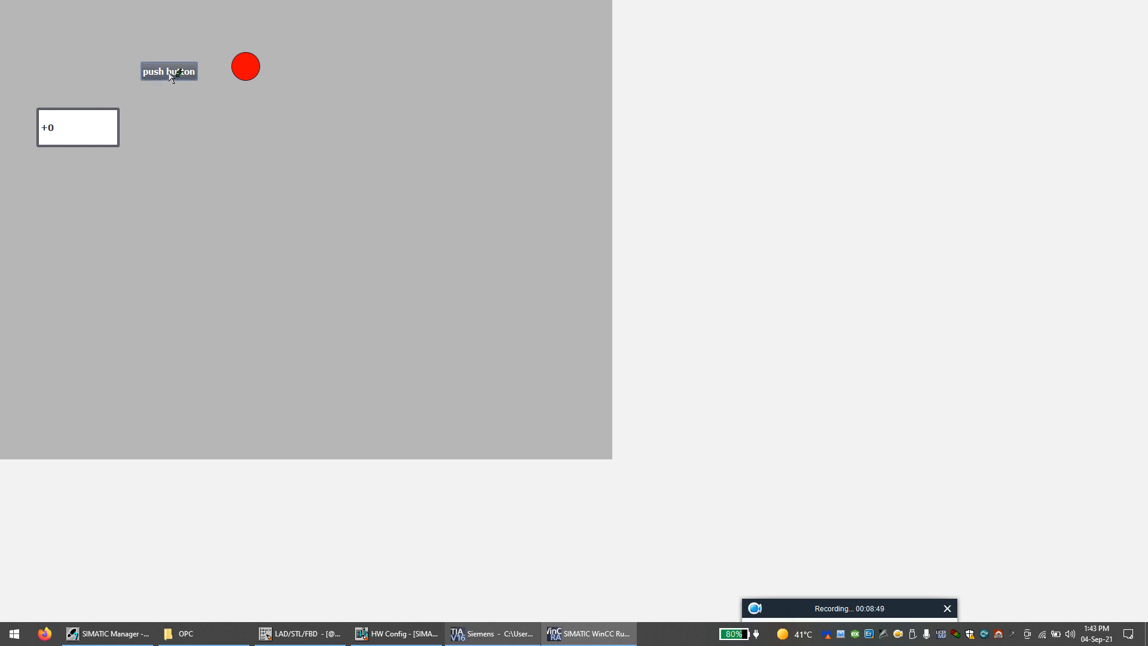
click(168, 71)
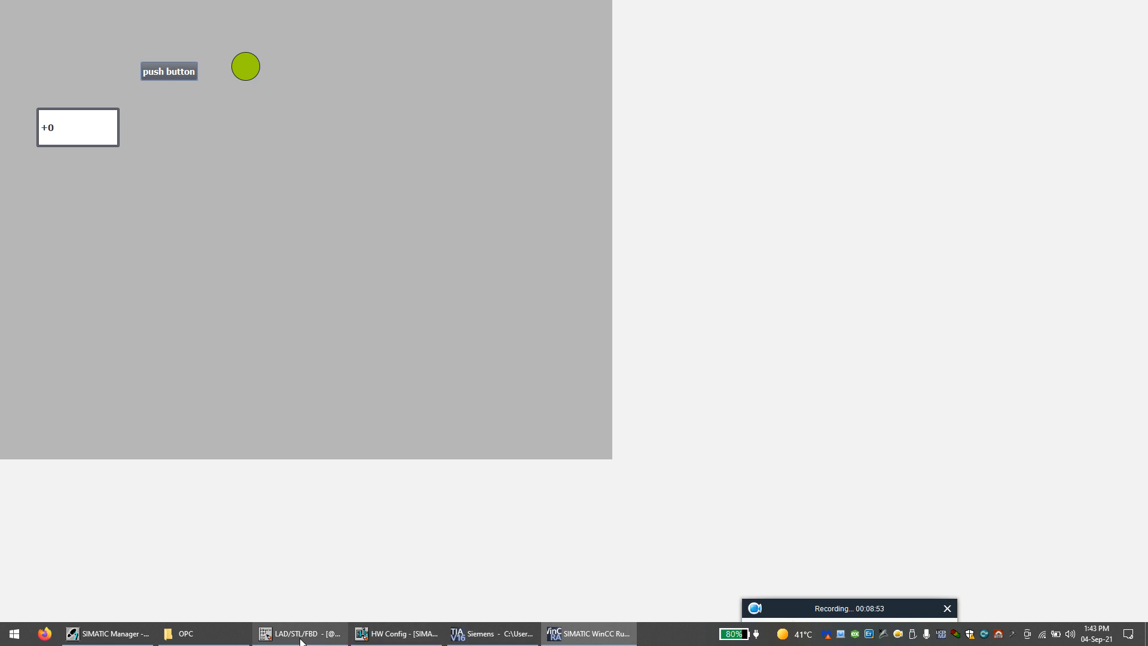
mouse_move(301, 633)
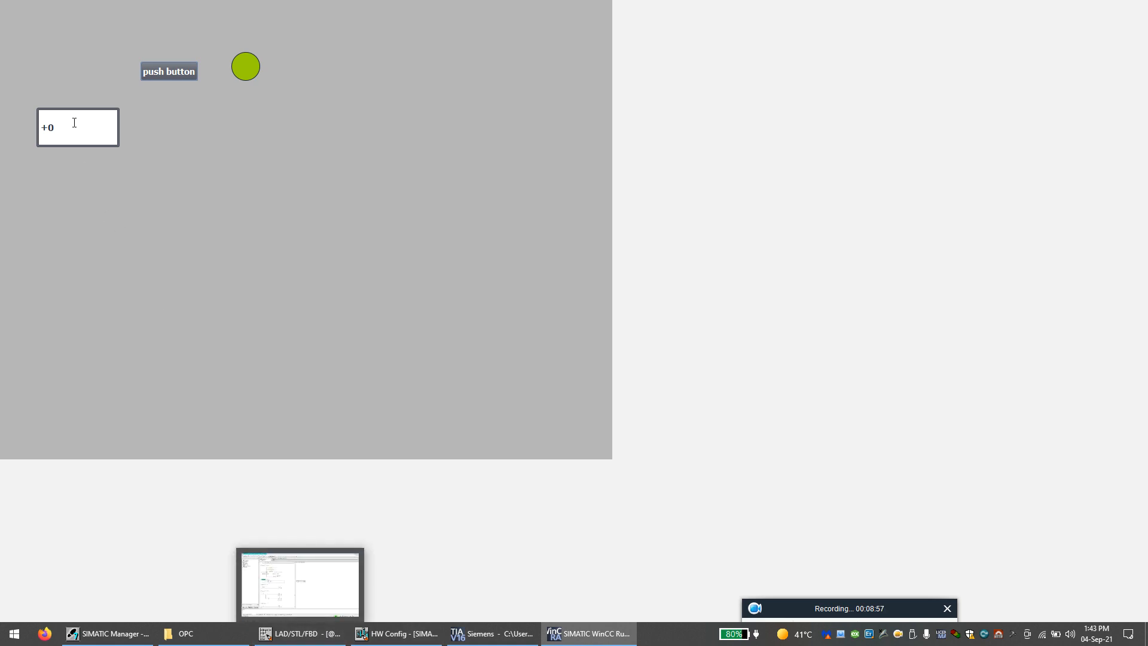
mouse_move(842, 471)
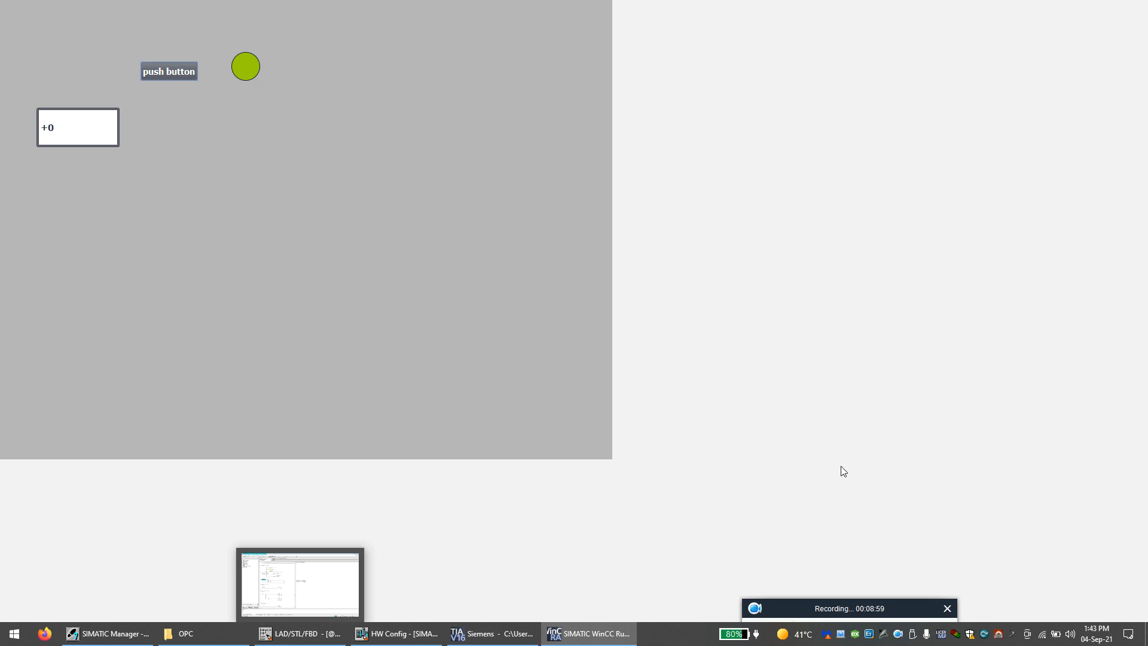
click(490, 633)
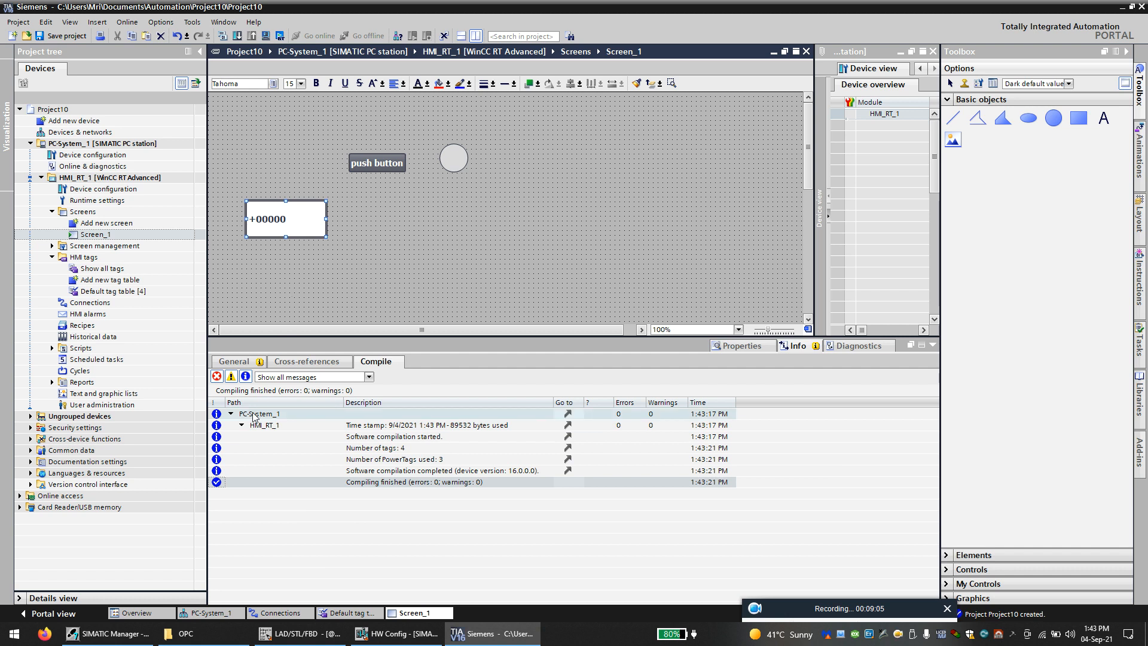
Step: Check which tag feeds the I/O field's process value against the ladder logic
click(286, 219)
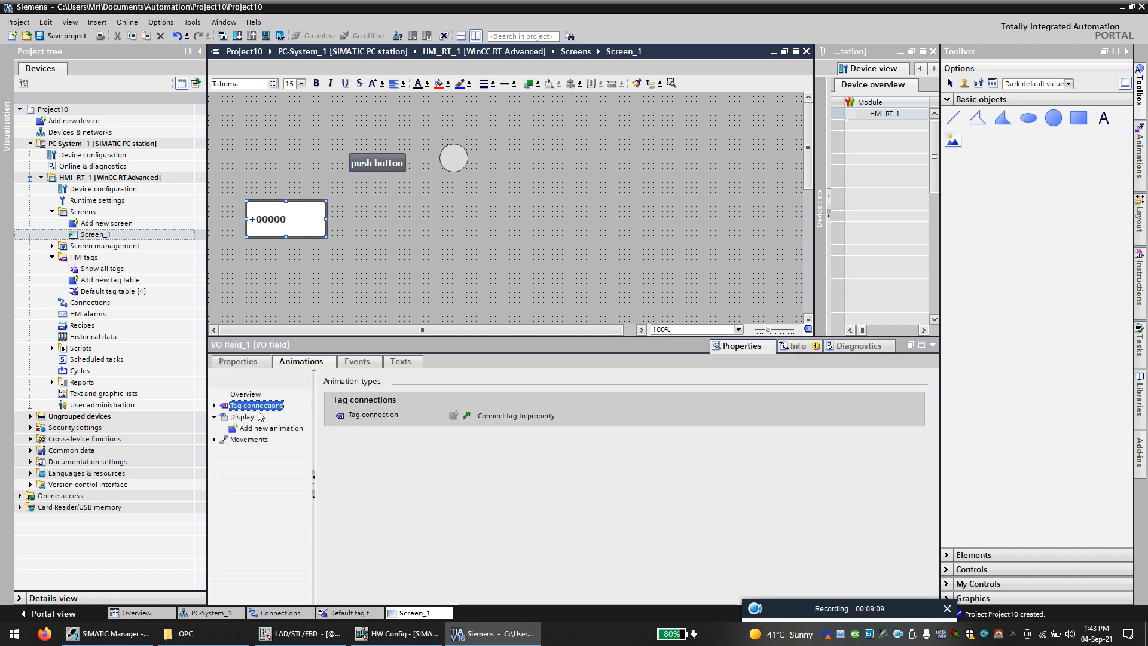
click(215, 406)
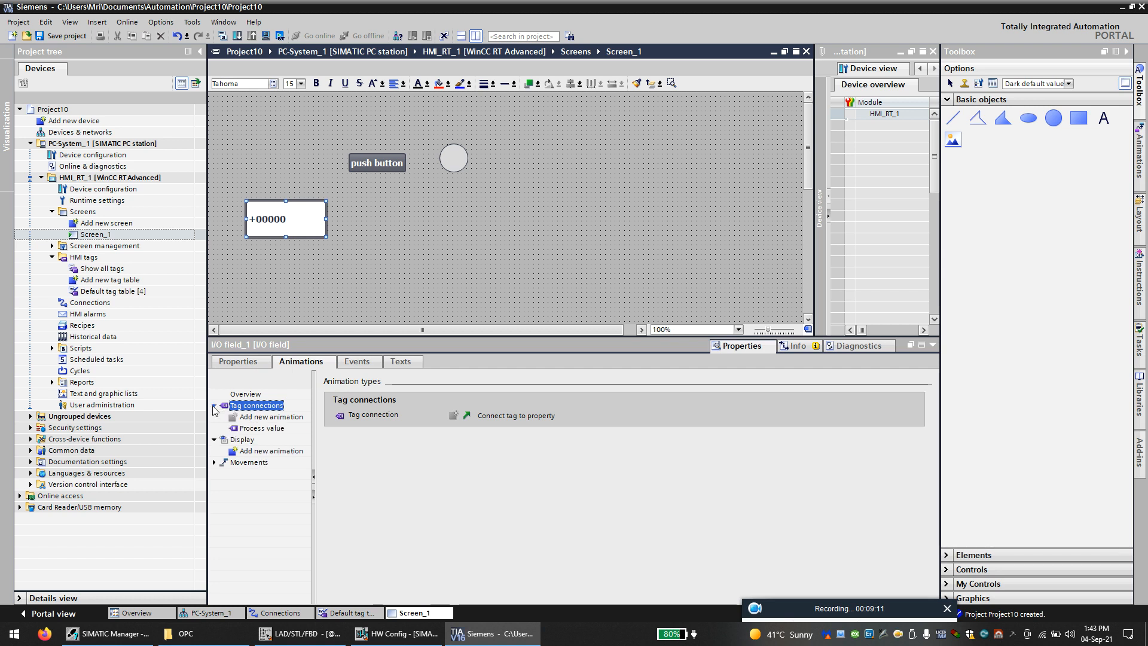
click(261, 428)
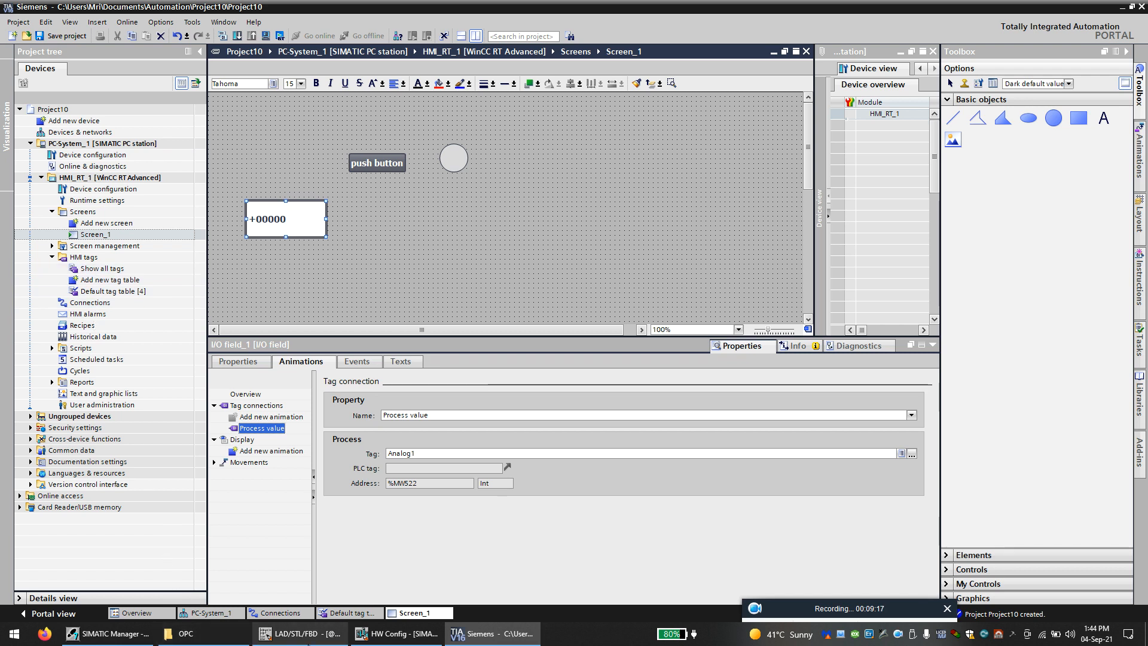
click(296, 633)
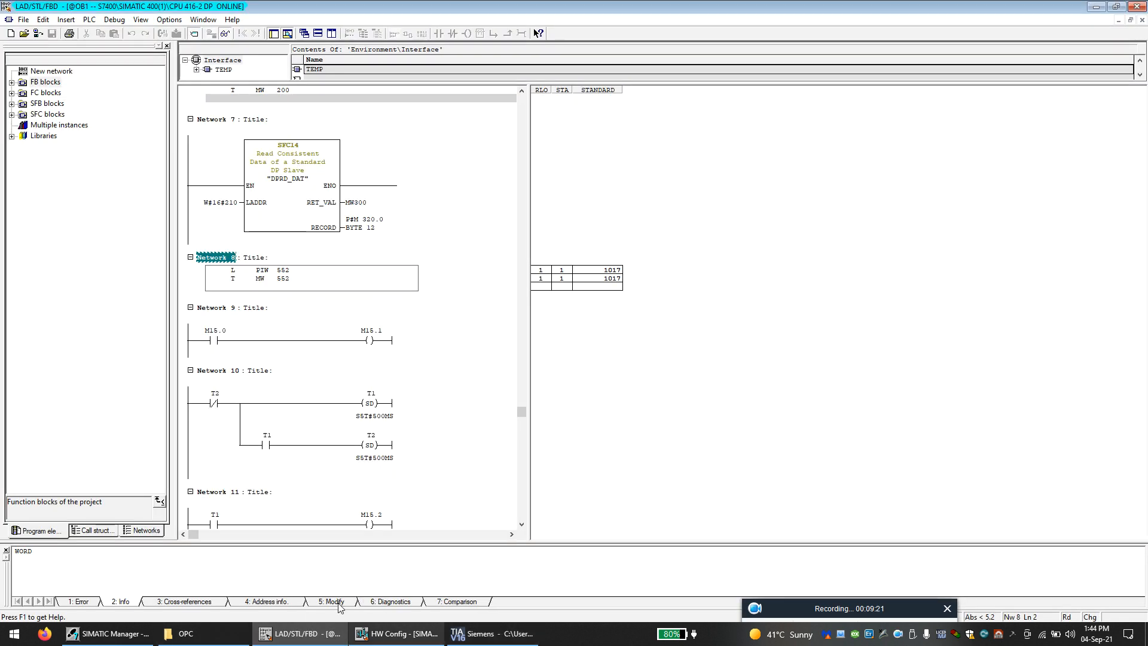
click(495, 633)
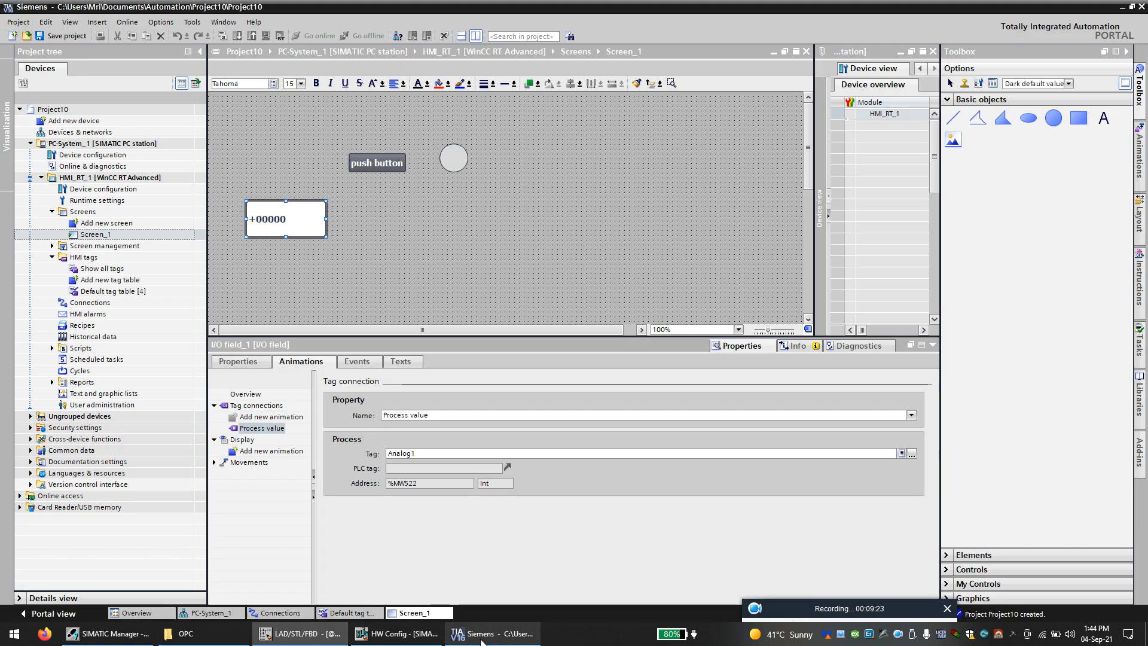
Step: Change Analog1's address in the Default tag table to %MW552
click(114, 290)
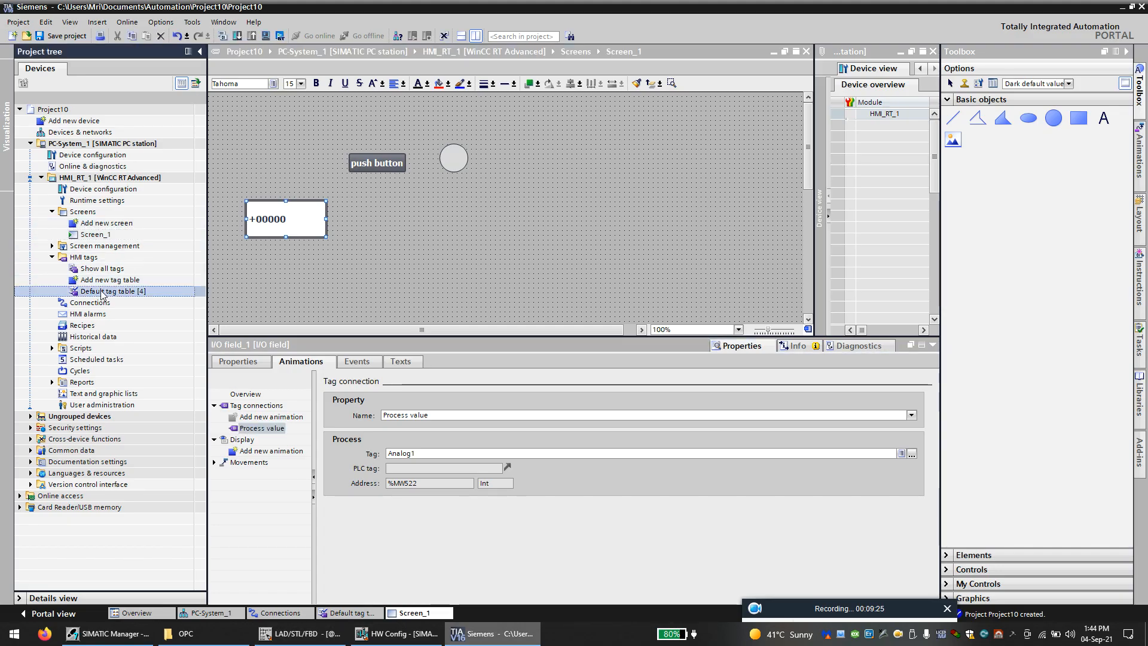
double_click(114, 290)
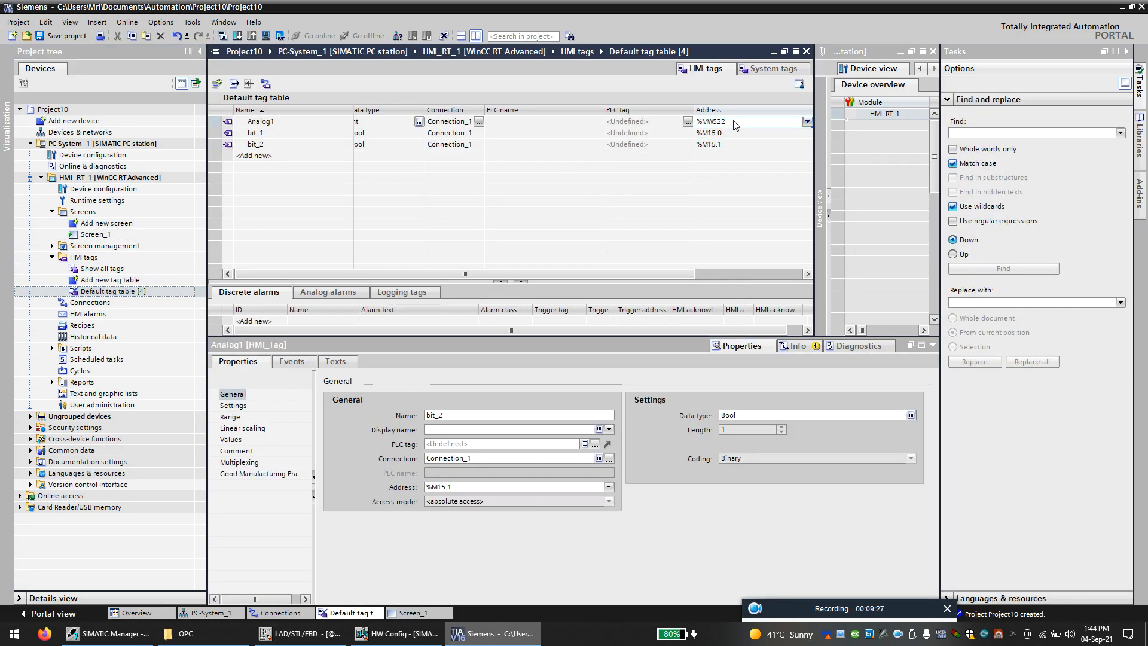
click(808, 122)
text(552)
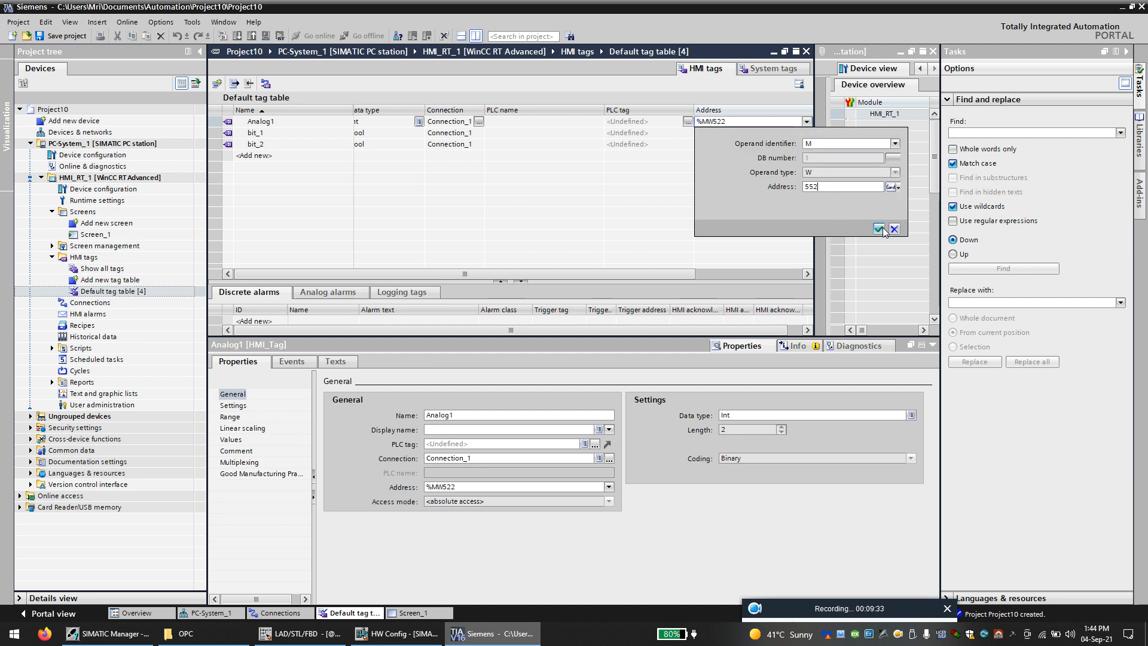
click(878, 229)
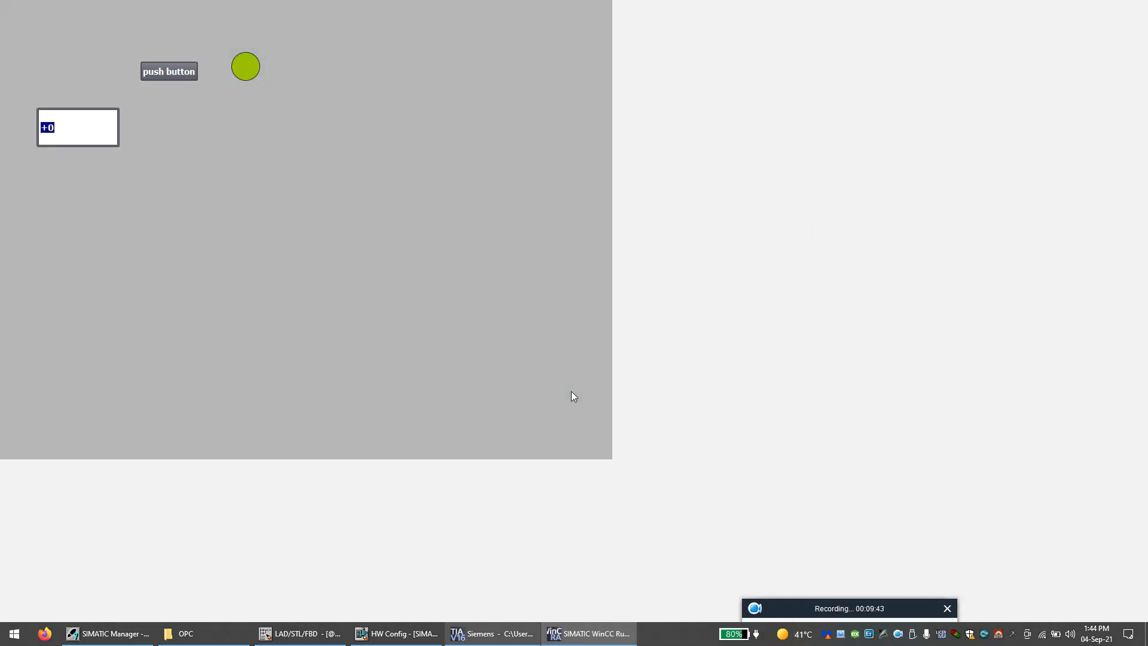
mouse_move(129, 189)
text(+1010)
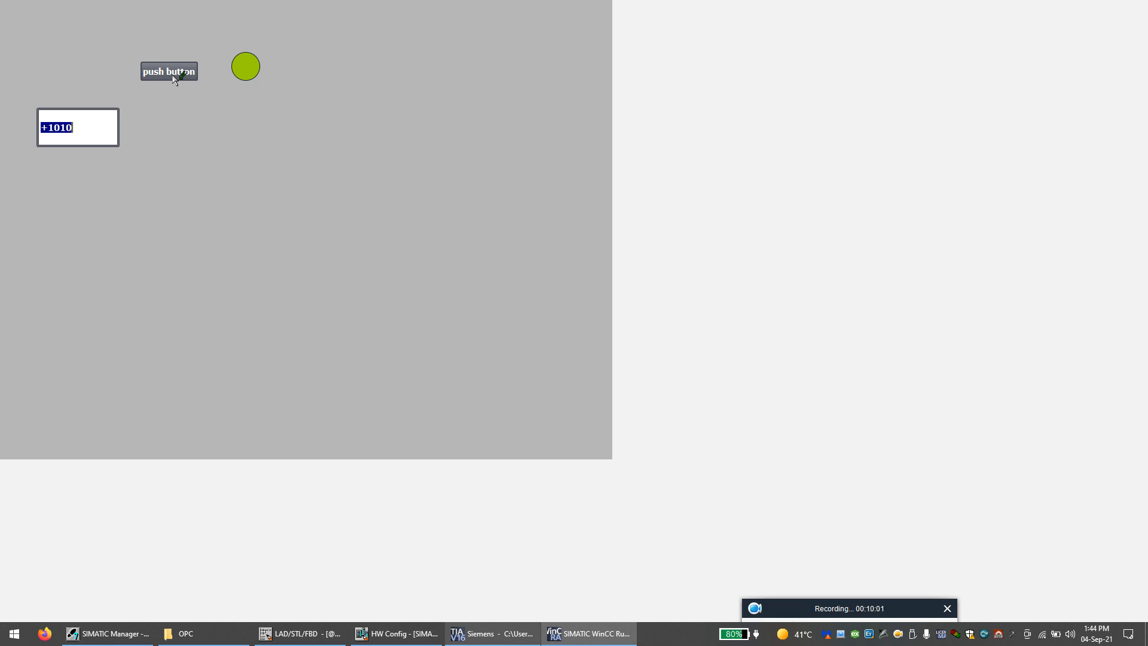
Step: Press the push button three times in runtime and compare with the monitored ladder logic
click(169, 71)
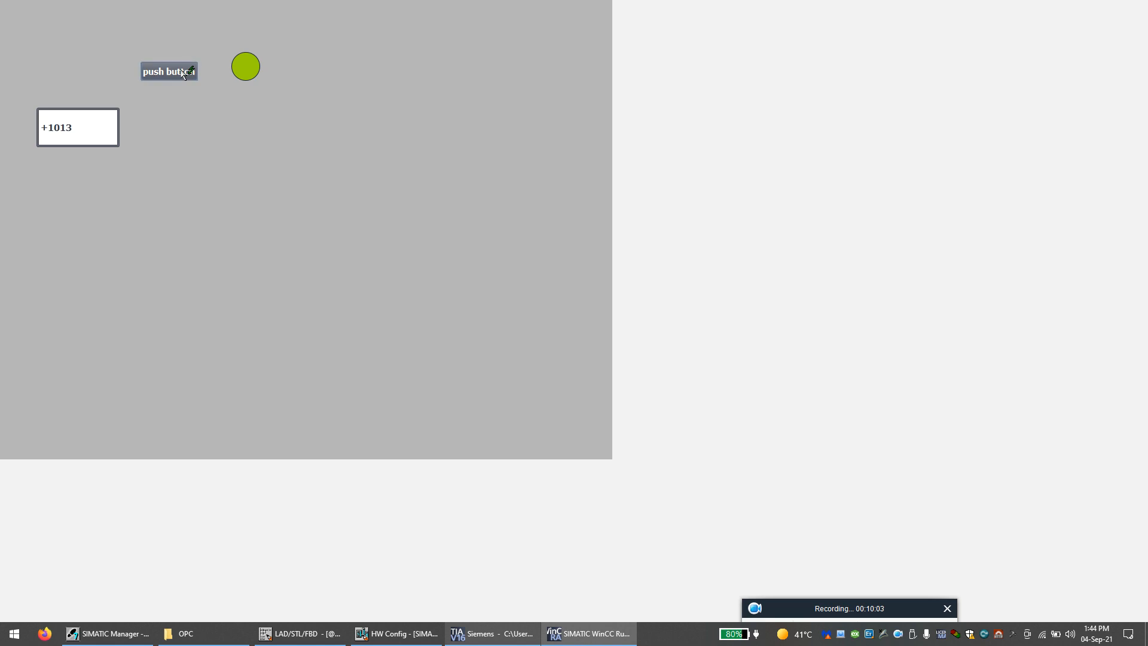
click(169, 71)
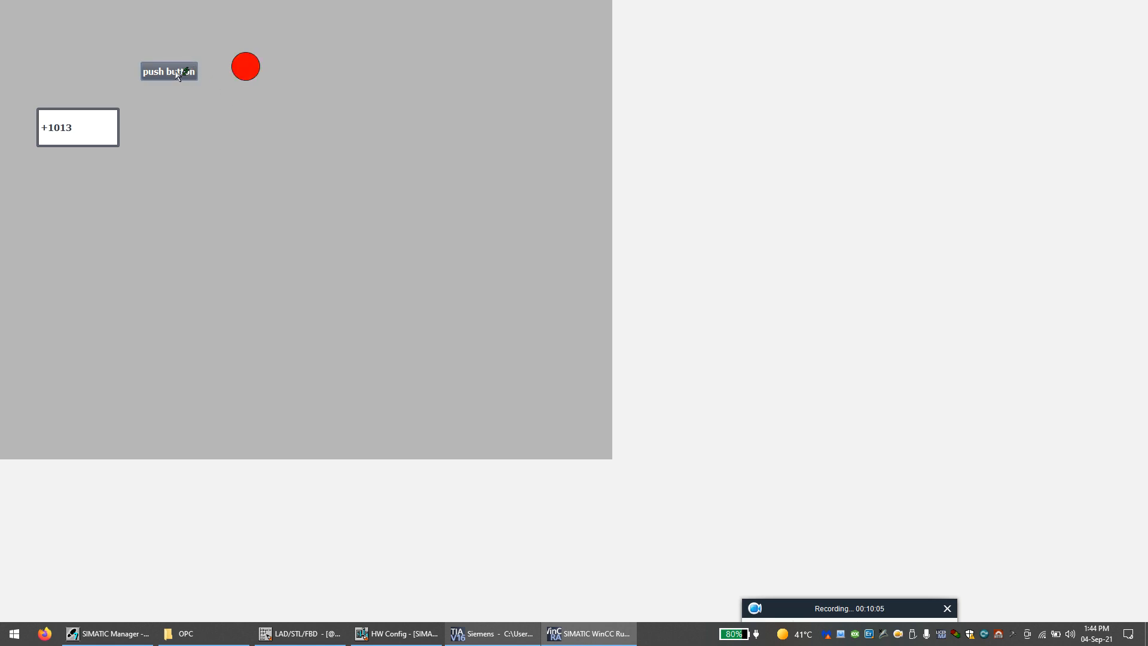
click(169, 72)
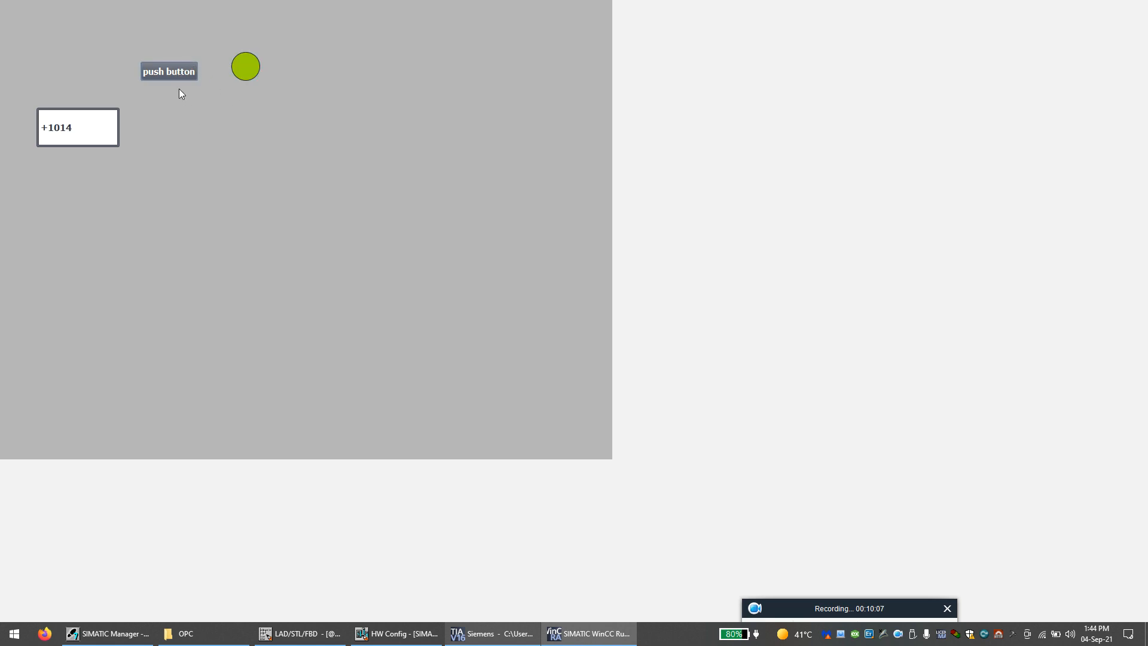
mouse_move(318, 622)
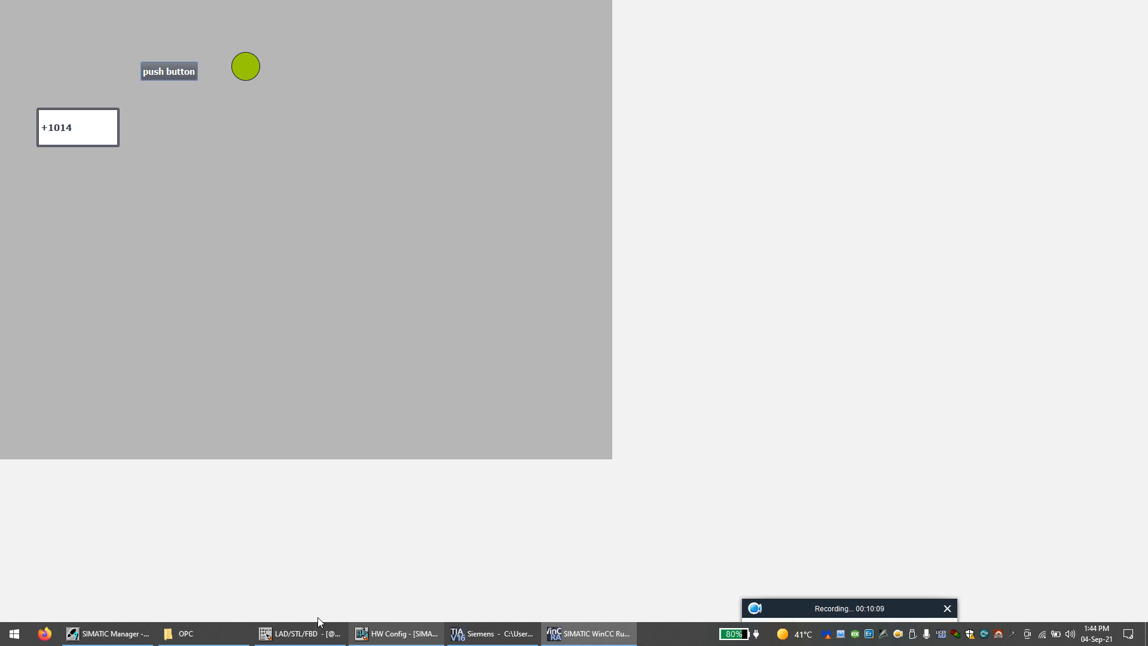
click(301, 633)
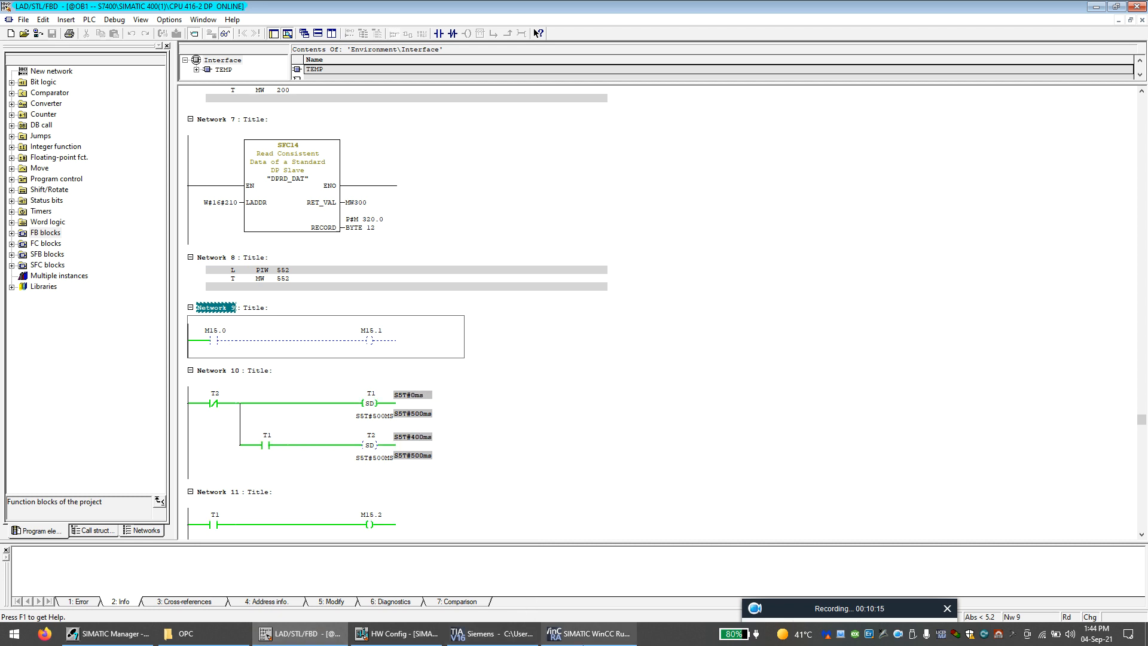
click(587, 633)
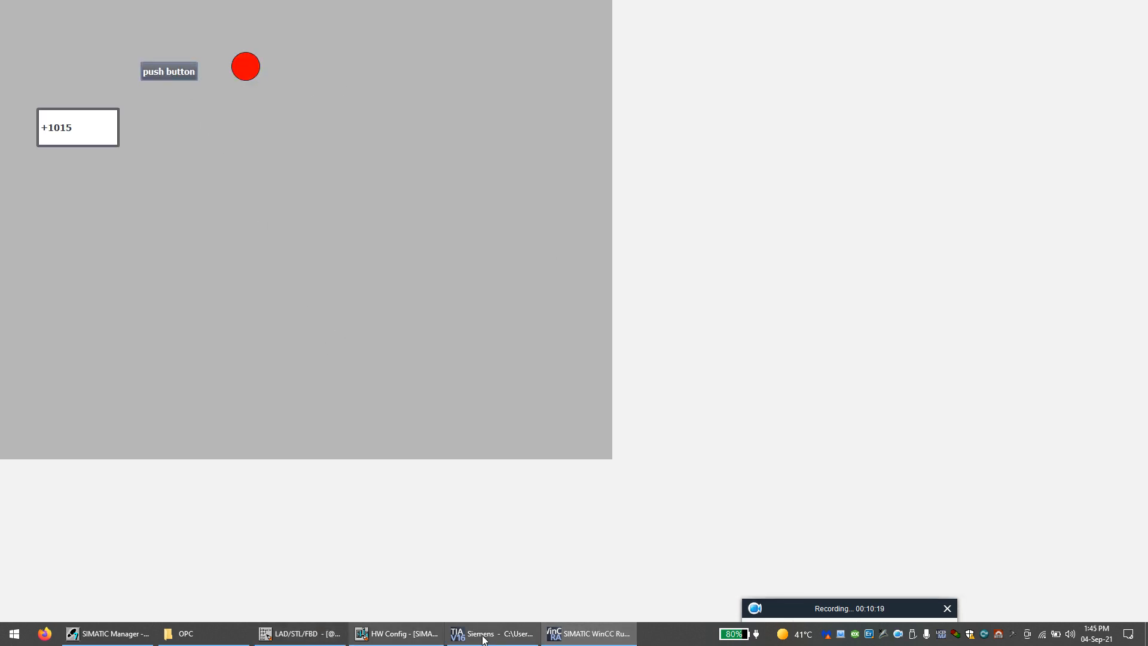
click(299, 634)
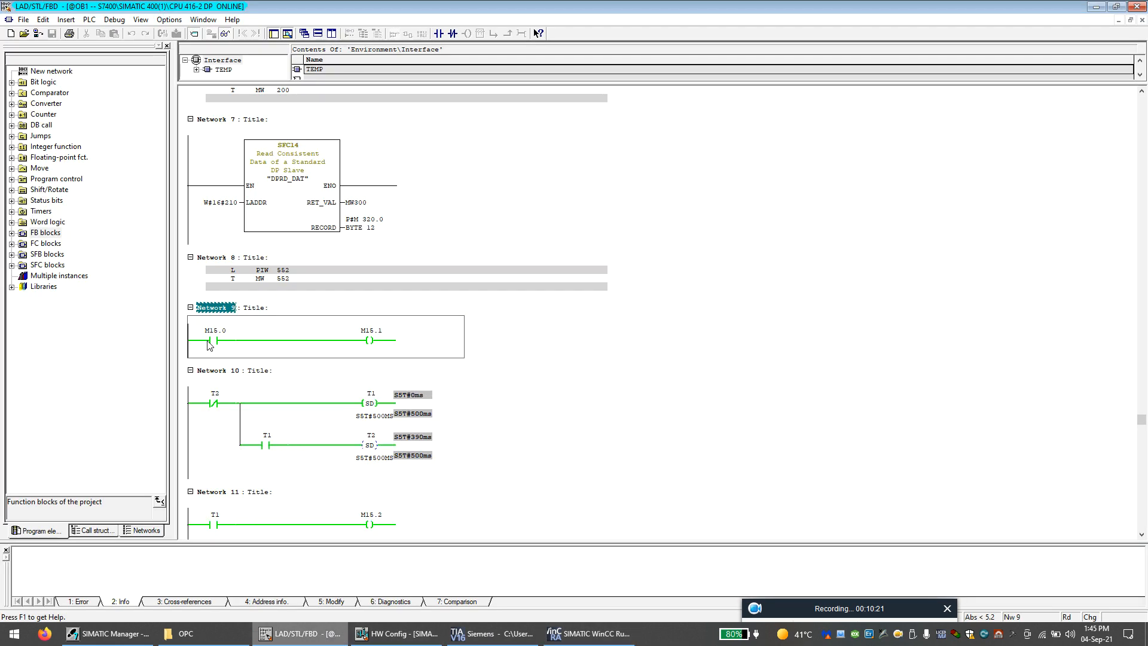
mouse_move(375, 348)
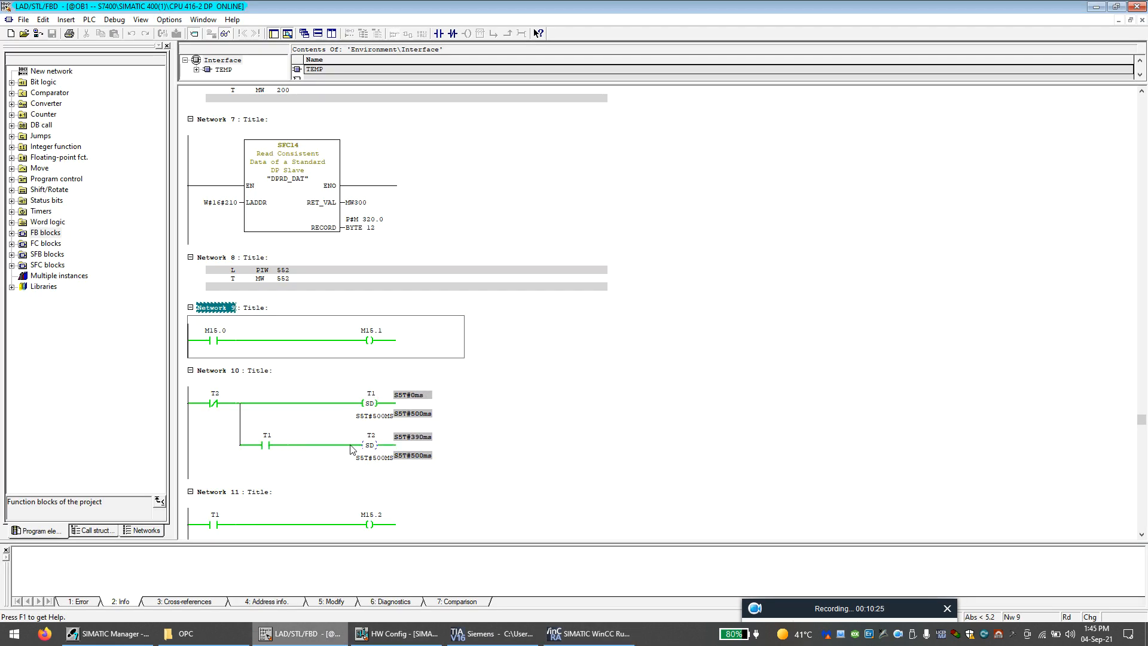
scroll(down, 3)
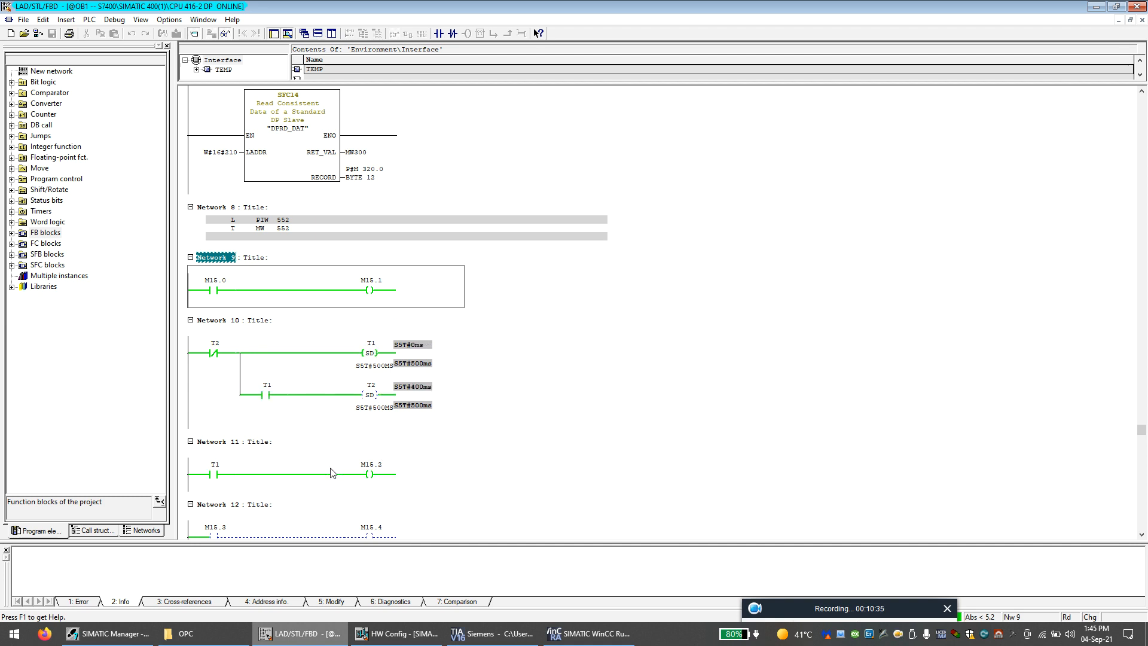
mouse_move(356, 375)
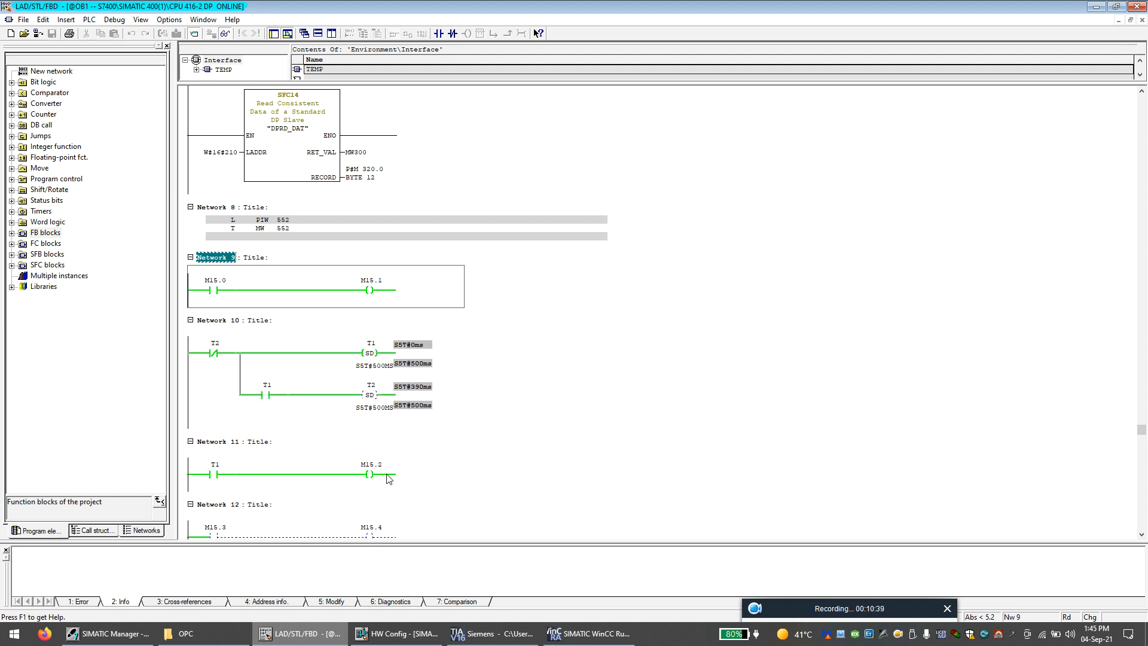
mouse_move(358, 479)
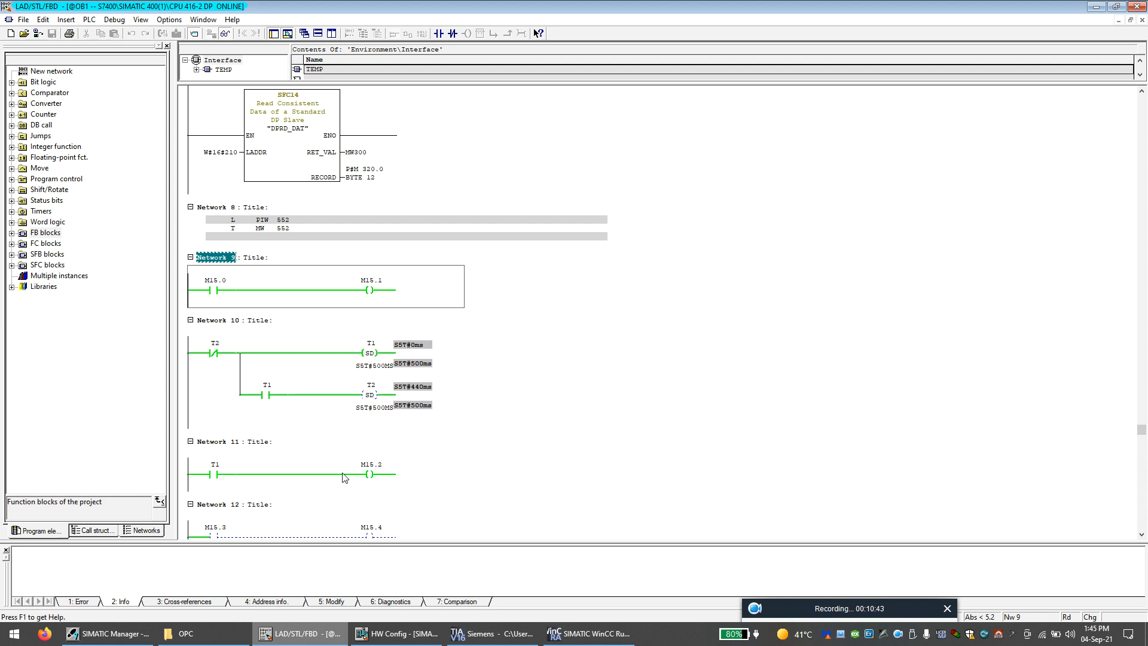
scroll(down, 3)
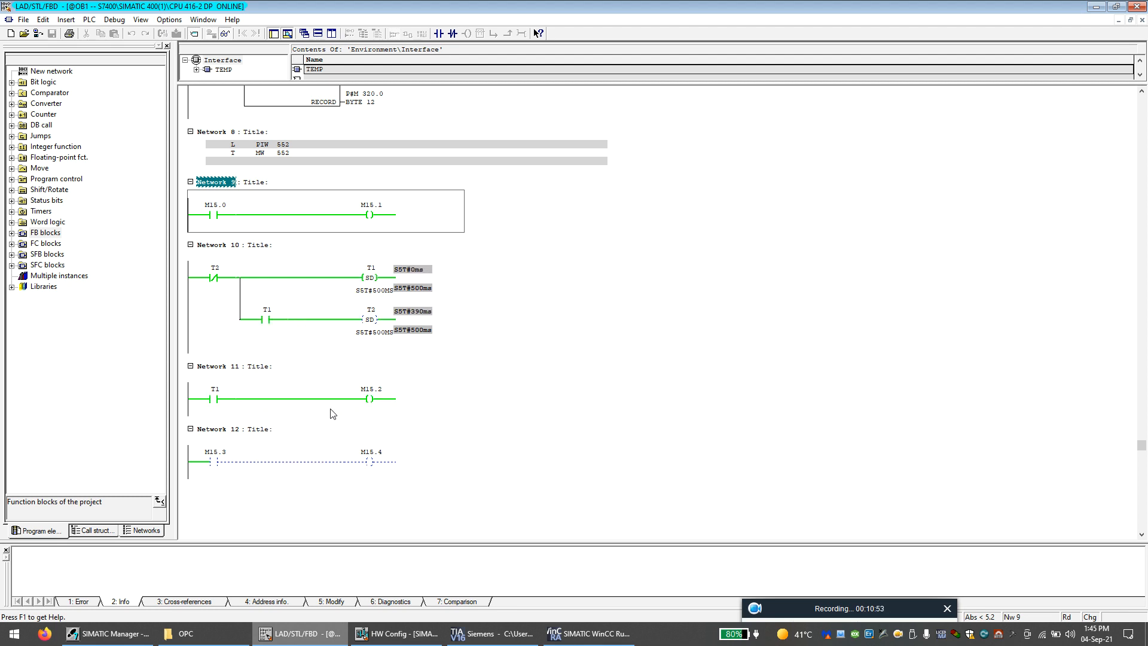
mouse_move(321, 415)
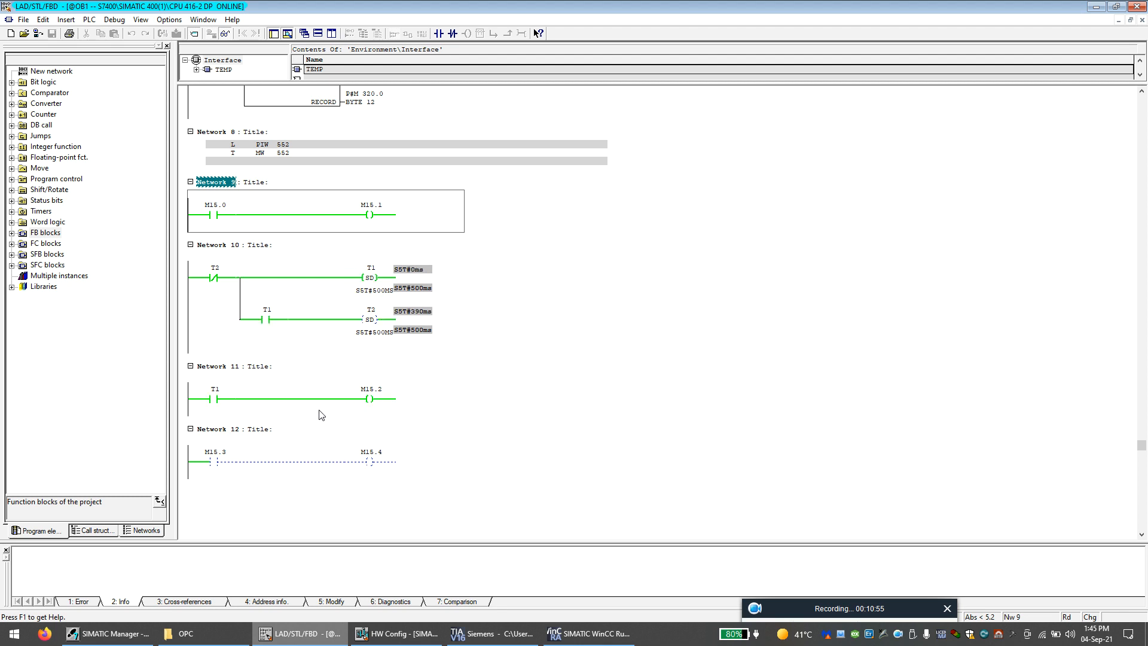
mouse_move(285, 445)
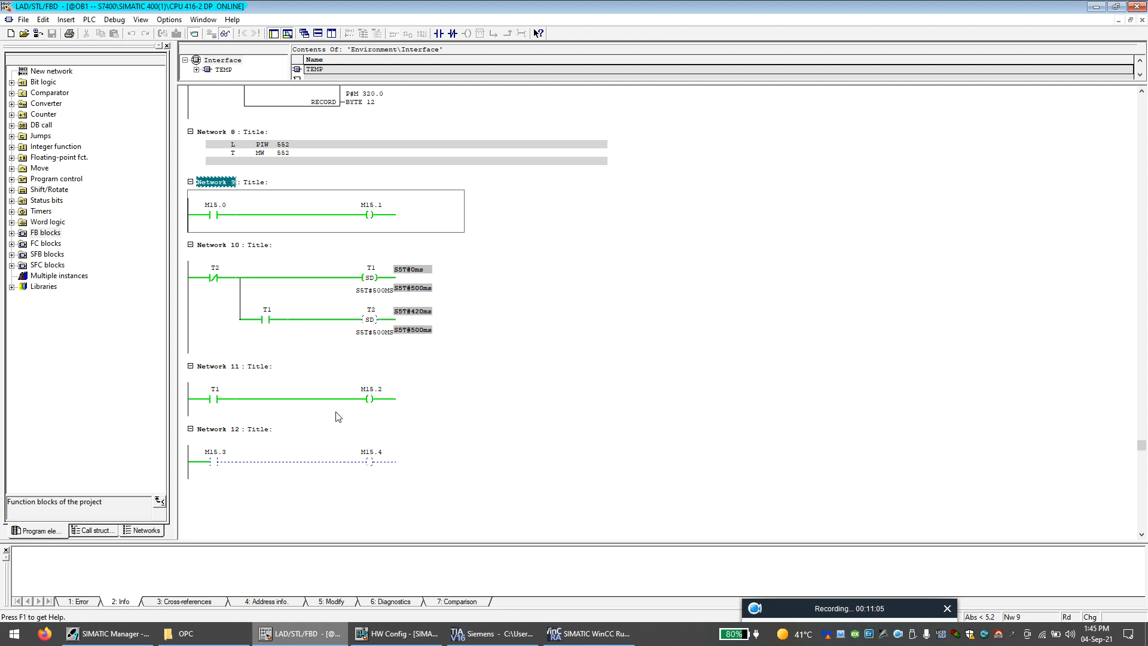
mouse_move(364, 419)
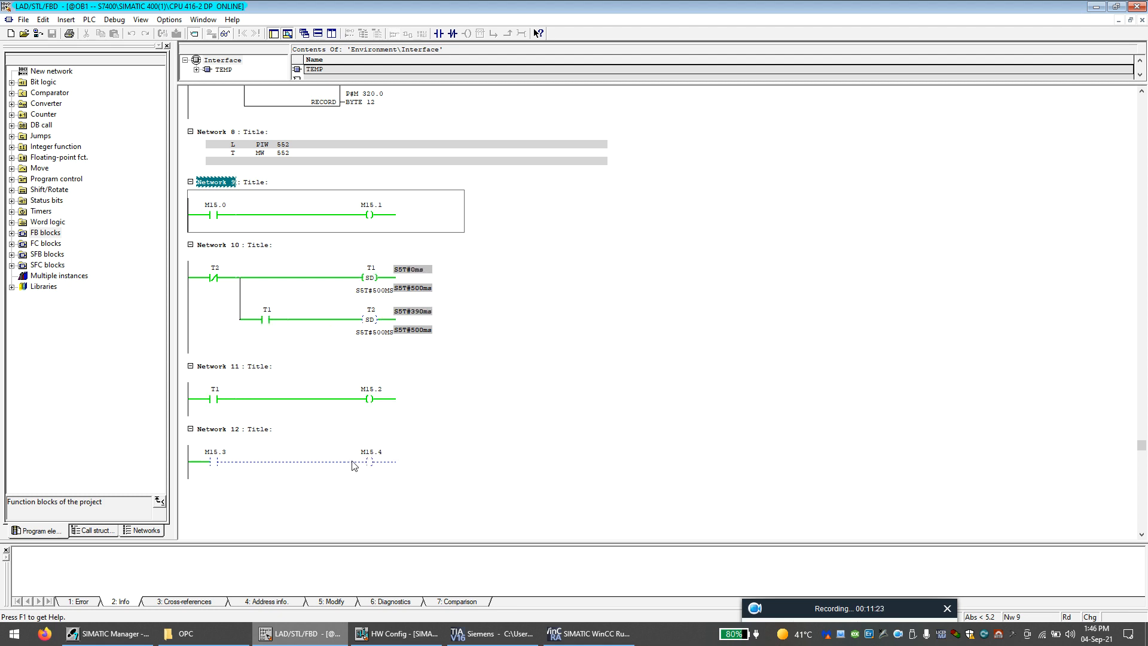
mouse_move(379, 389)
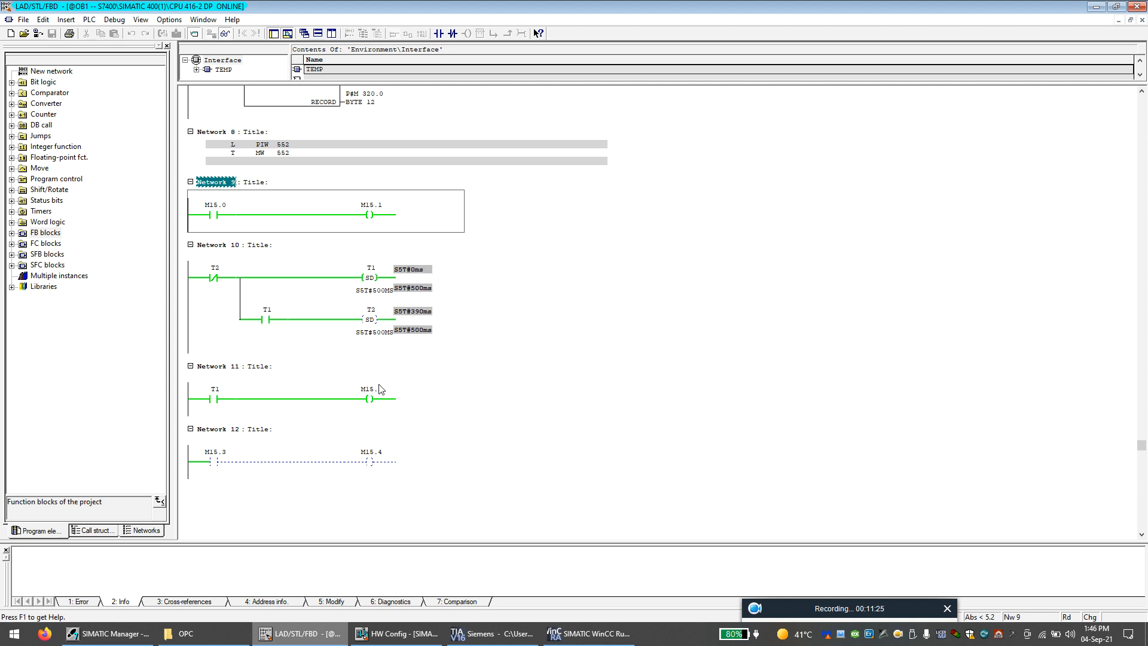
mouse_move(588, 633)
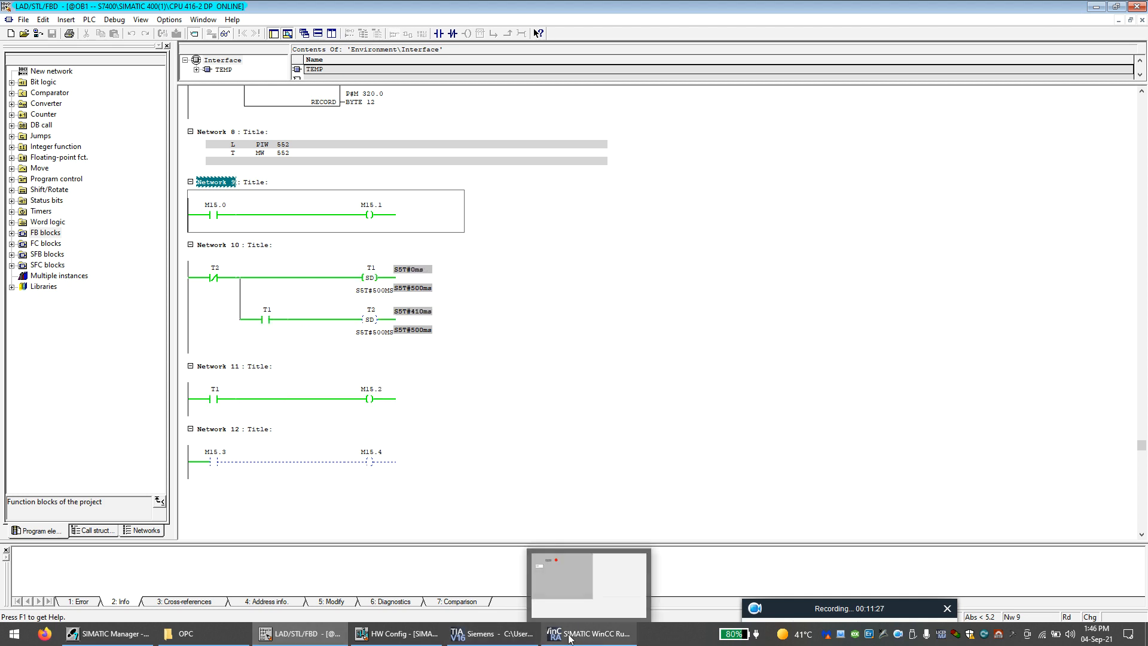
Step: Add HMI tag bit_4 (Bool, Connection_1, %M15.3), cross-checking addresses in the ladder program
click(587, 633)
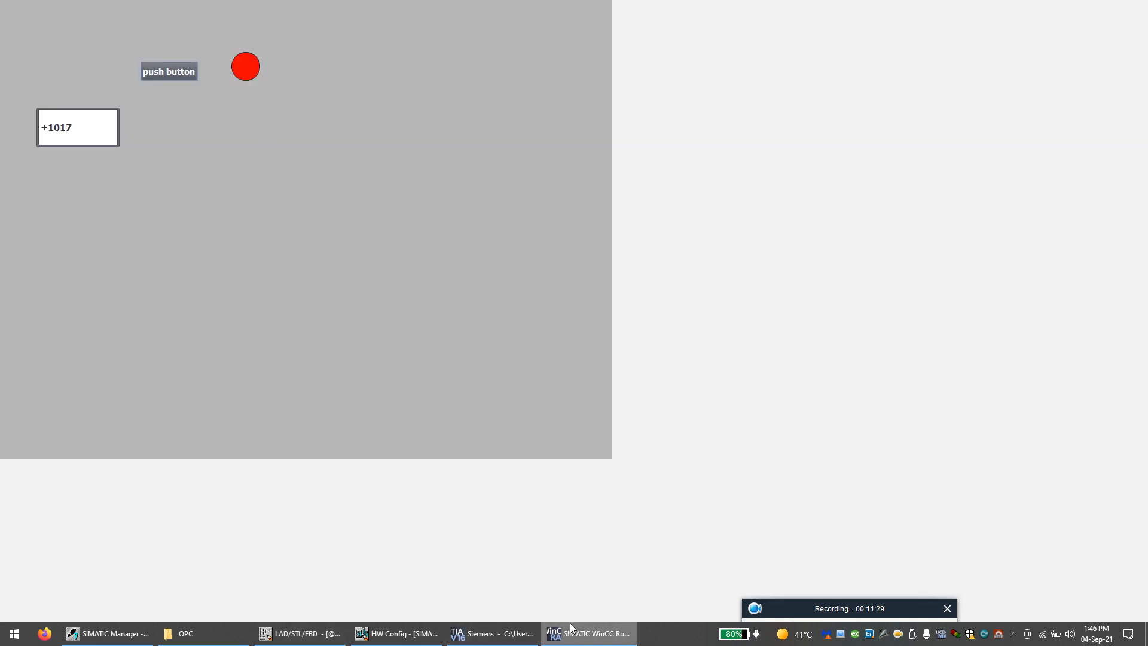
click(299, 633)
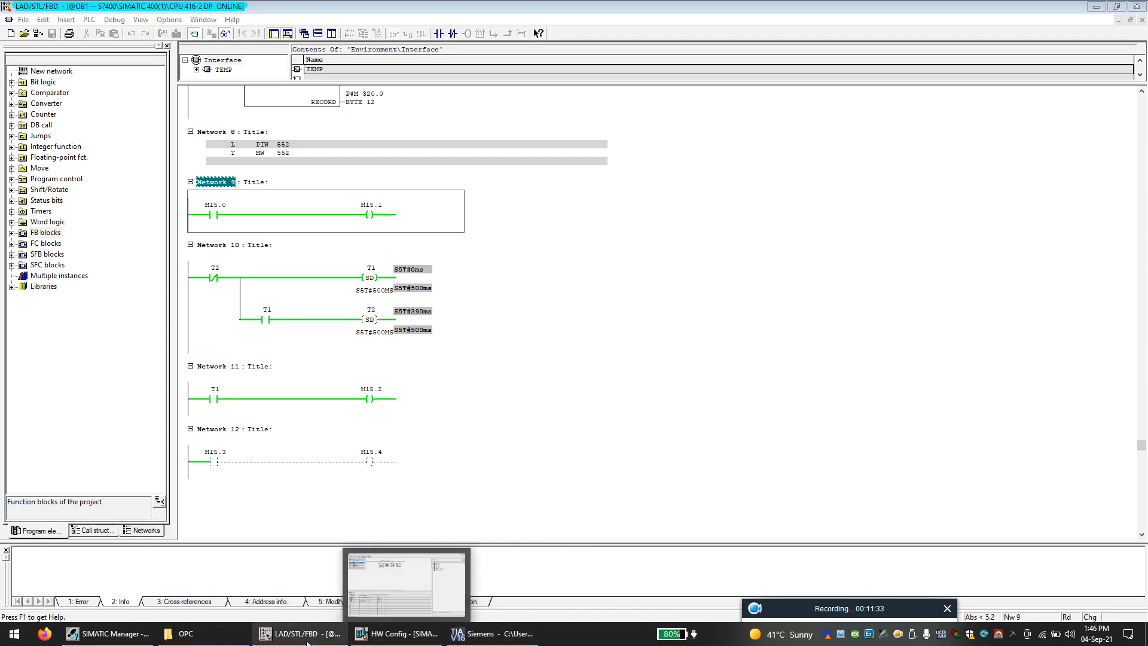
click(490, 634)
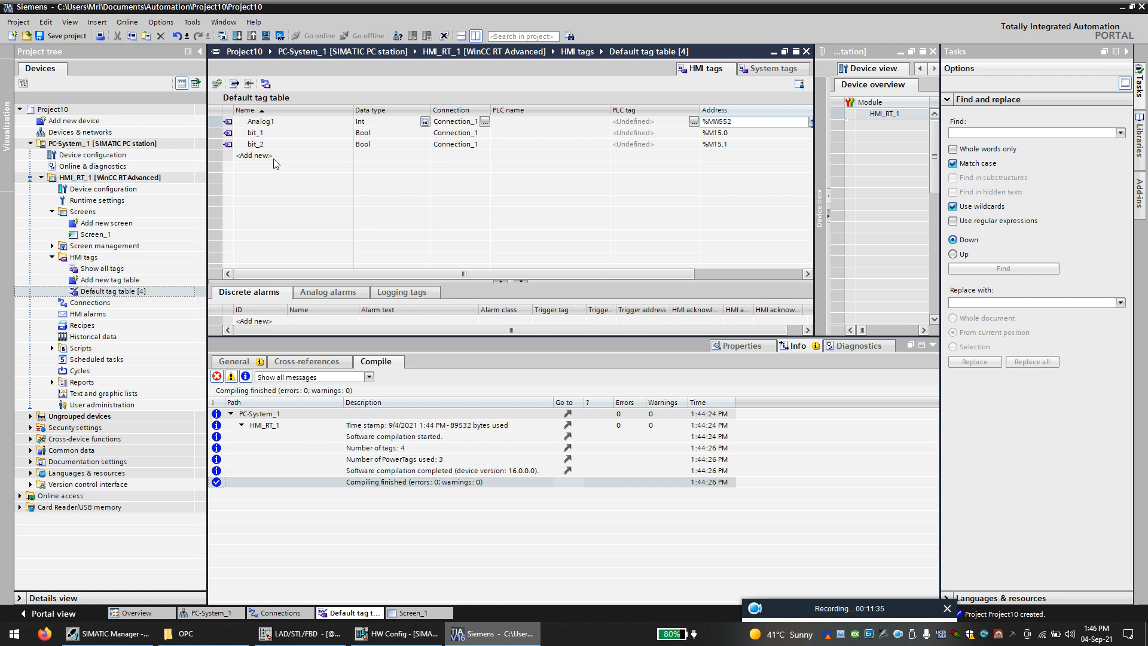
click(255, 156)
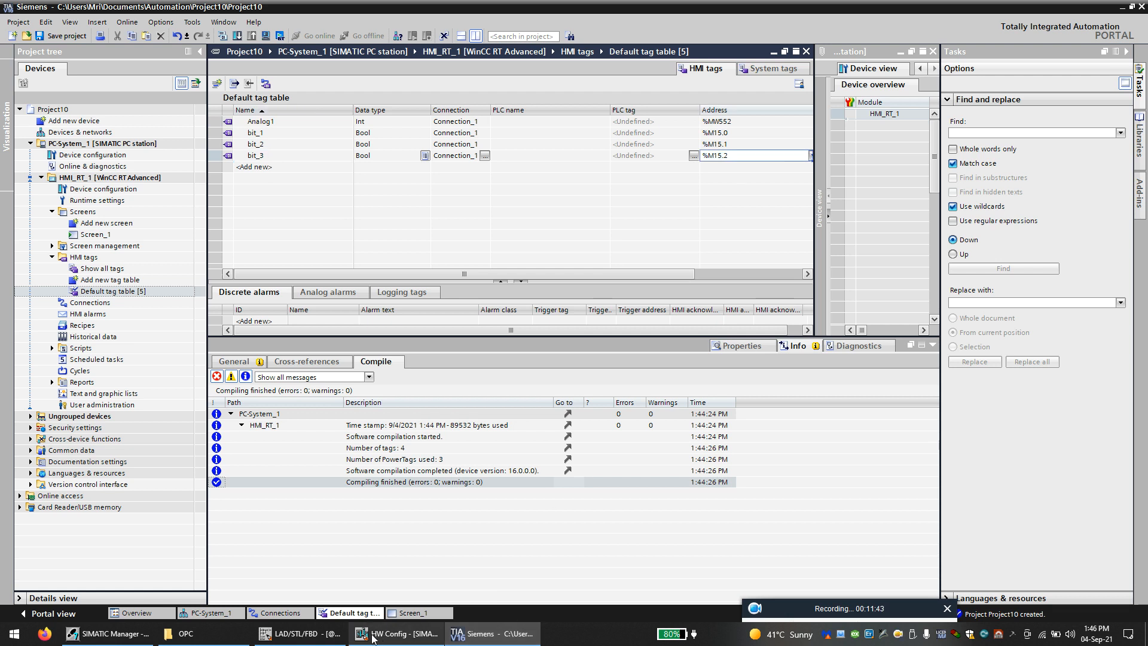
click(300, 633)
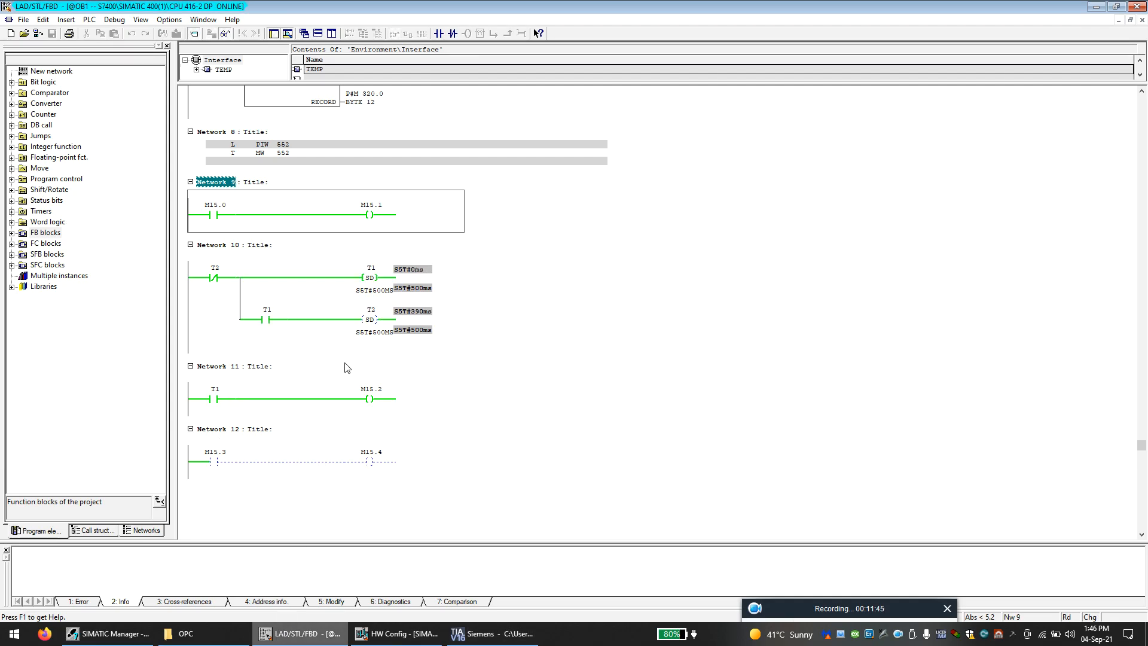
click(492, 634)
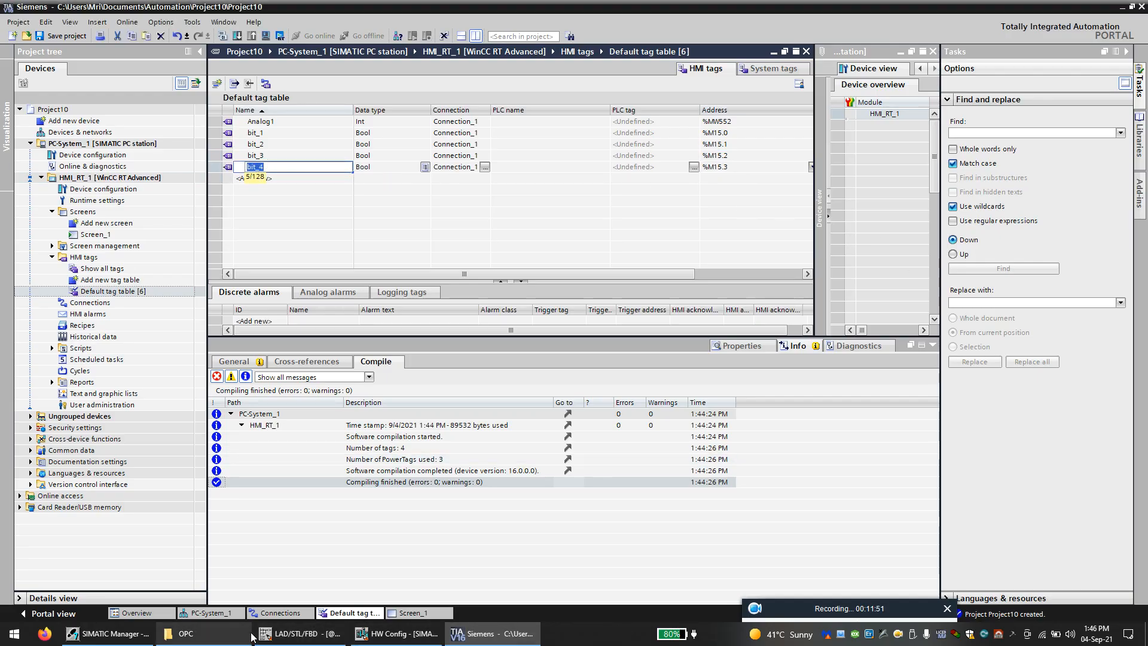
click(300, 633)
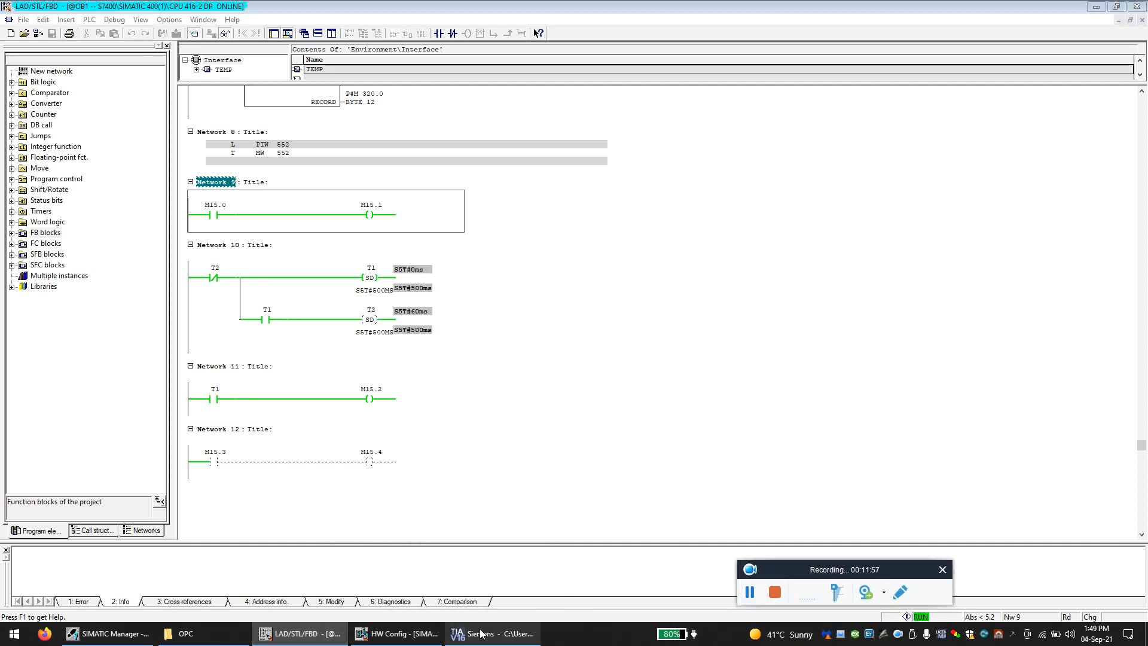
click(490, 633)
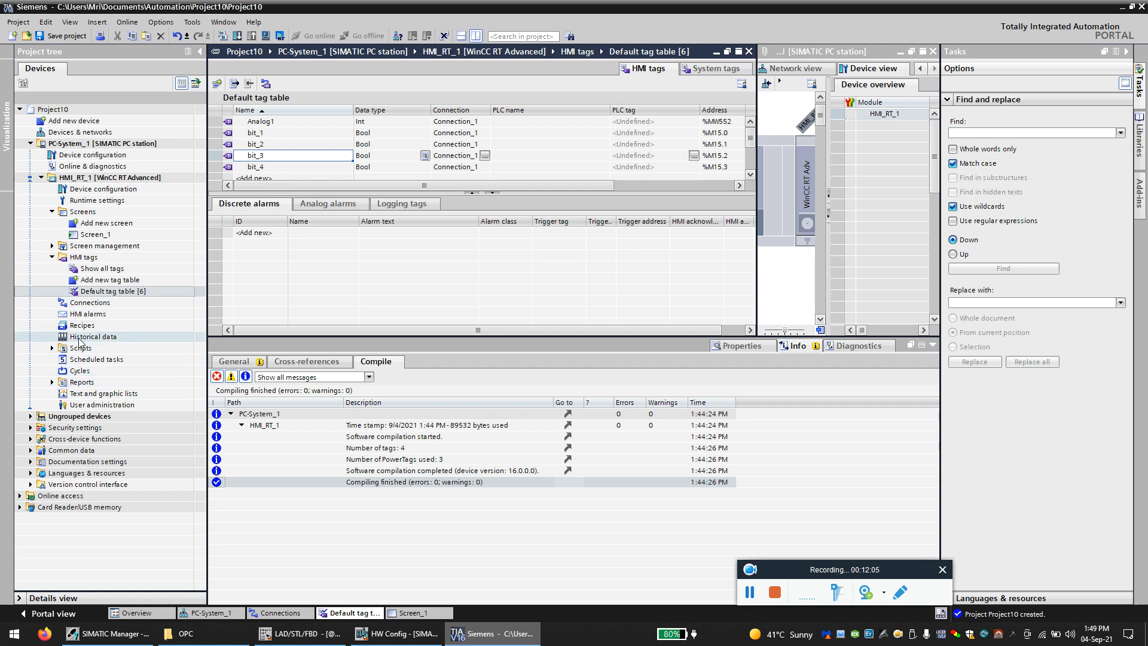
Step: Create VBFunction_1 with the body SmartTags("bit_4")= SmartTags("bit_3")
click(52, 348)
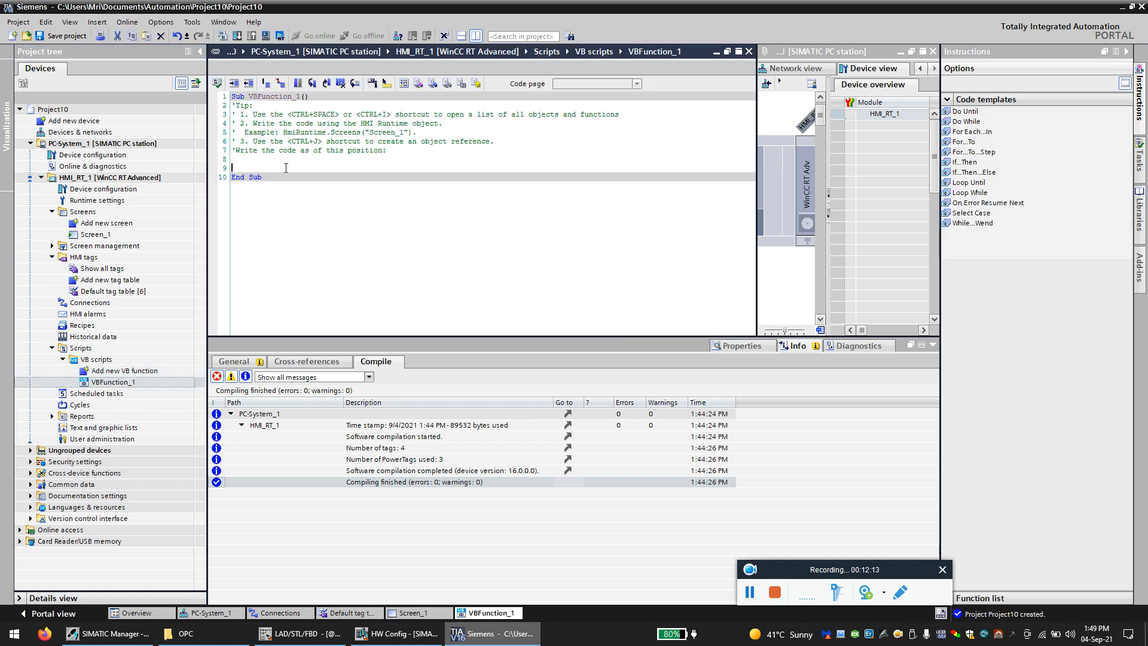
click(300, 633)
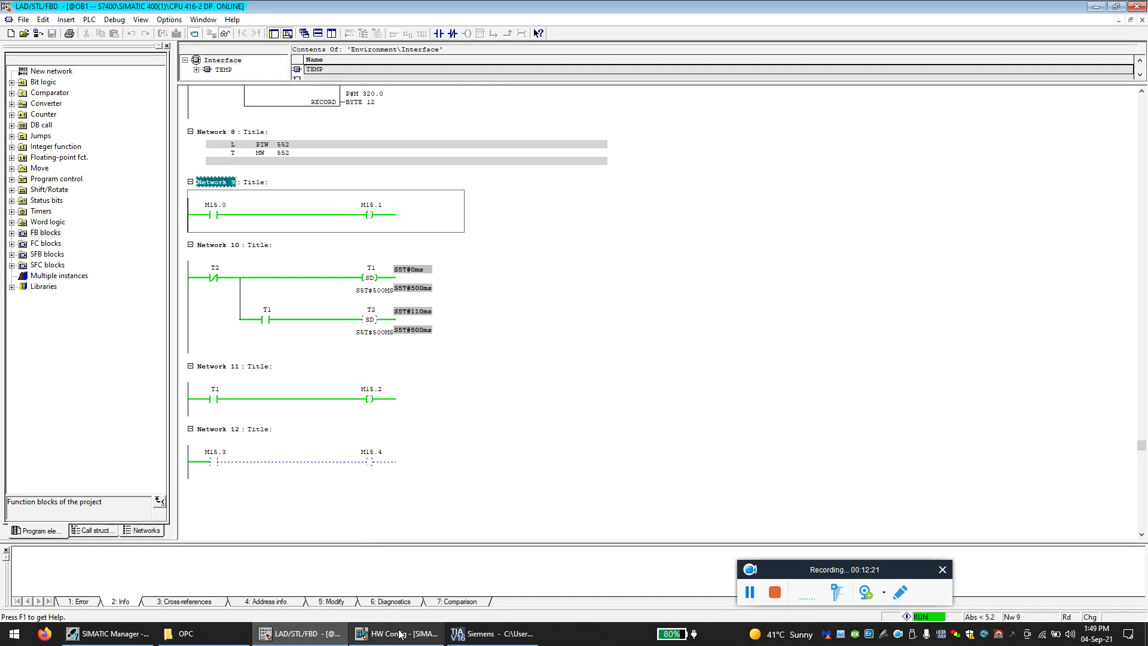
click(491, 633)
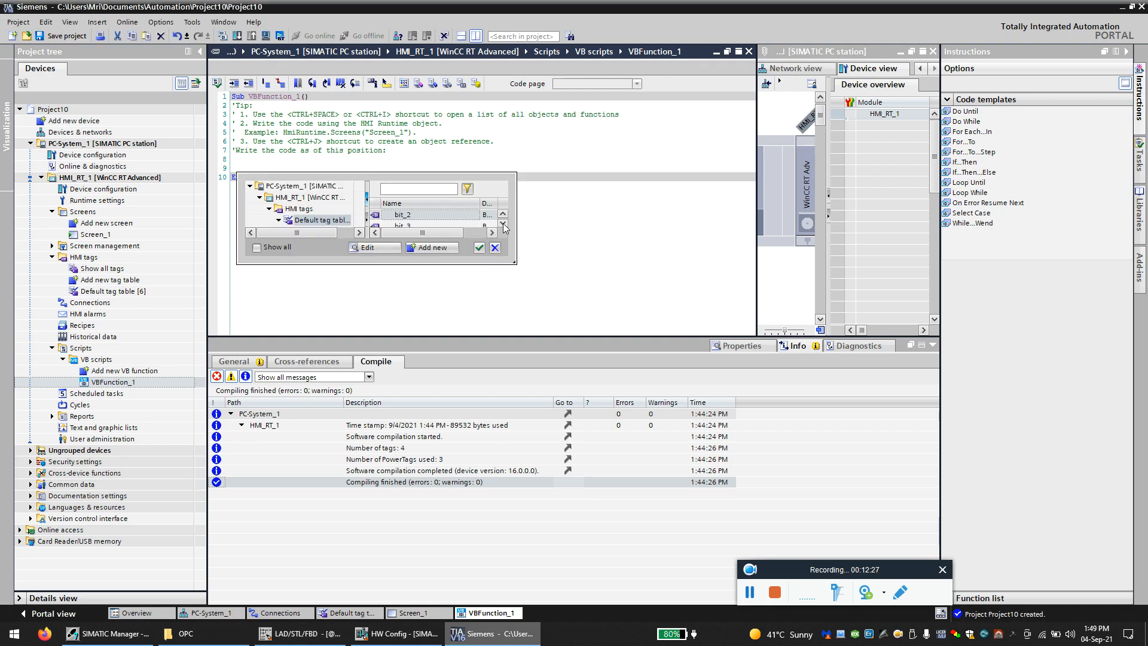
click(479, 247)
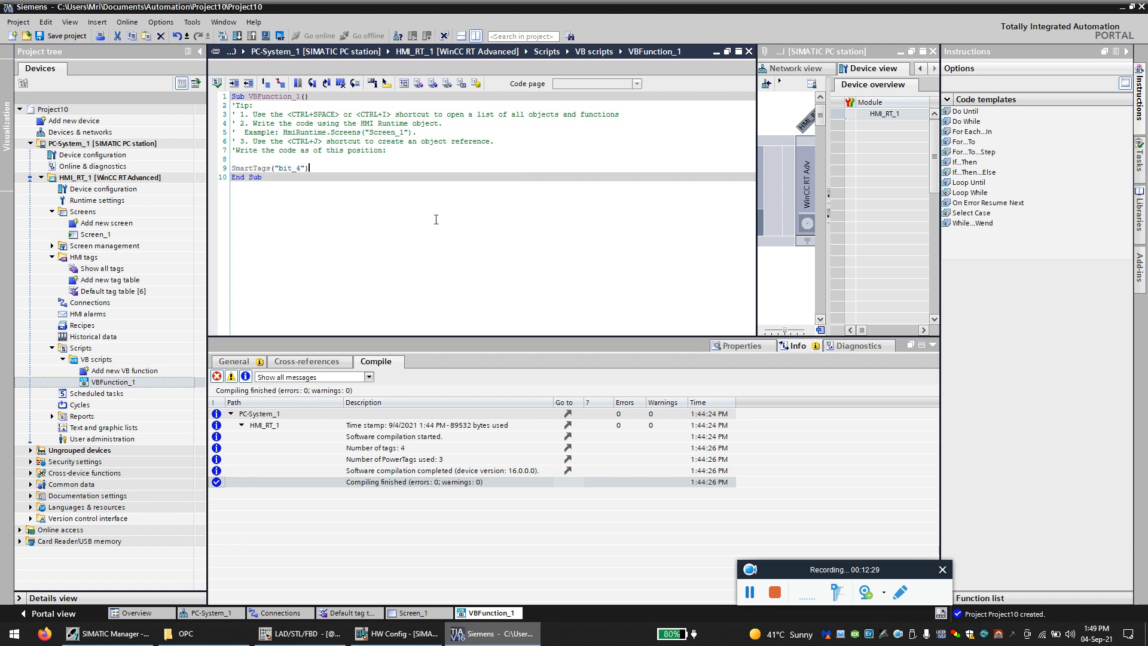
text(=)
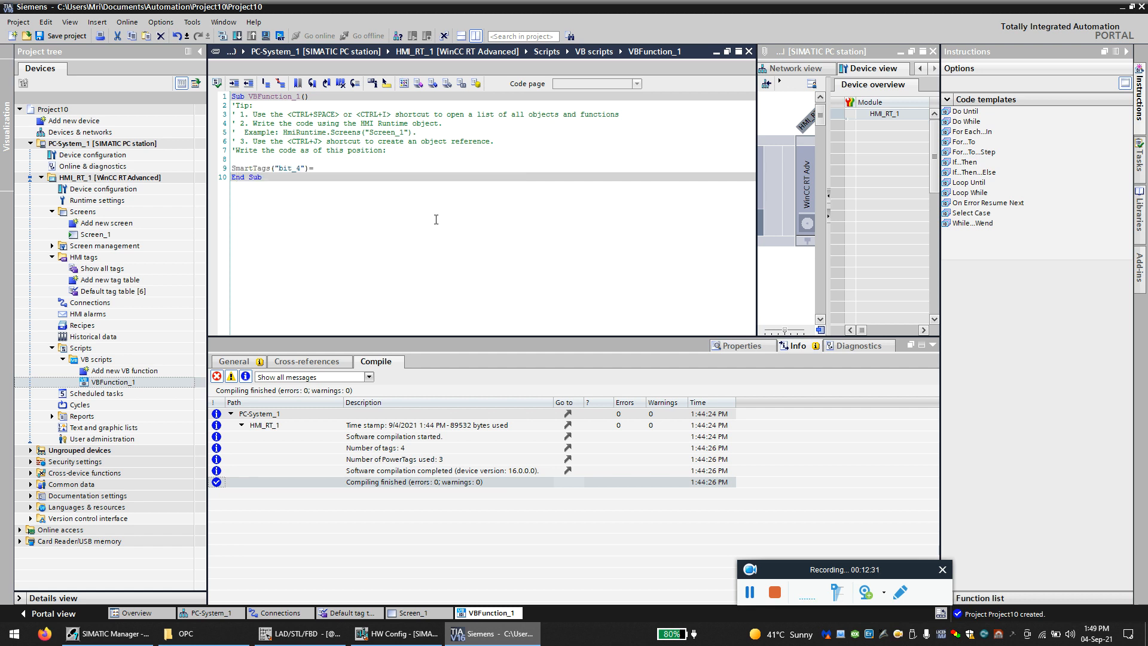
click(317, 167)
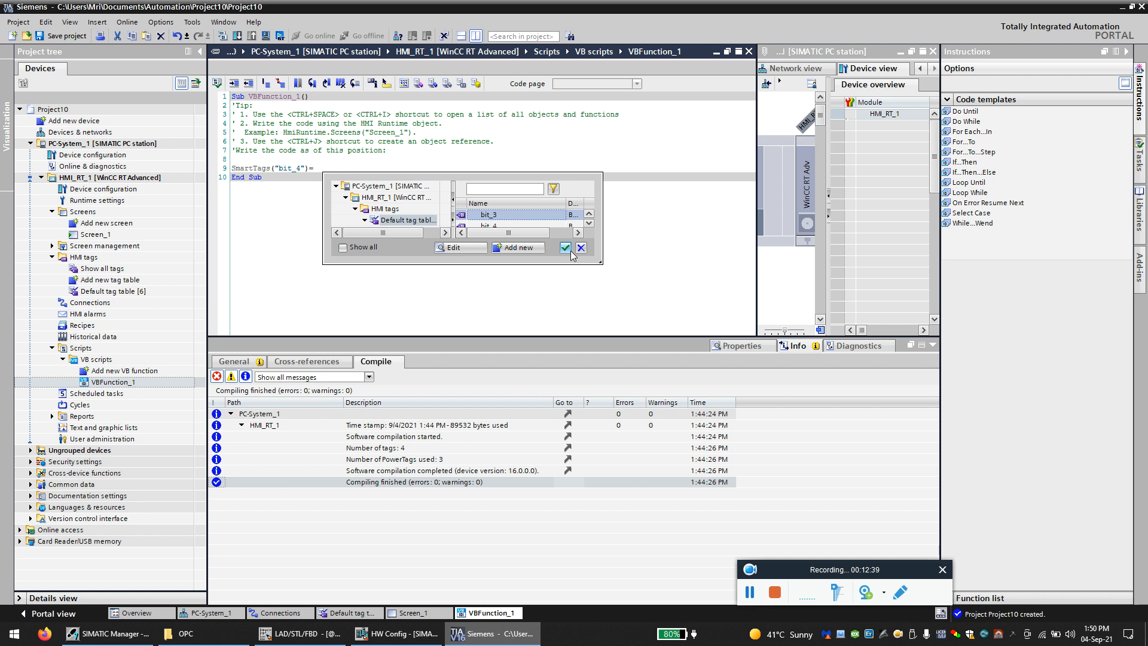
click(564, 248)
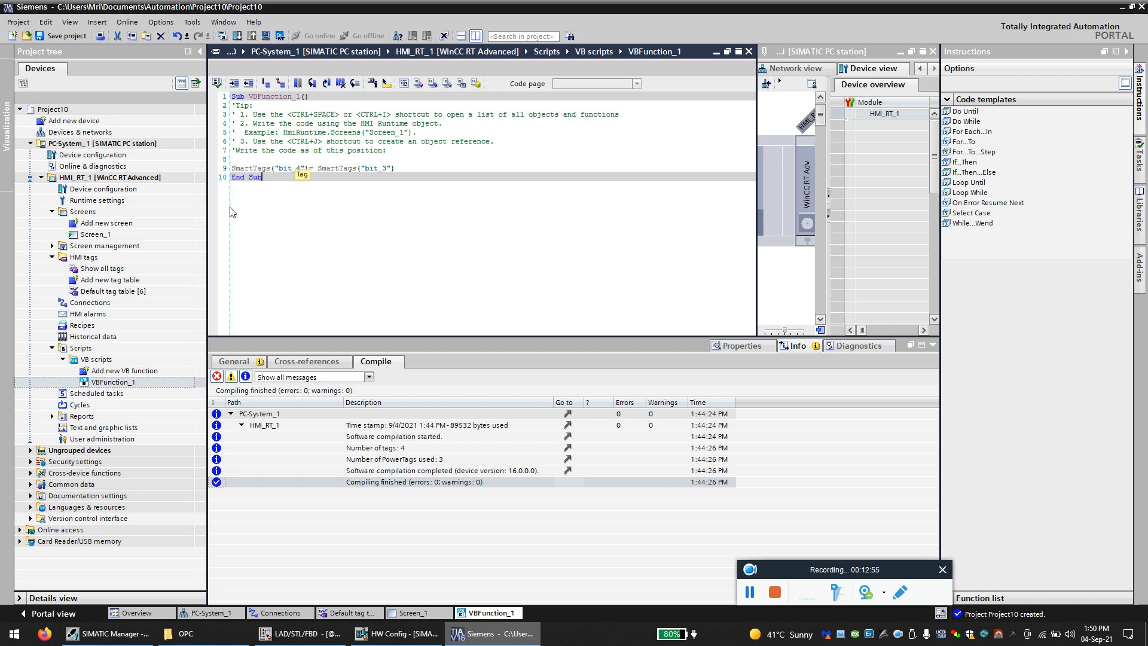
mouse_move(101, 336)
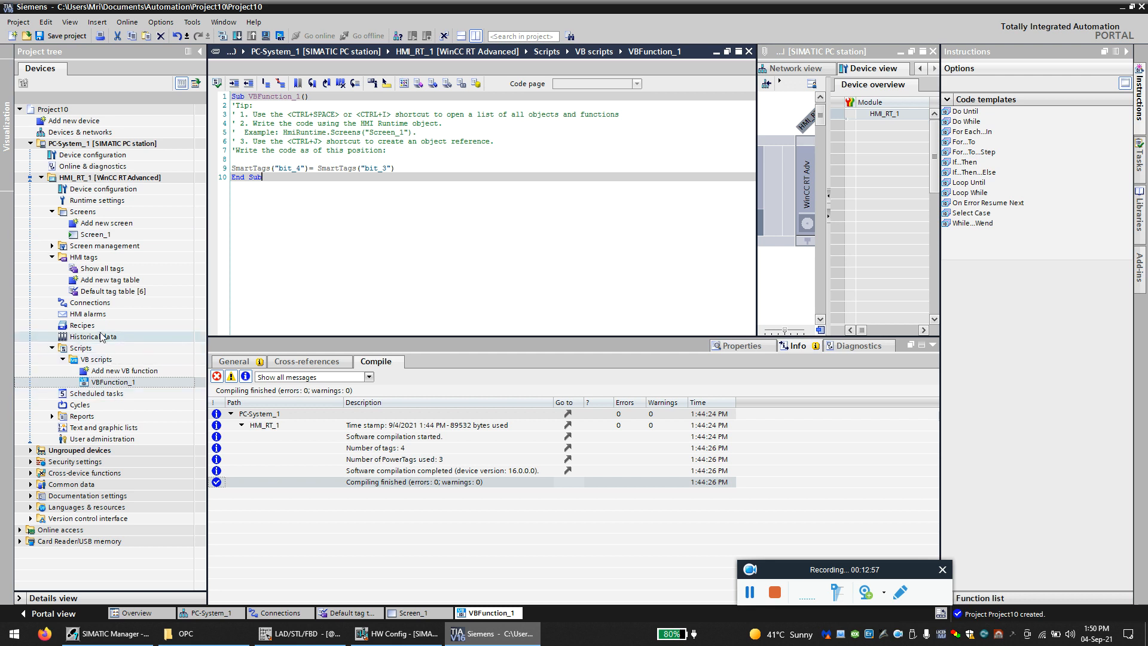
click(95, 234)
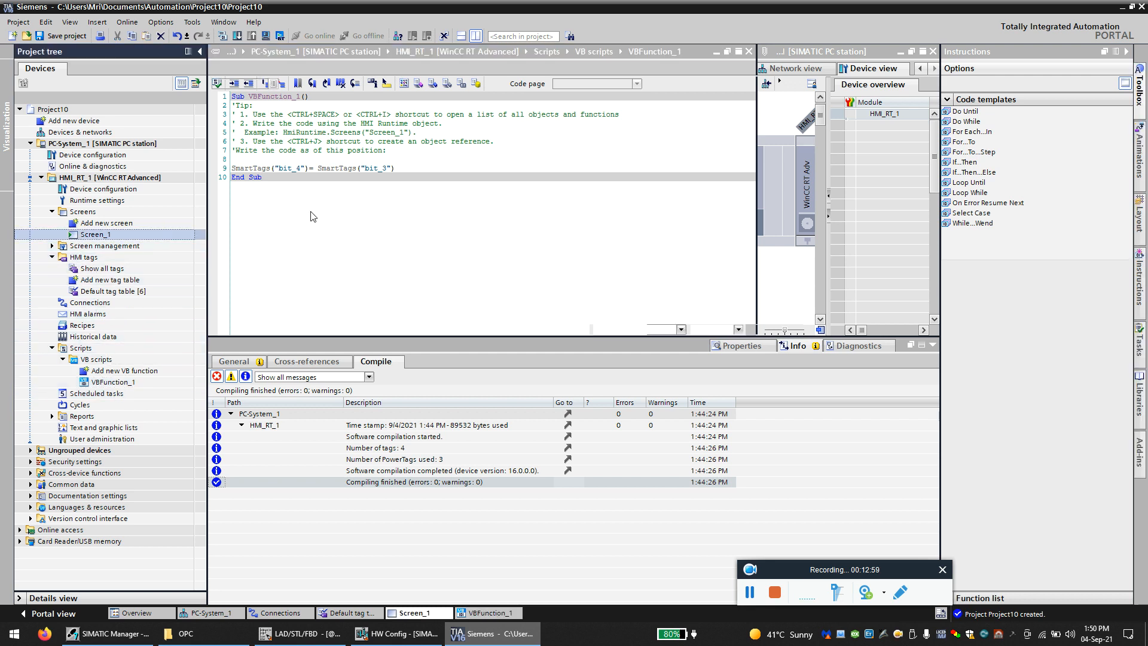
Step: On Screen_1, give Circle_2 an appearance animation on bit_3 with a range 0 background colour
click(417, 613)
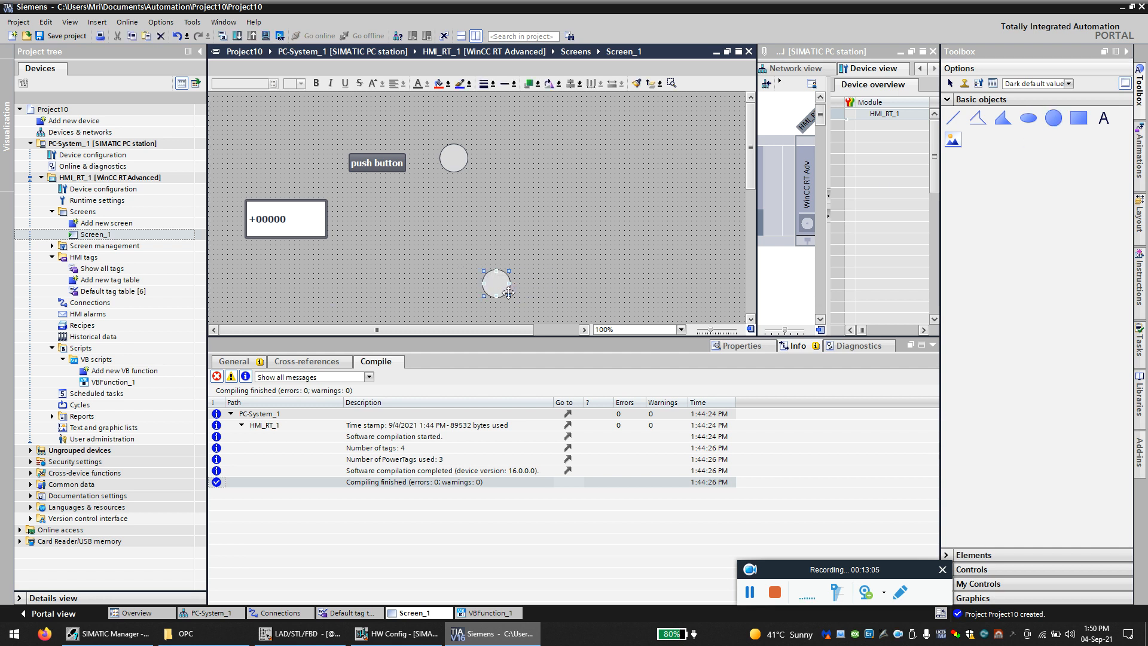
click(302, 361)
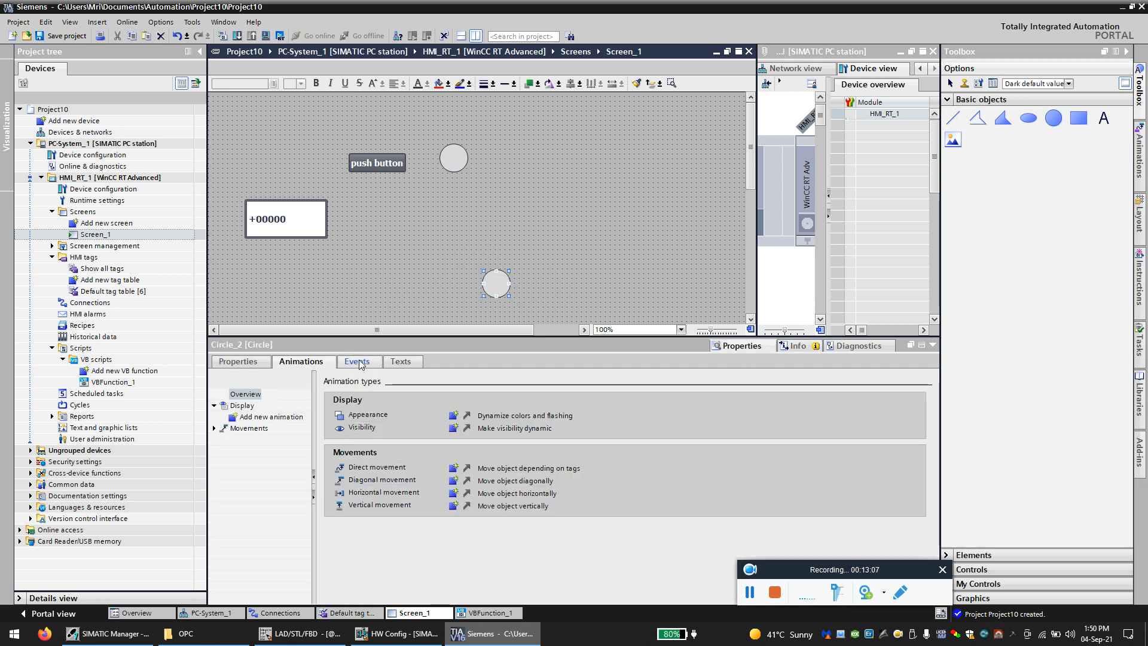
click(244, 394)
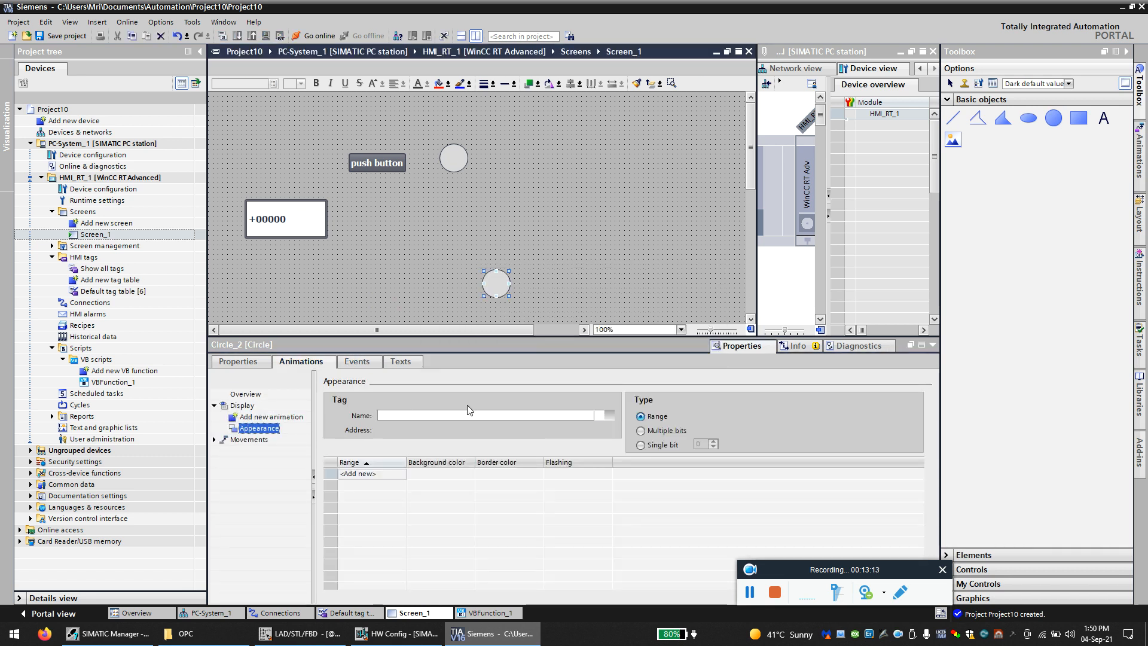
click(609, 415)
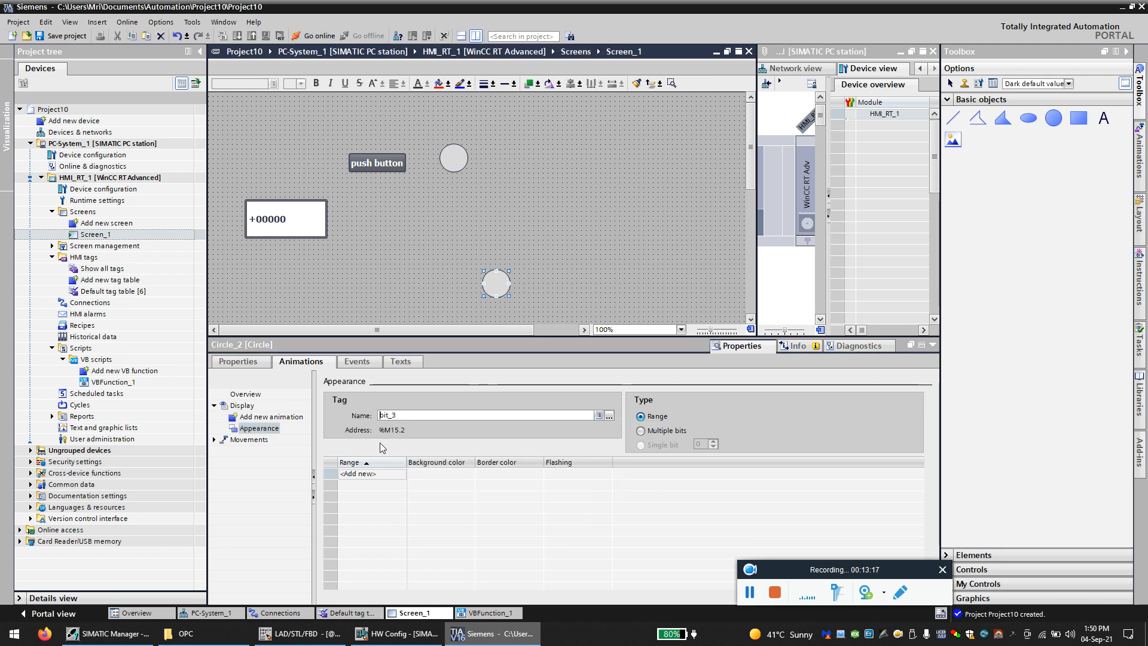
click(358, 474)
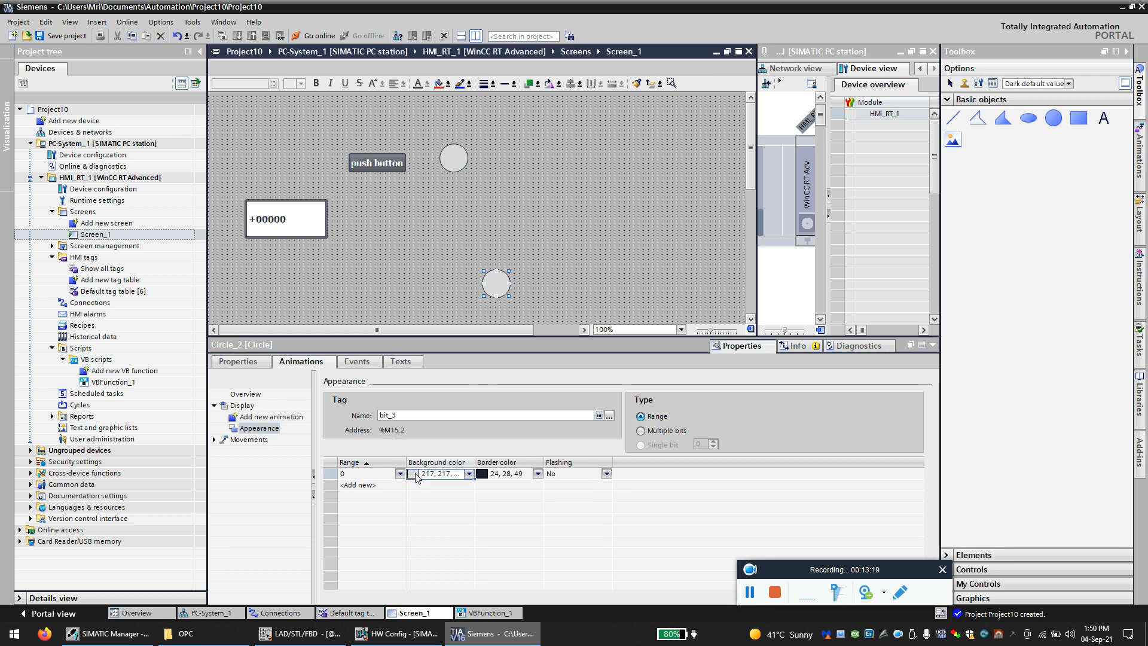
click(468, 474)
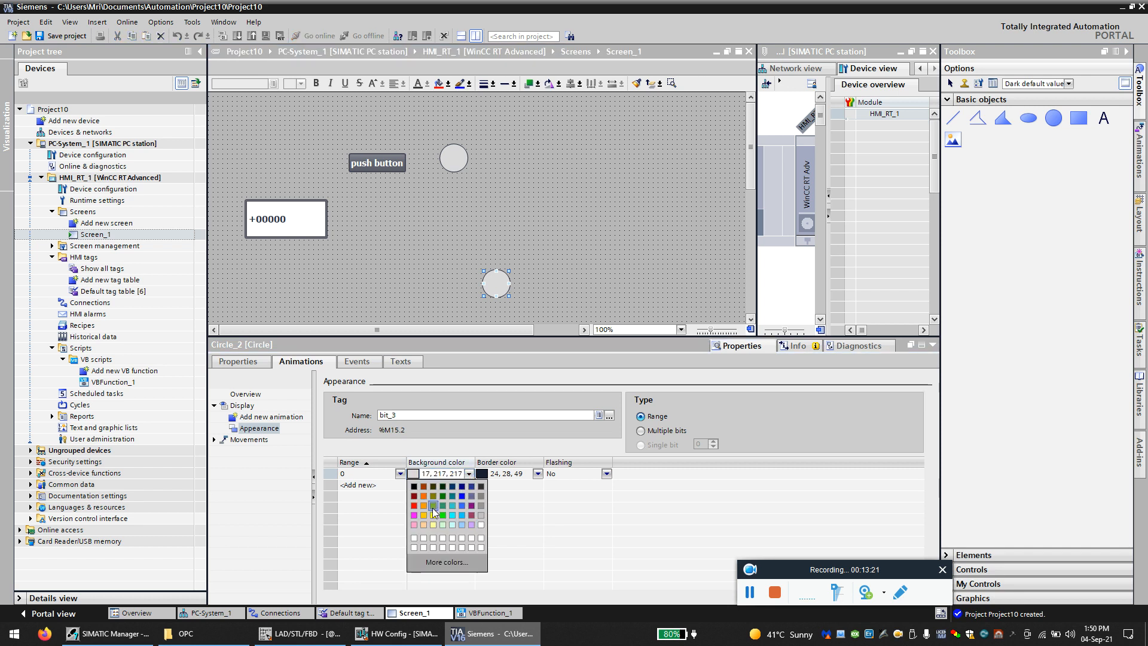
click(433, 506)
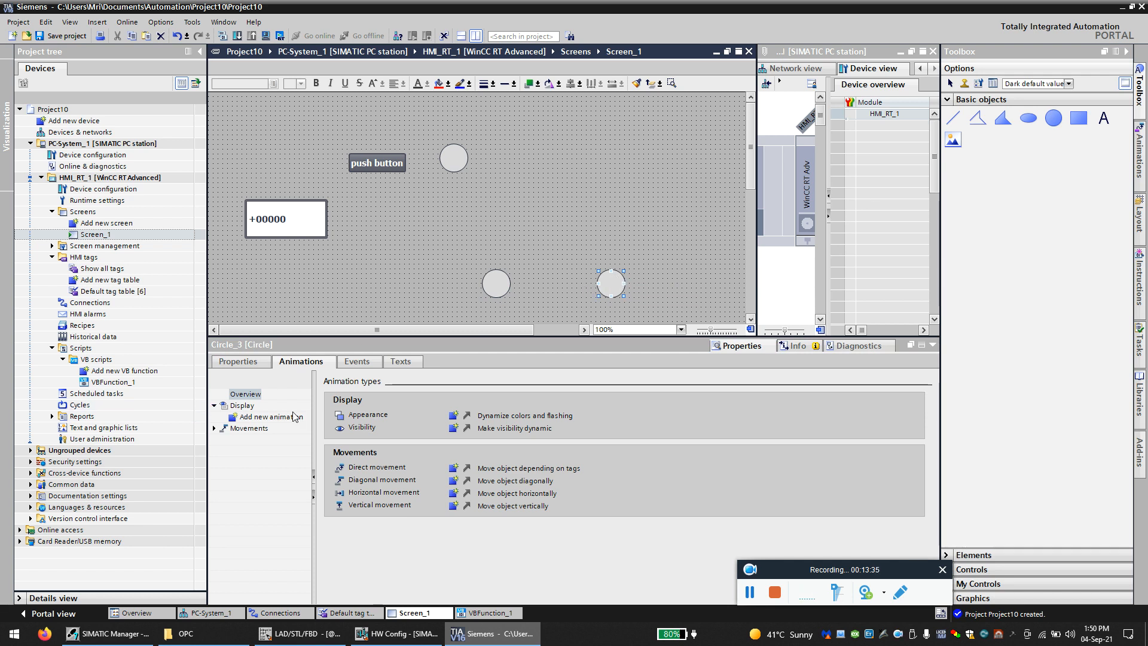
Step: Give Circle_3 an appearance animation on bit_4 with background colours for ranges 0 and 1
click(270, 416)
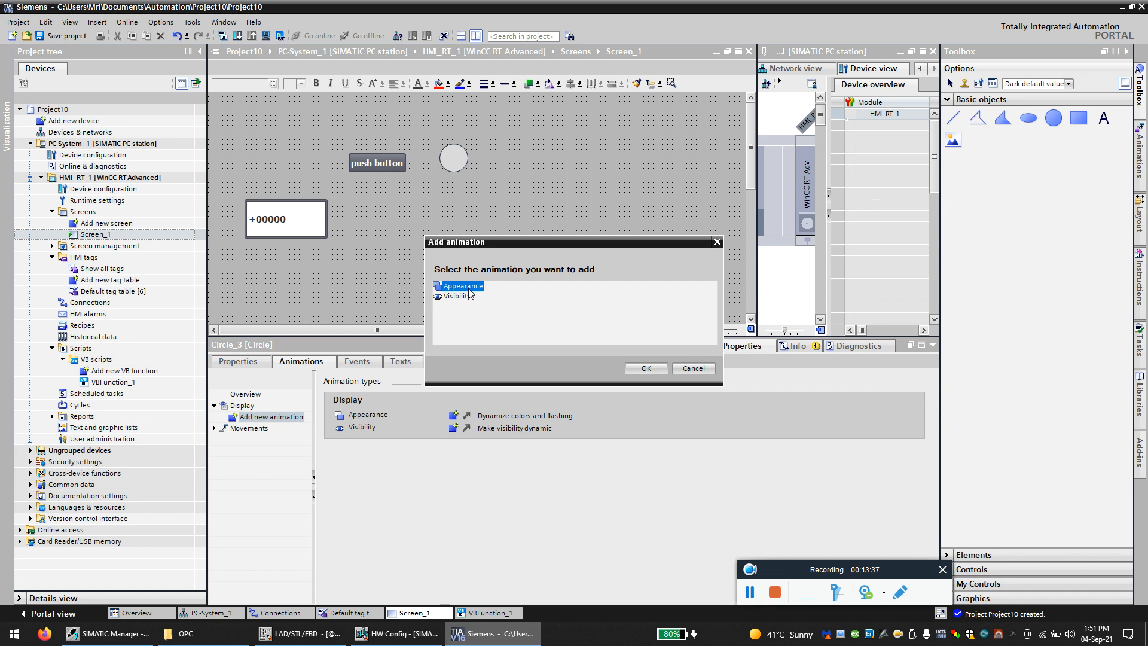
click(645, 369)
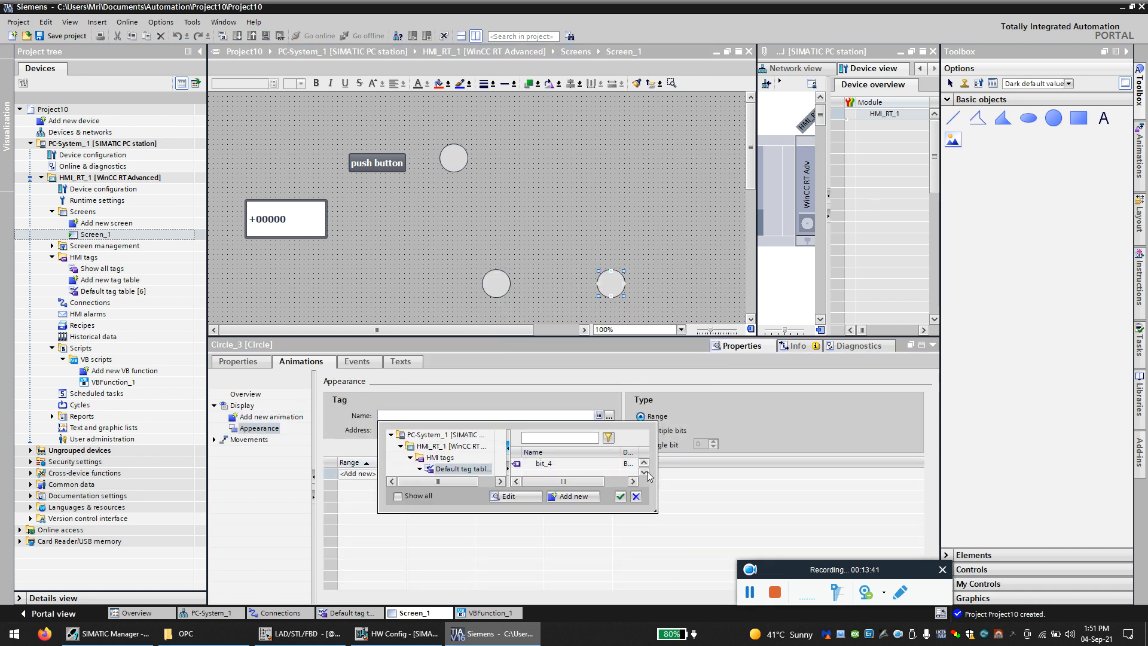
click(619, 497)
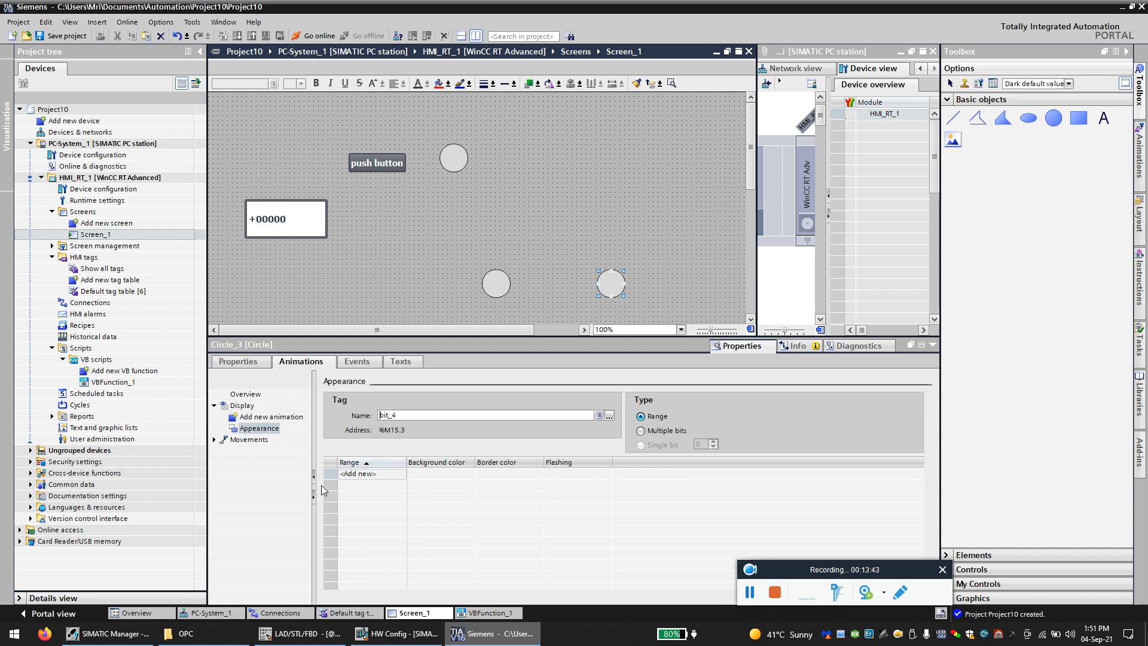
click(358, 473)
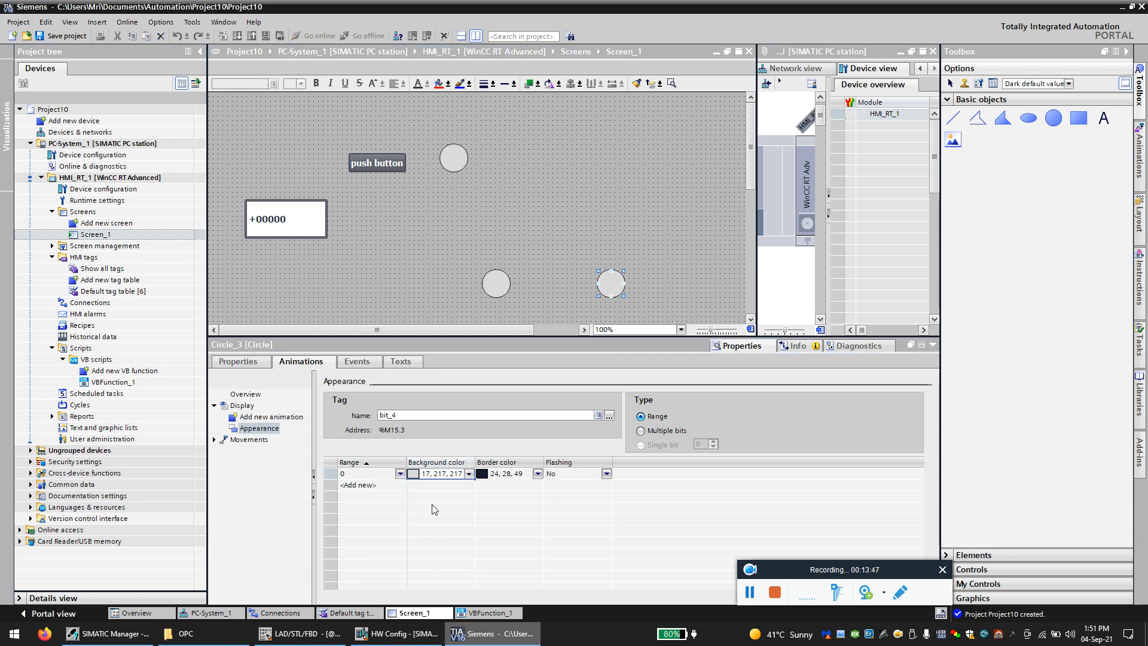
click(360, 485)
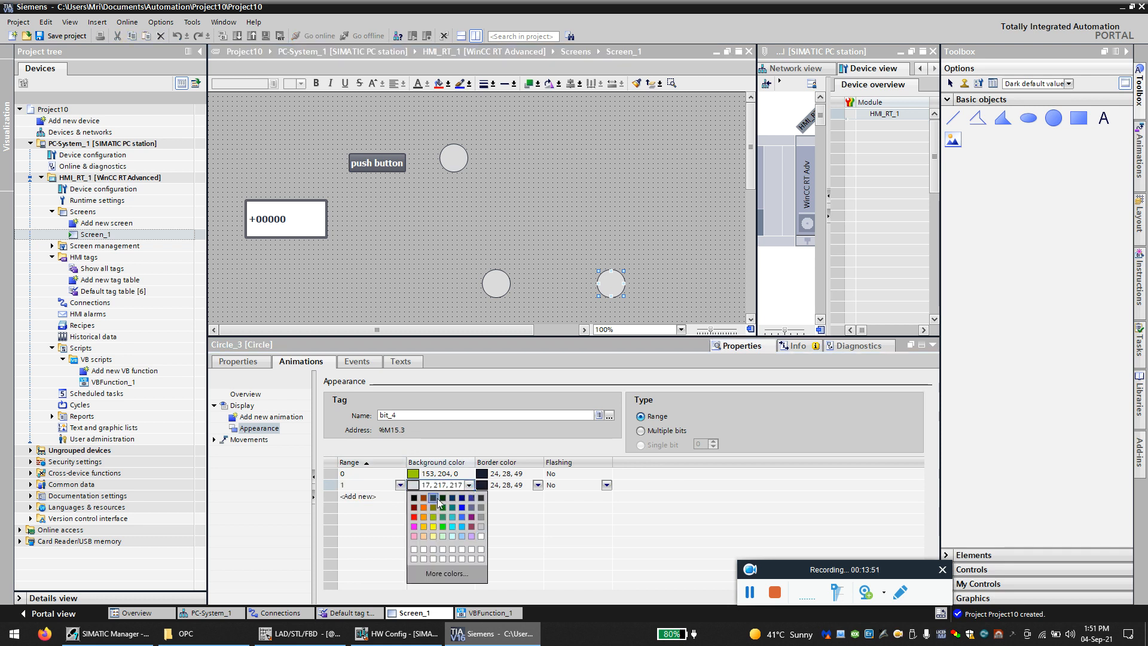
click(433, 506)
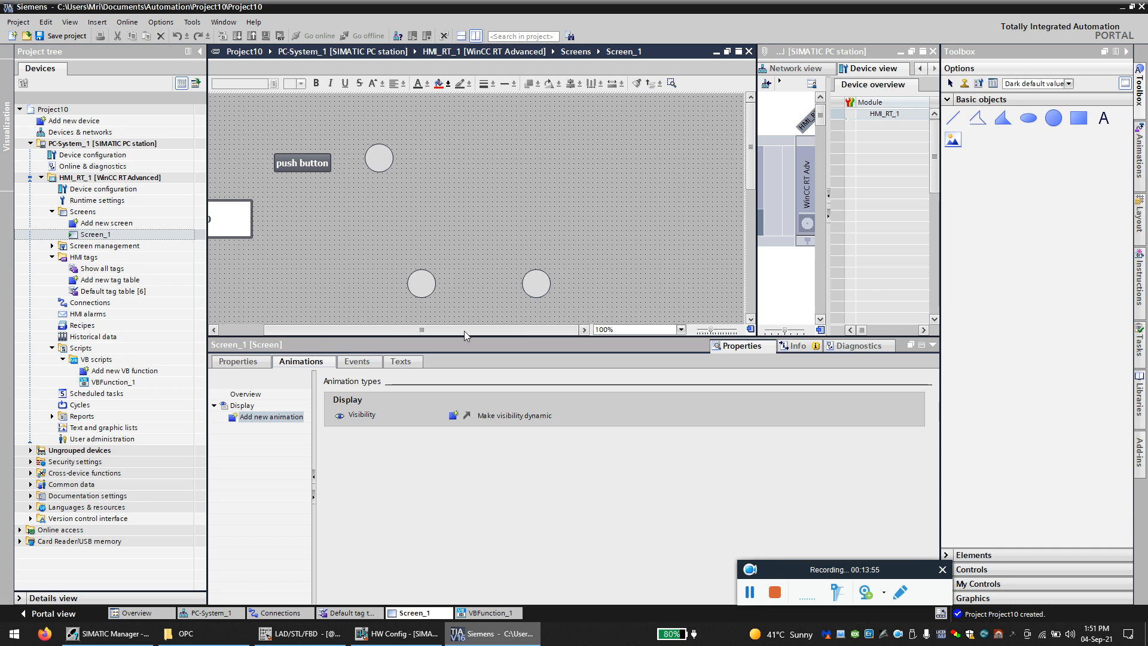
Step: Check the ladder program, then select the default HMI tag table
click(300, 634)
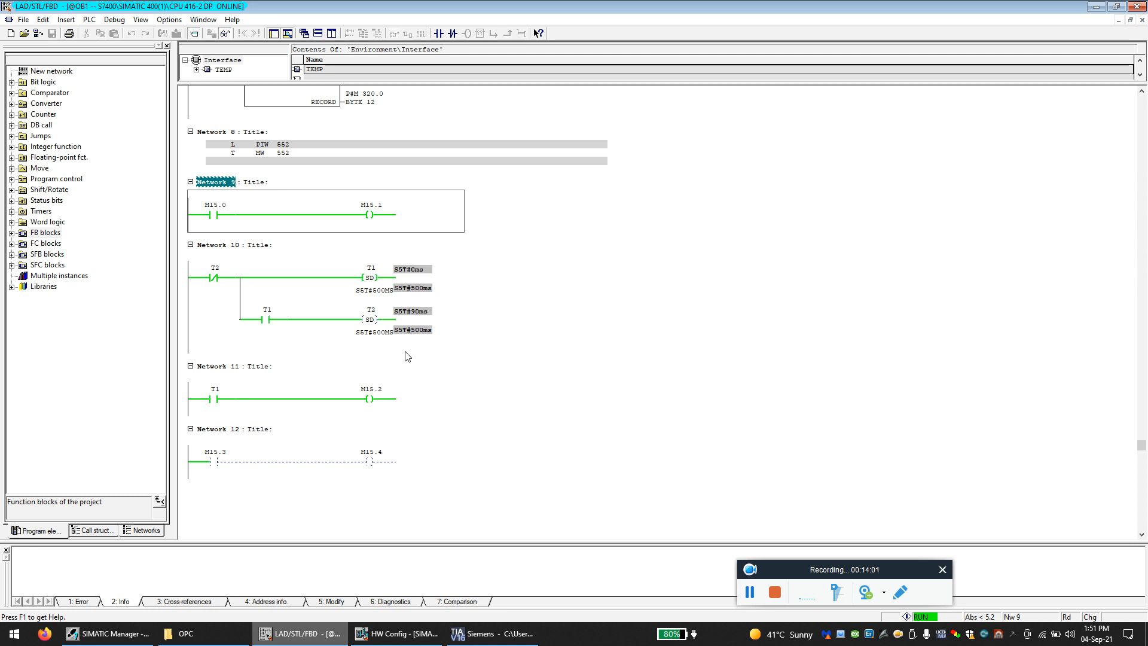
click(490, 634)
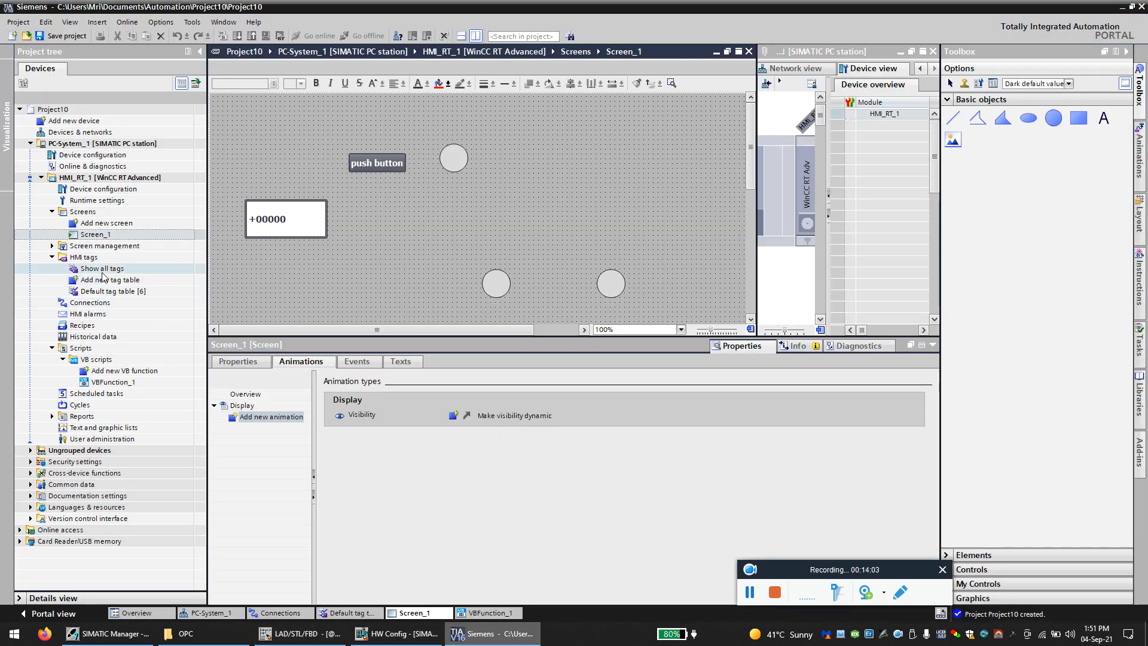
click(114, 291)
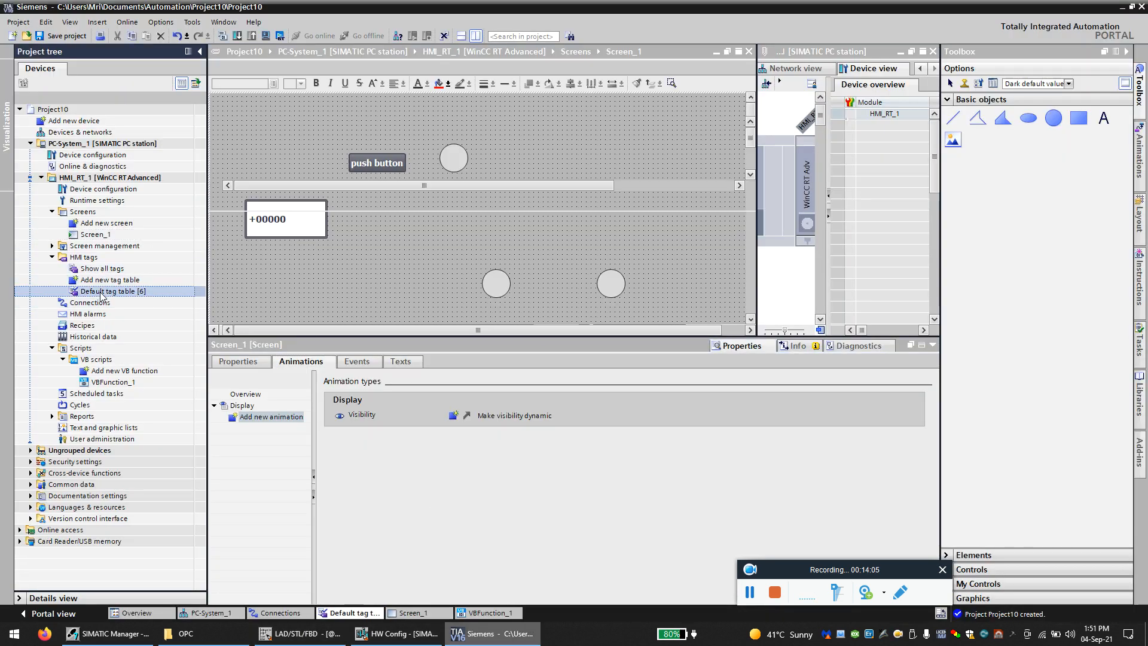
Step: Set bit_3's acquisition cycle to 100 ms in the default HMI tag table
double_click(114, 291)
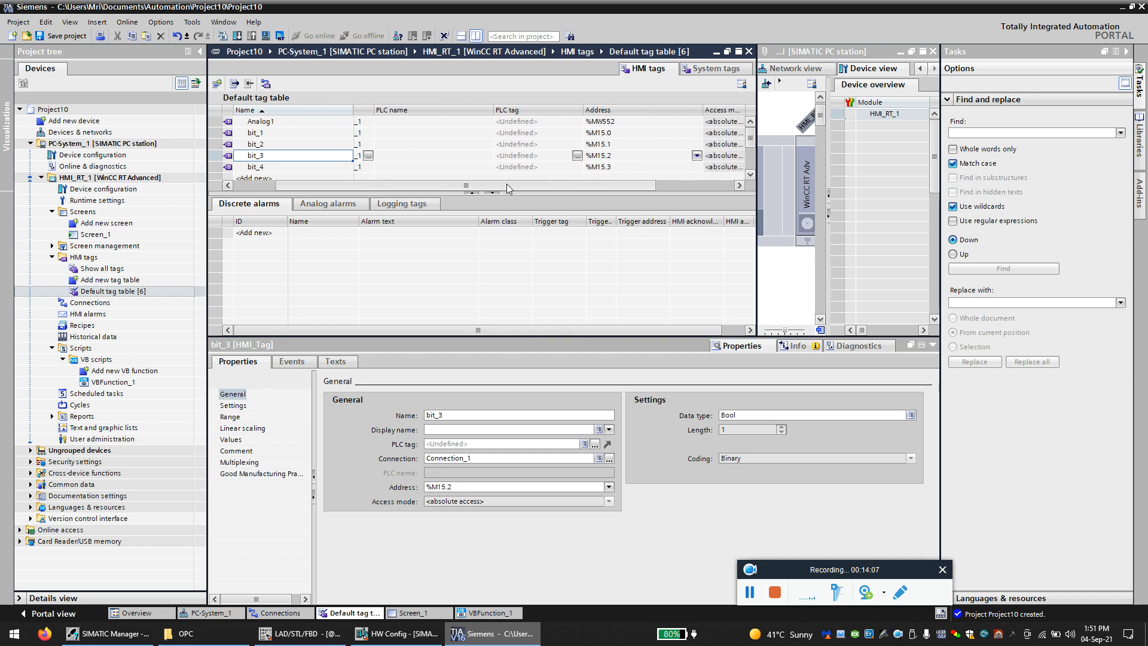
scroll(right, 3)
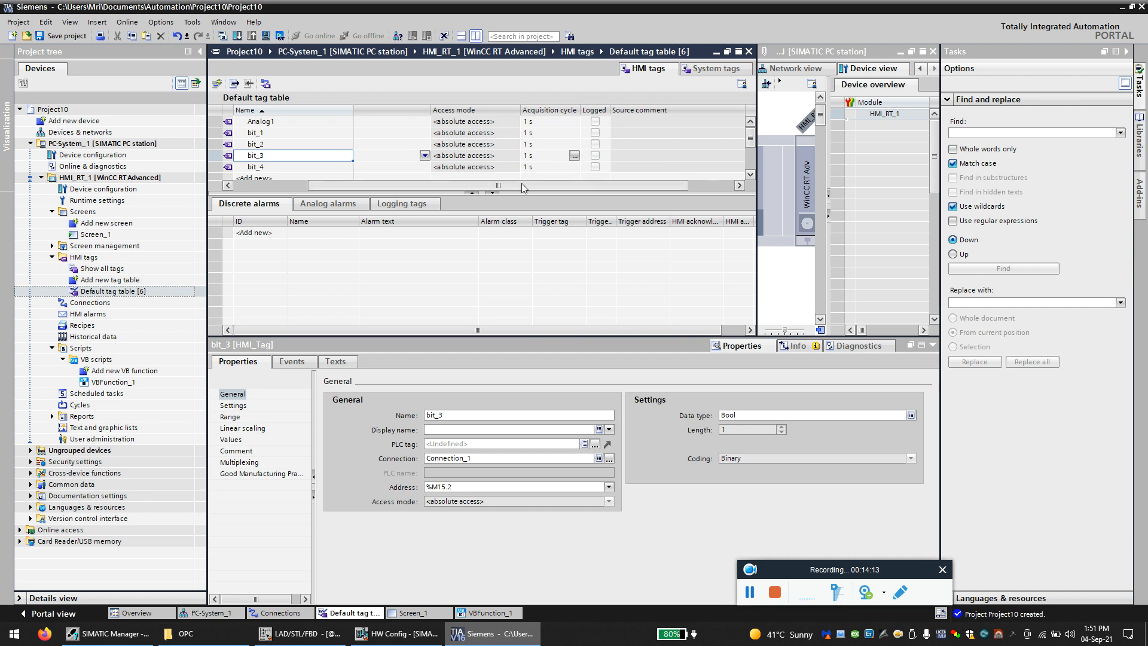
mouse_move(467, 218)
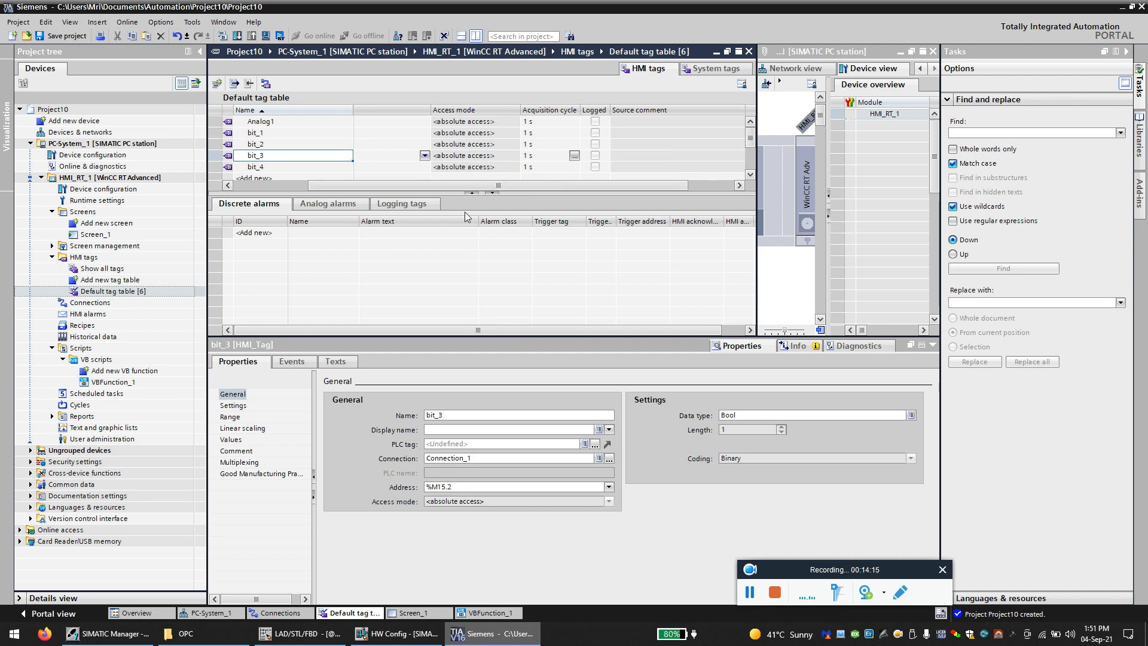
mouse_move(574, 177)
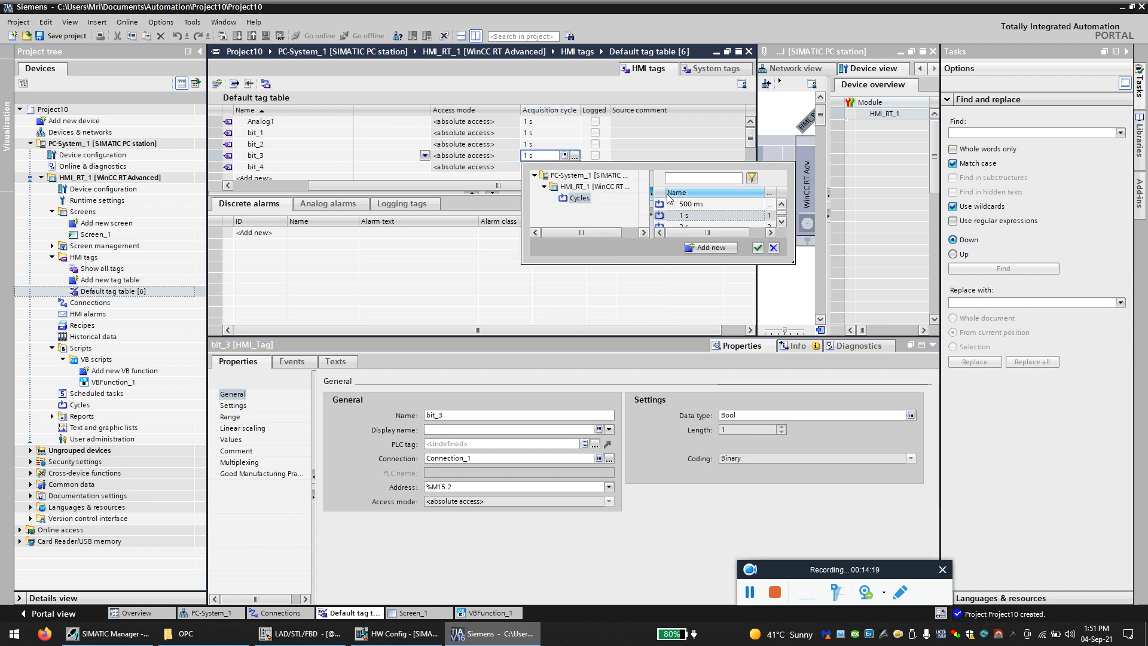
scroll(up, 3)
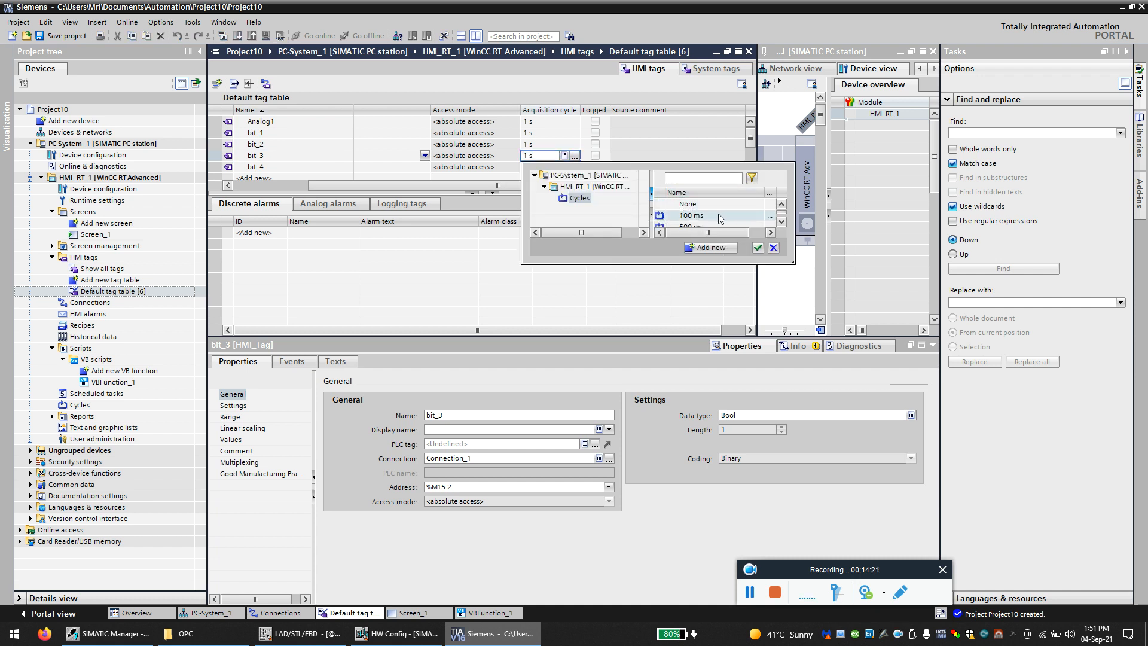
click(691, 215)
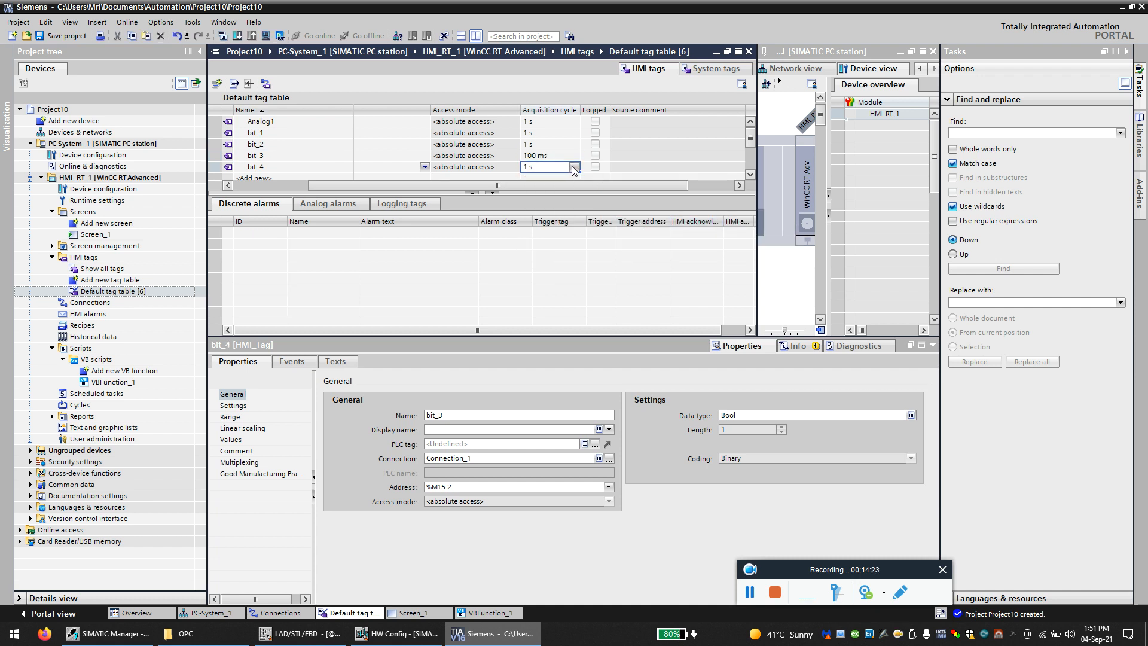
click(573, 167)
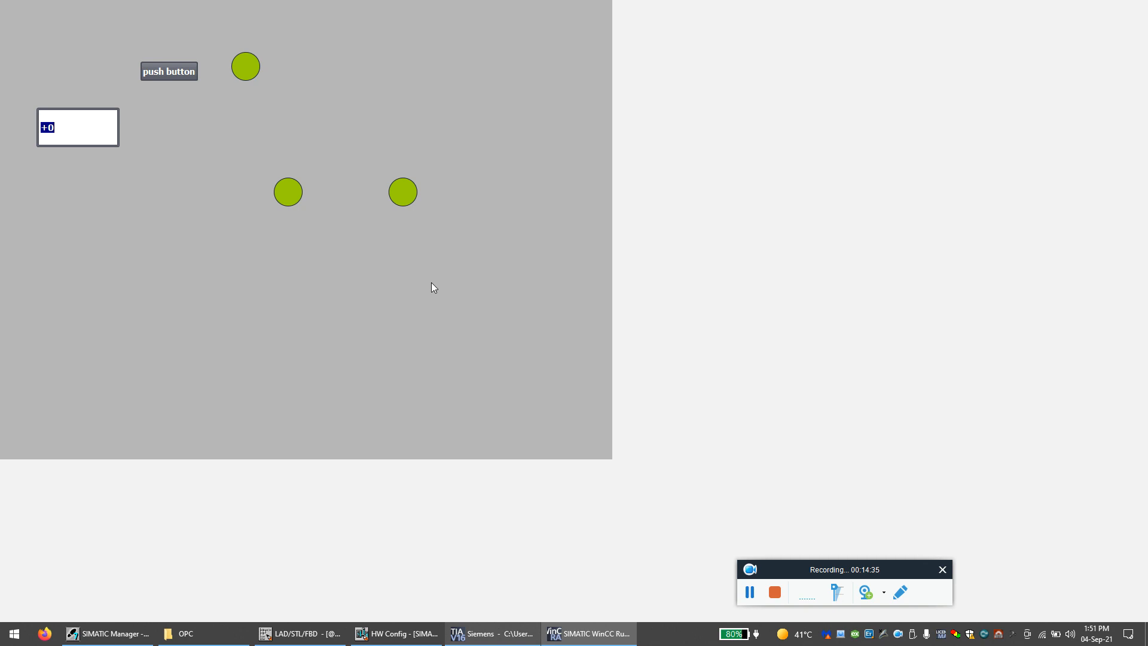
mouse_move(427, 289)
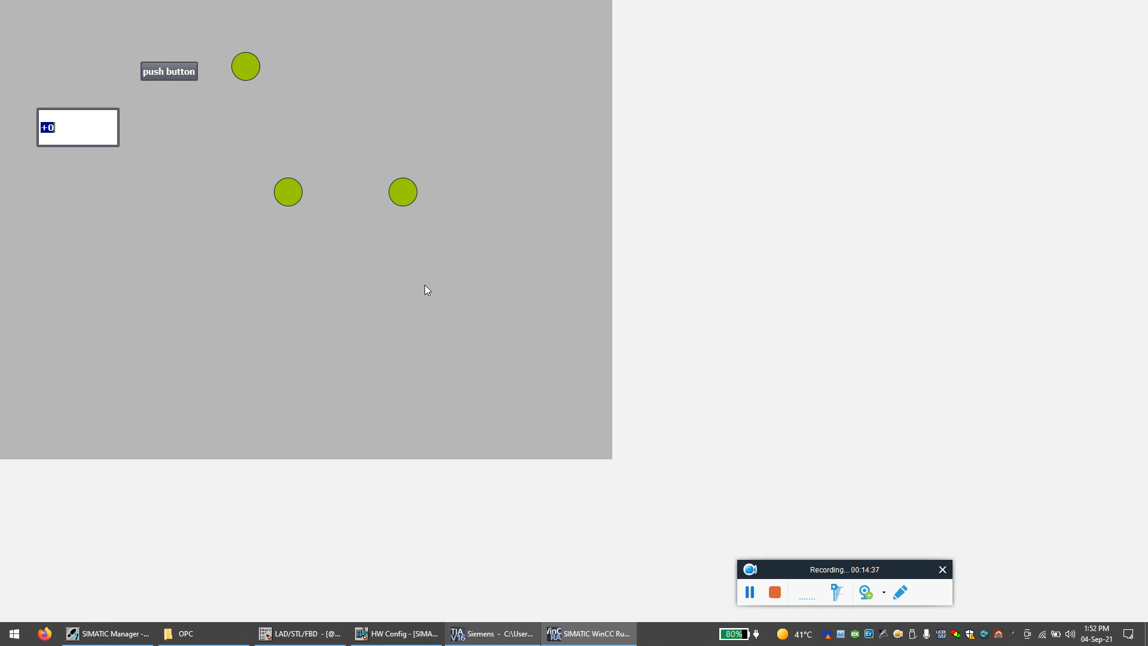
Step: Press the HMI push button so the I/O field shows +1018 and two circles turn red
click(169, 71)
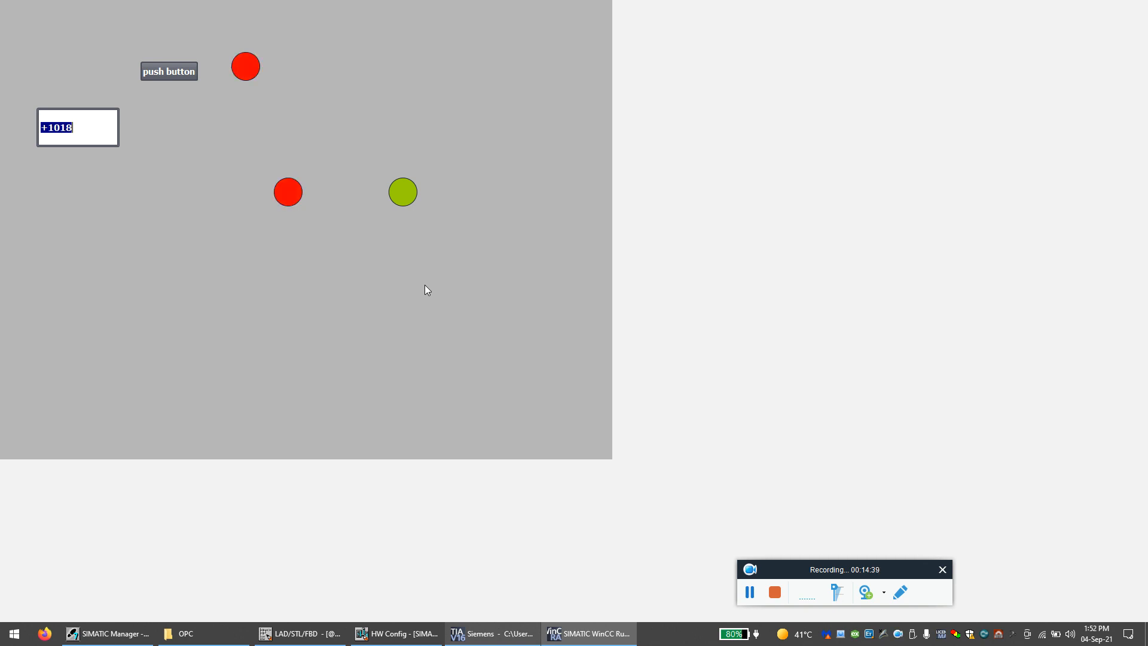
mouse_move(481, 618)
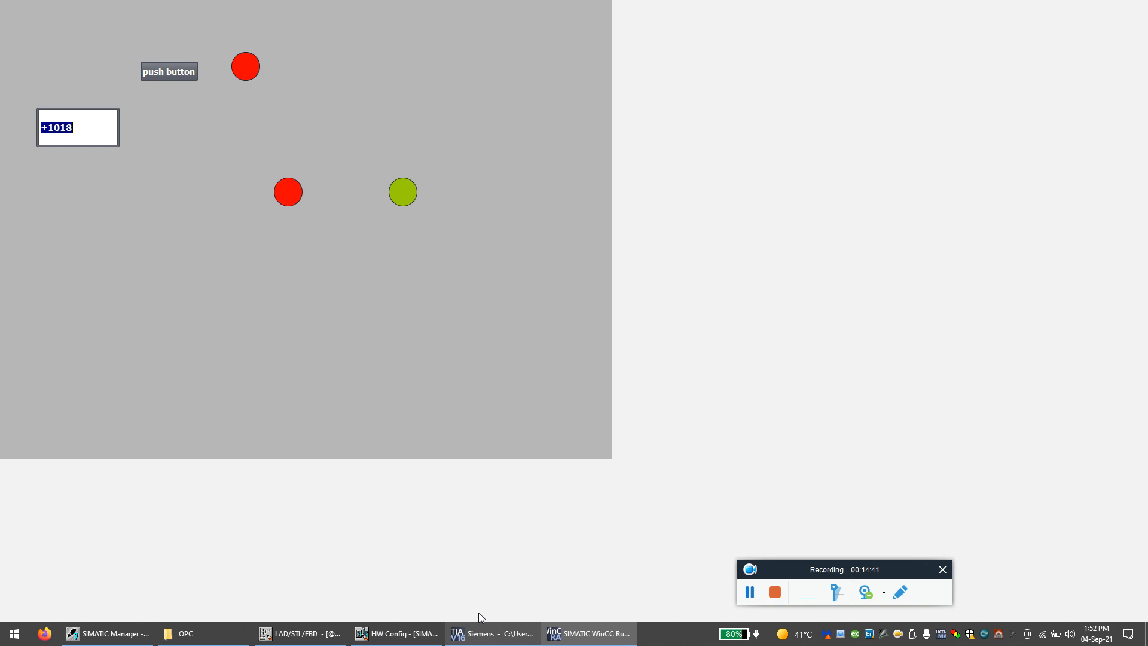
mouse_move(264, 174)
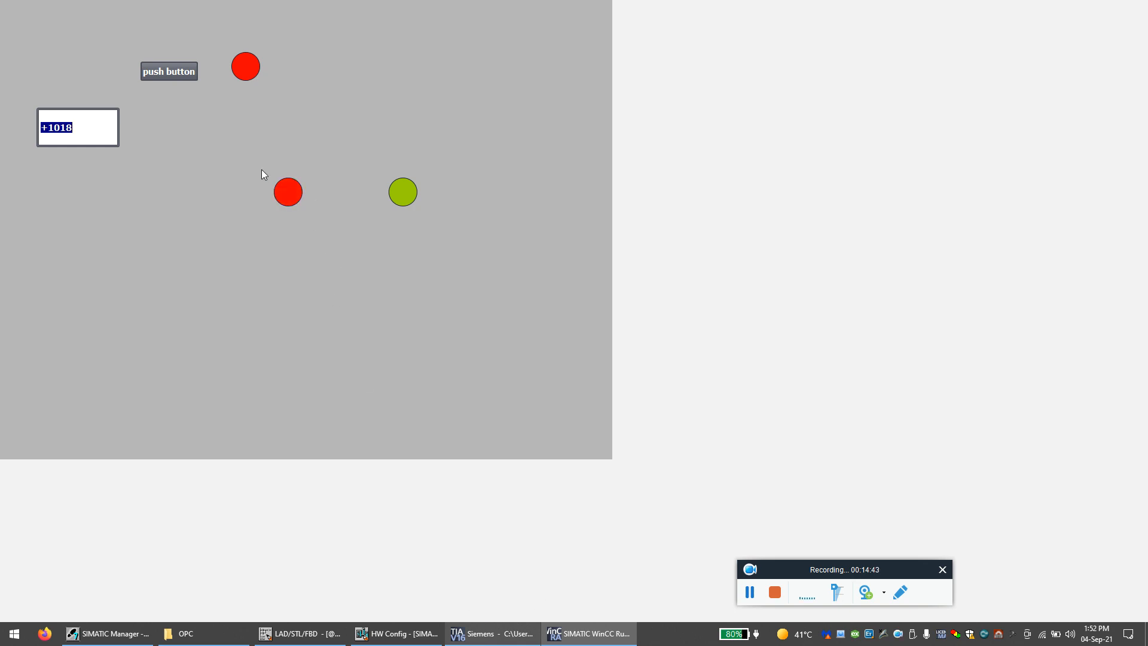
mouse_move(764, 569)
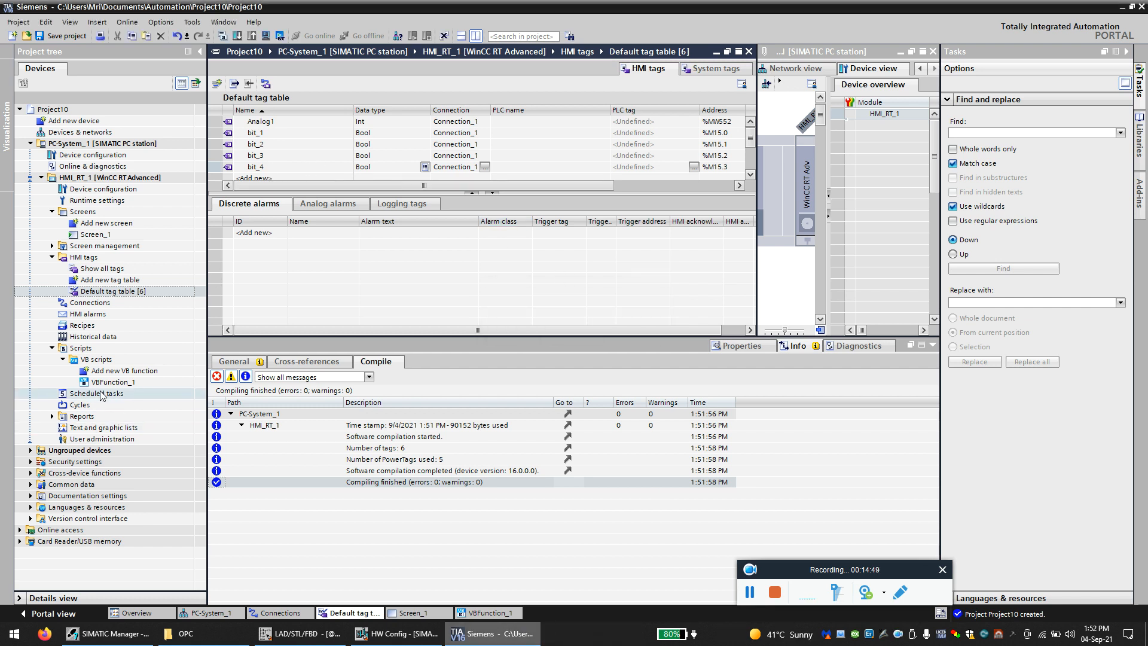
Step: Attach VBFunction_1 to bit_3's Value change event in the tag's Events properties
click(114, 381)
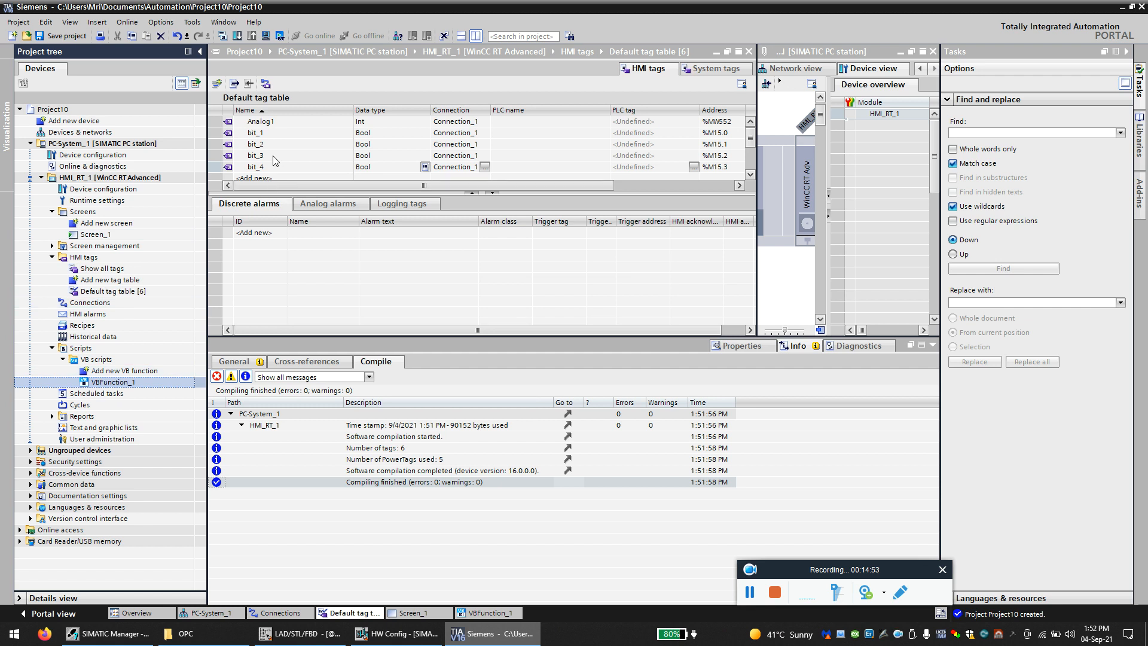
click(274, 156)
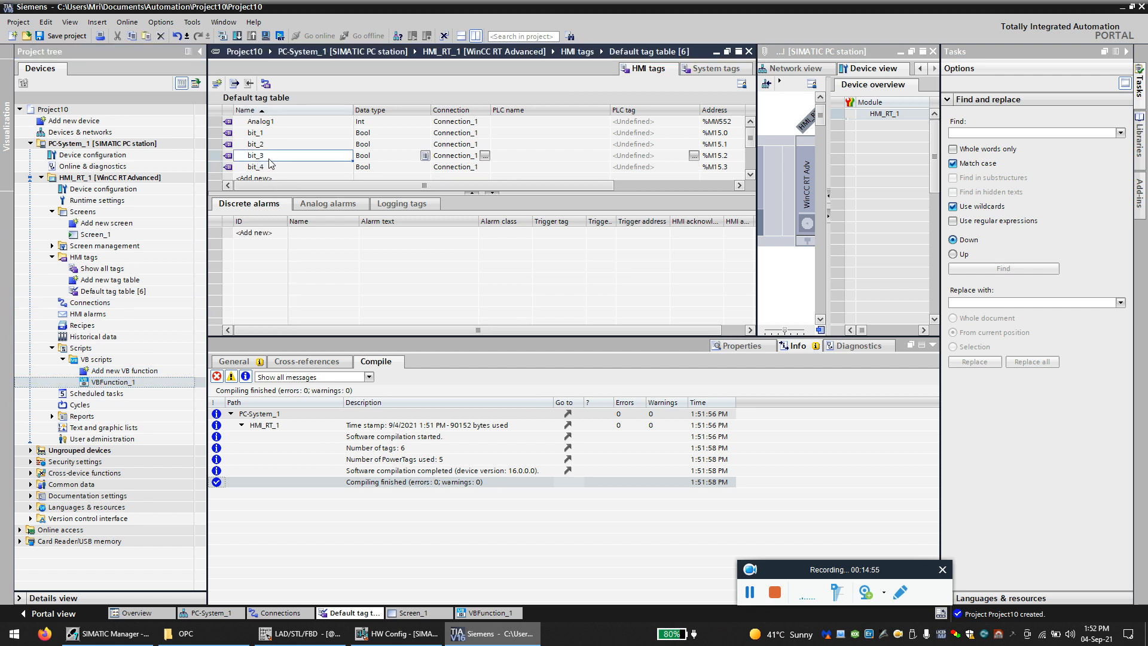
mouse_move(305, 155)
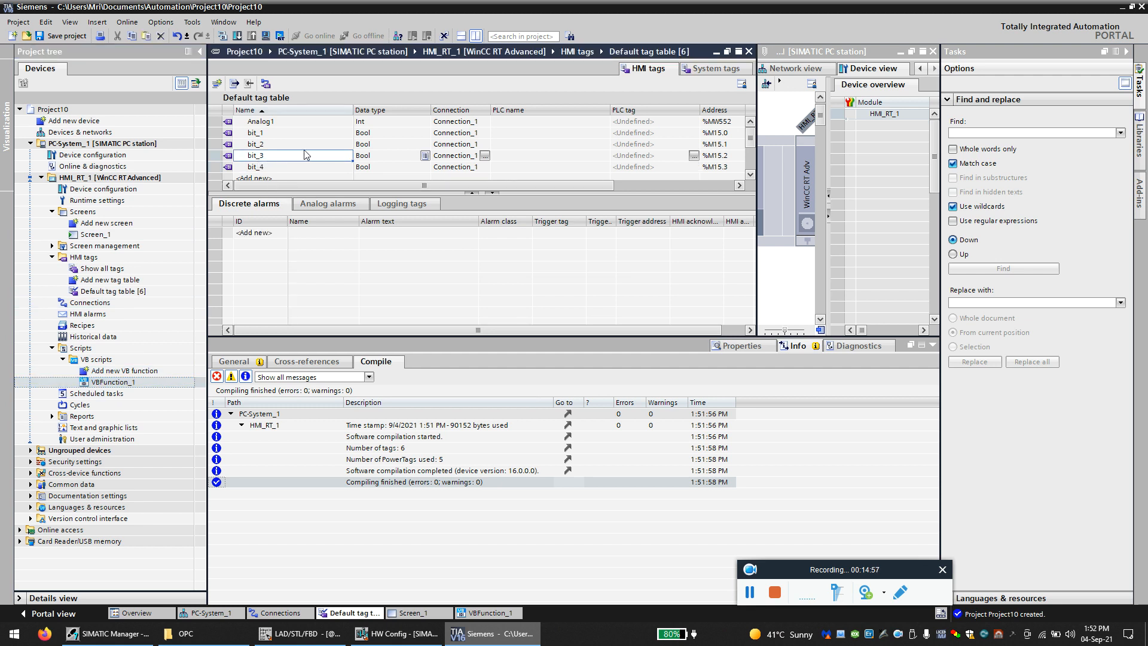
right_click(303, 155)
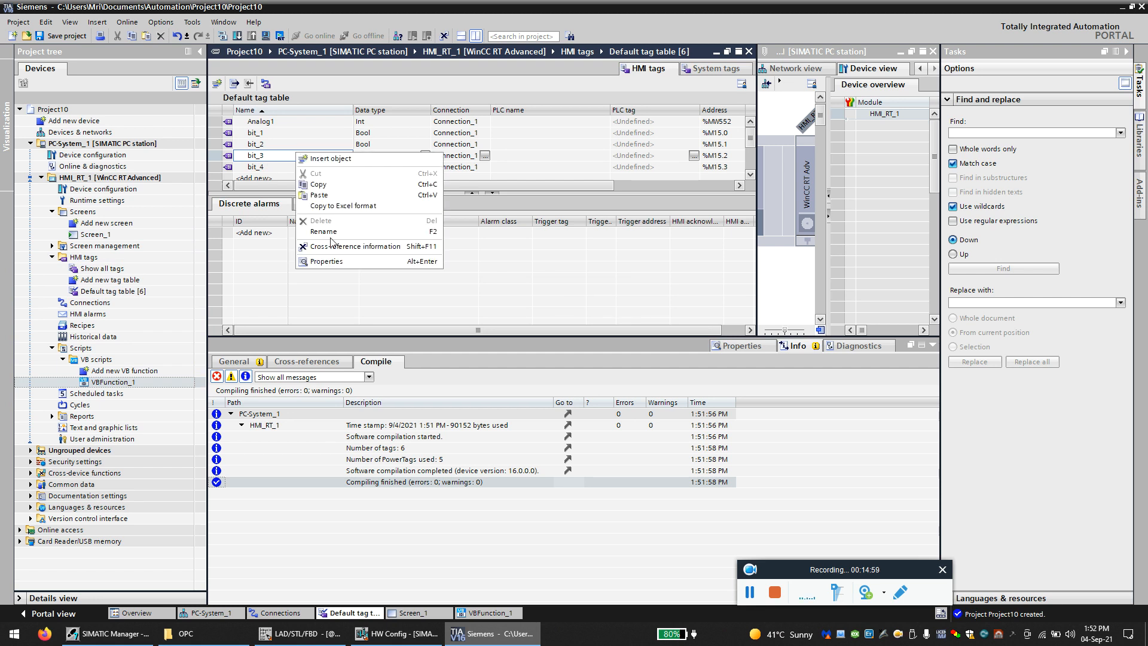
click(327, 261)
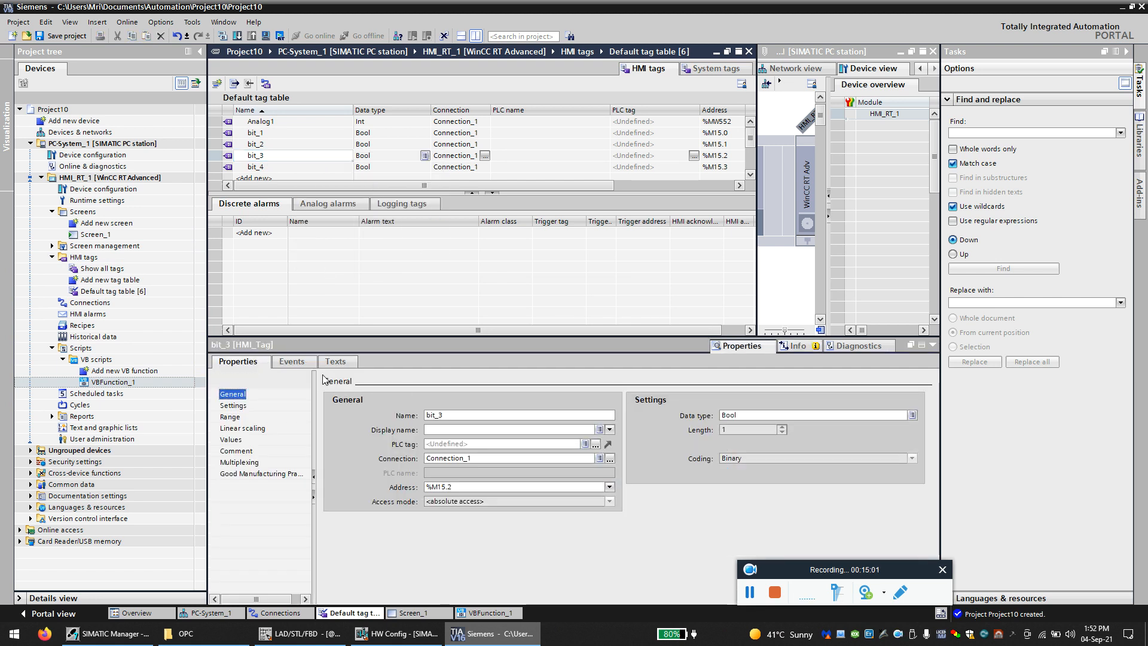
click(292, 362)
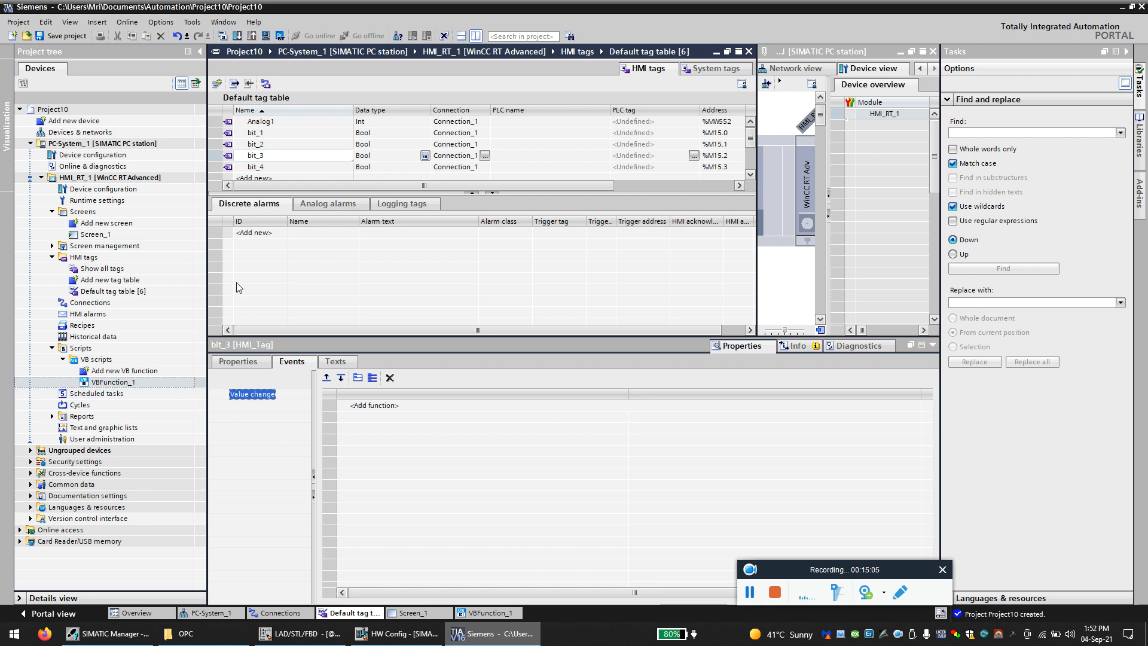
mouse_move(362, 418)
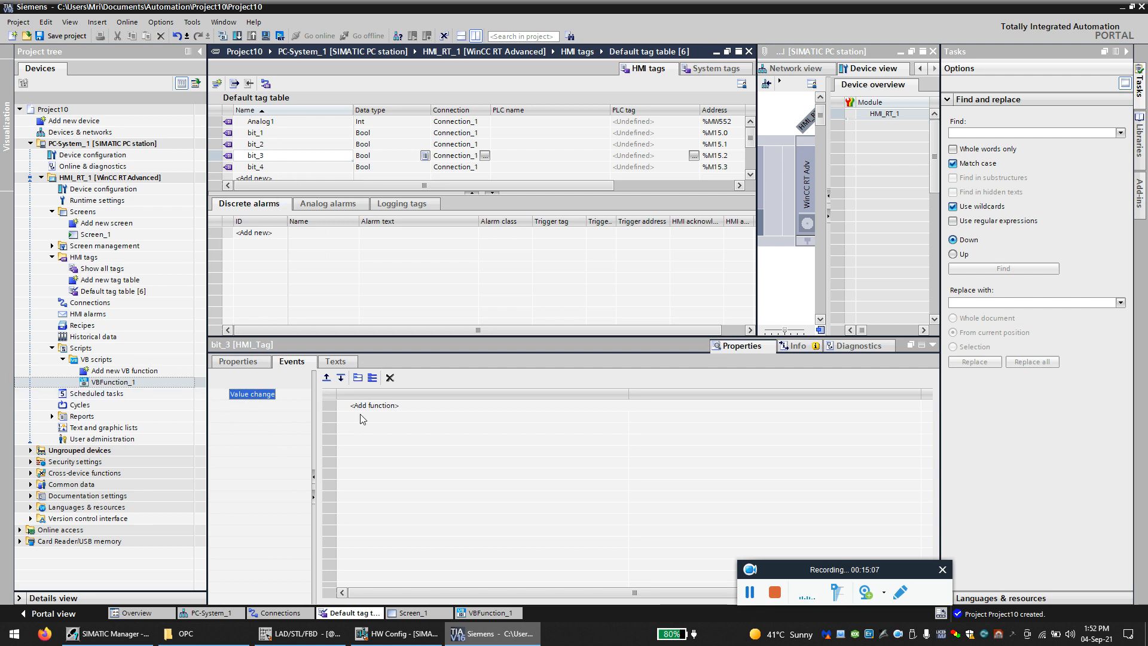
click(374, 405)
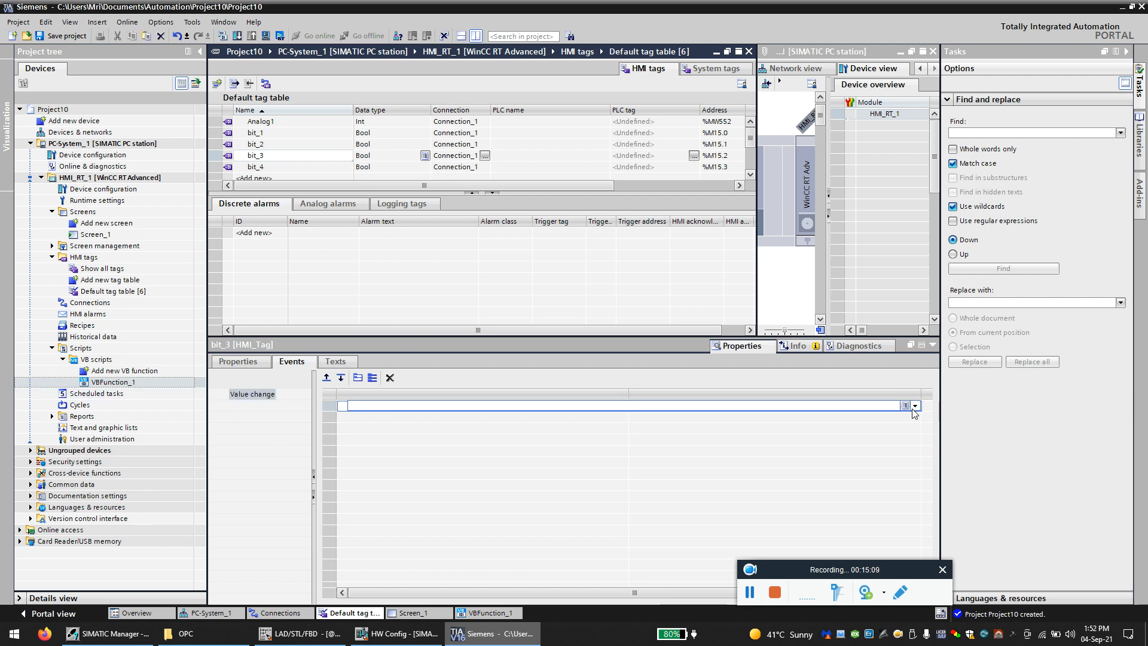
click(914, 405)
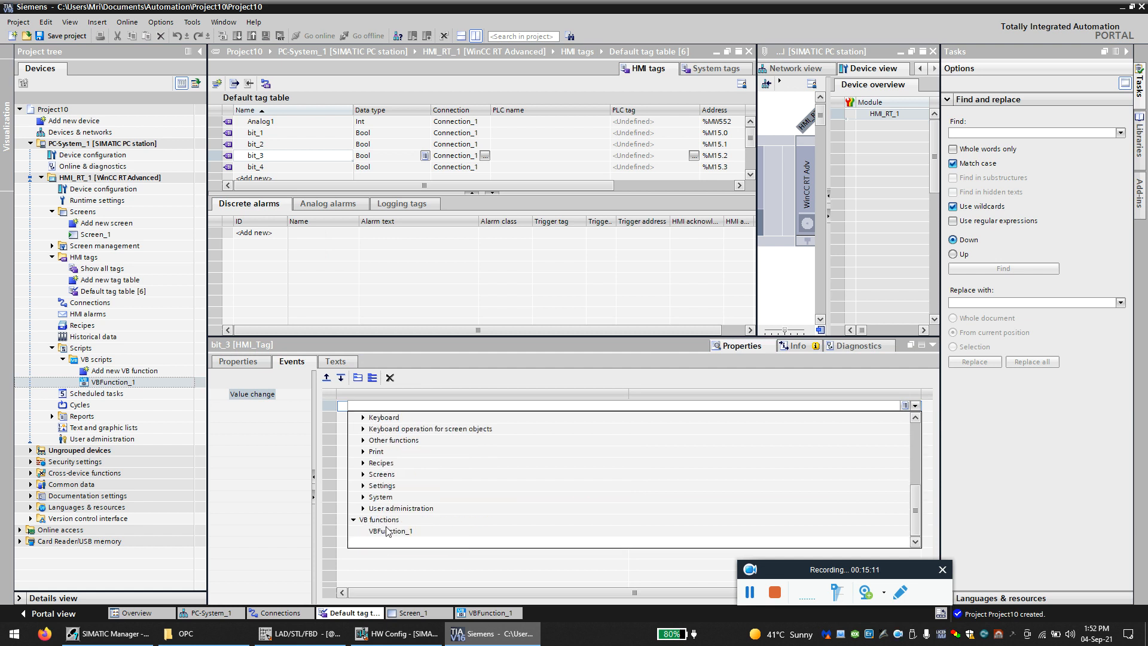
click(391, 531)
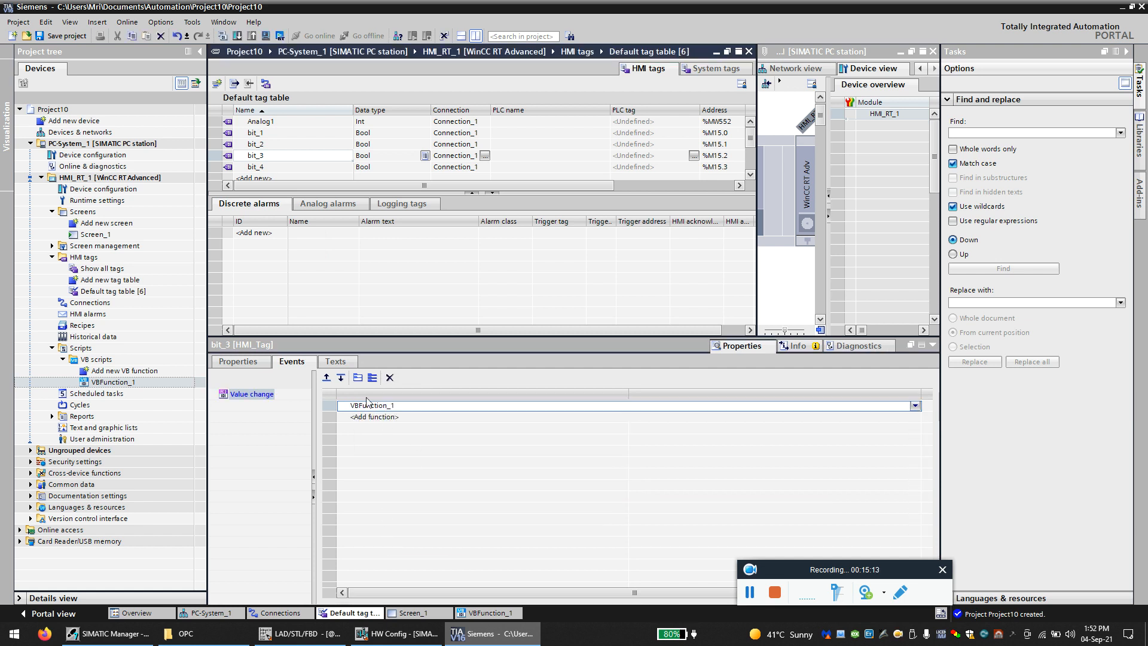
mouse_move(258, 161)
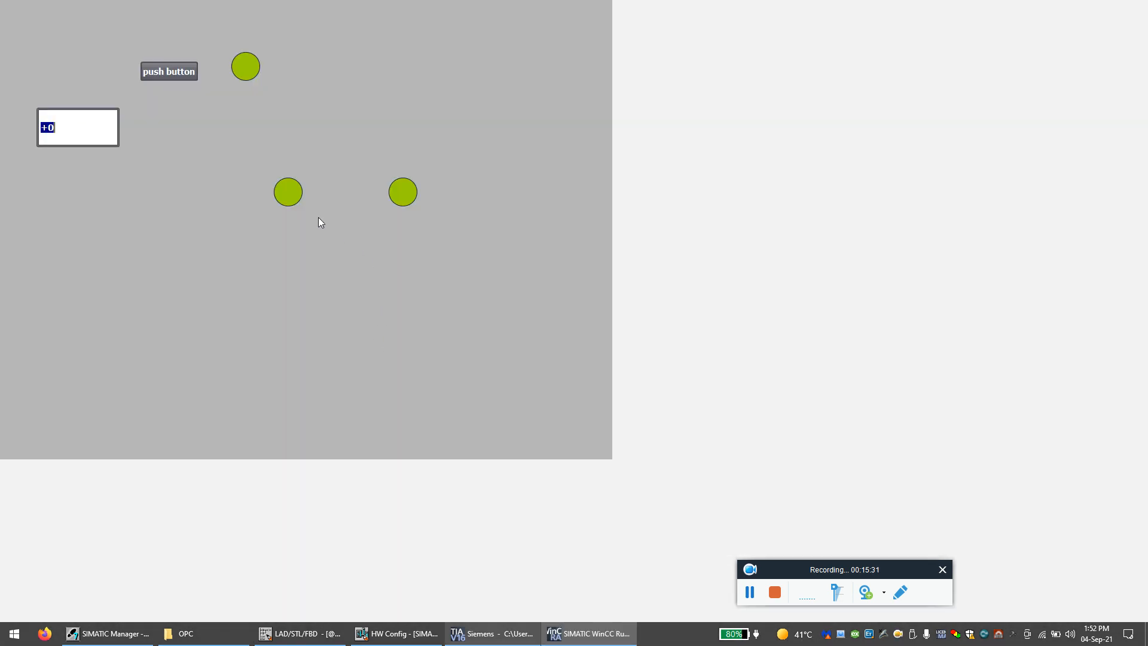
Step: Press the push button so all three circles turn red, then switch to the ladder editor
click(168, 72)
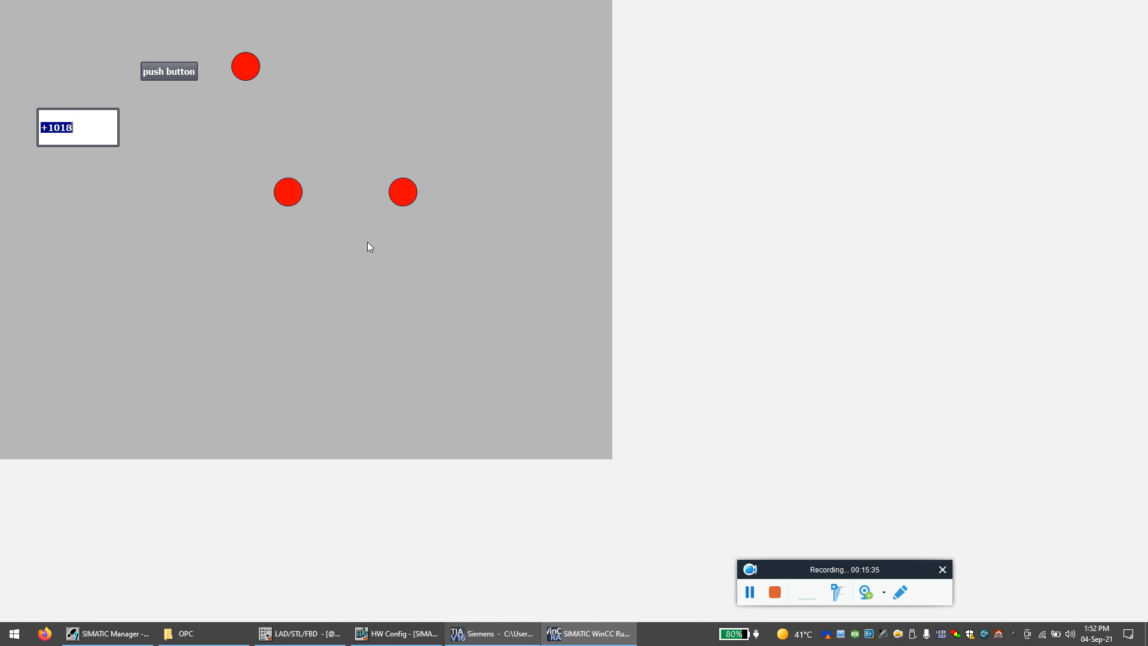
click(300, 633)
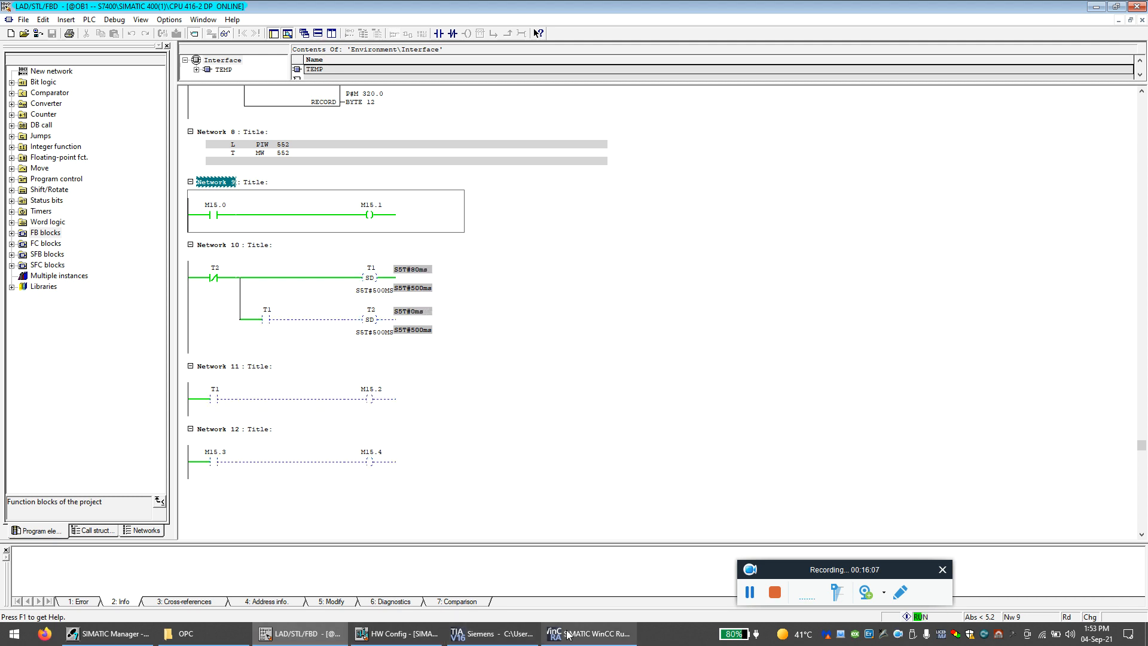
mouse_move(473, 633)
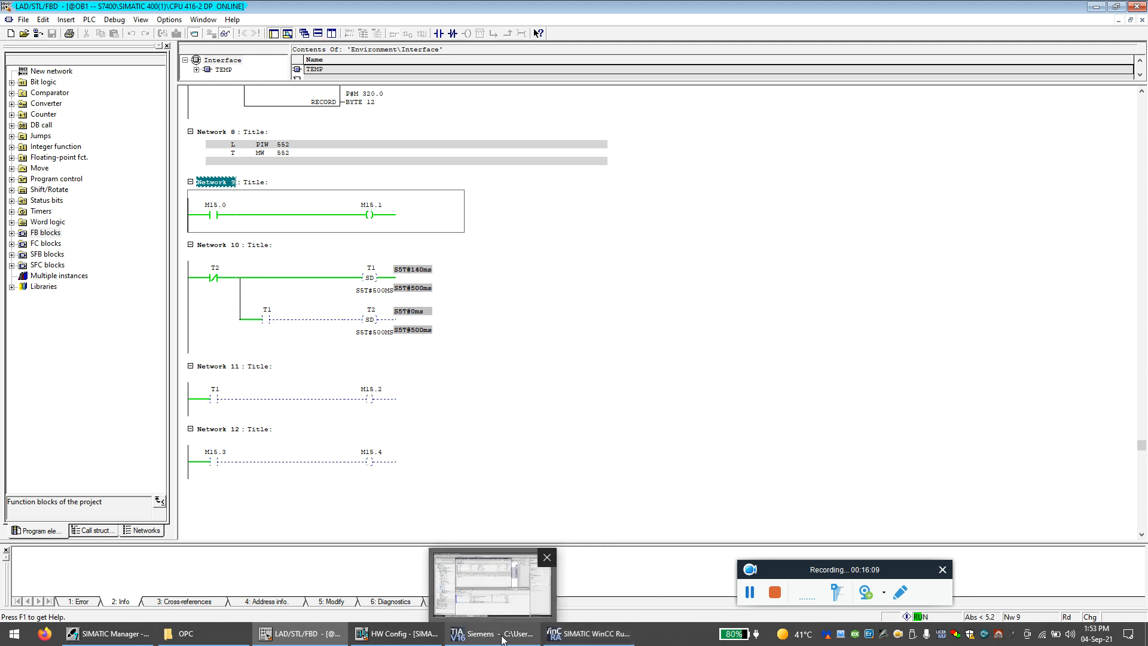
Step: Bring the WinCC Runtime screen to front, showing +1019 with only the top circle red
click(586, 633)
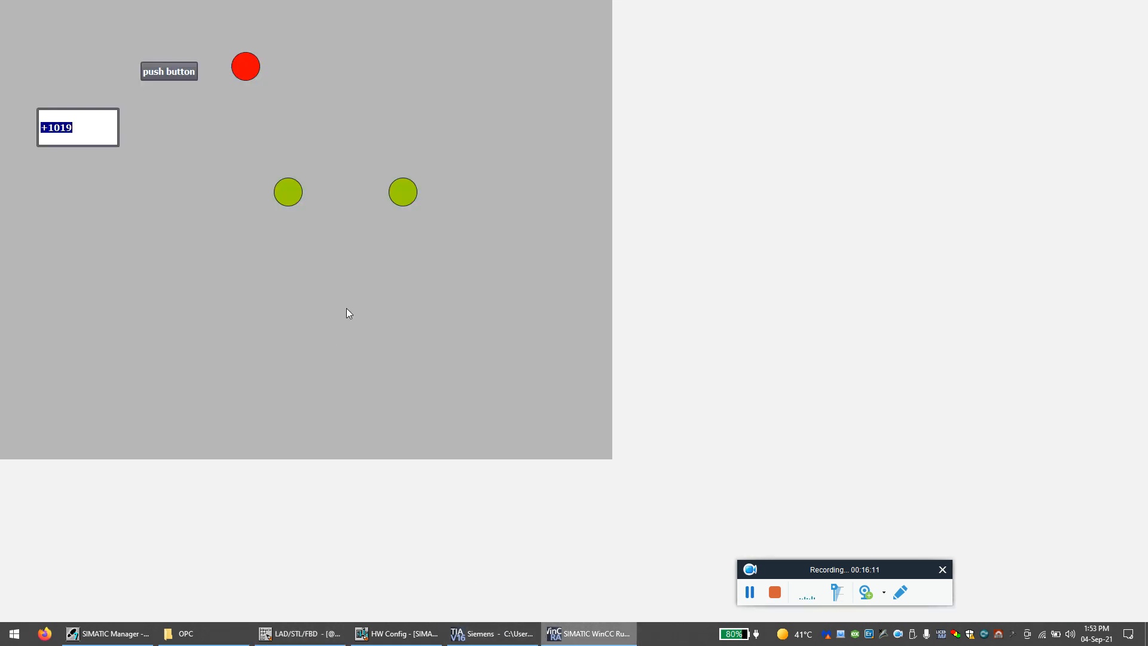
mouse_move(430, 356)
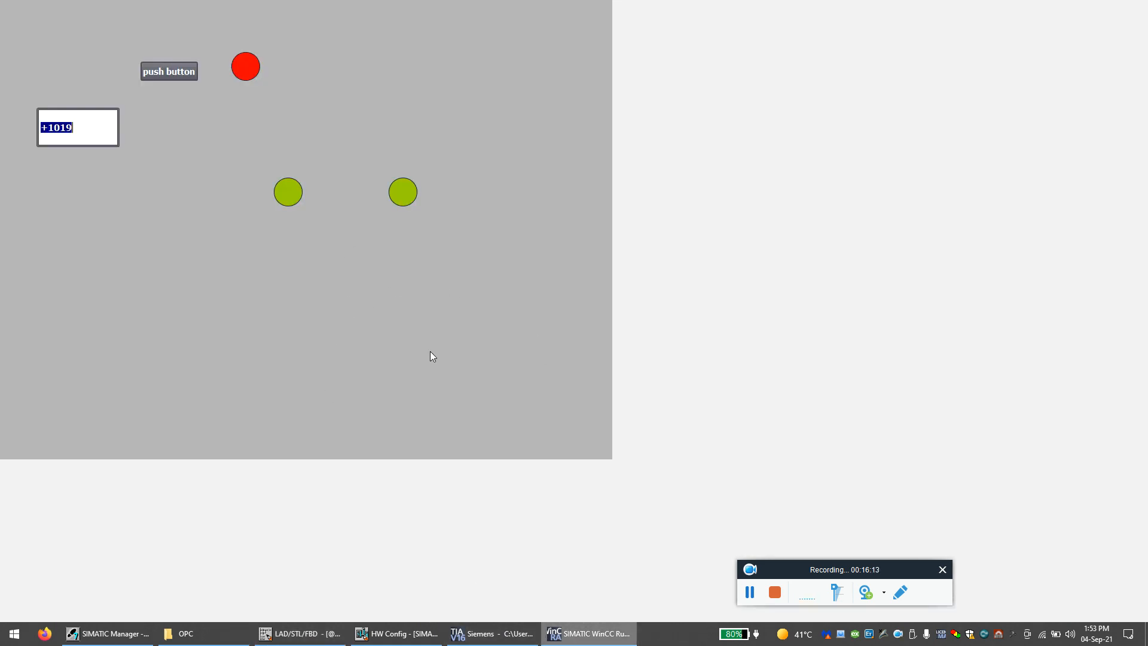
mouse_move(441, 275)
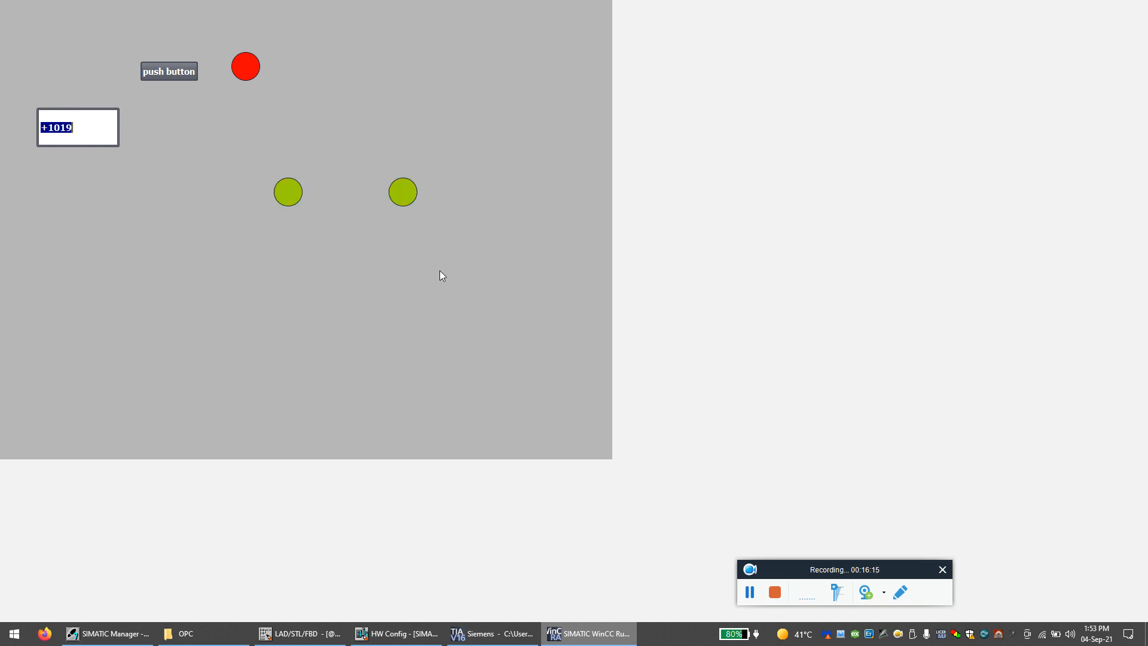